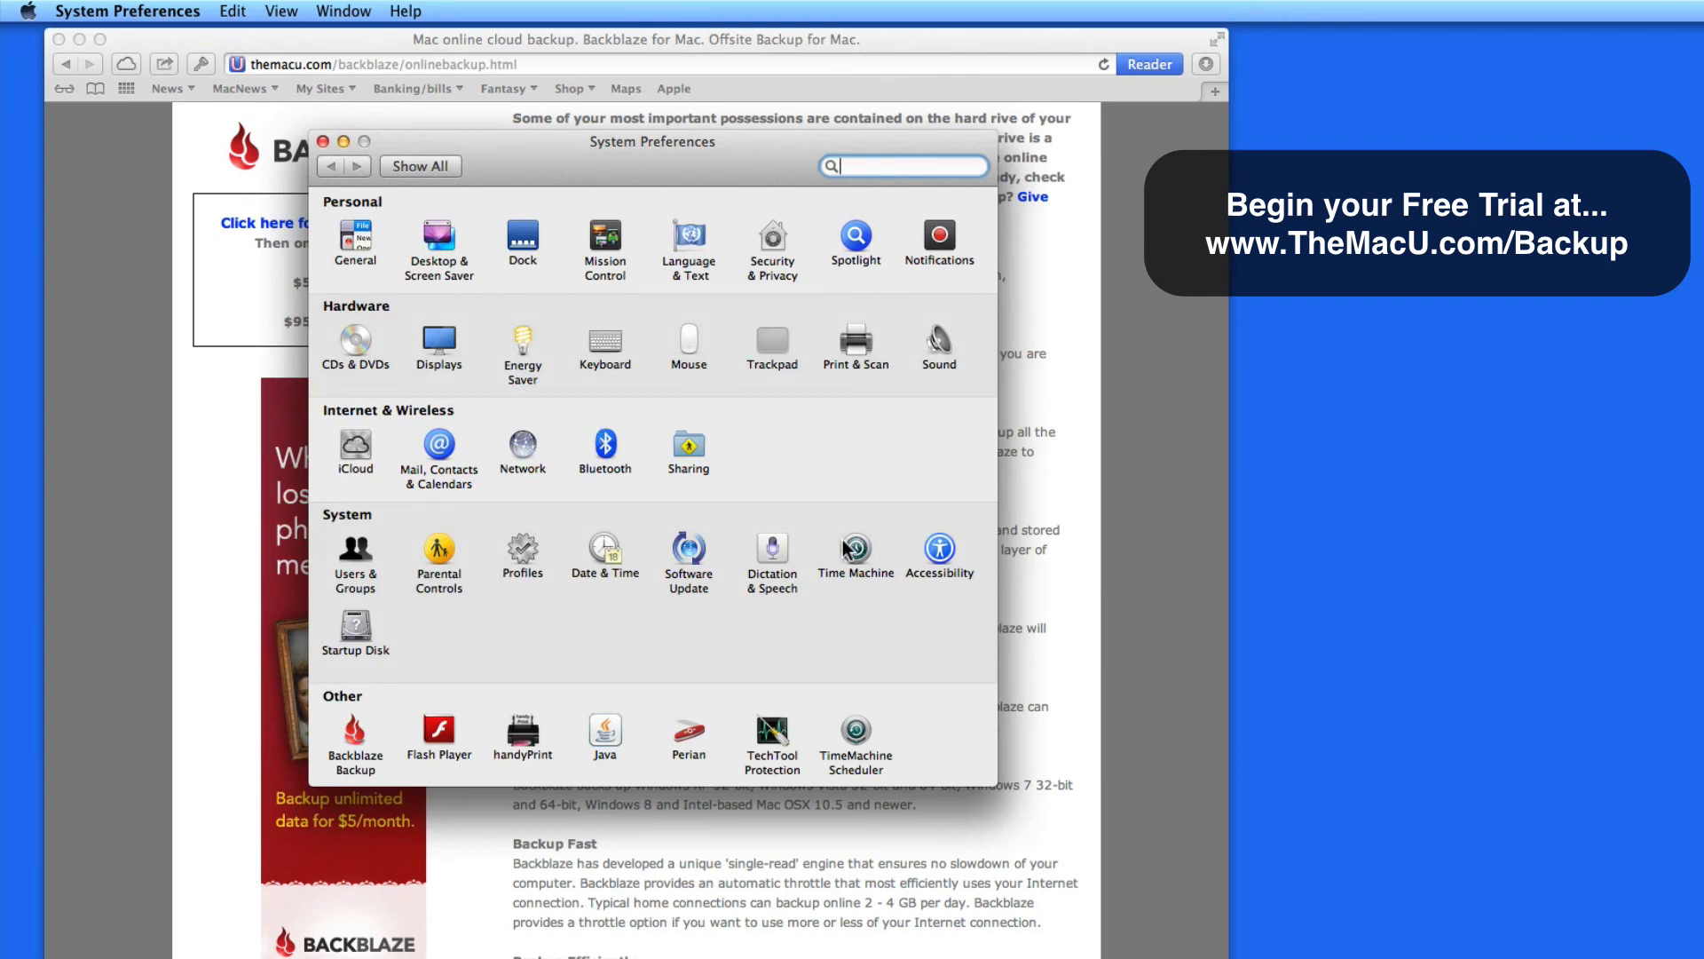
Launch the Backblaze Installer from the disk image, confirming the downloaded-app warning.
click(854, 548)
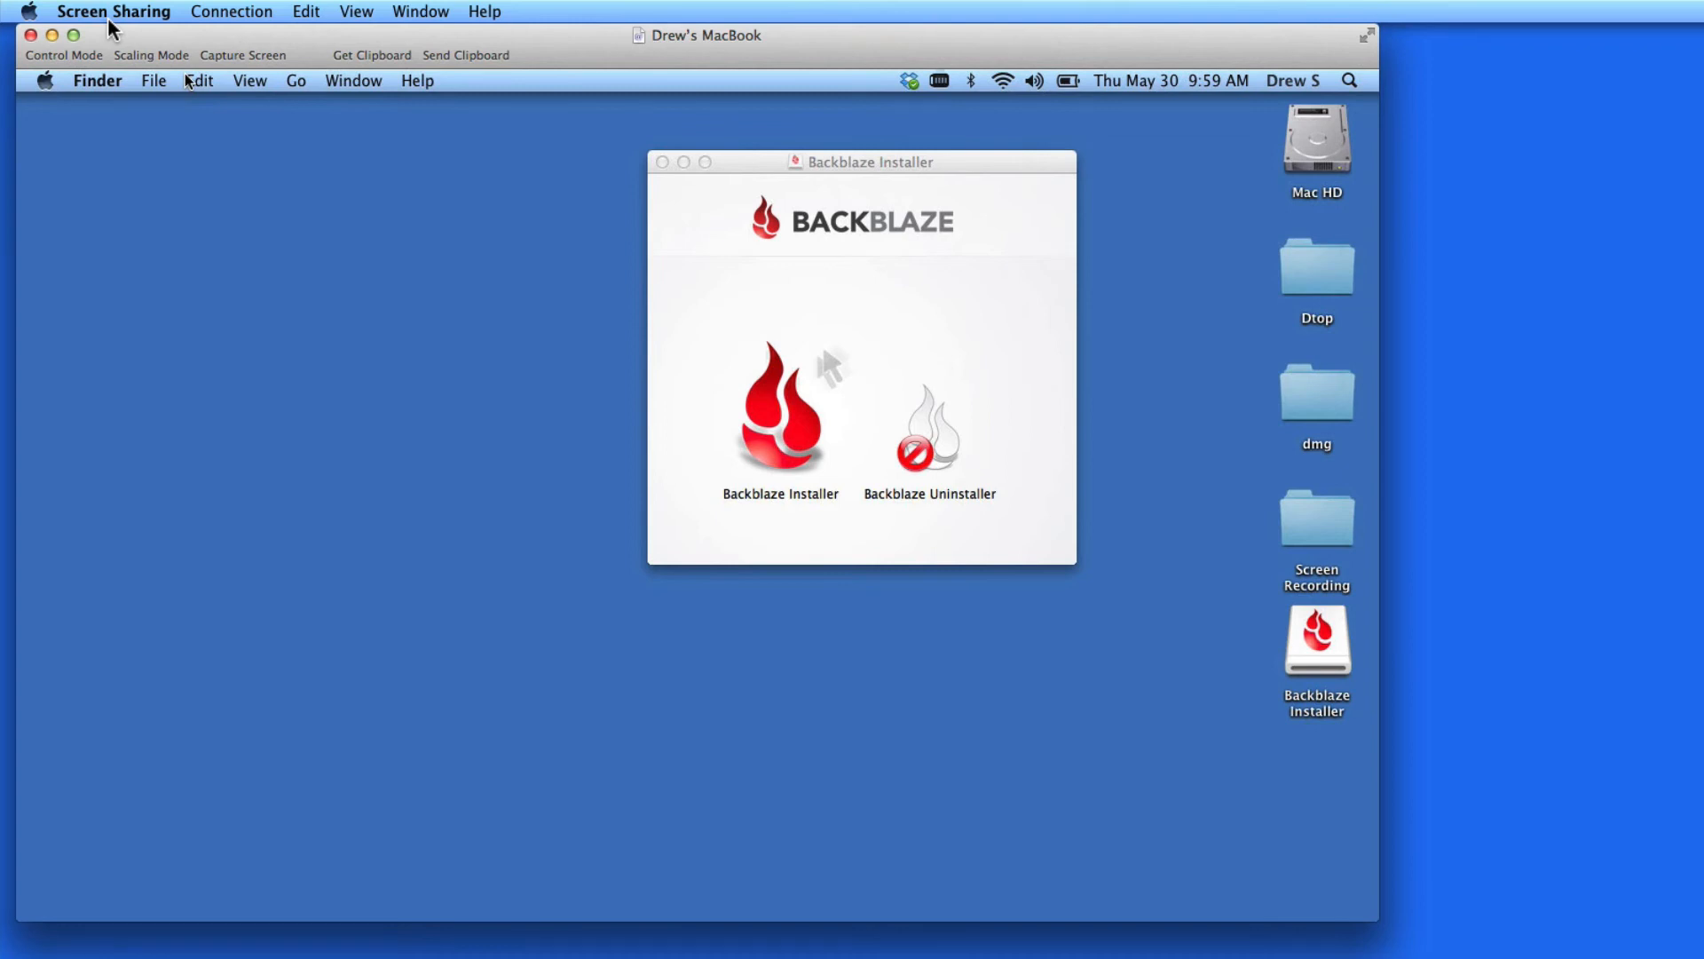
mouse_move(91, 103)
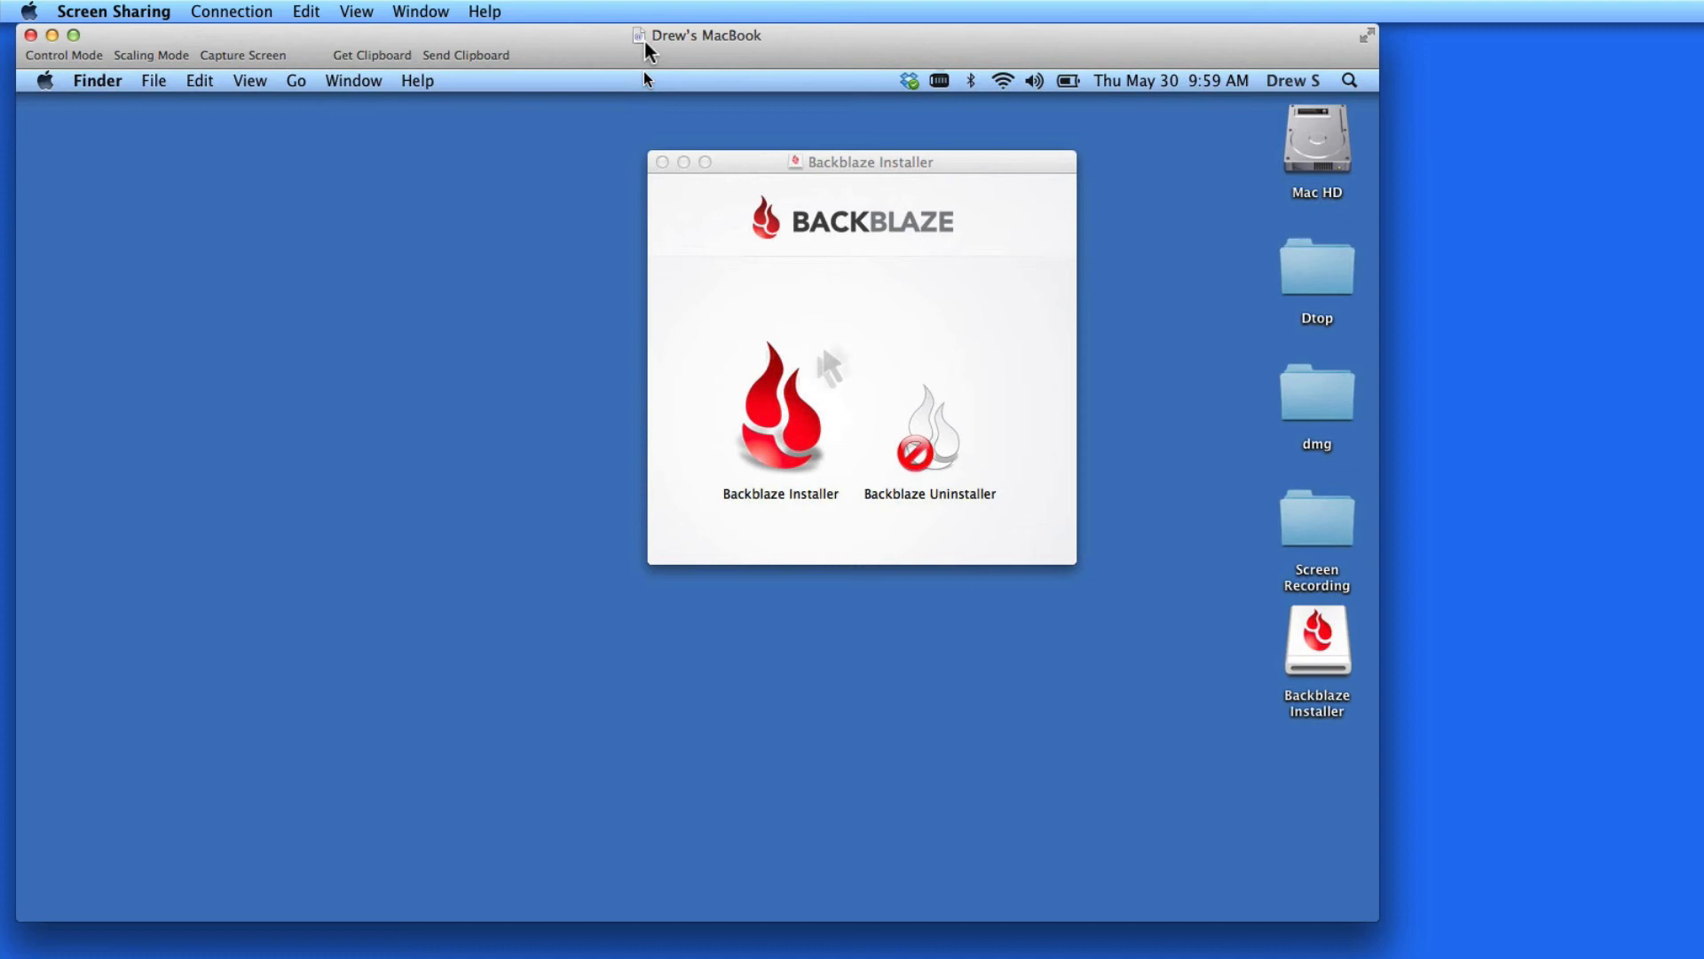
mouse_move(575, 242)
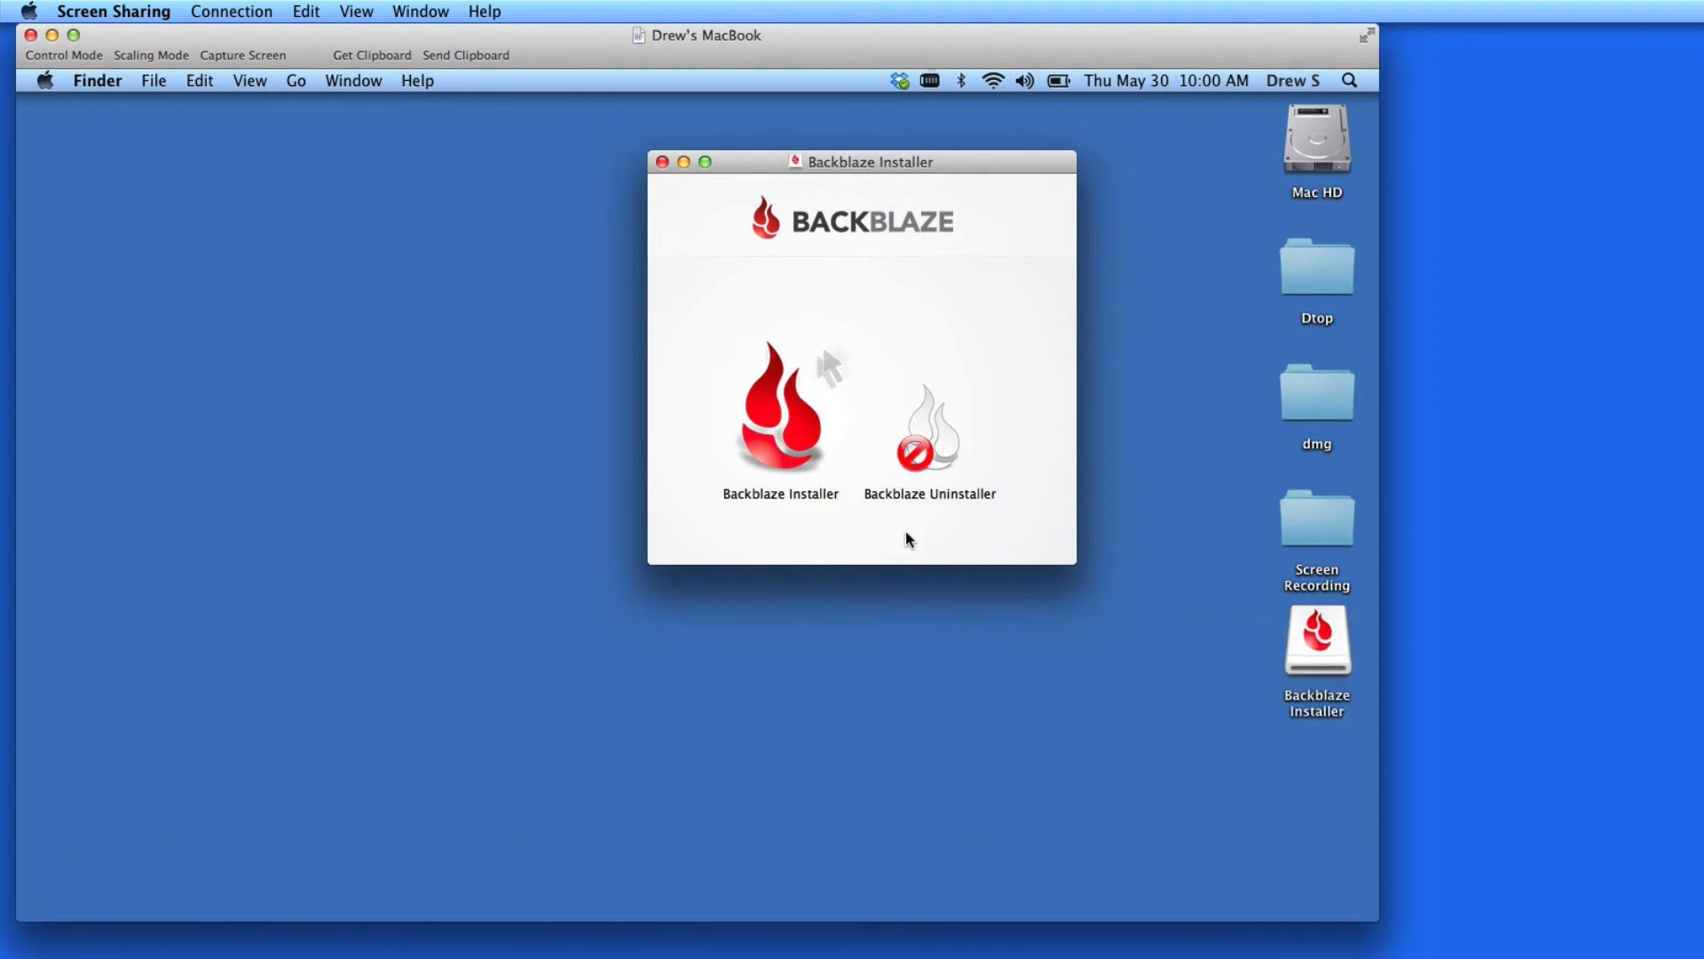
click(928, 435)
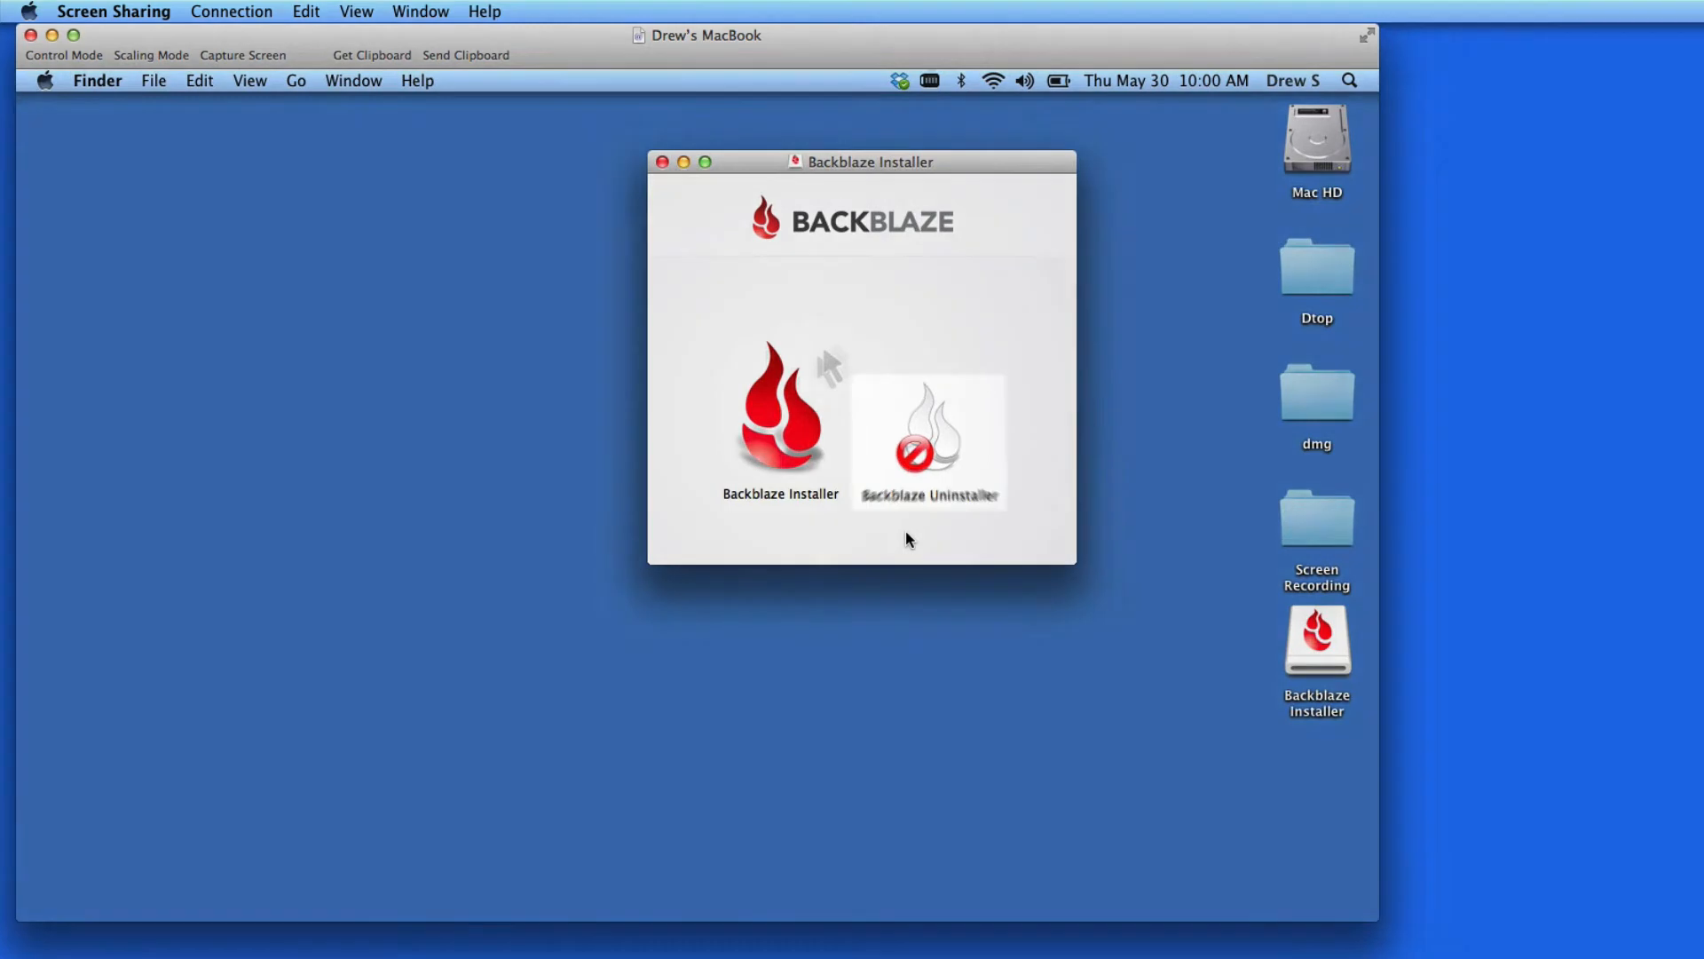
click(929, 440)
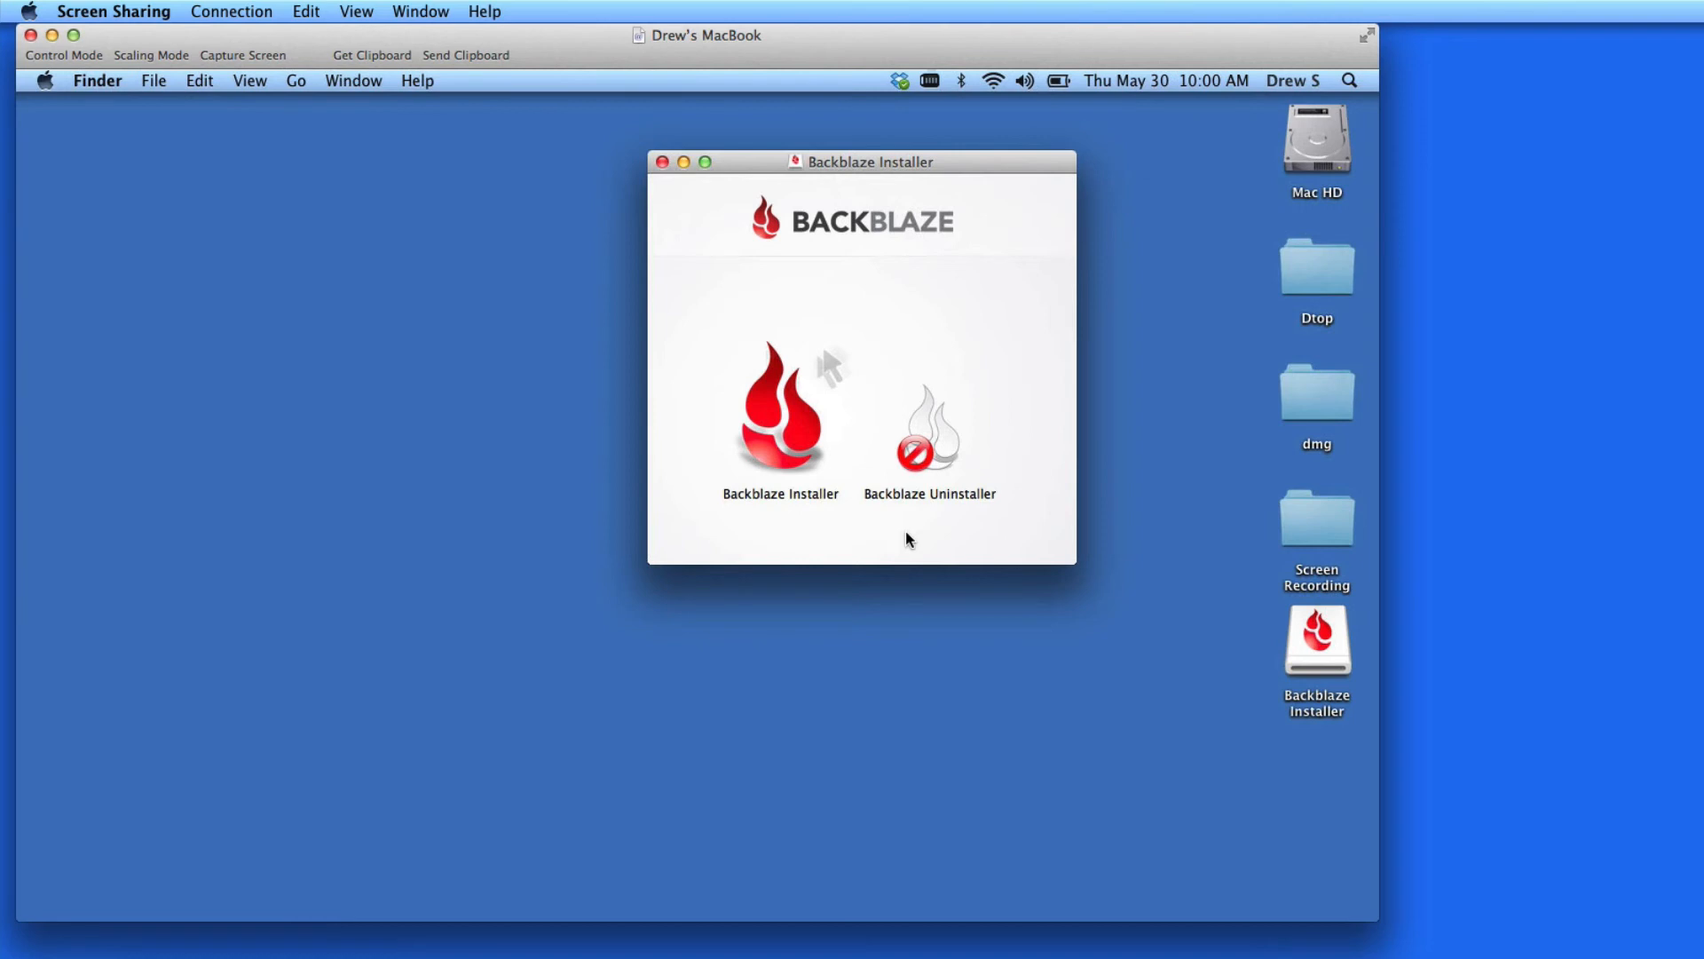
mouse_move(794, 437)
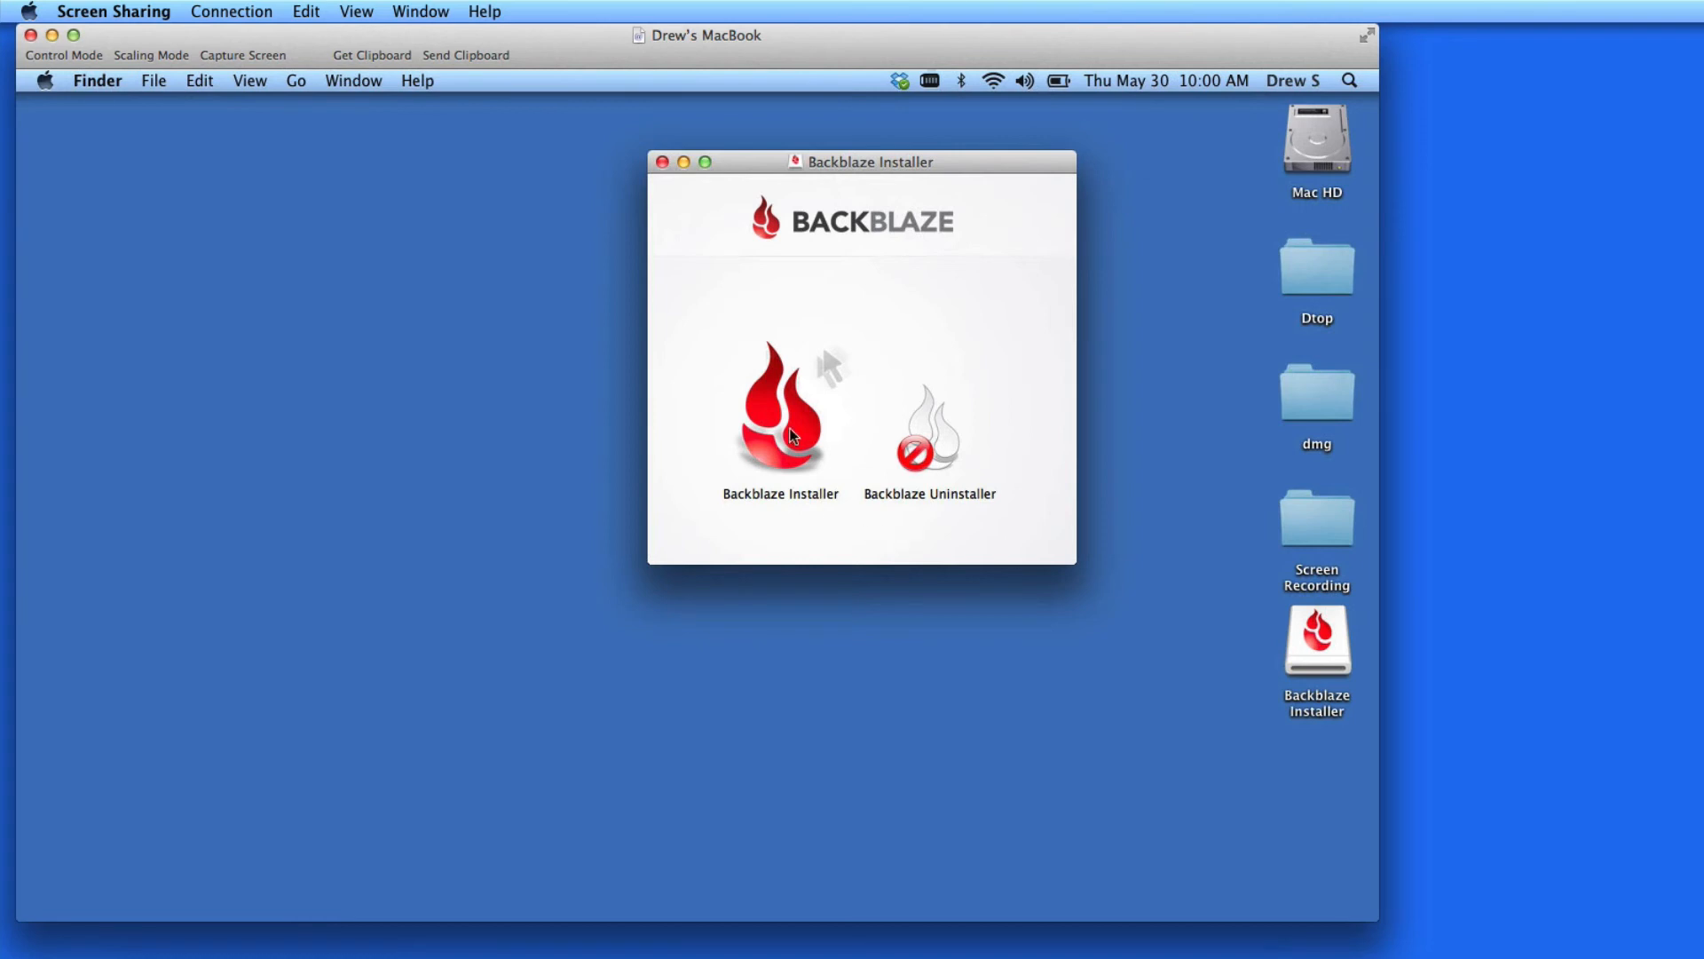
click(781, 408)
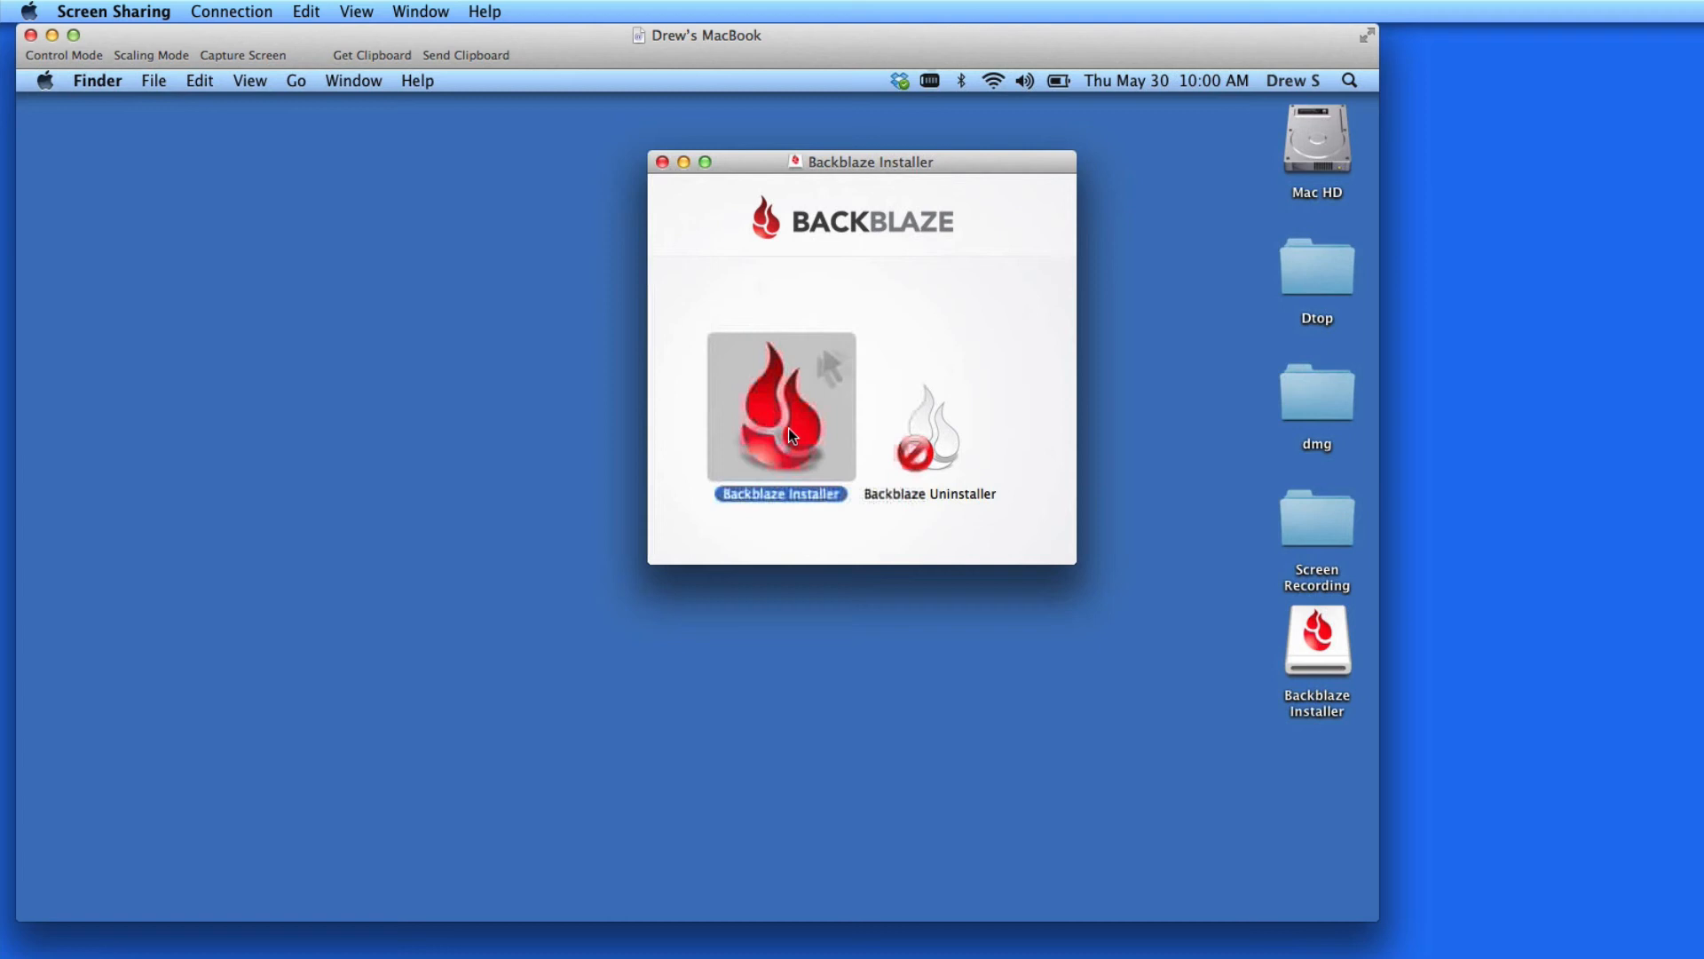
double_click(779, 406)
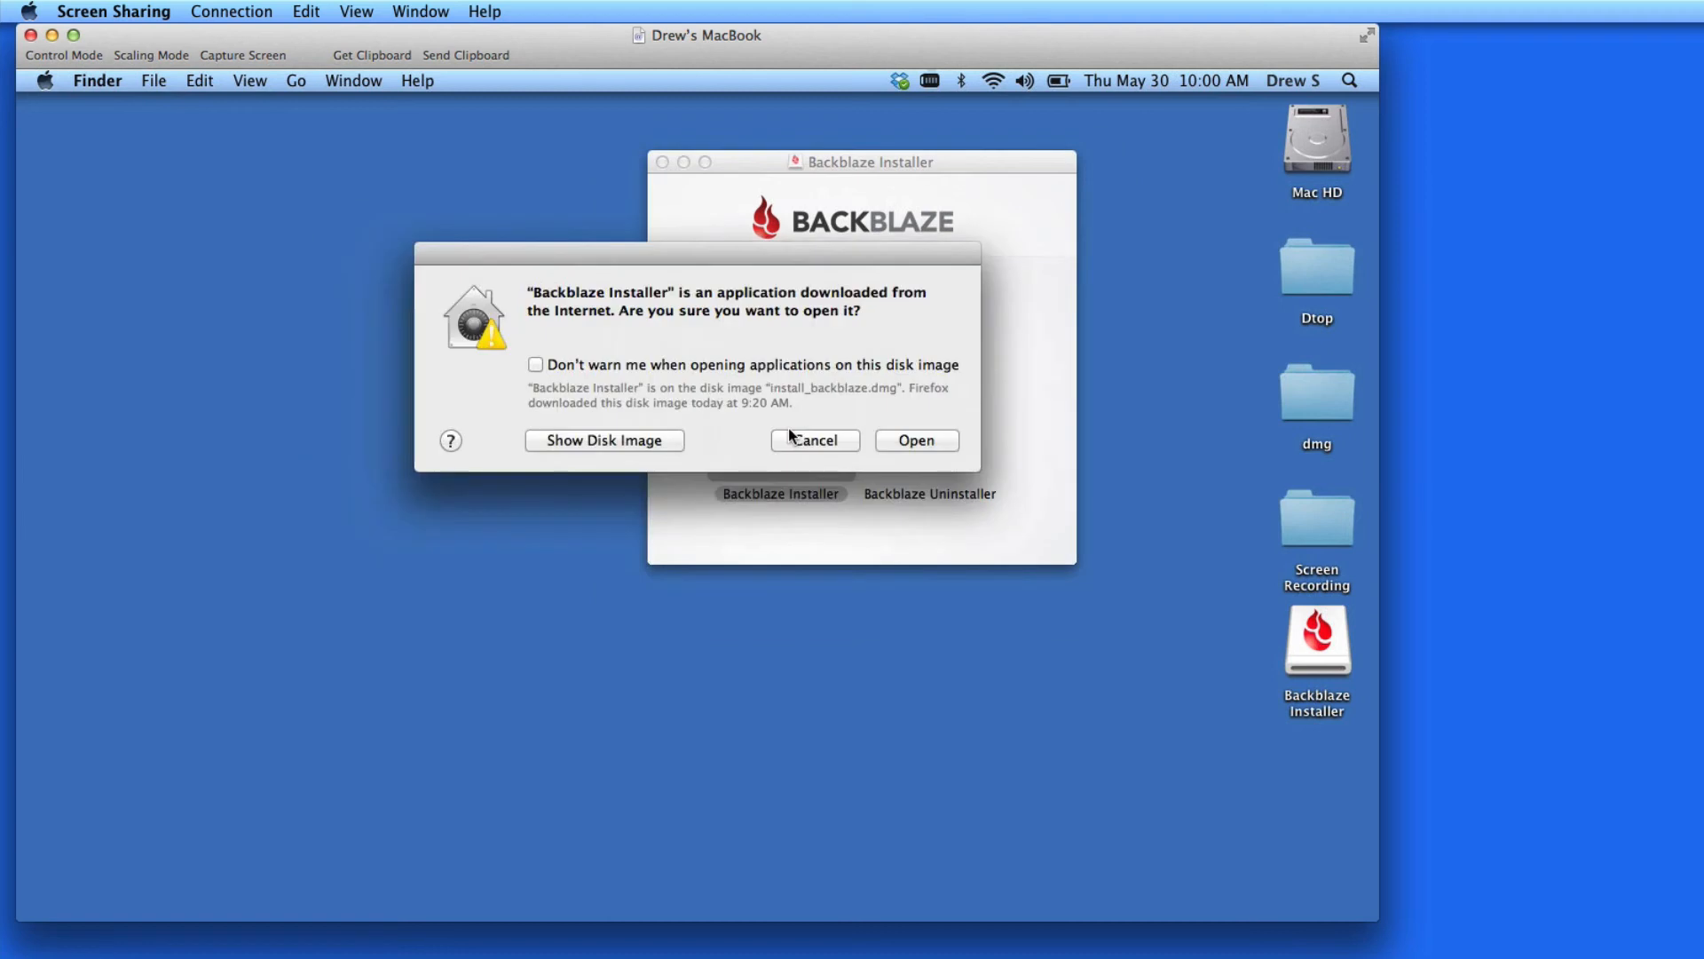
click(813, 440)
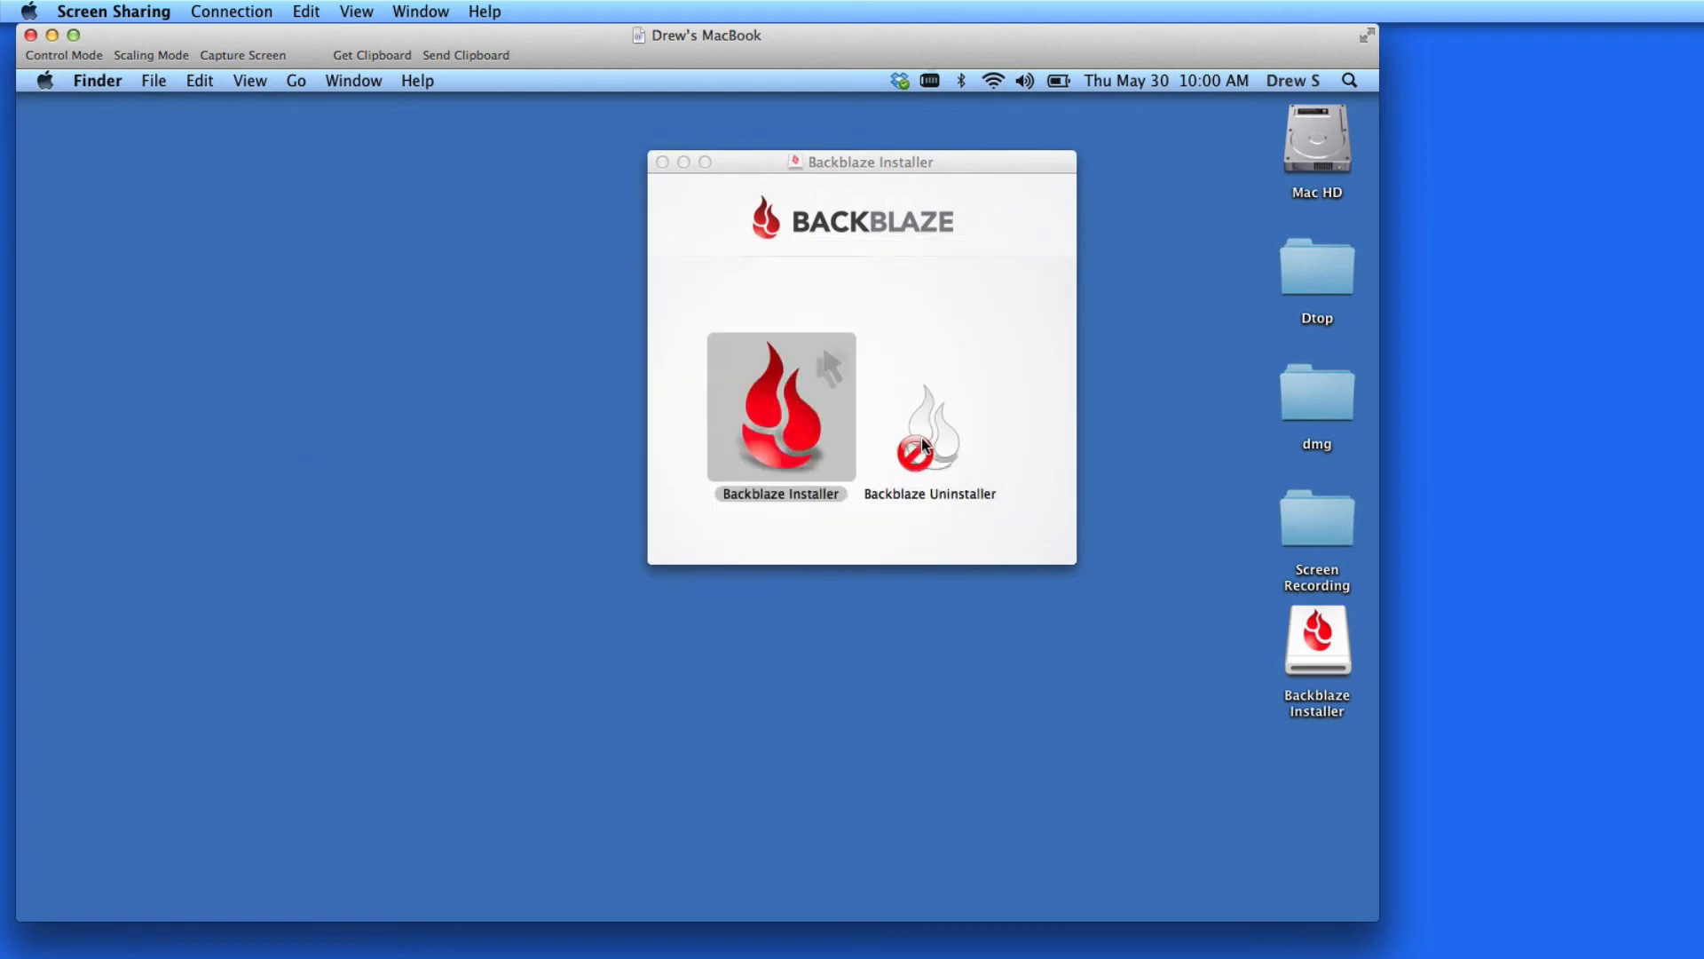
double_click(779, 408)
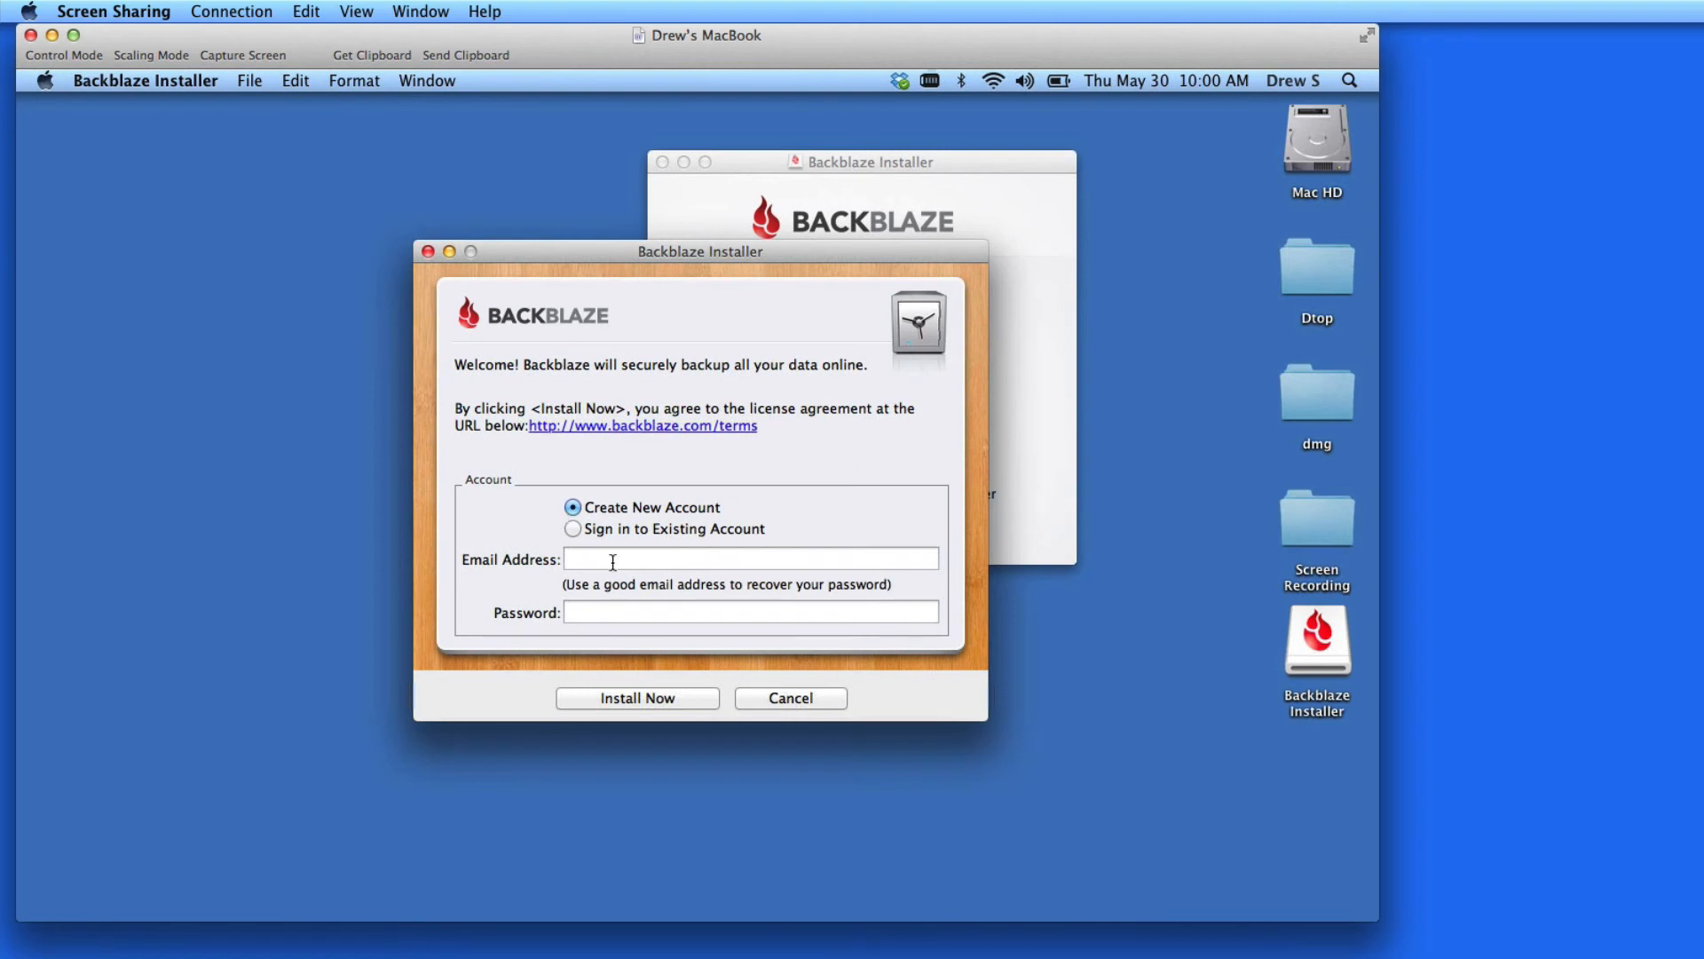
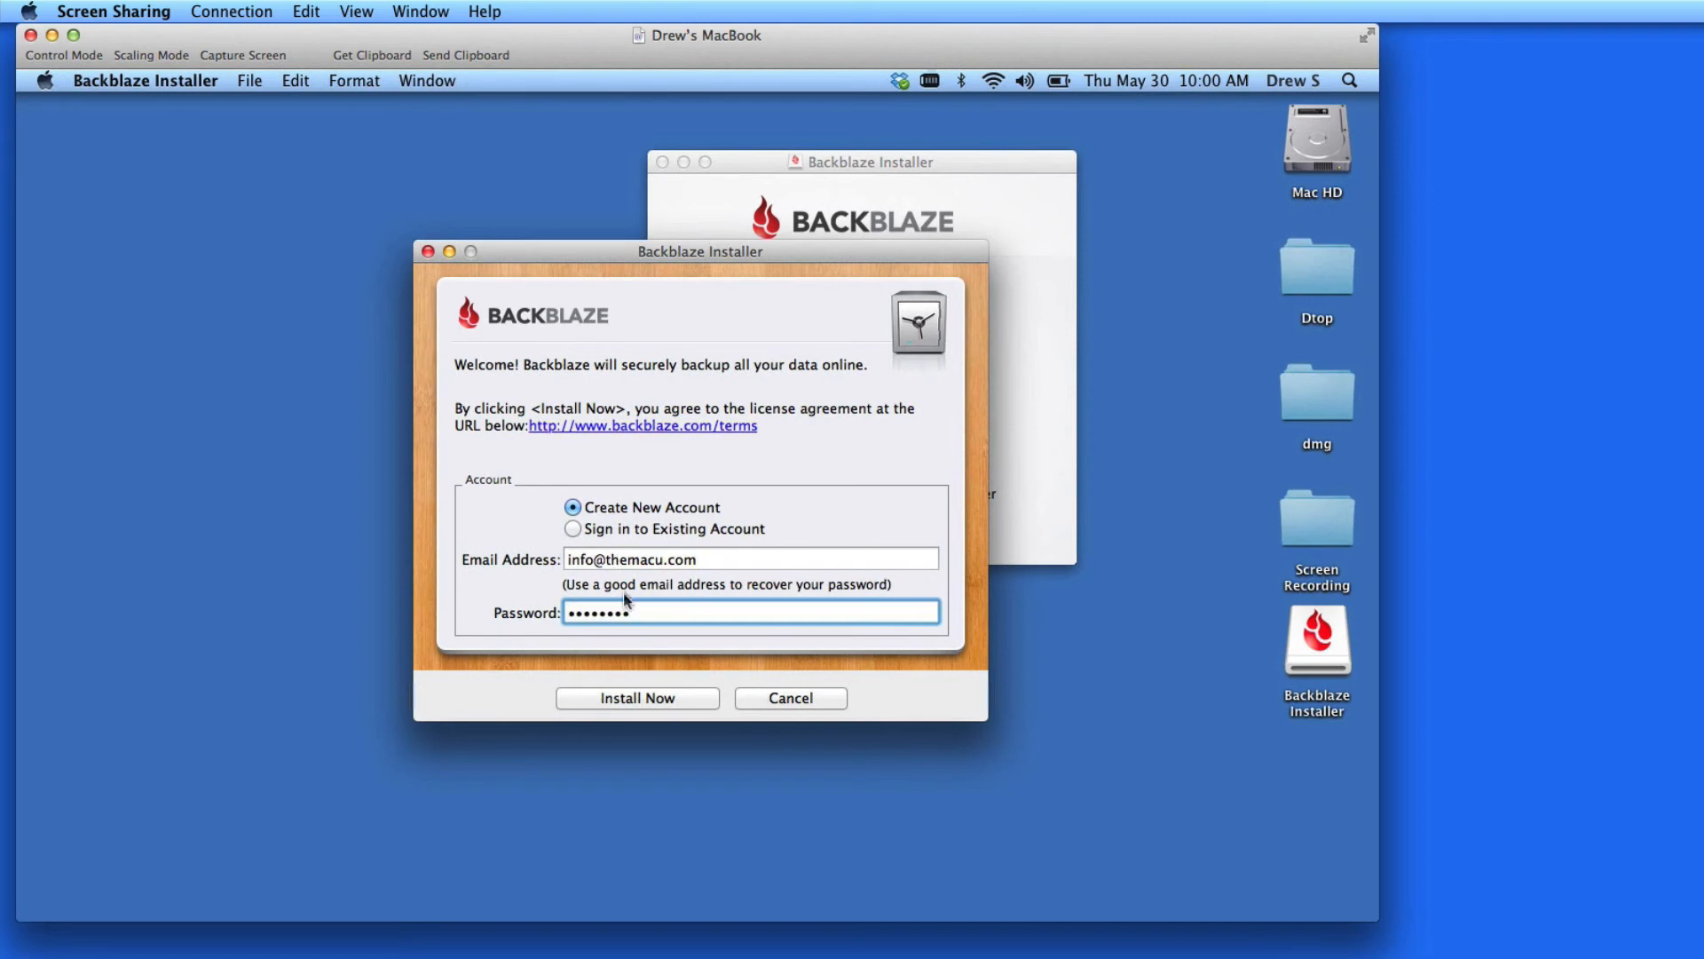
Install Backblaze with a new account's email and password, authorize as admin, then Finish & Close.
click(637, 697)
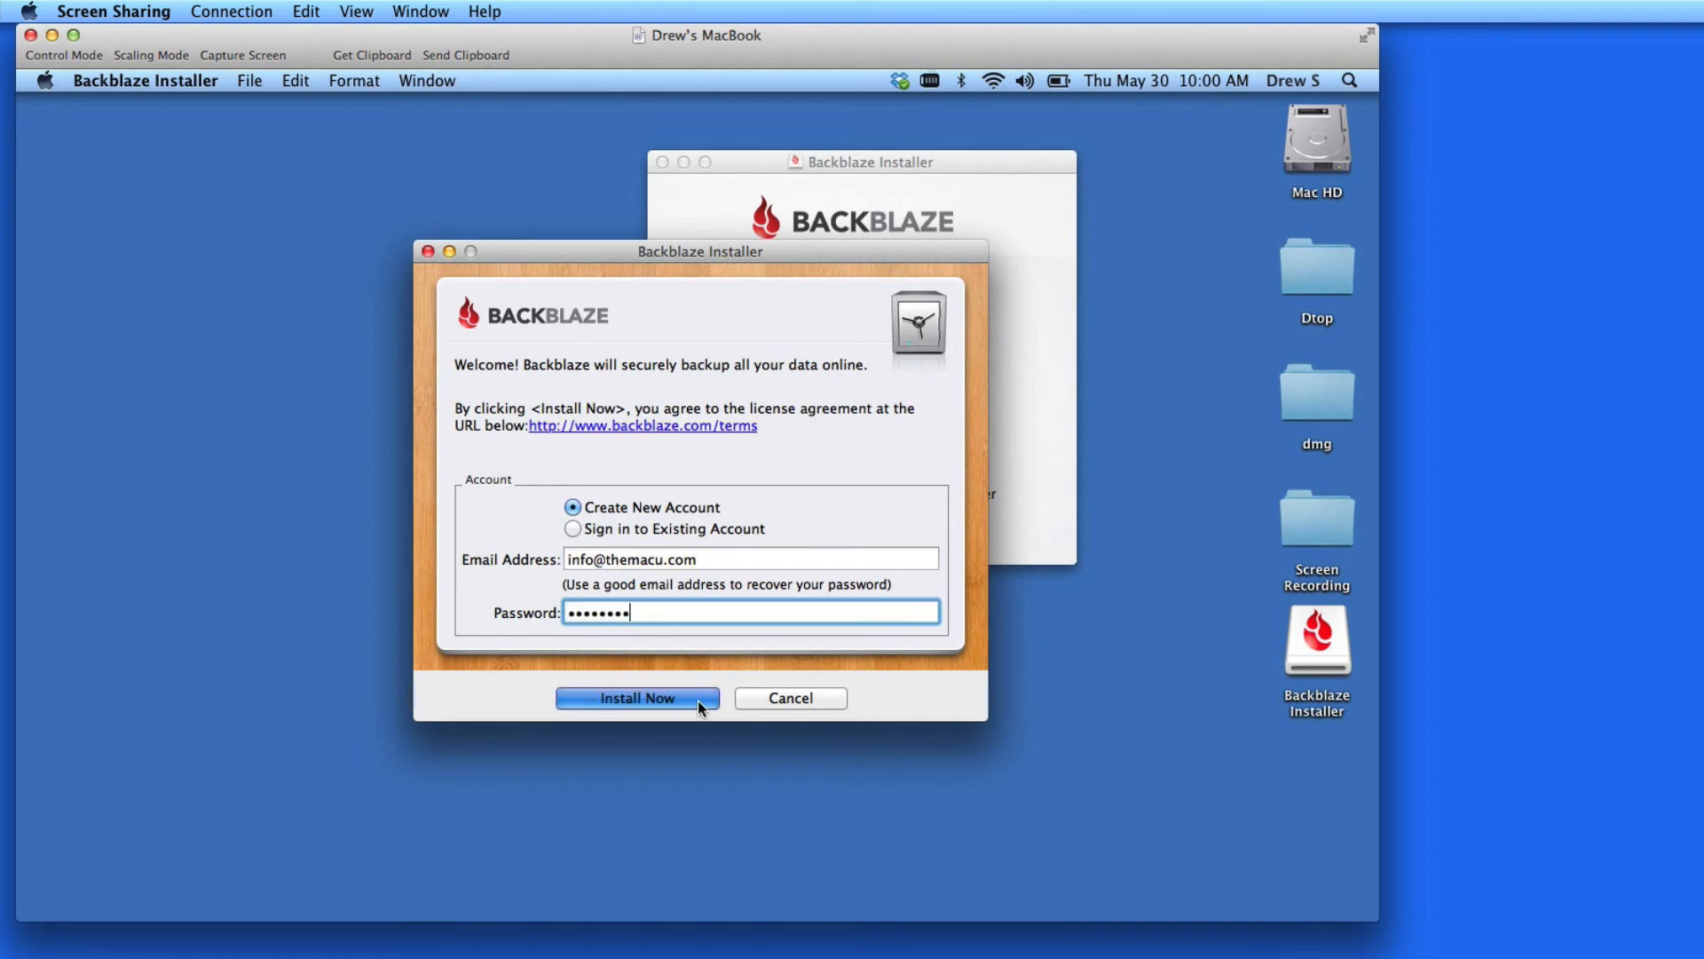
click(638, 697)
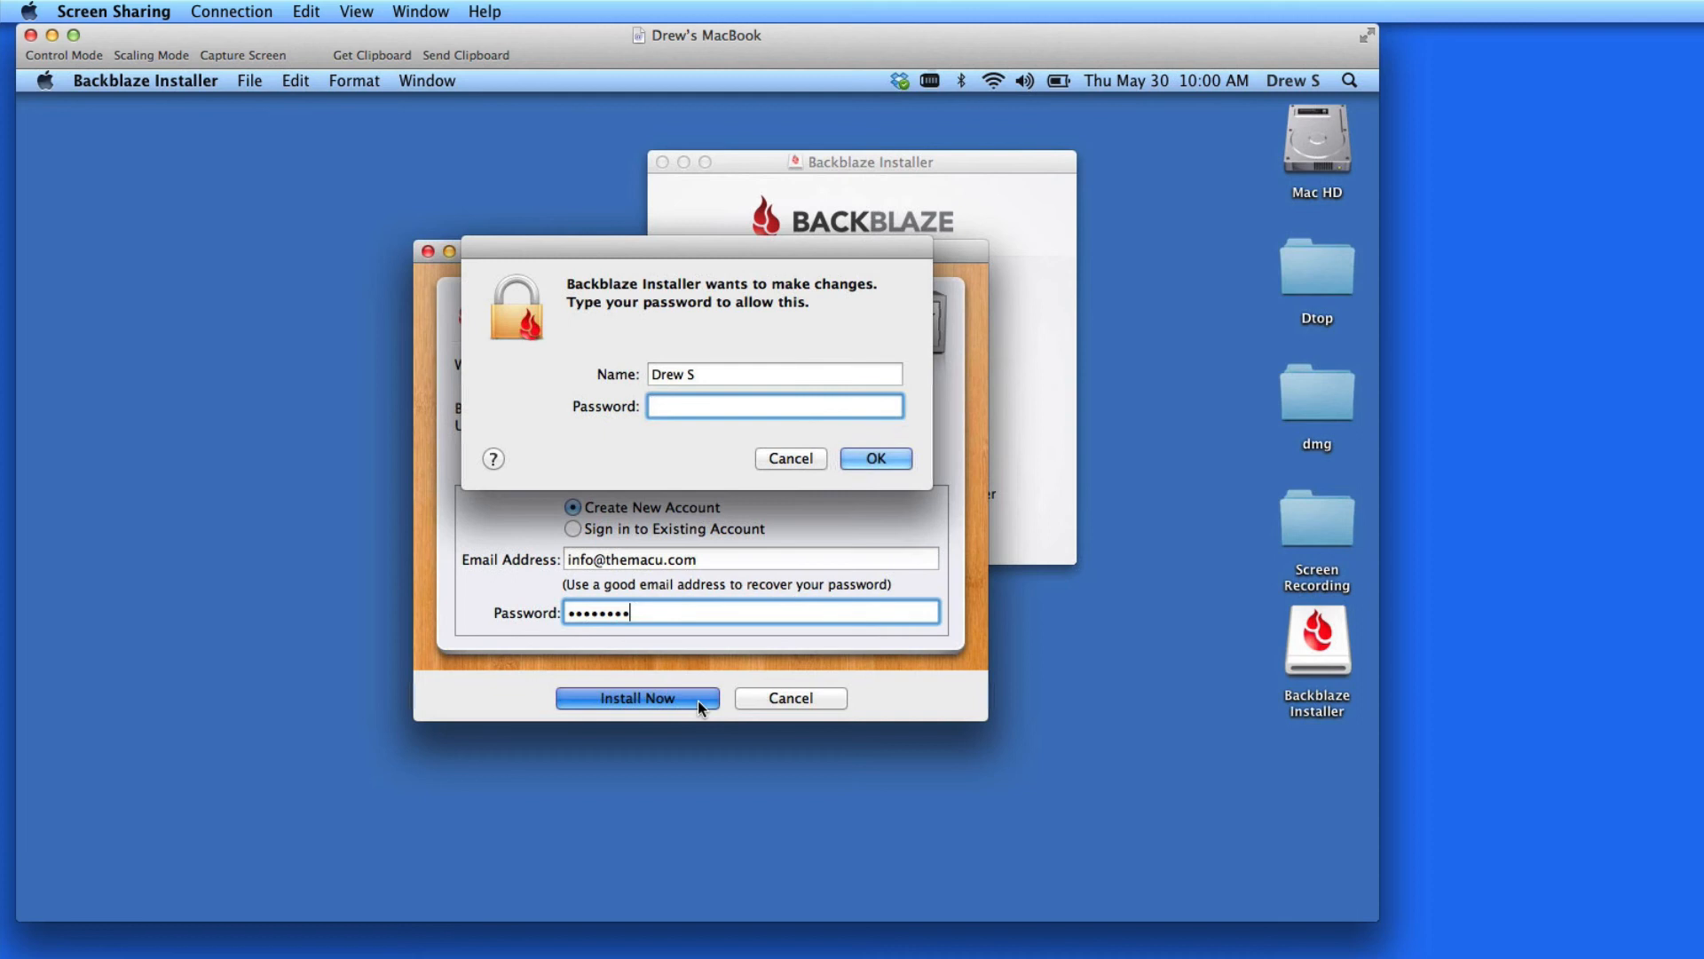
text(••••••)
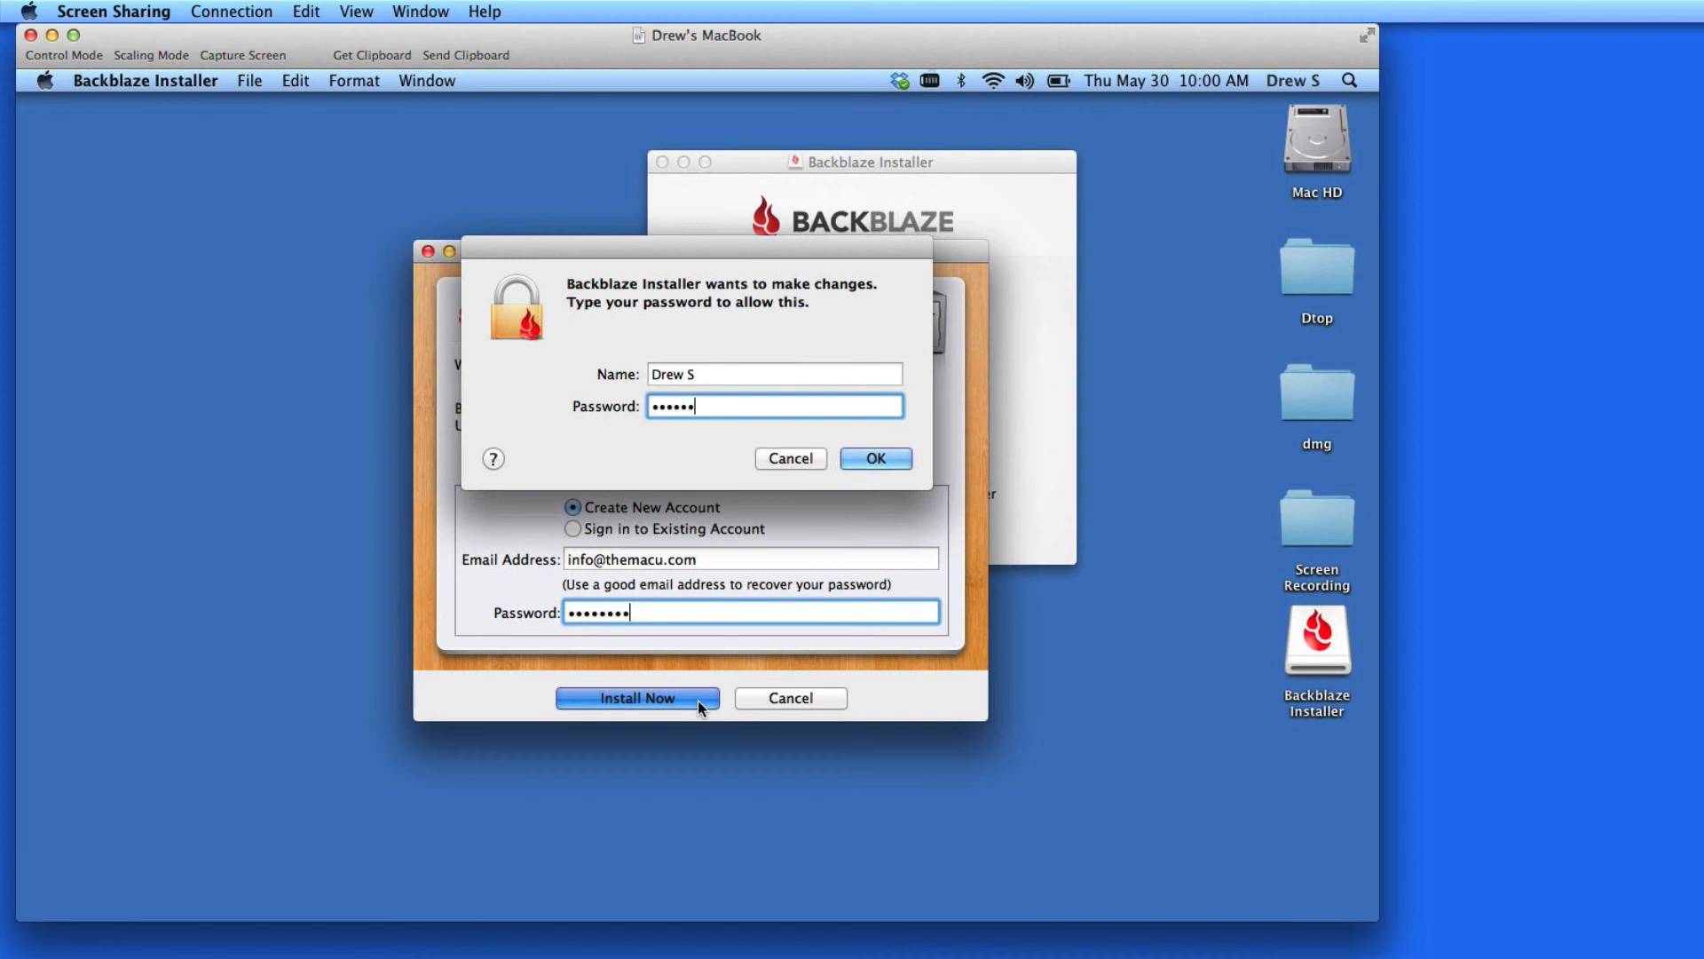
click(875, 458)
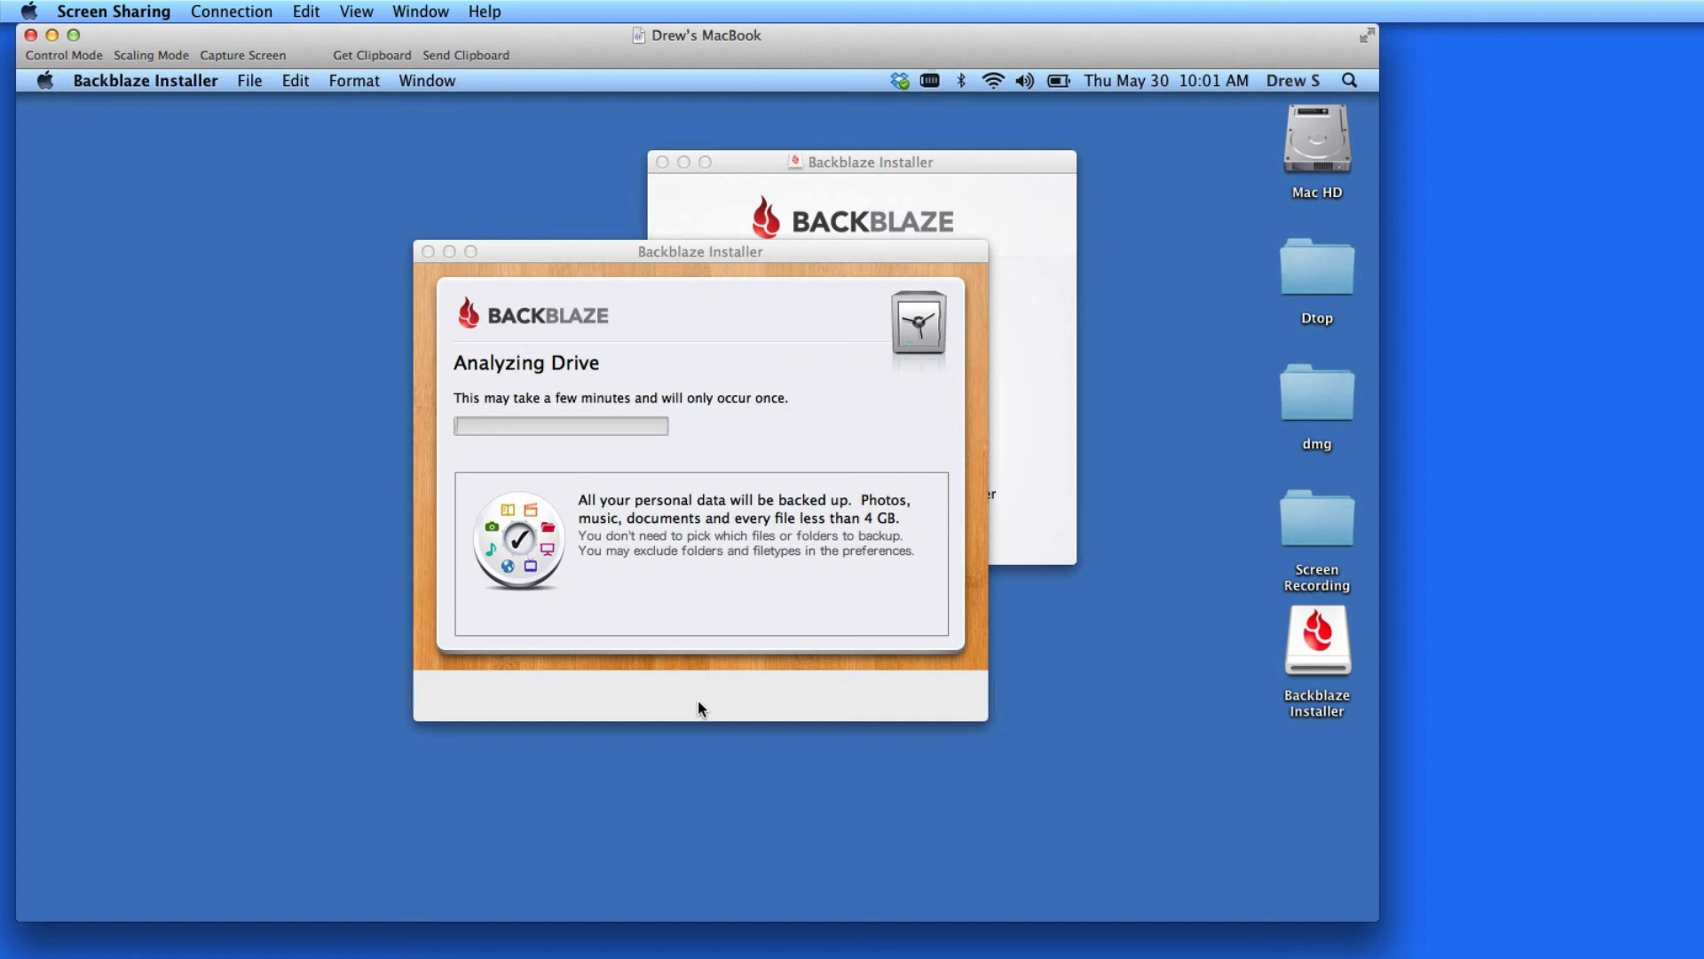
mouse_move(624, 607)
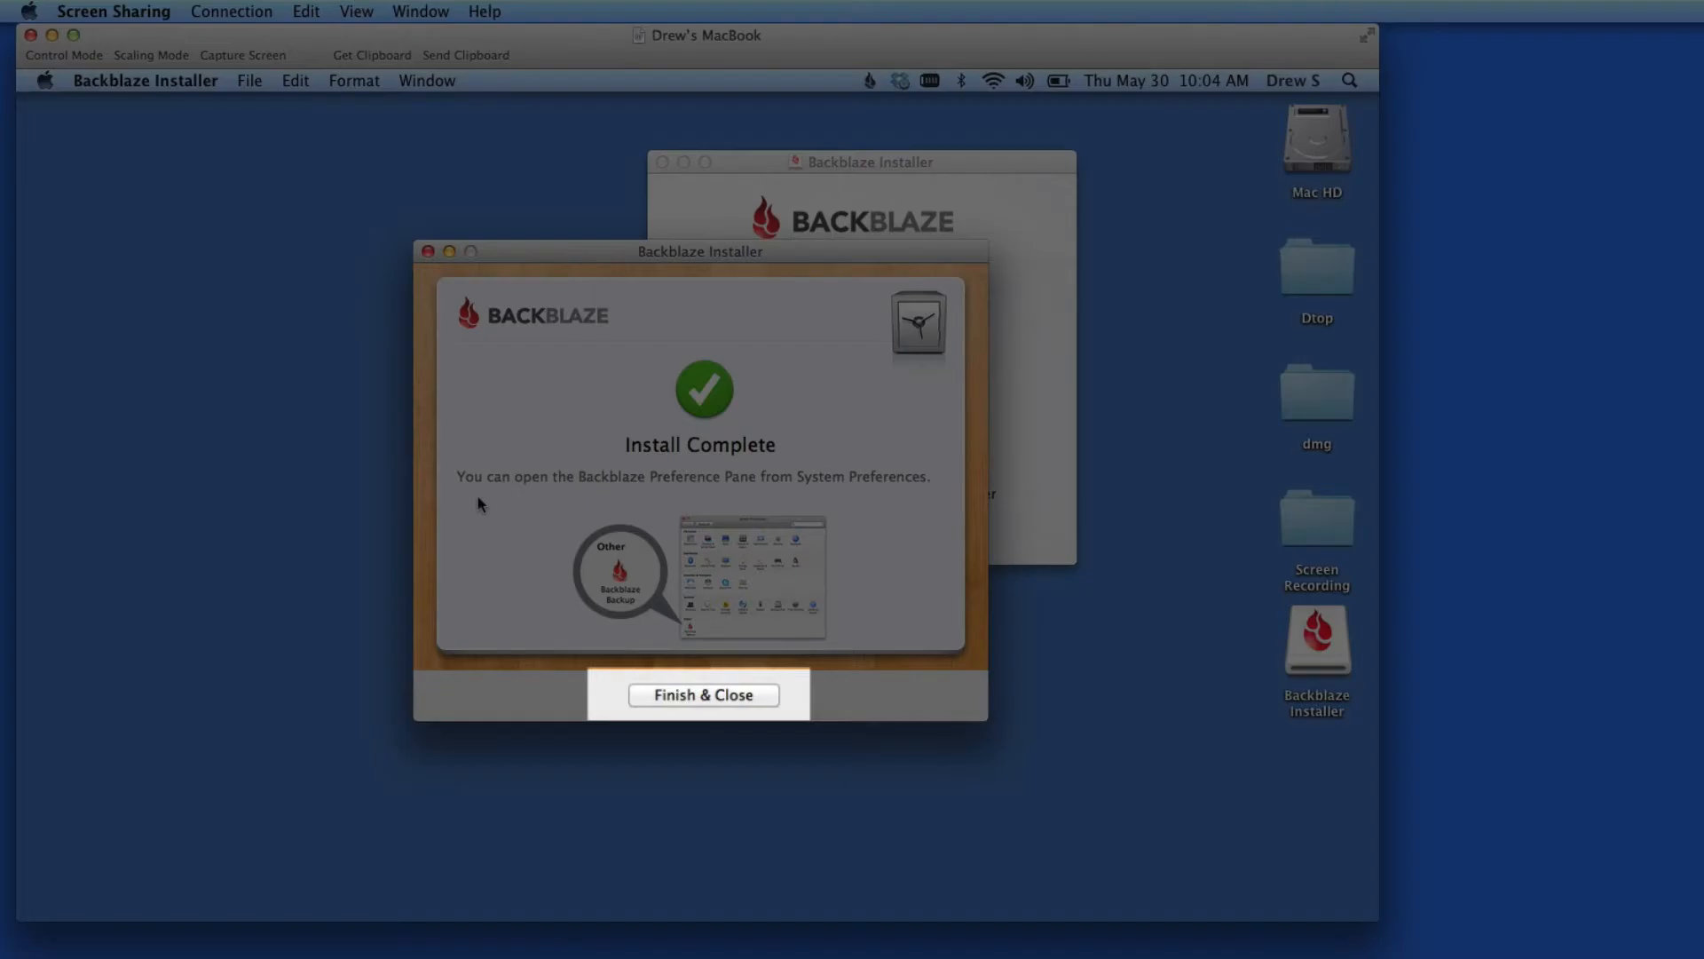
mouse_move(617, 598)
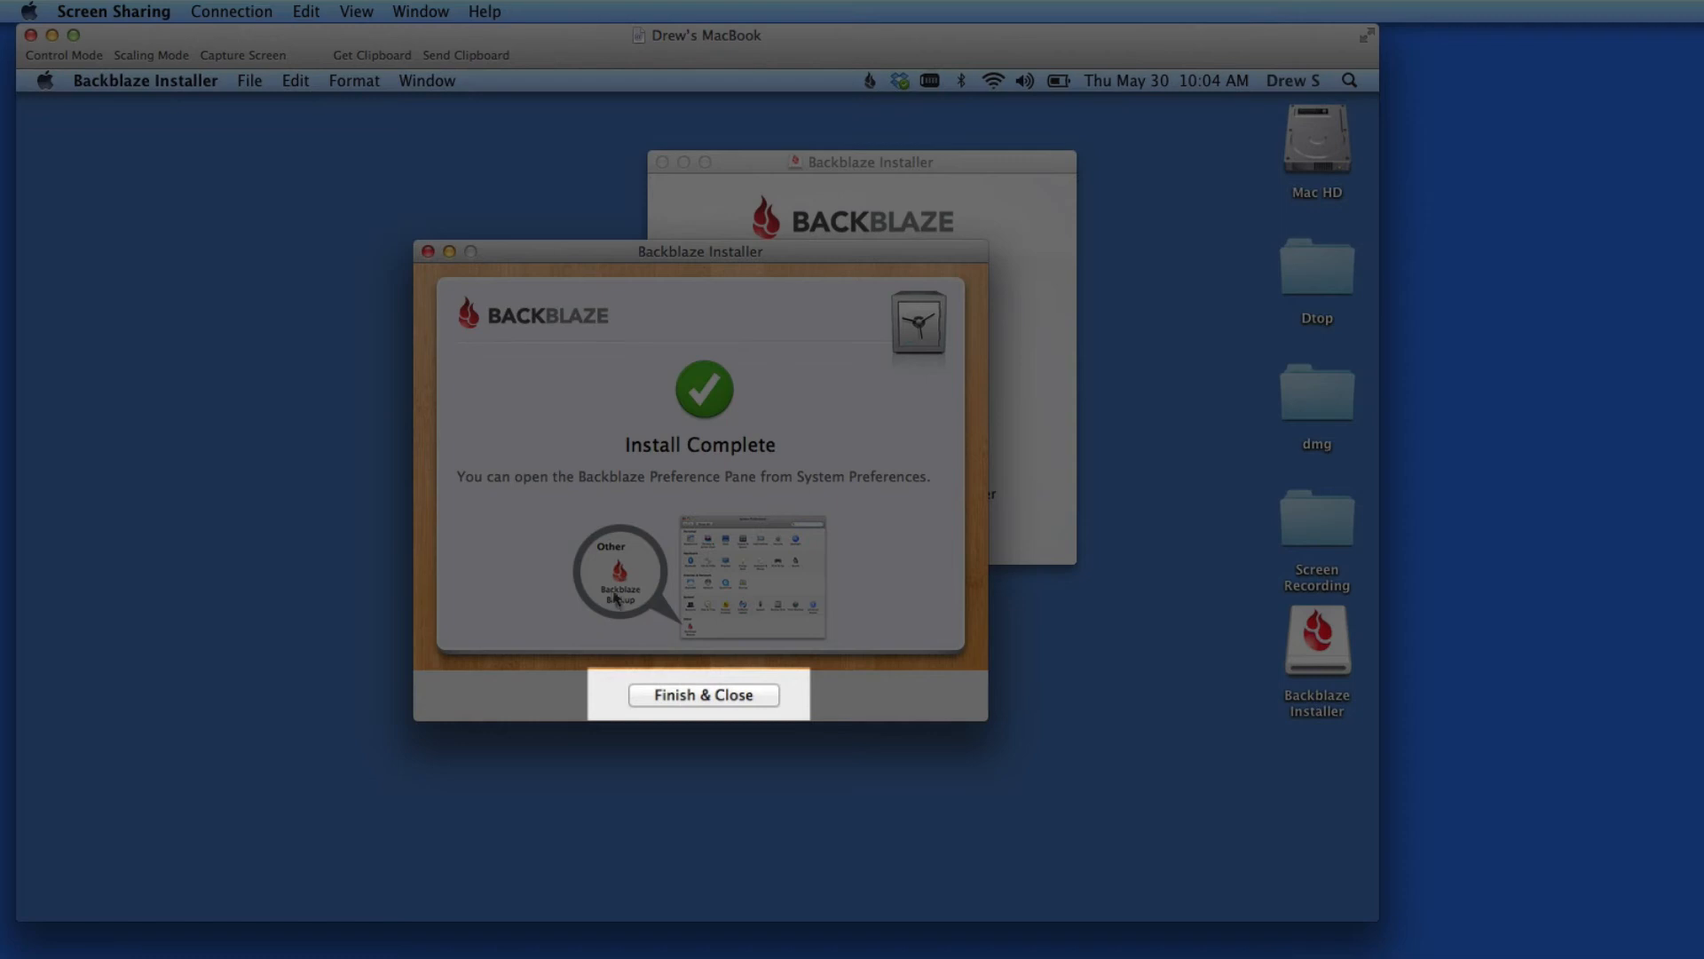
click(703, 694)
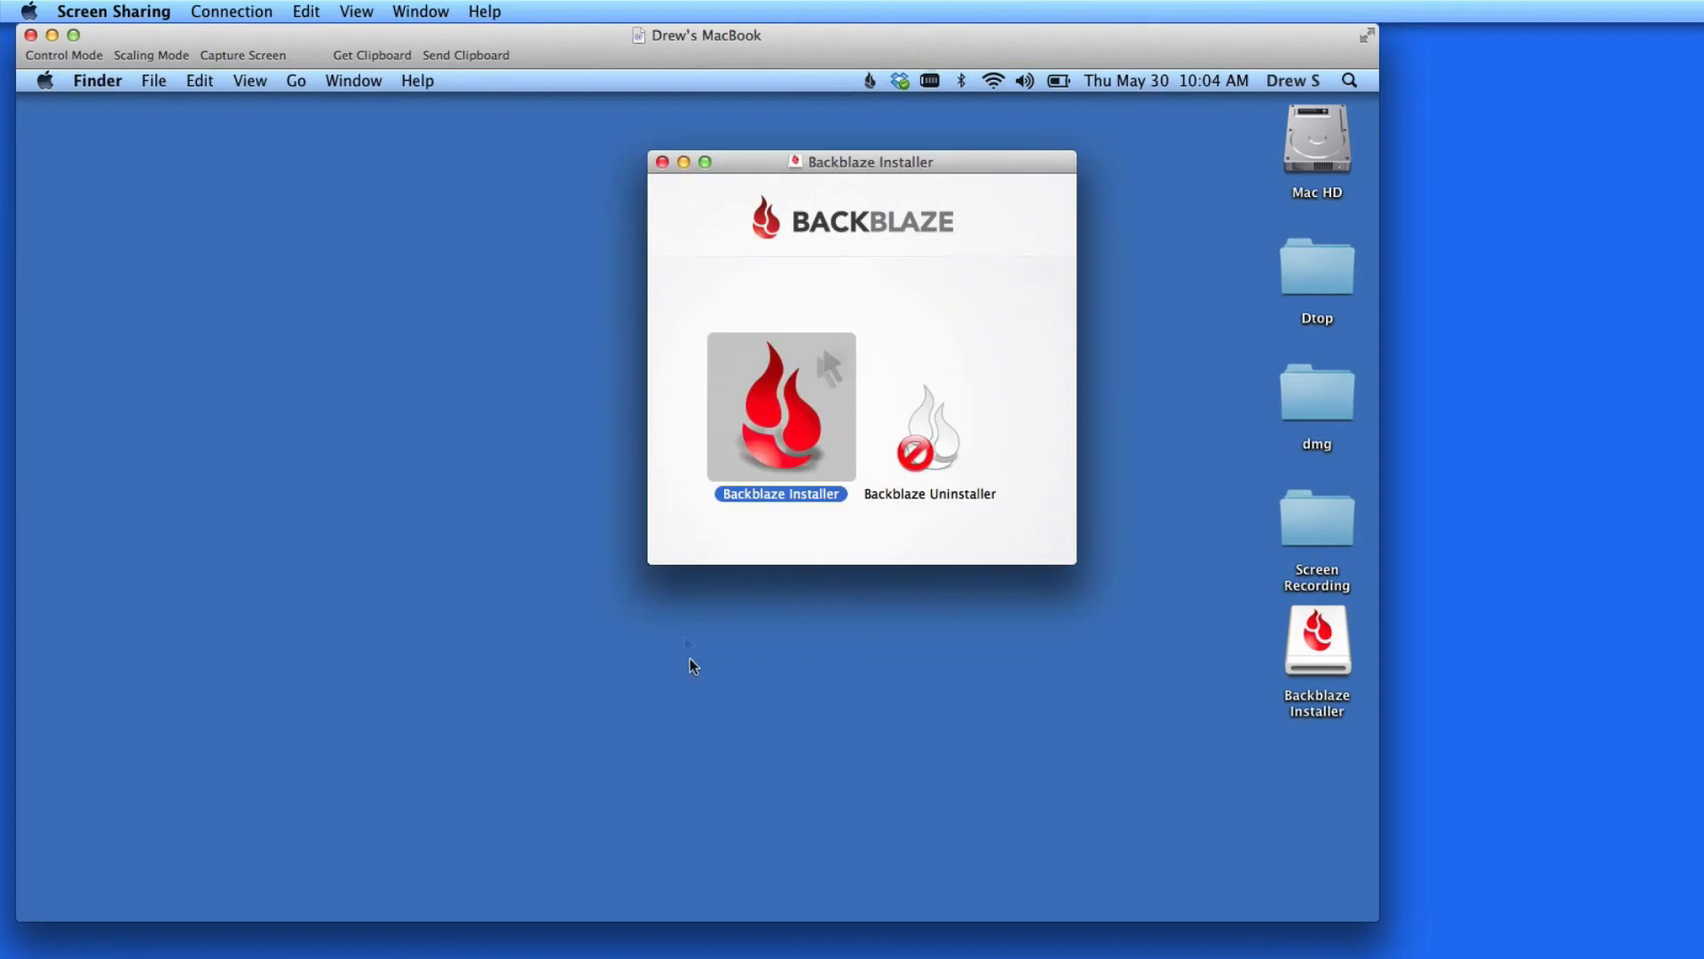
Close the disk image window and show the Backblaze menu-bar menu.
click(660, 161)
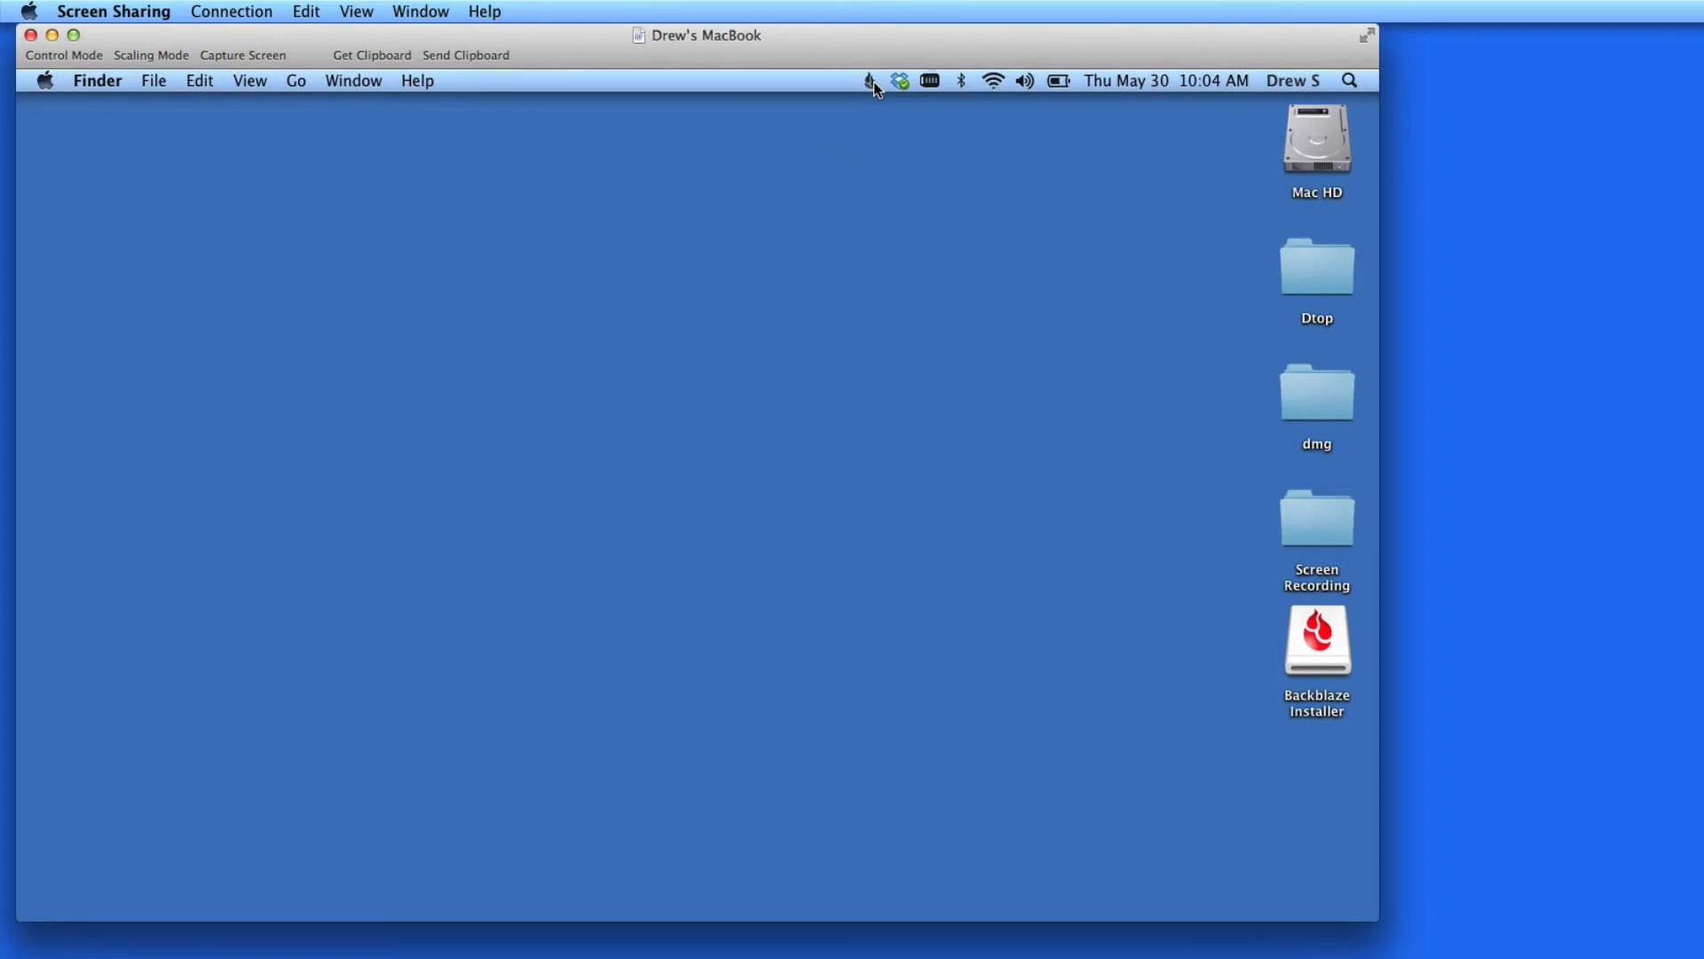
click(868, 80)
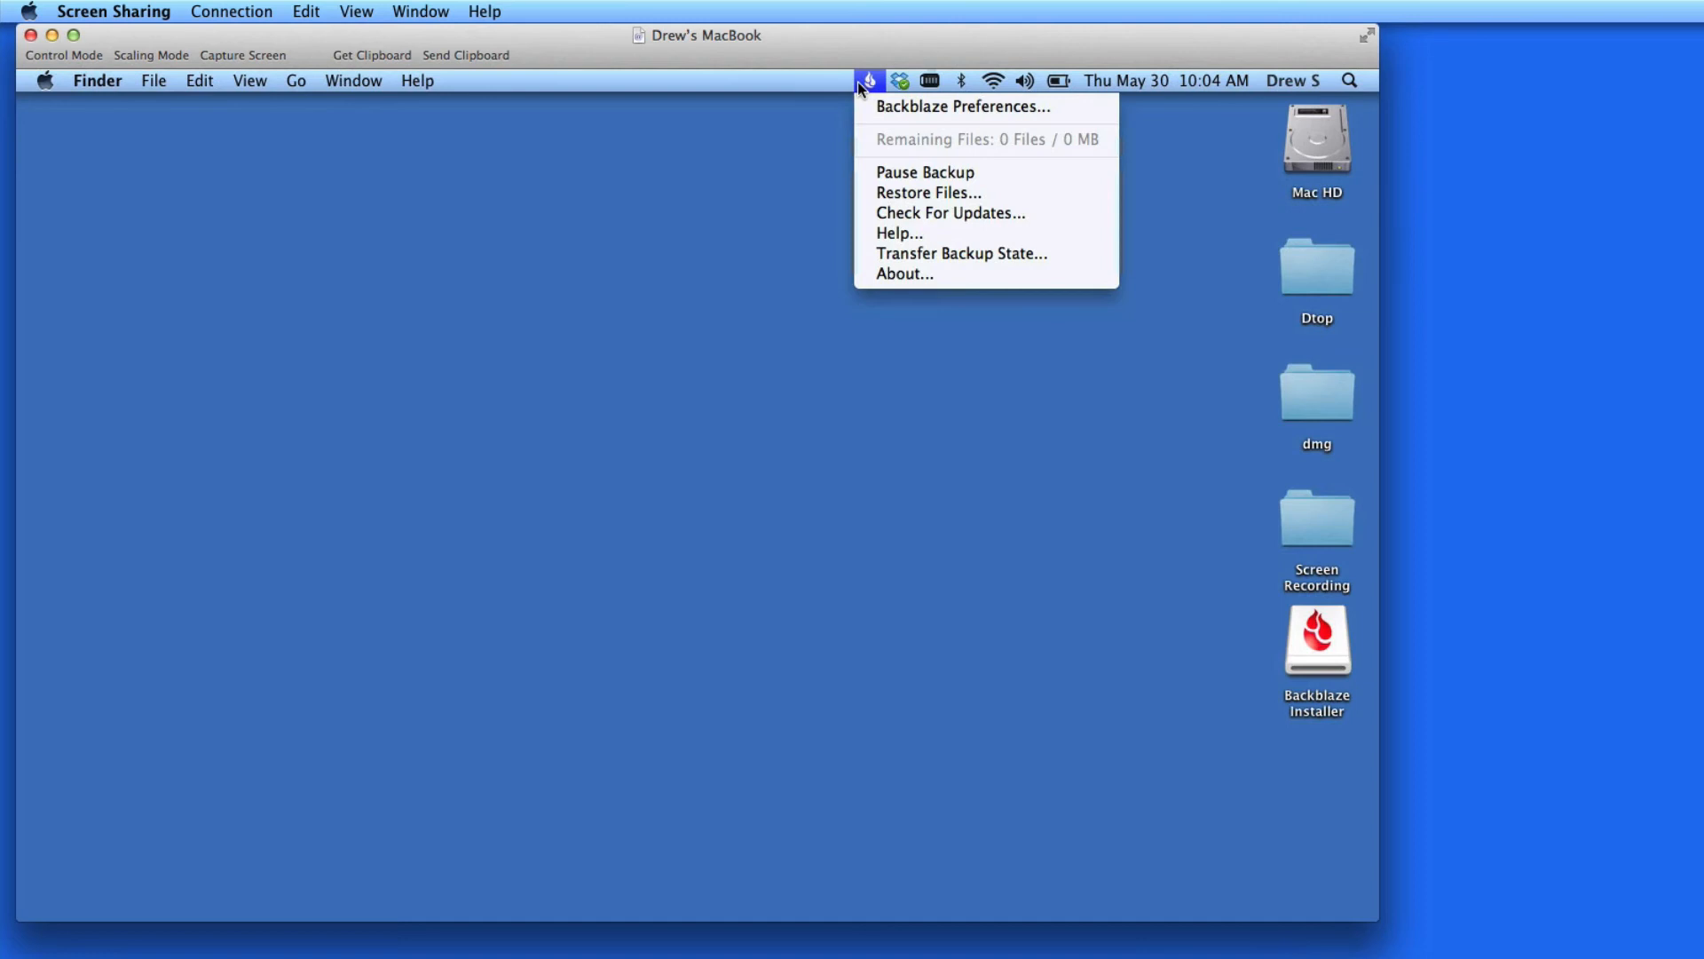
mouse_move(864, 151)
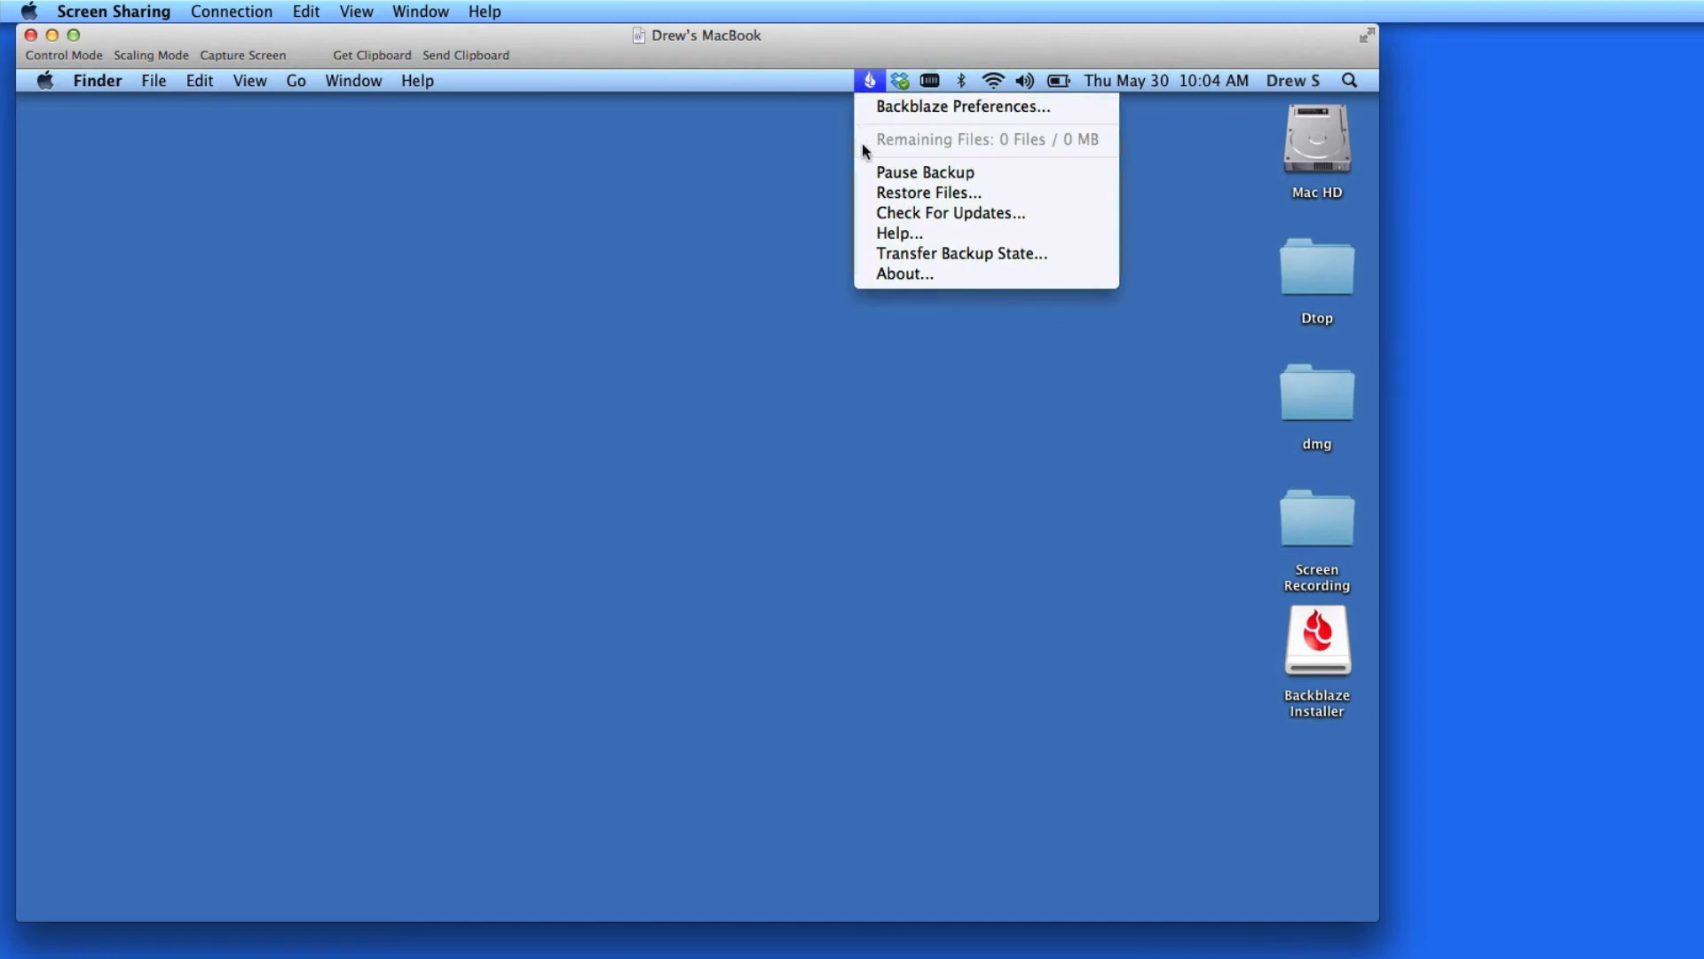
mouse_move(923, 172)
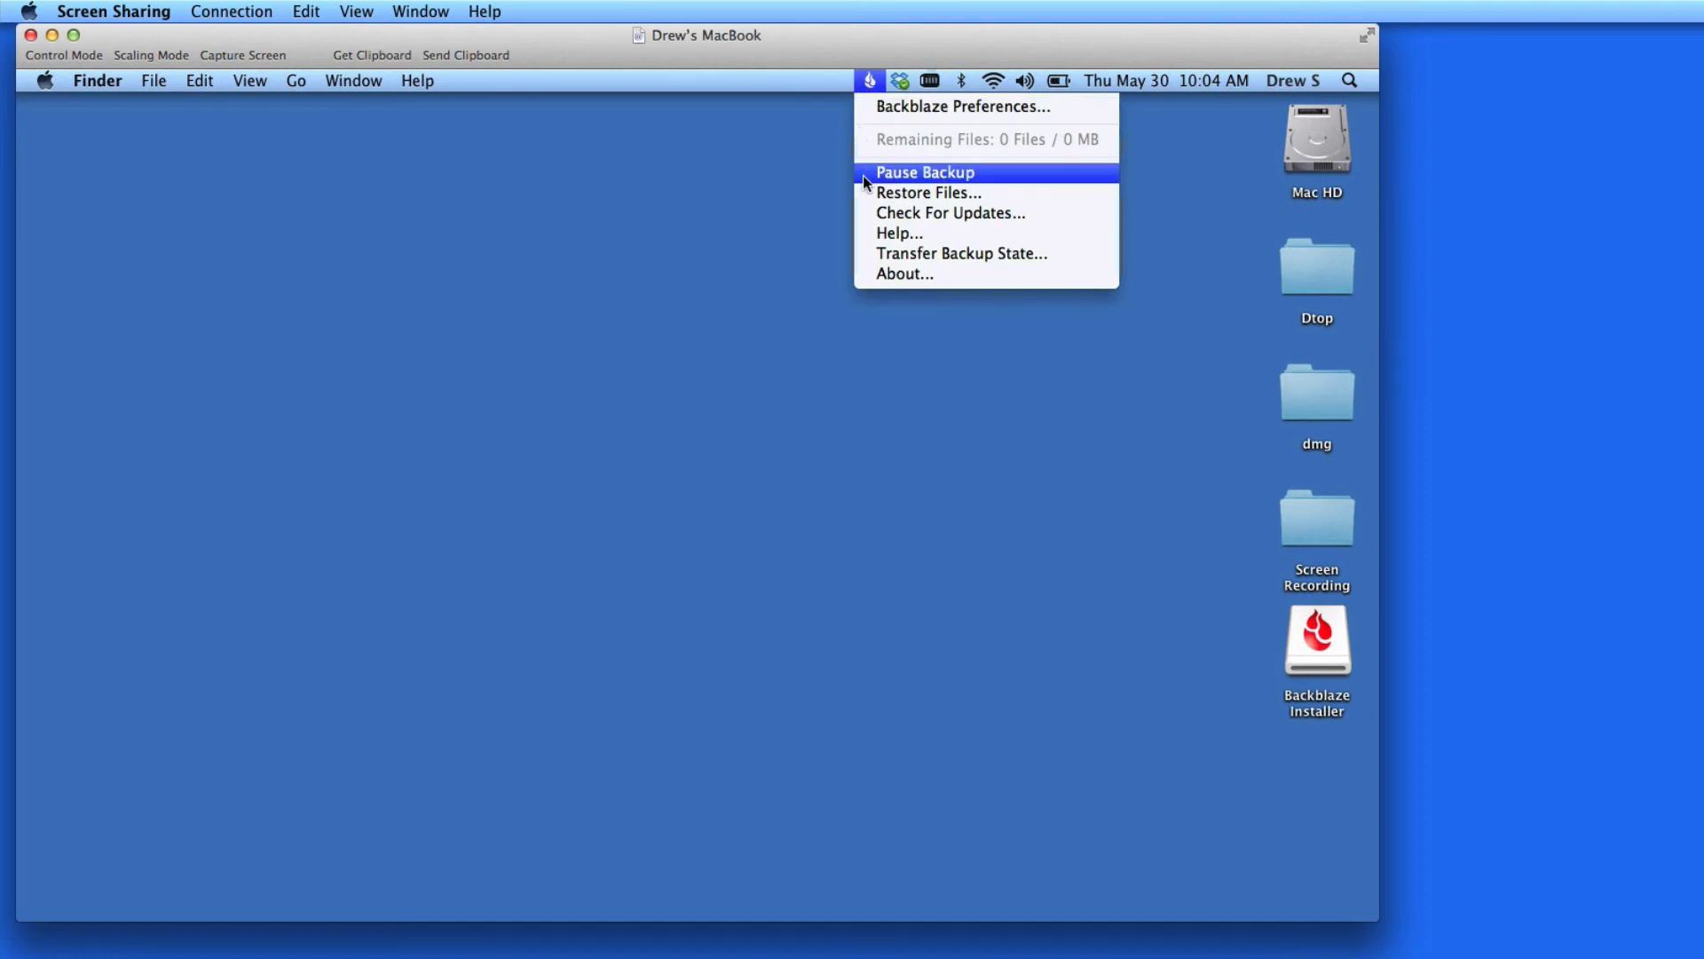
mouse_move(952, 213)
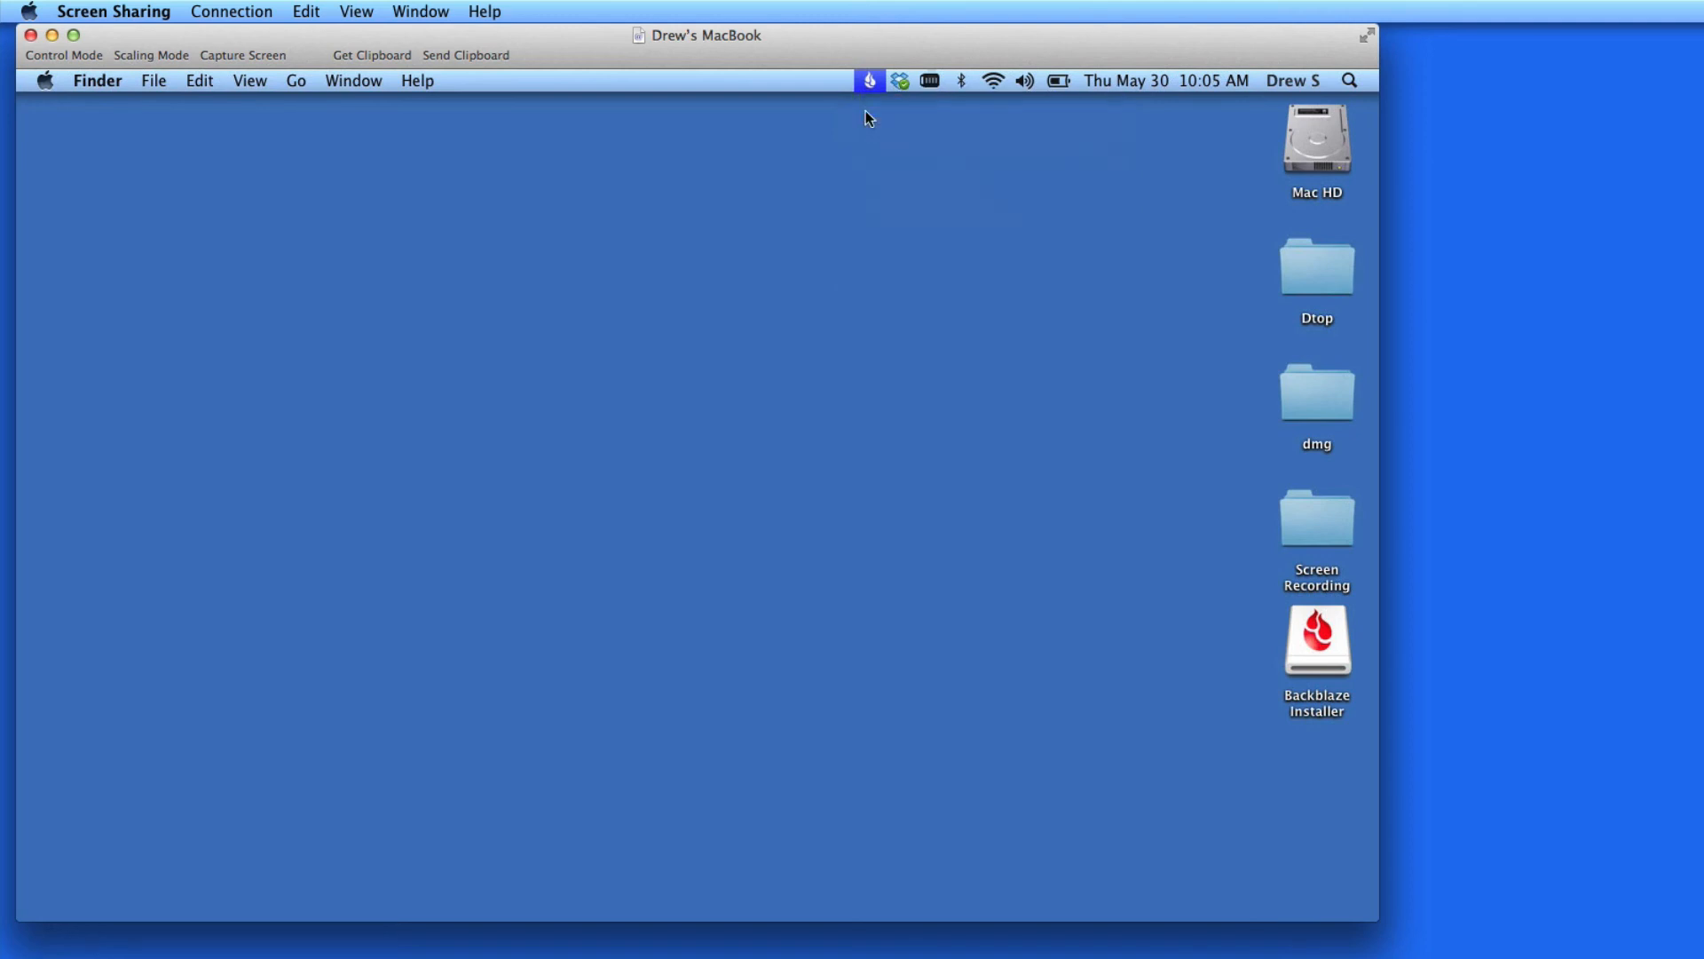
Bring up the Backblaze Backup pane in System Preferences showing the initial backup.
double_click(1316, 641)
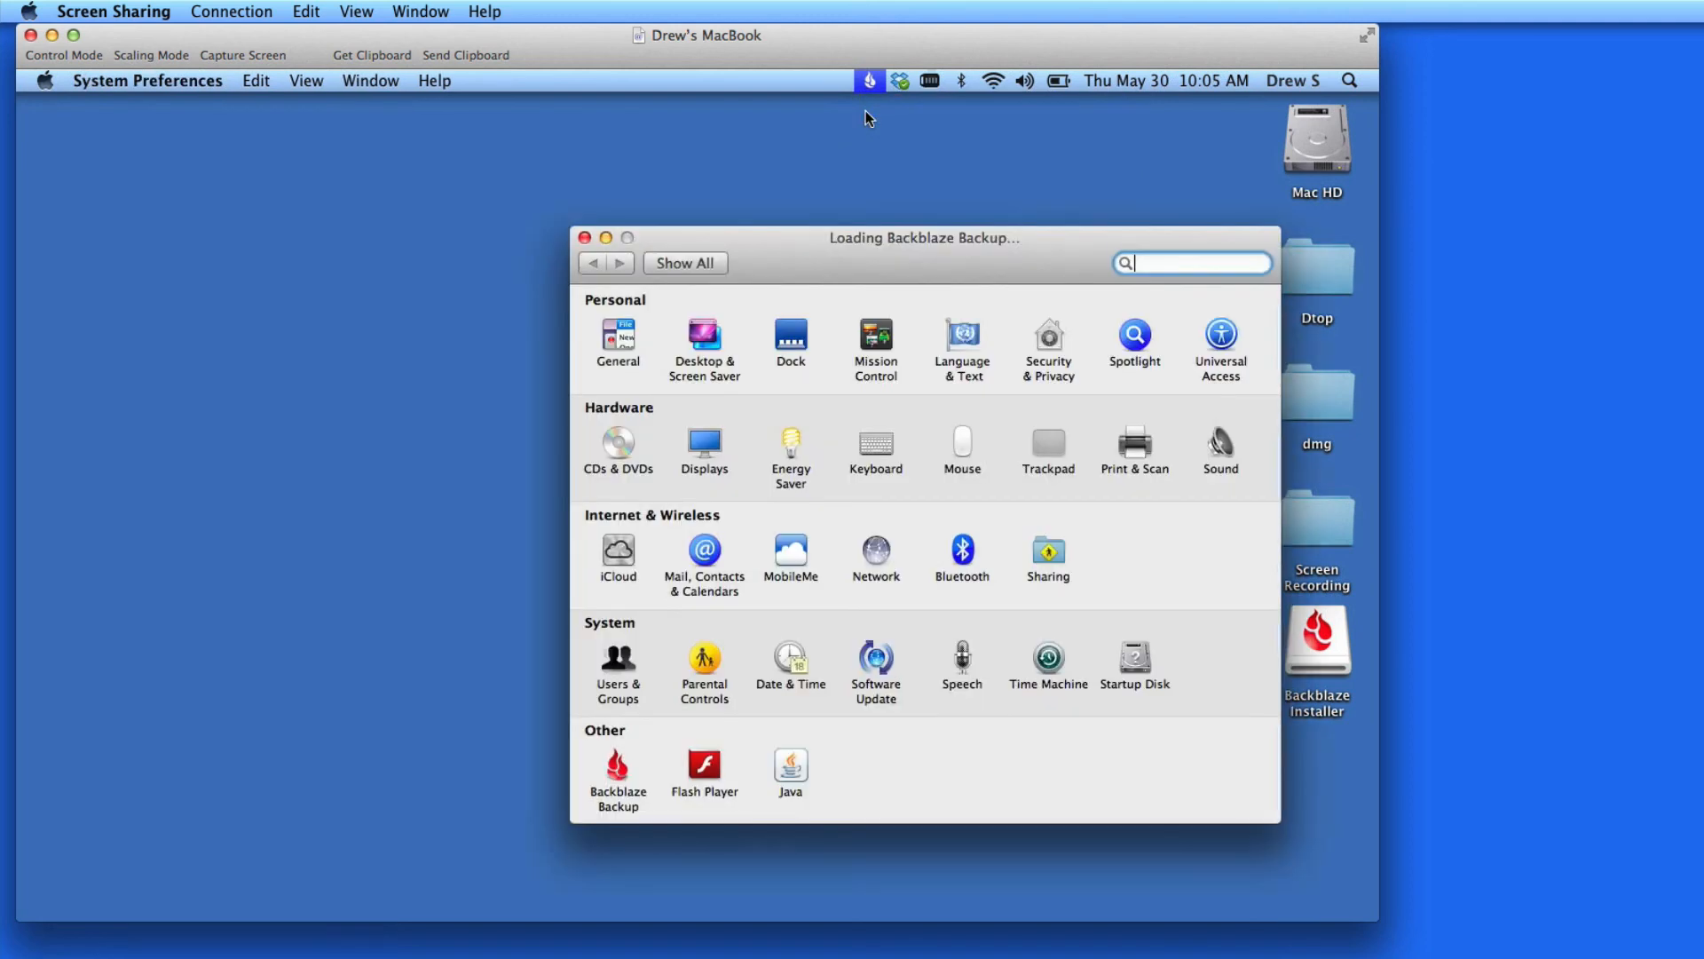
click(617, 773)
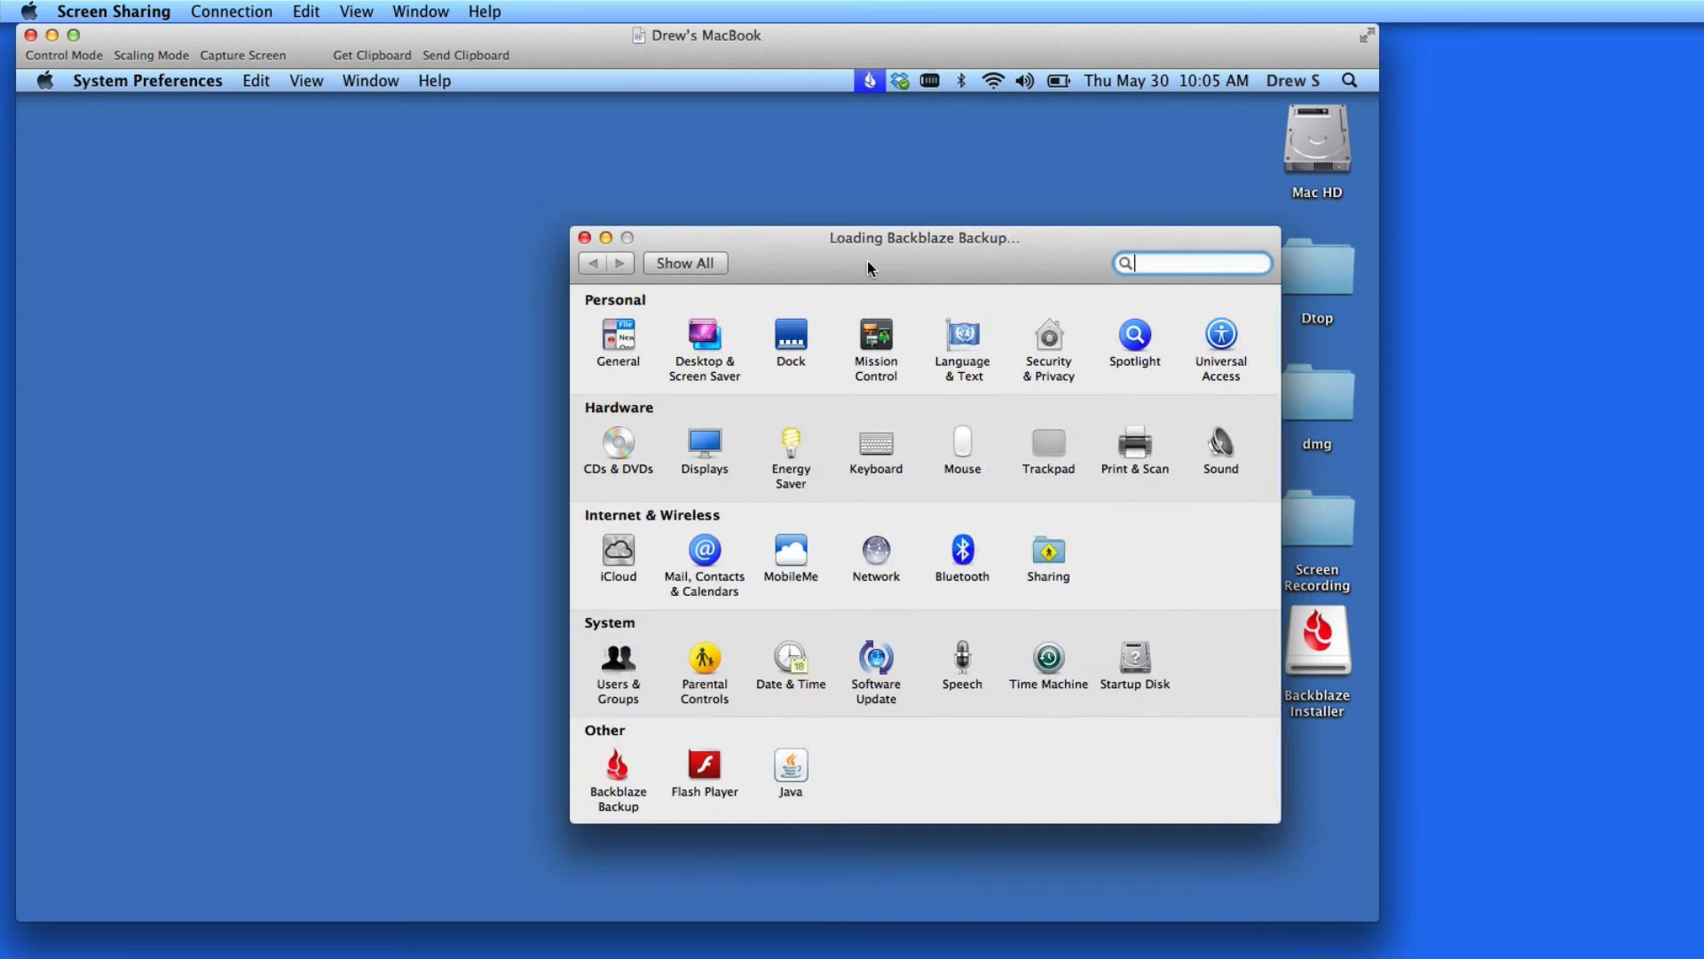
click(616, 769)
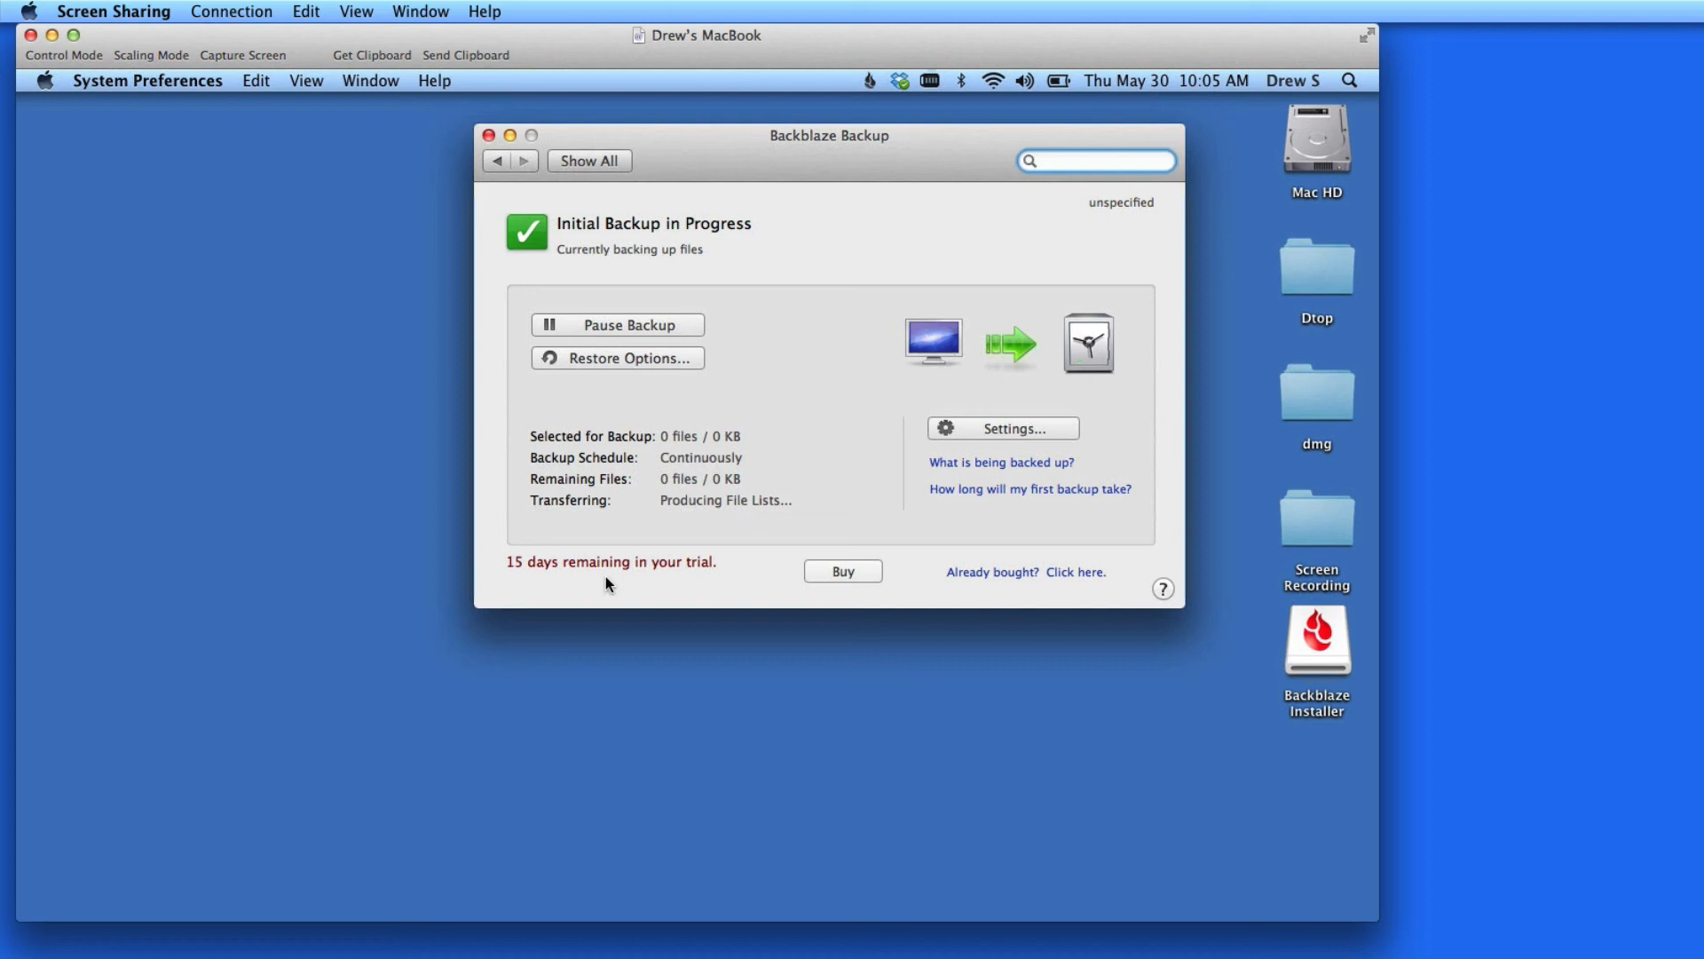
mouse_move(698, 586)
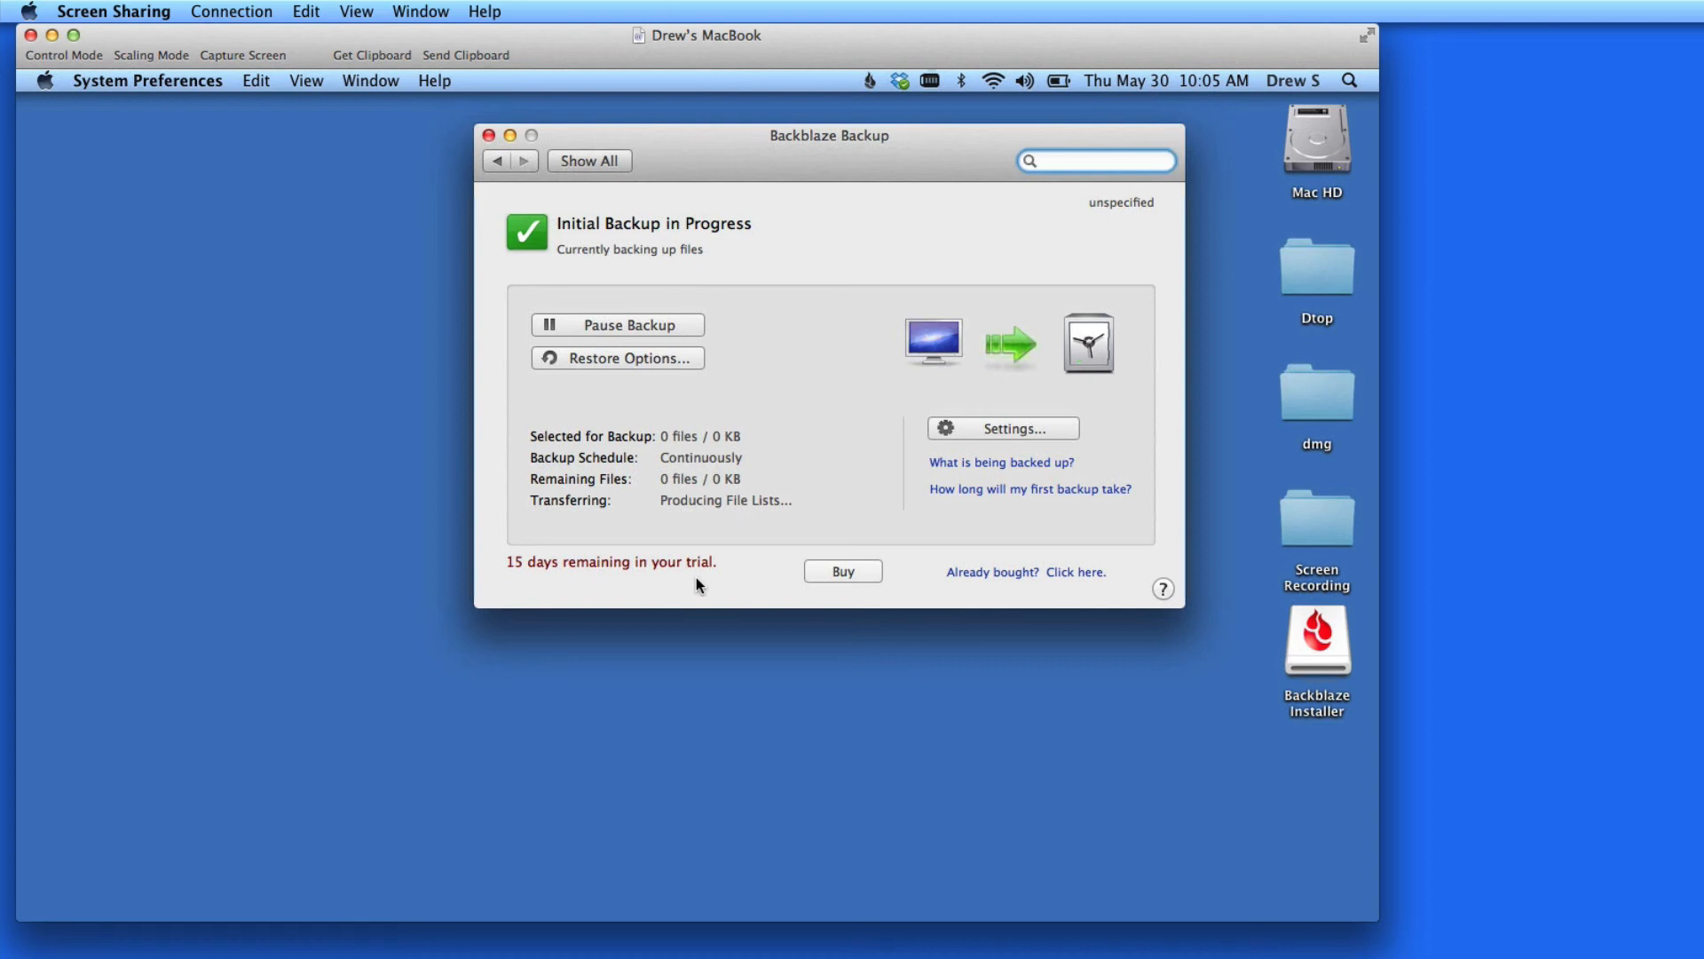
mouse_move(703, 582)
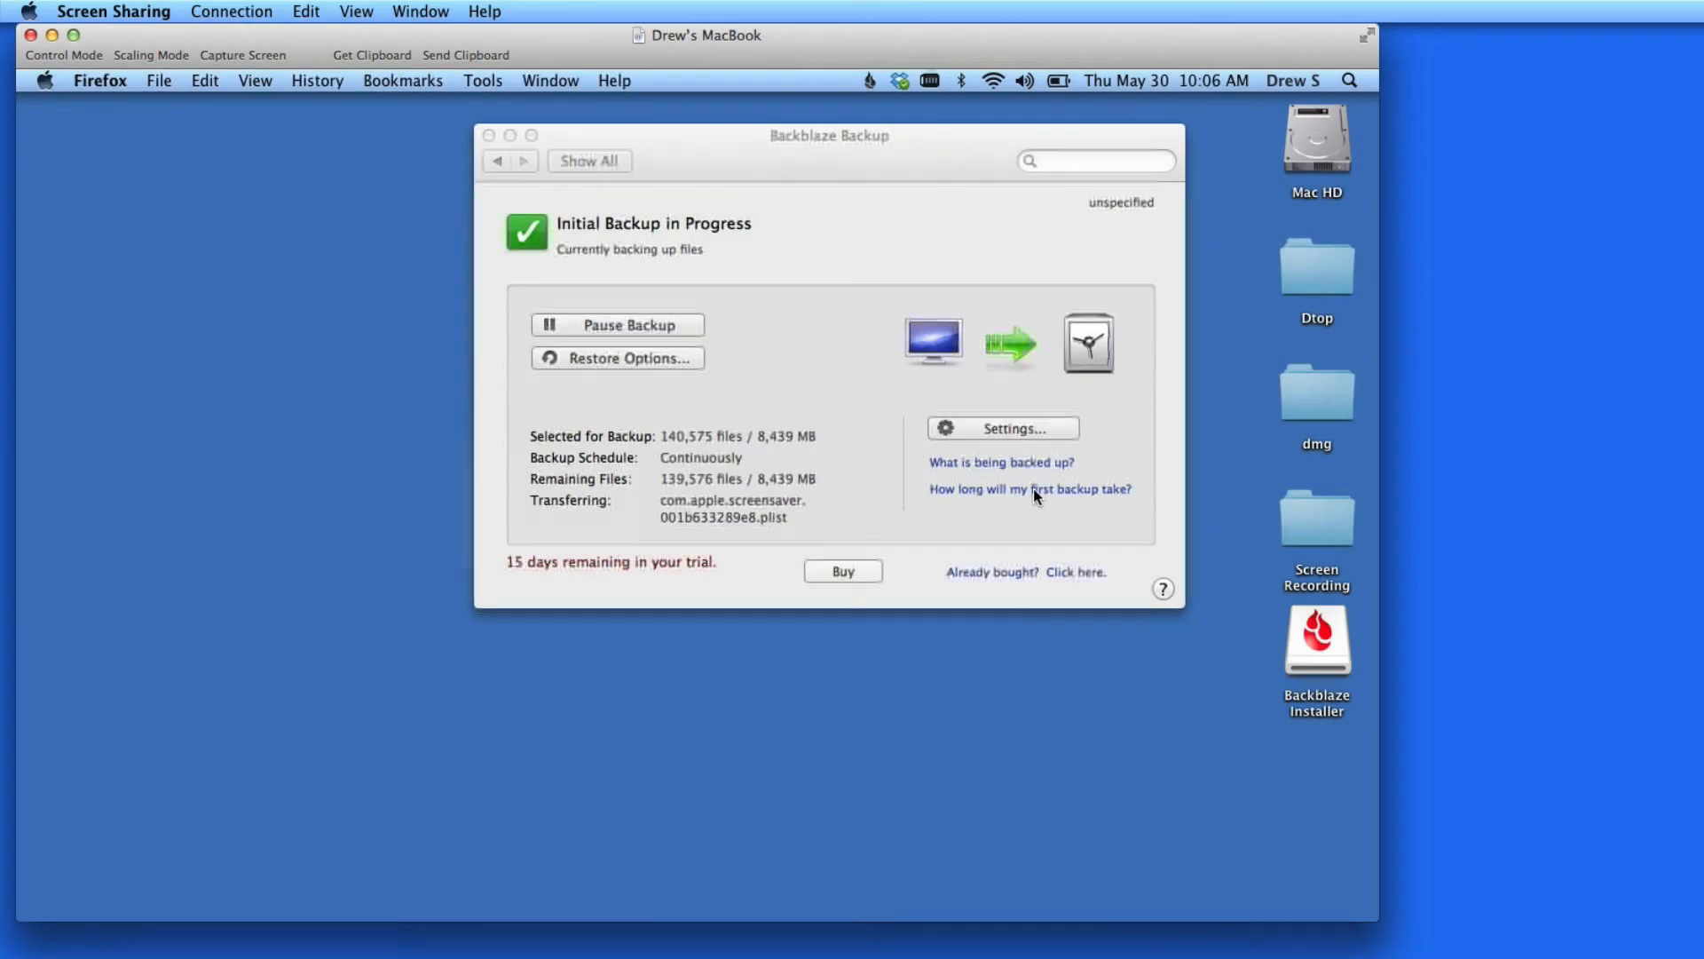
View Backblaze's 'How long will my first backup take?' page estimating 5 days.
click(1030, 490)
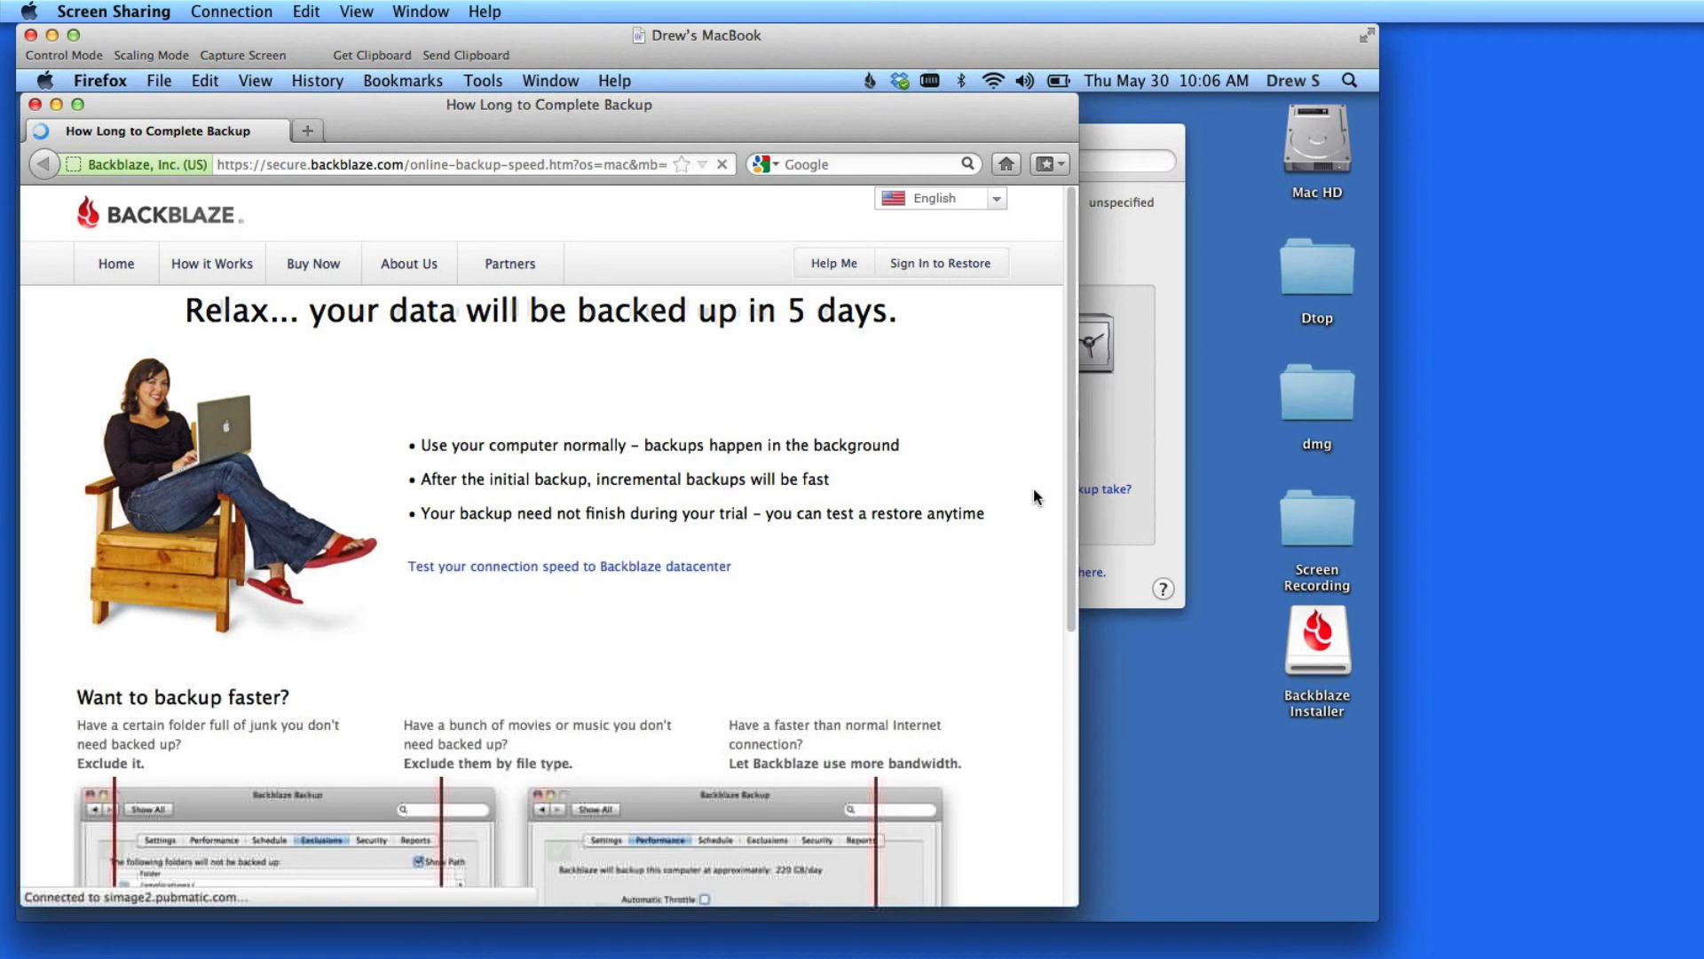
scroll(down, 3)
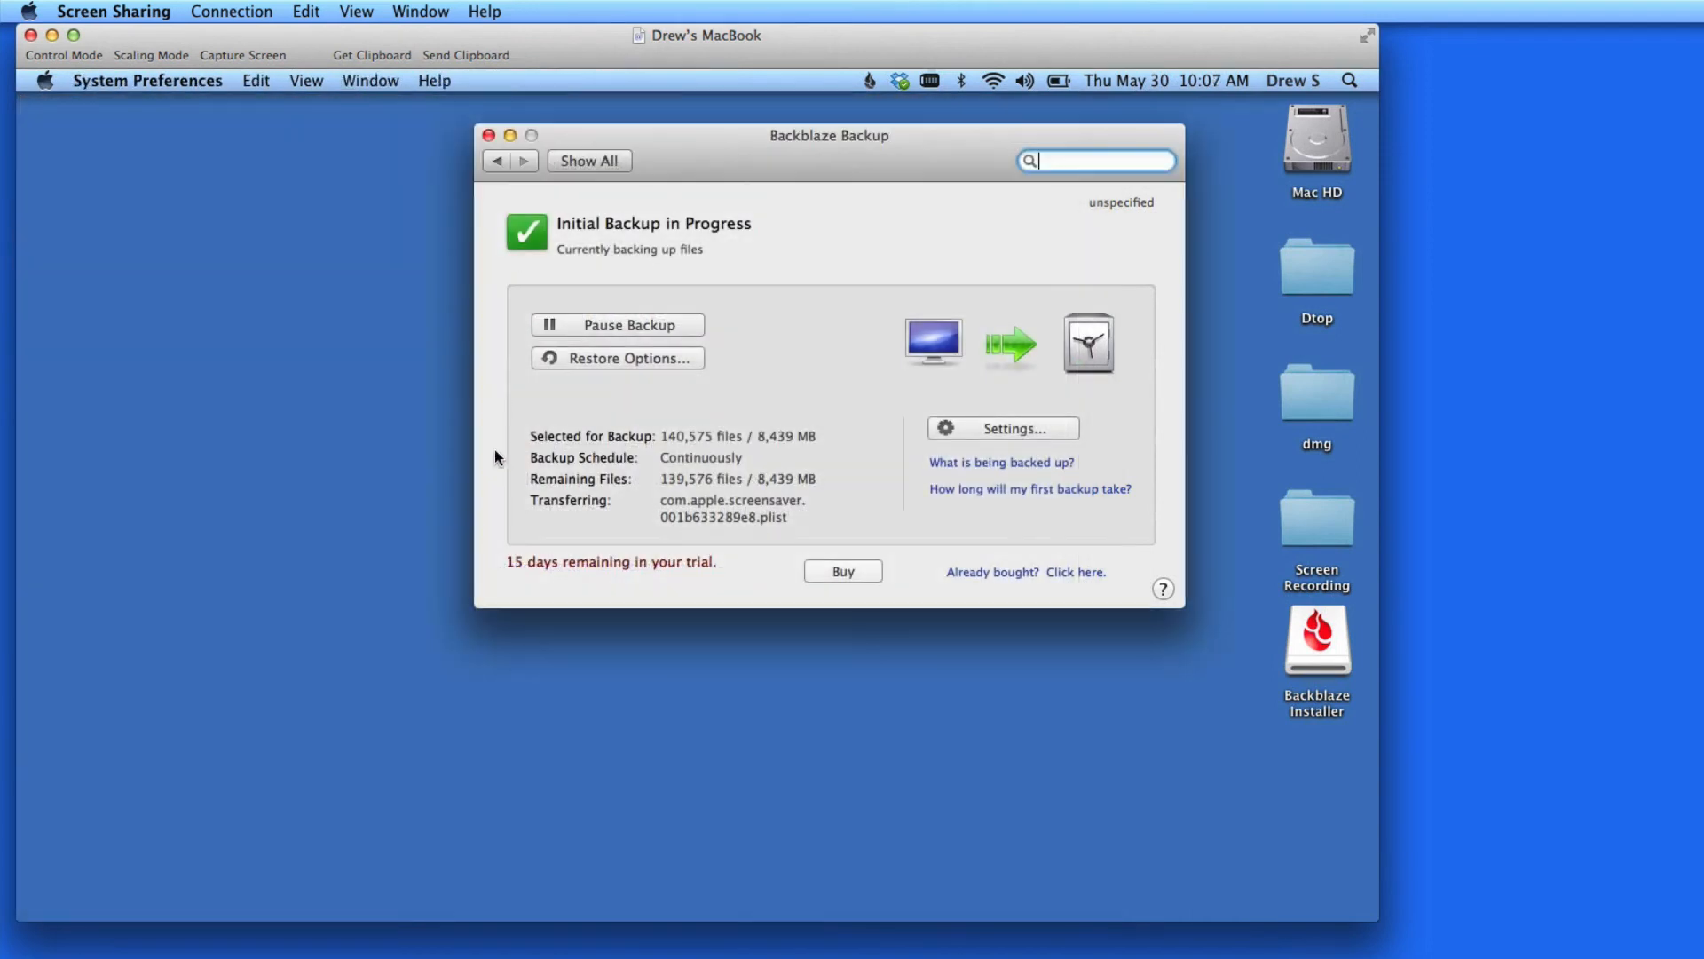
mouse_move(762, 454)
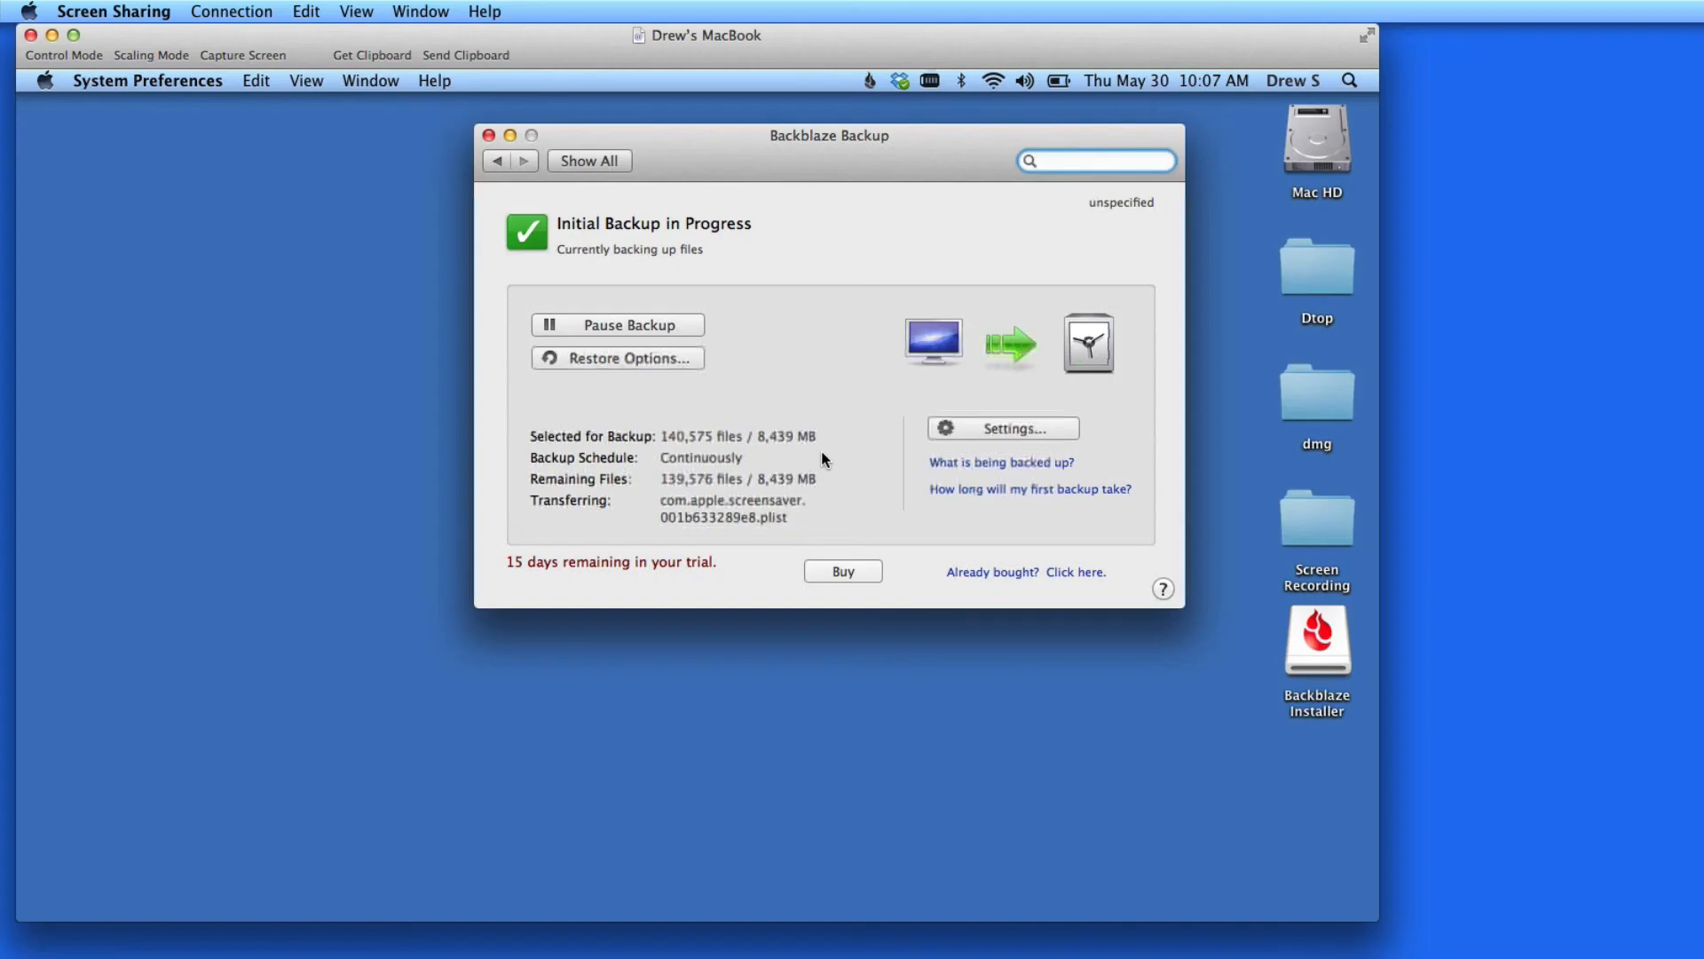
click(1096, 162)
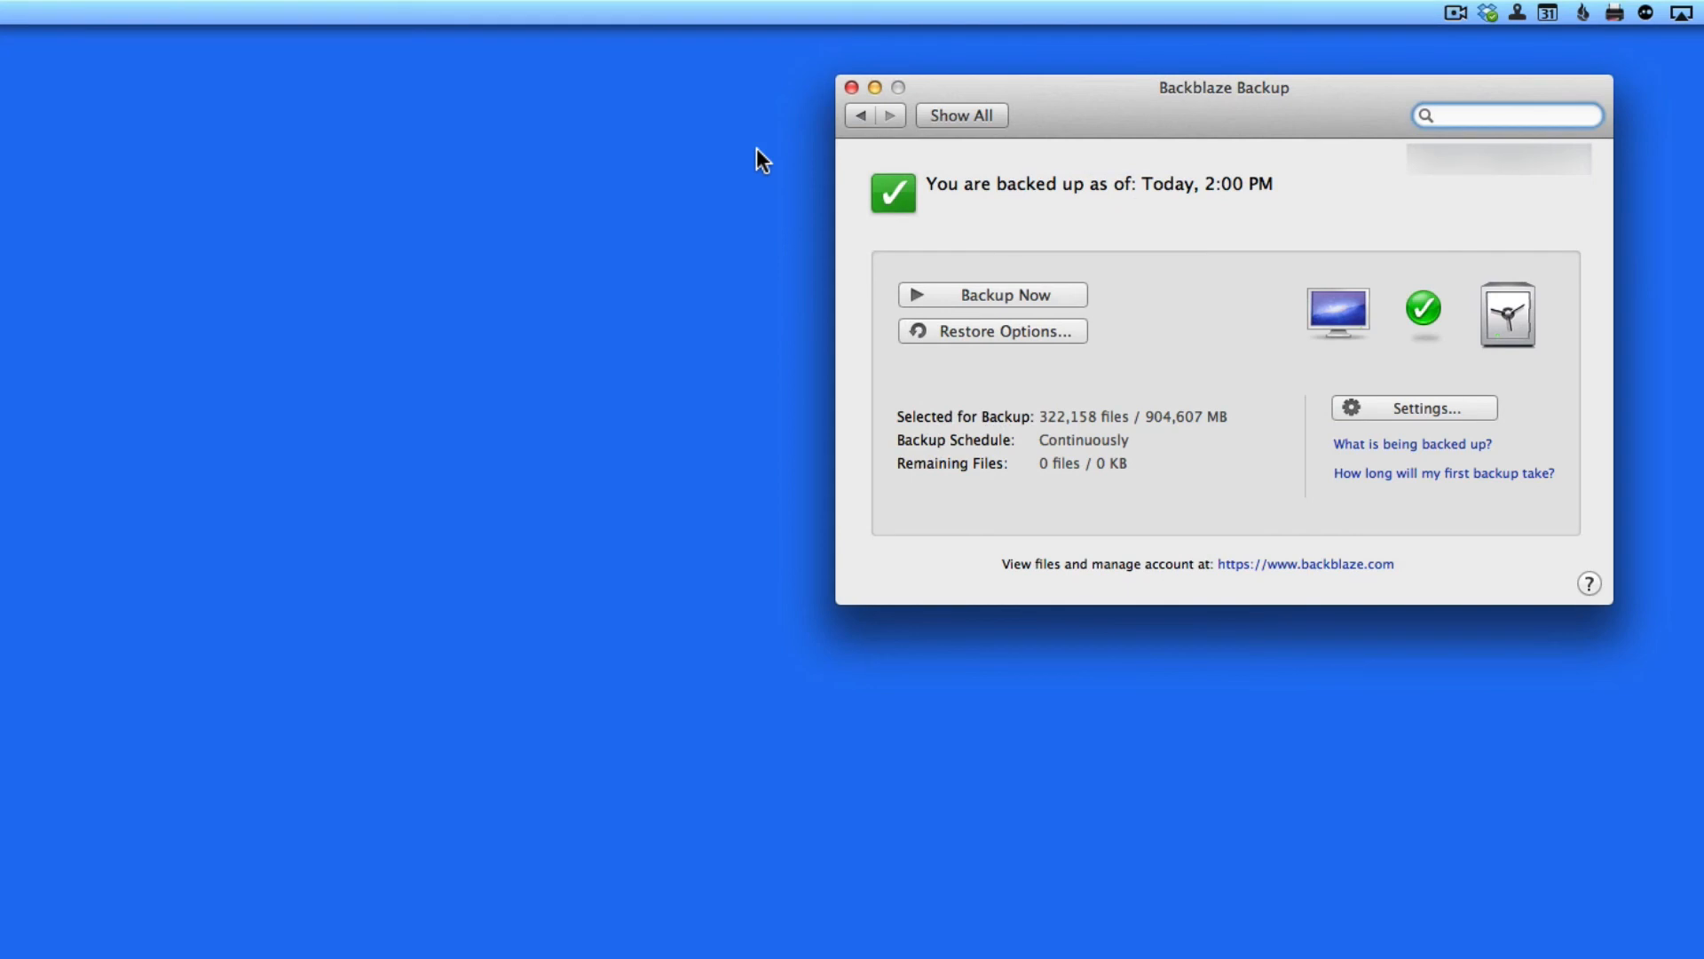
mouse_move(822, 216)
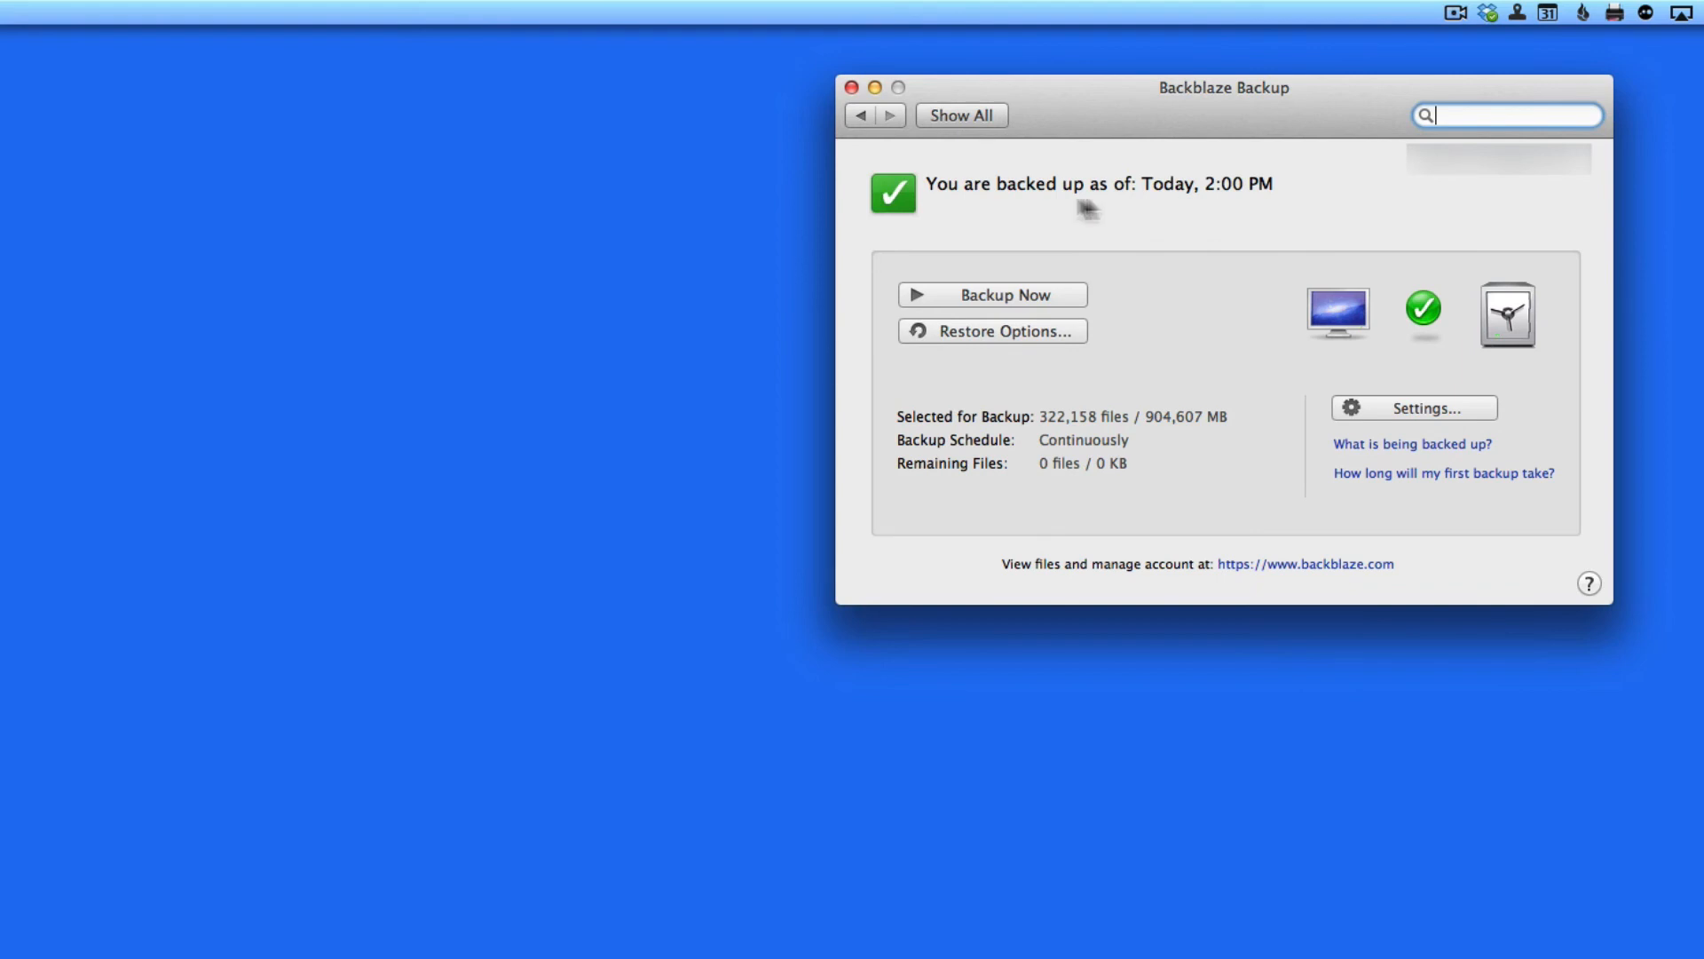
mouse_move(1101, 437)
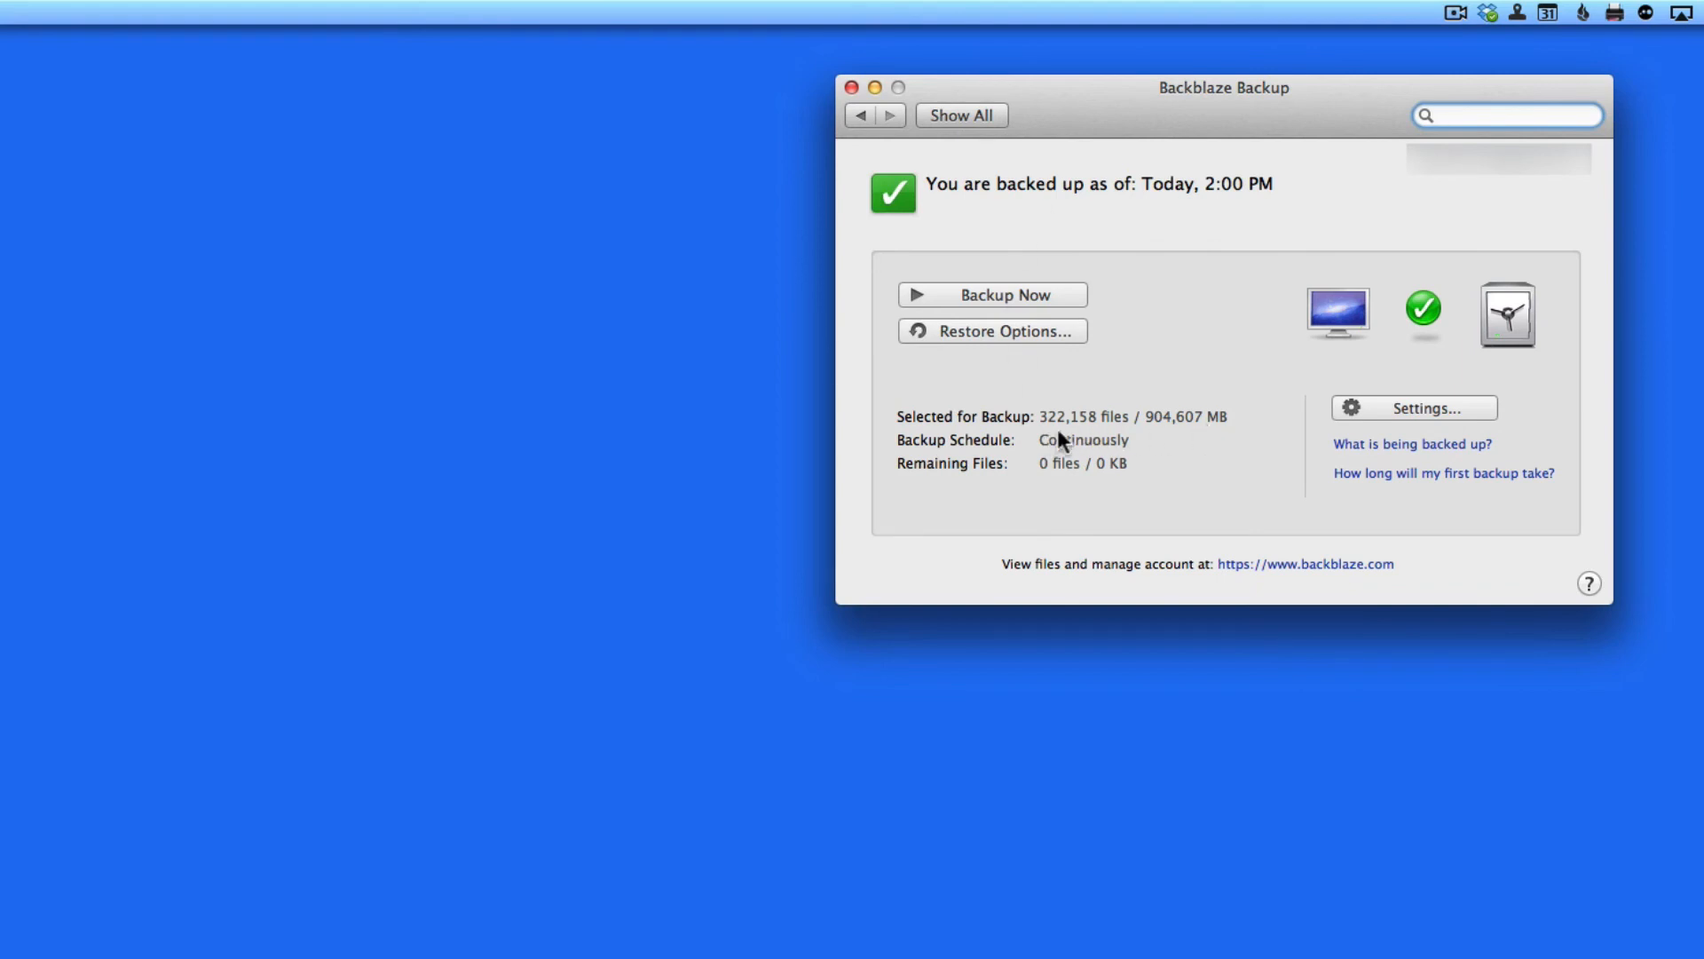
mouse_move(1120, 481)
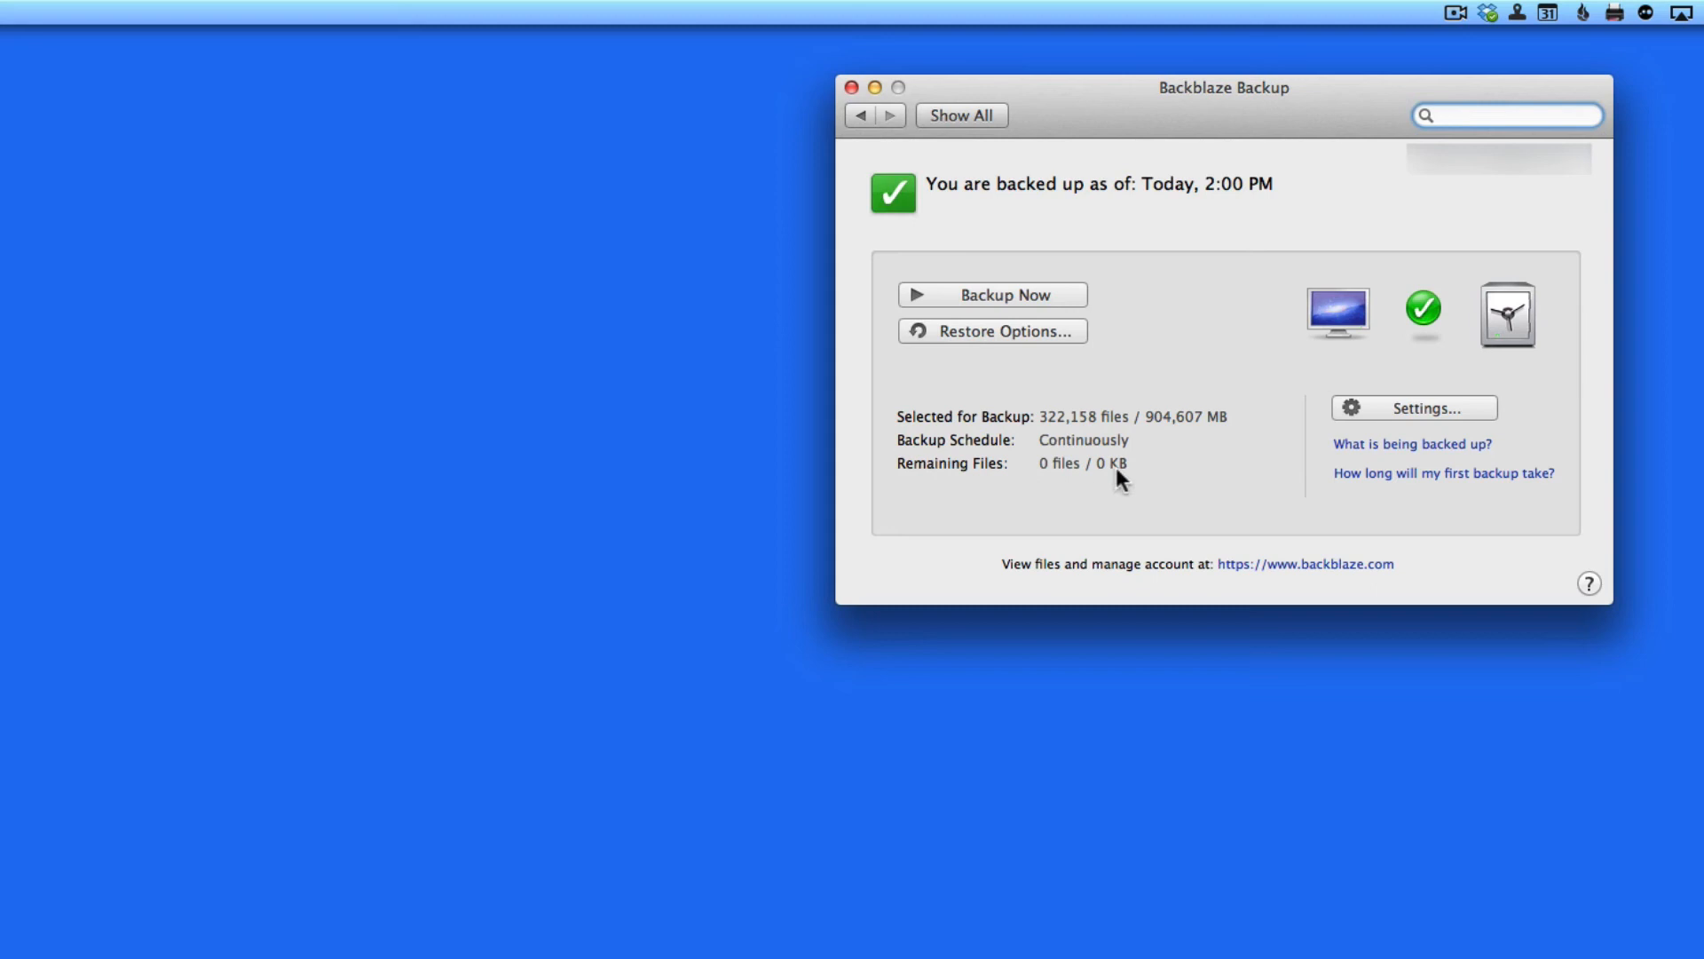
mouse_move(1298, 460)
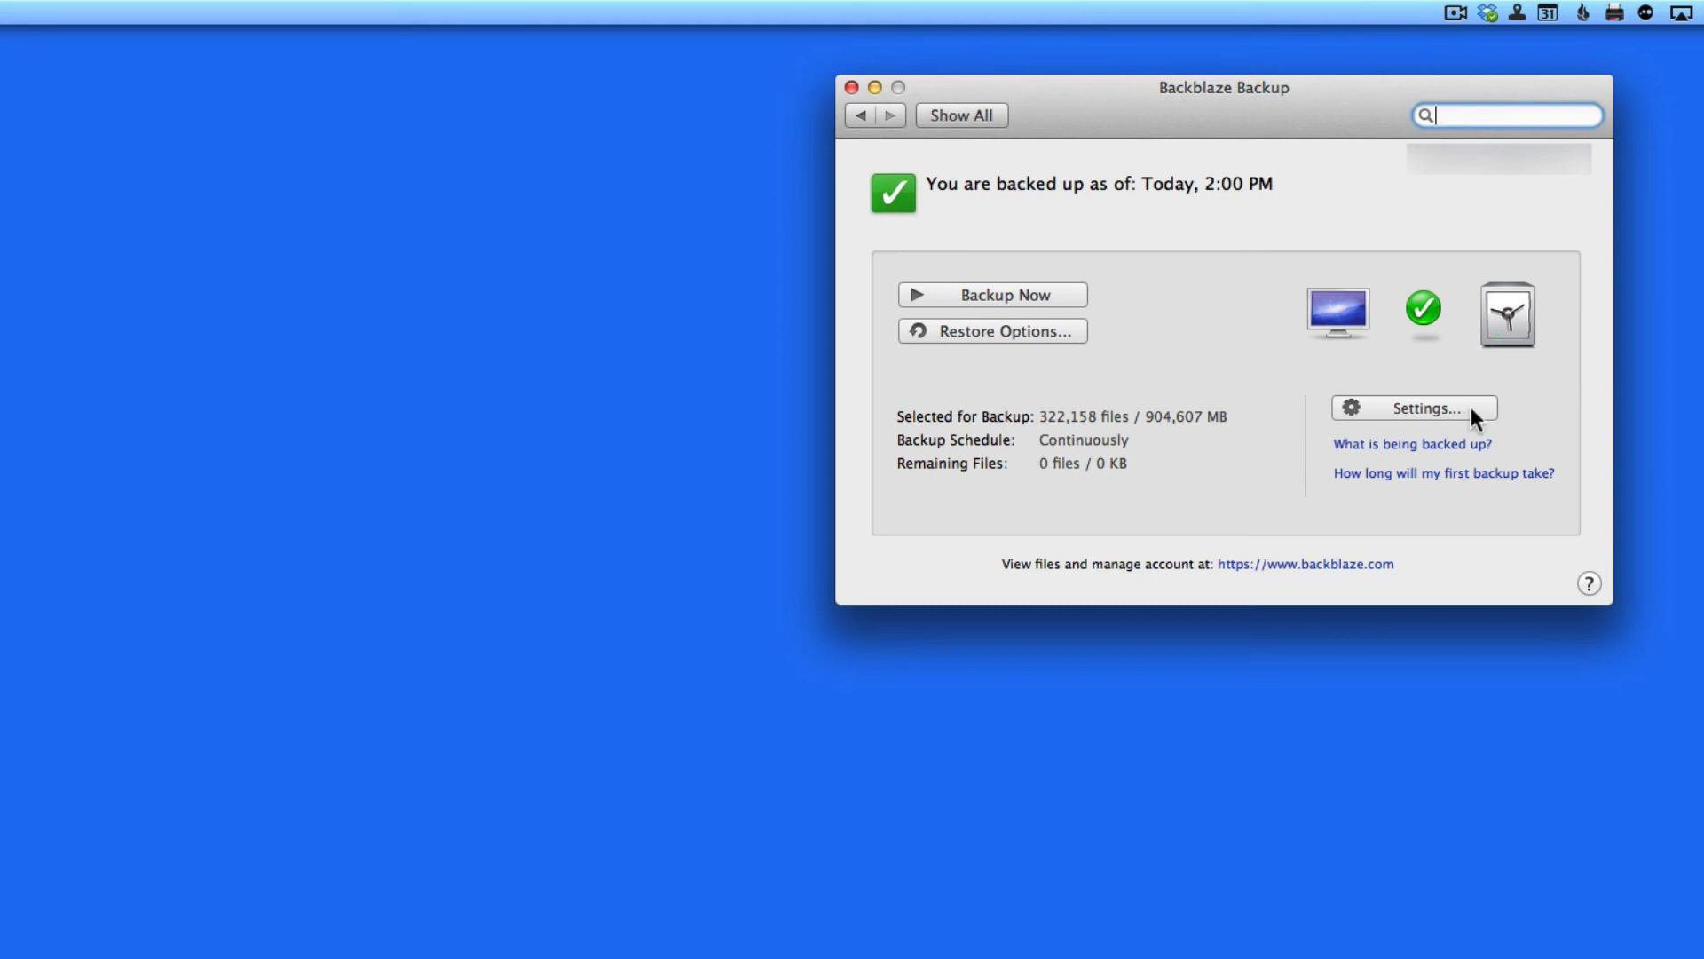
Review the Settings sheet and keep Macintosh HD as the temporary data drive.
click(1415, 408)
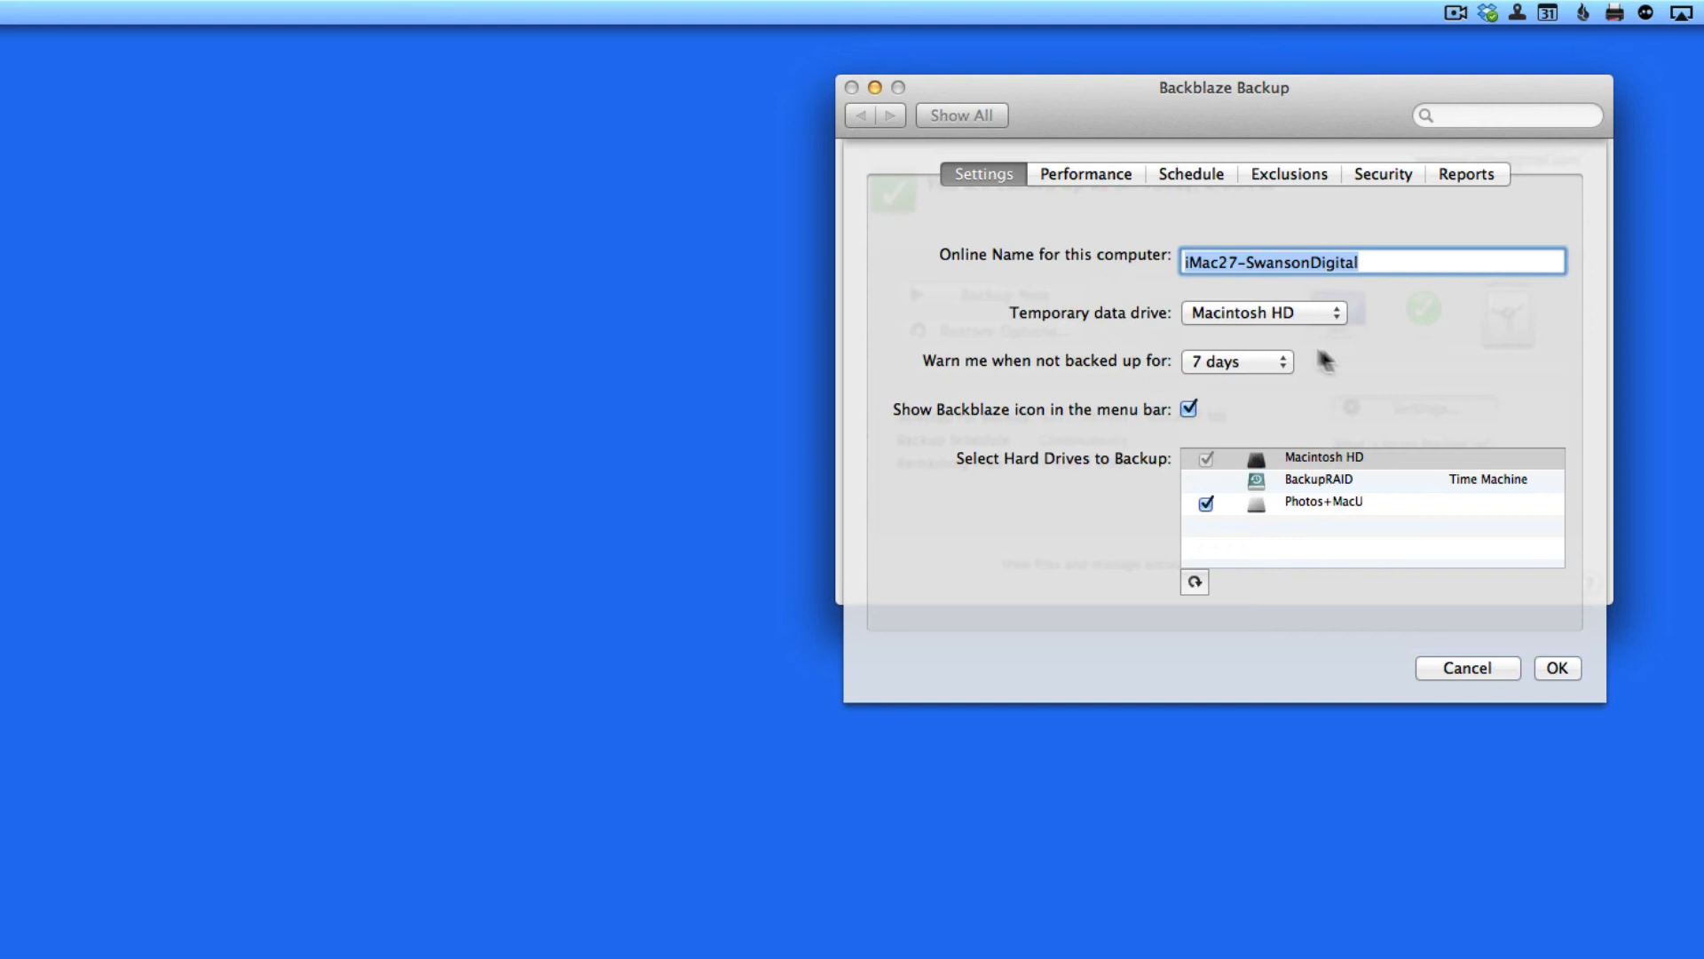
mouse_move(1213, 203)
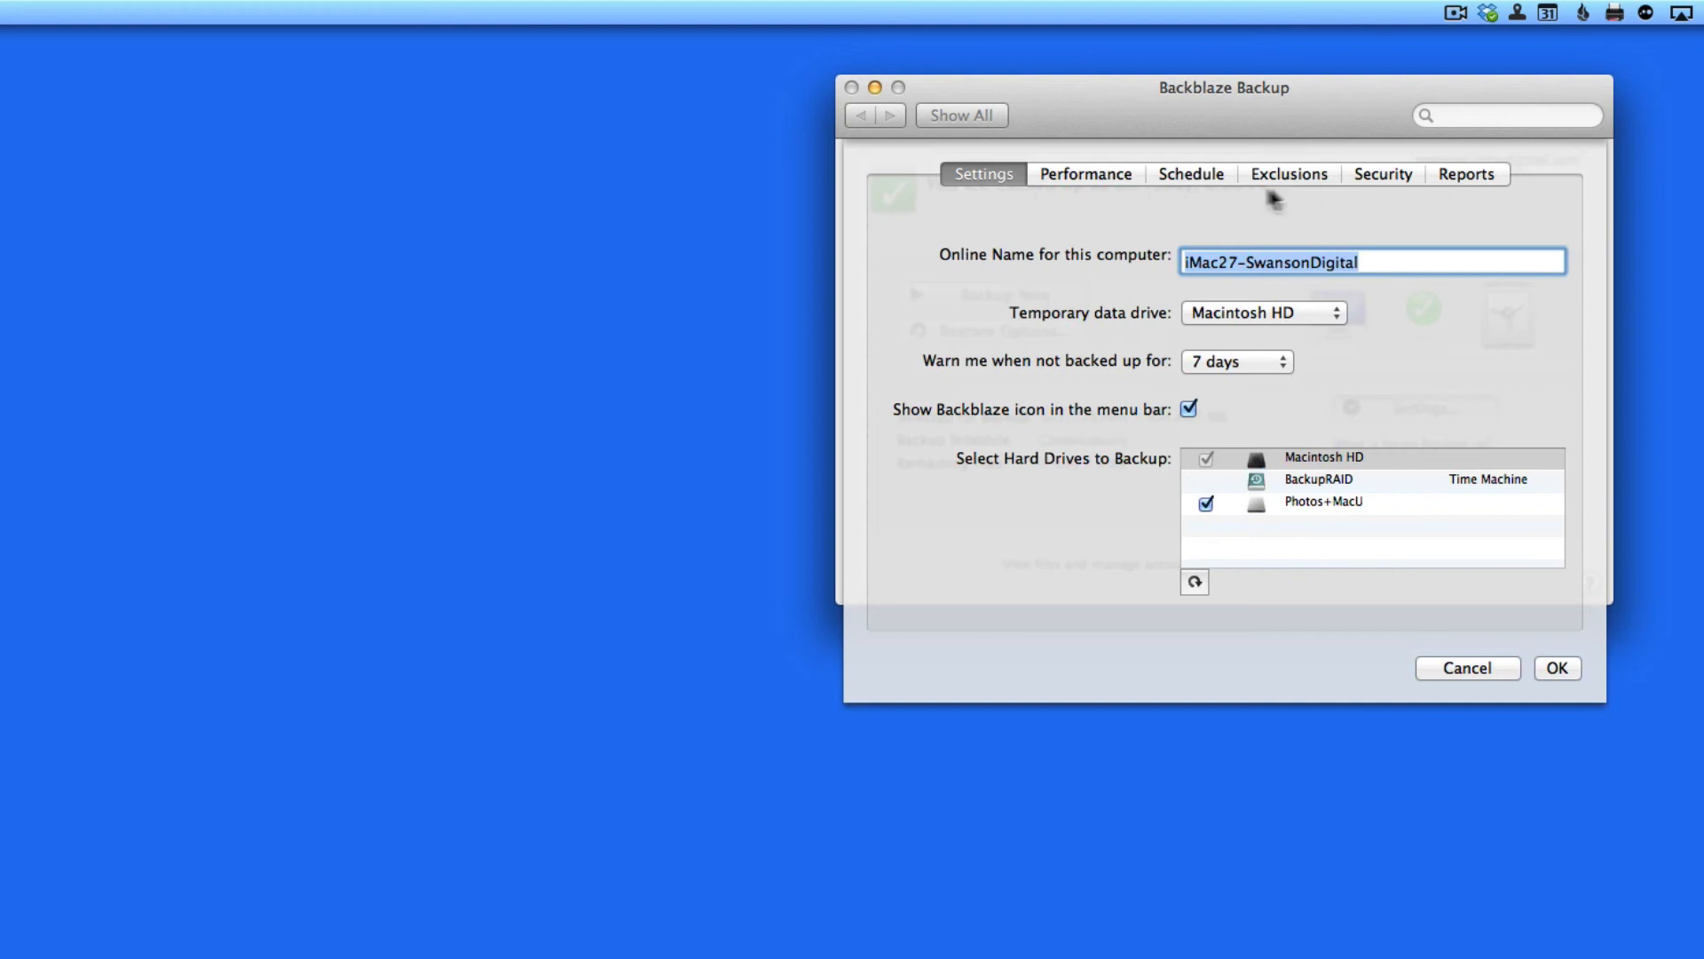
mouse_move(955, 209)
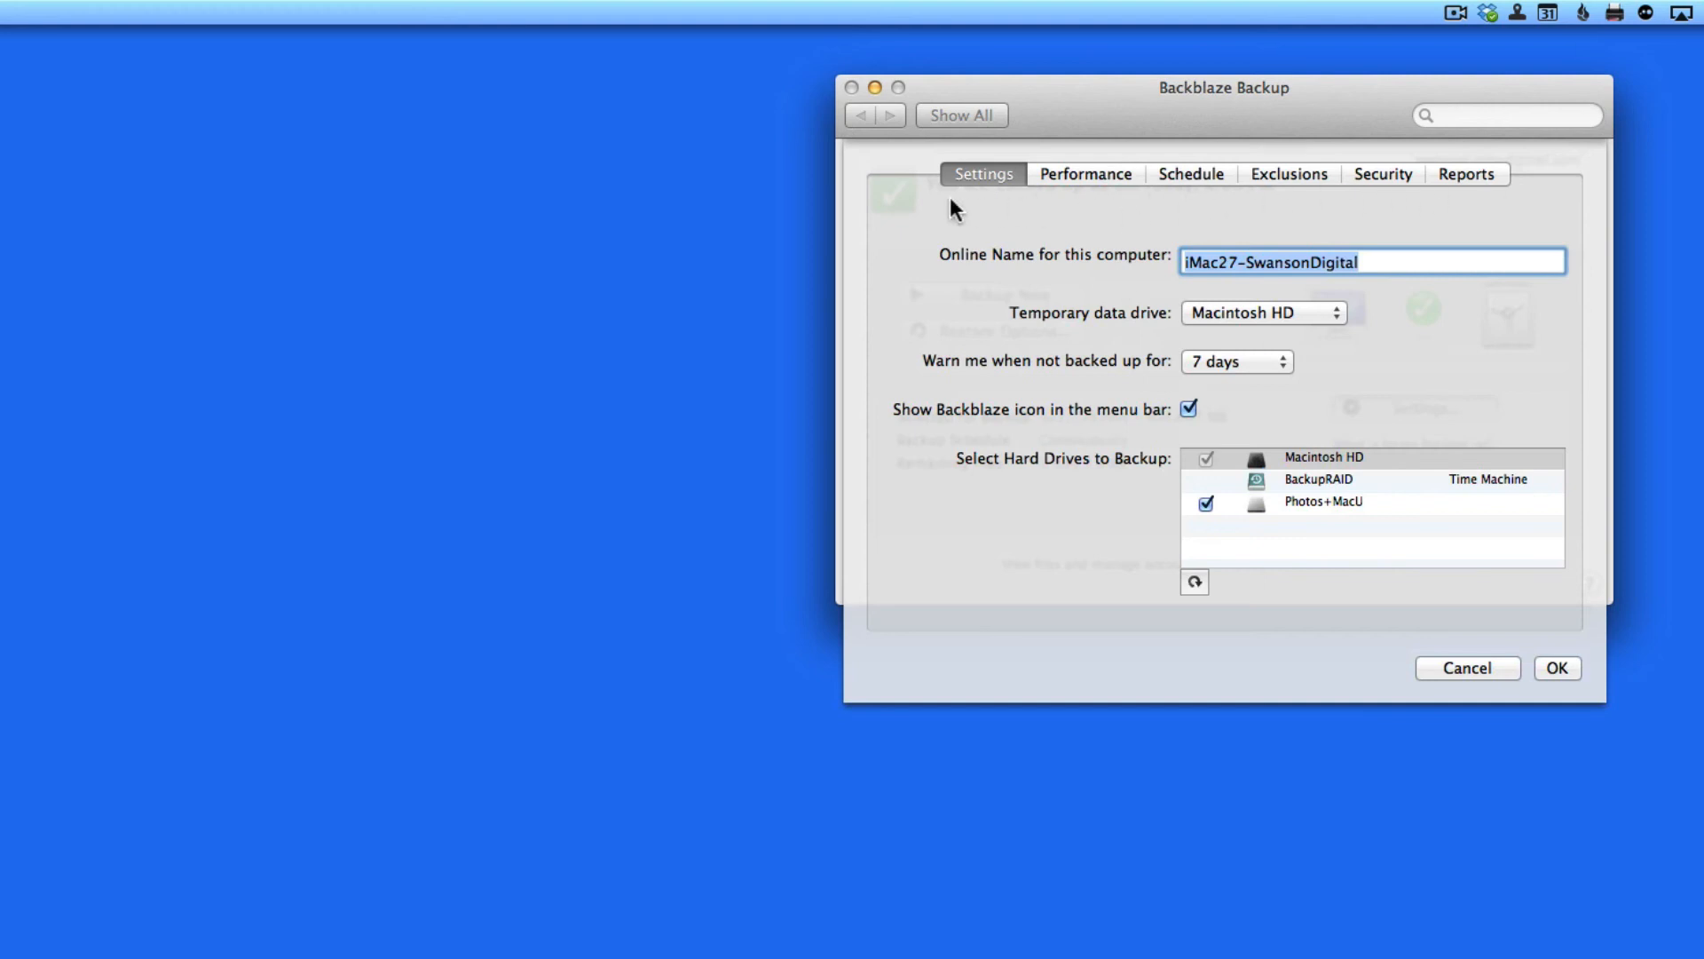
mouse_move(943, 284)
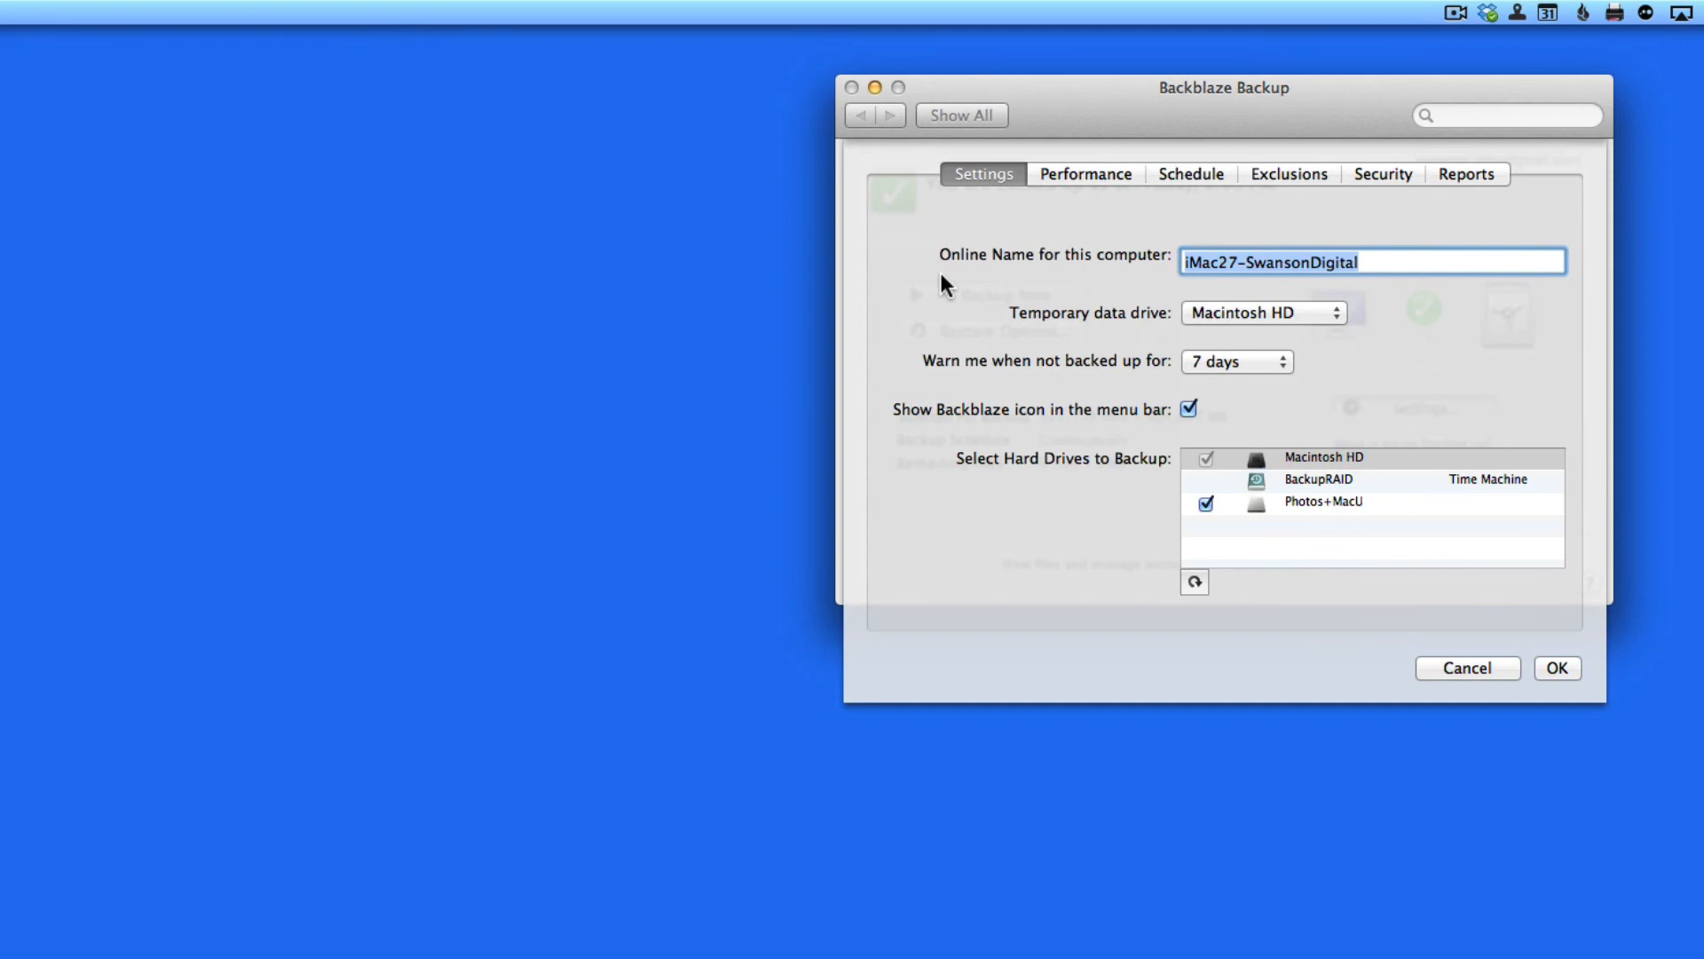
mouse_move(1196, 289)
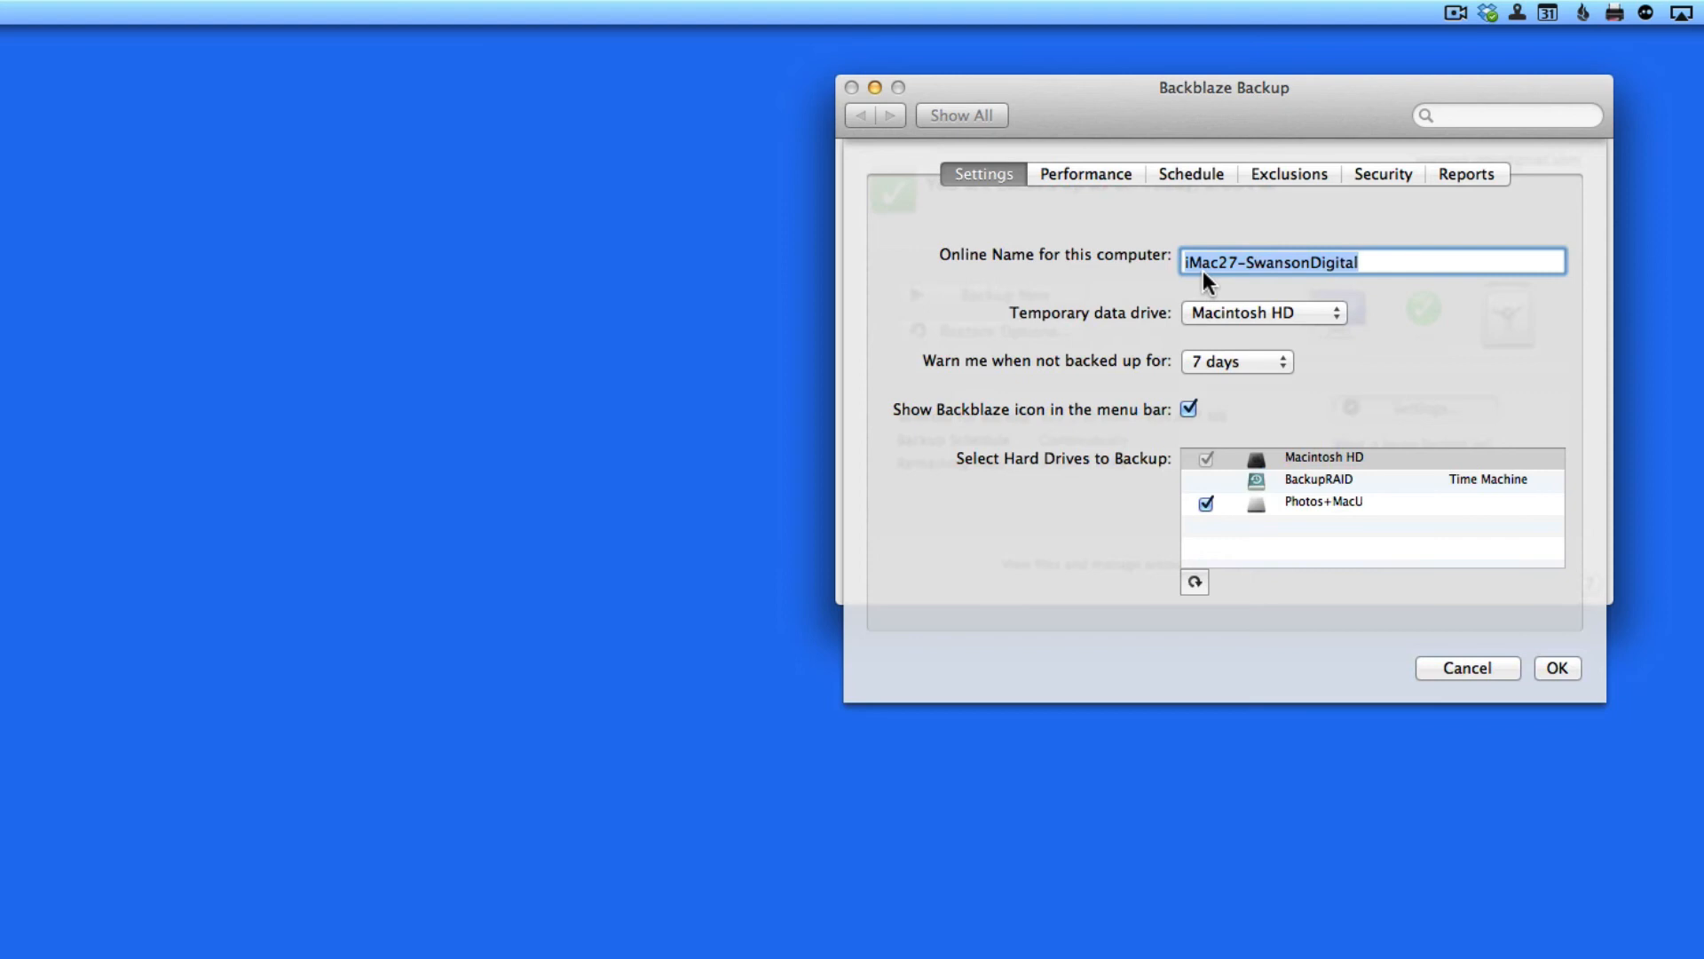
mouse_move(1328, 284)
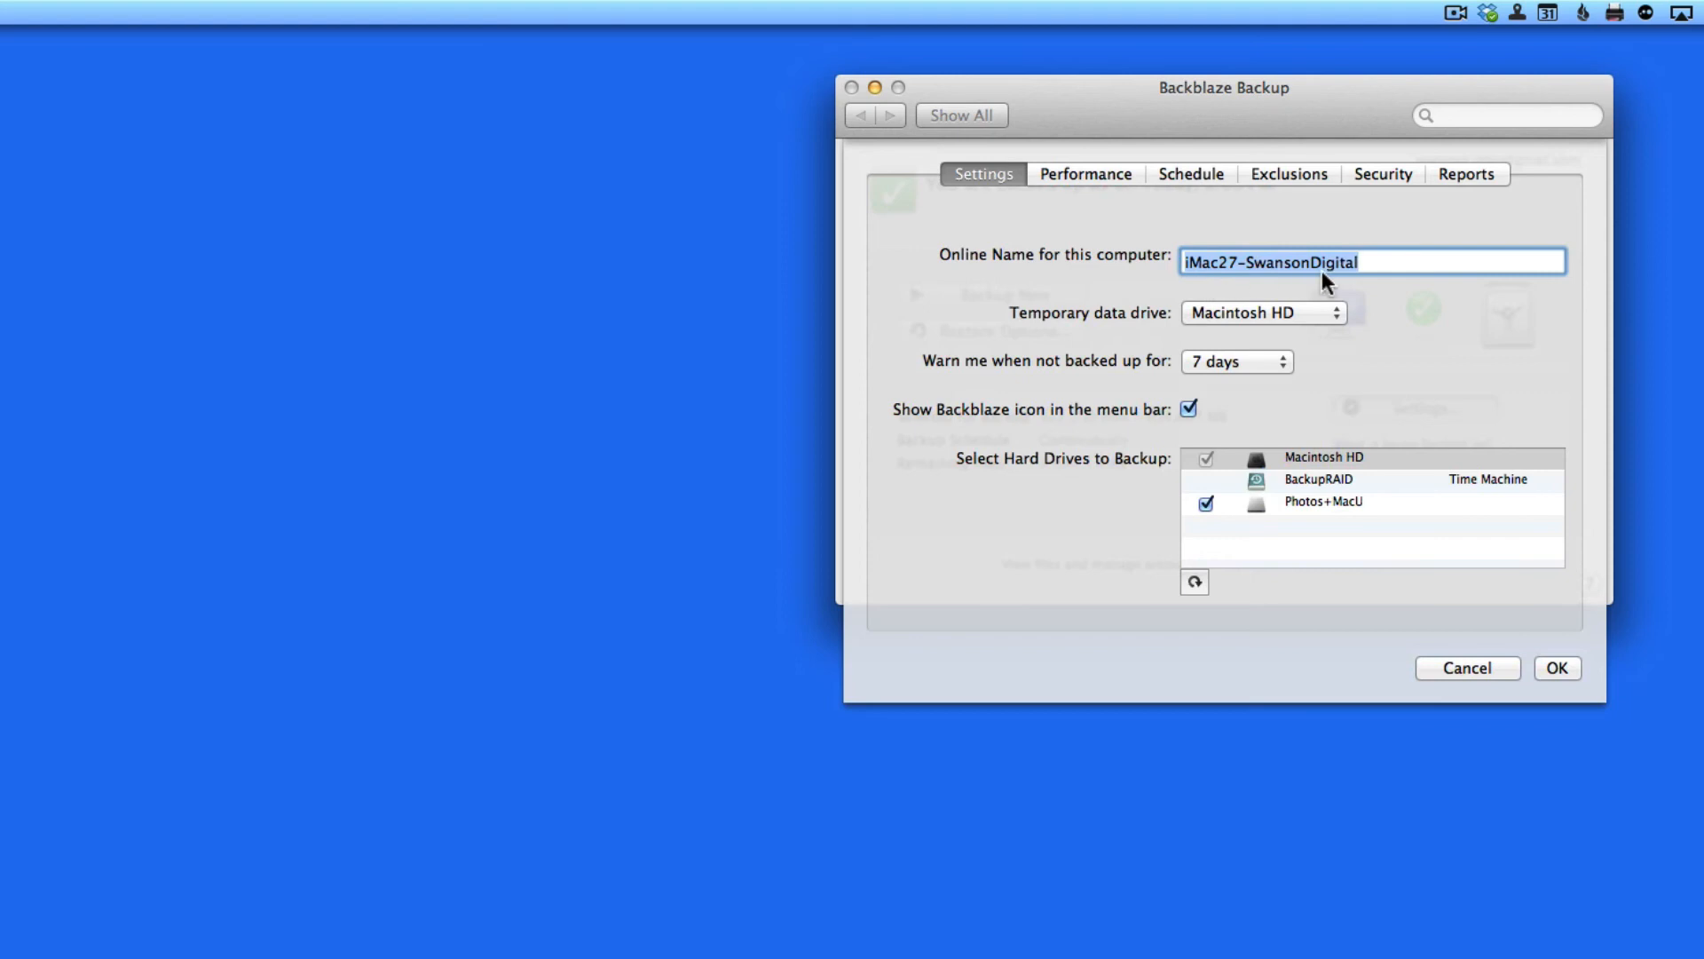
mouse_move(1319, 282)
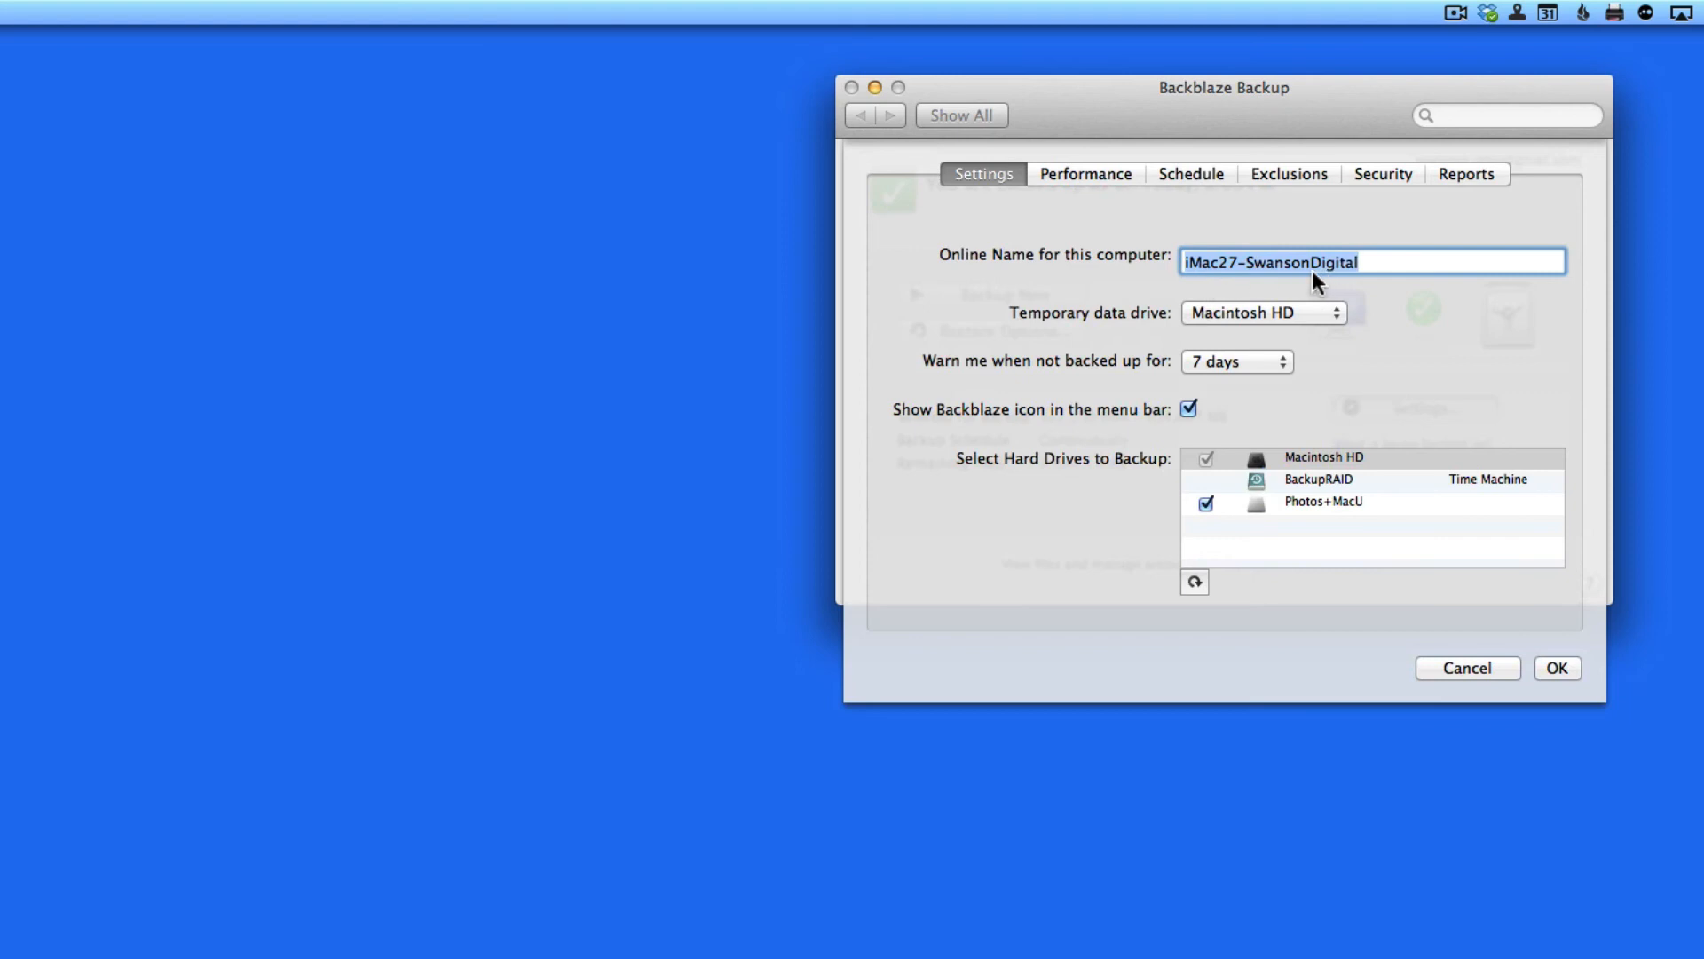
click(1263, 313)
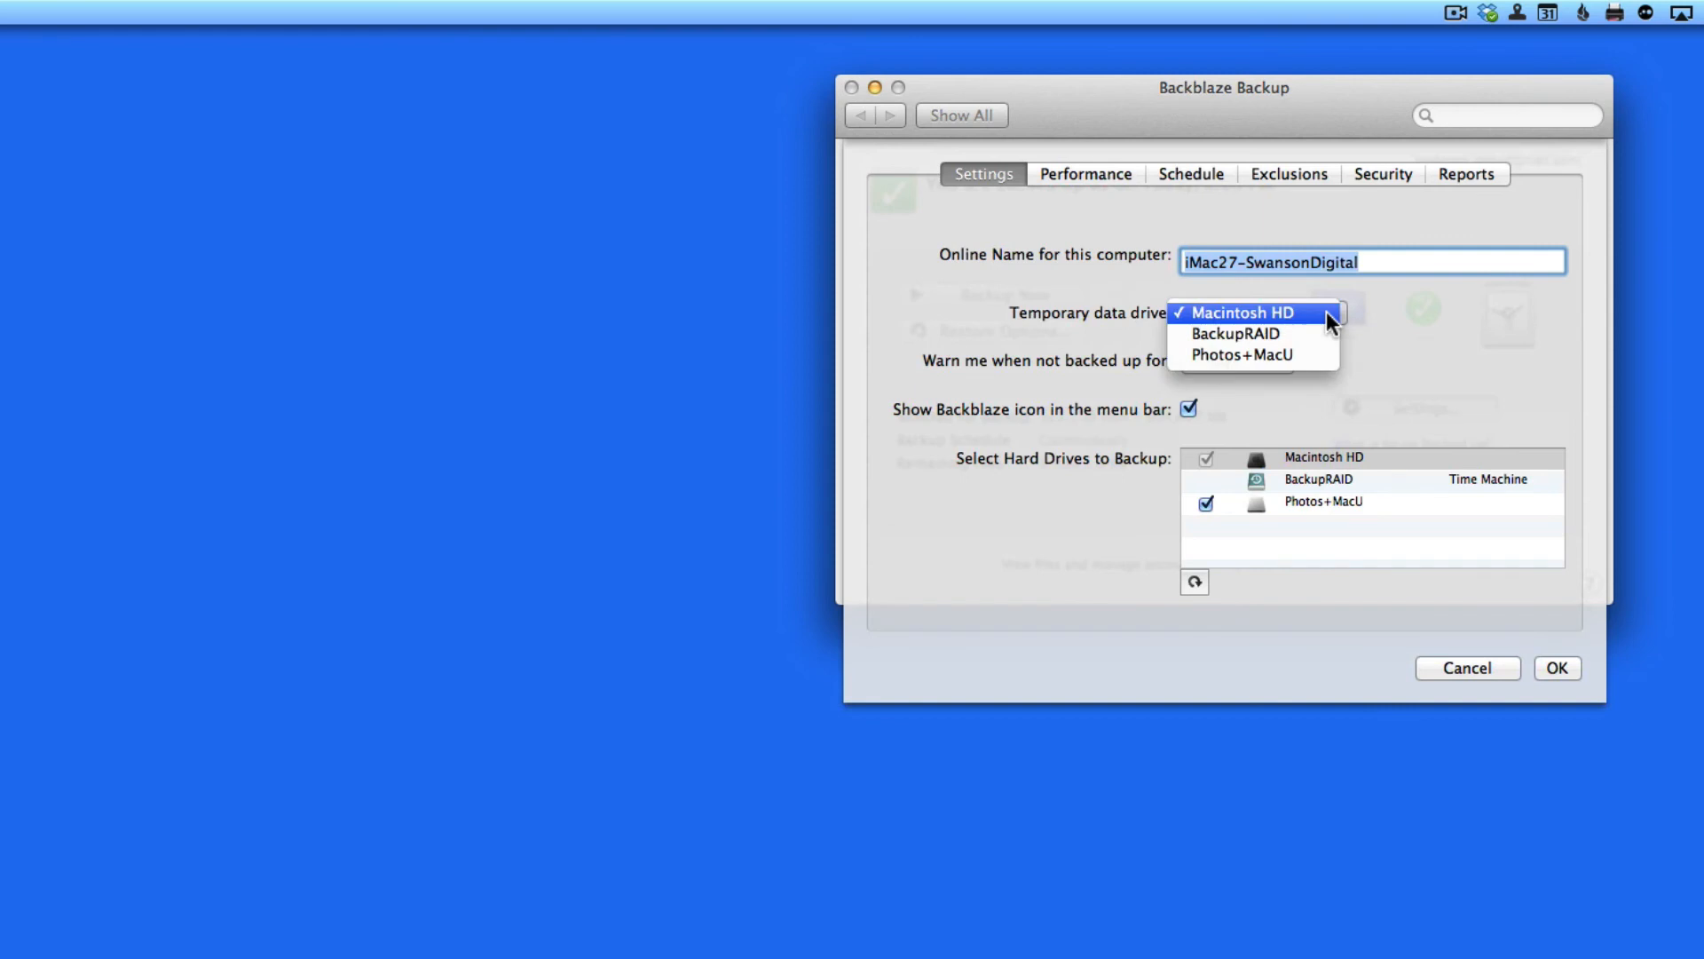
mouse_move(1333, 330)
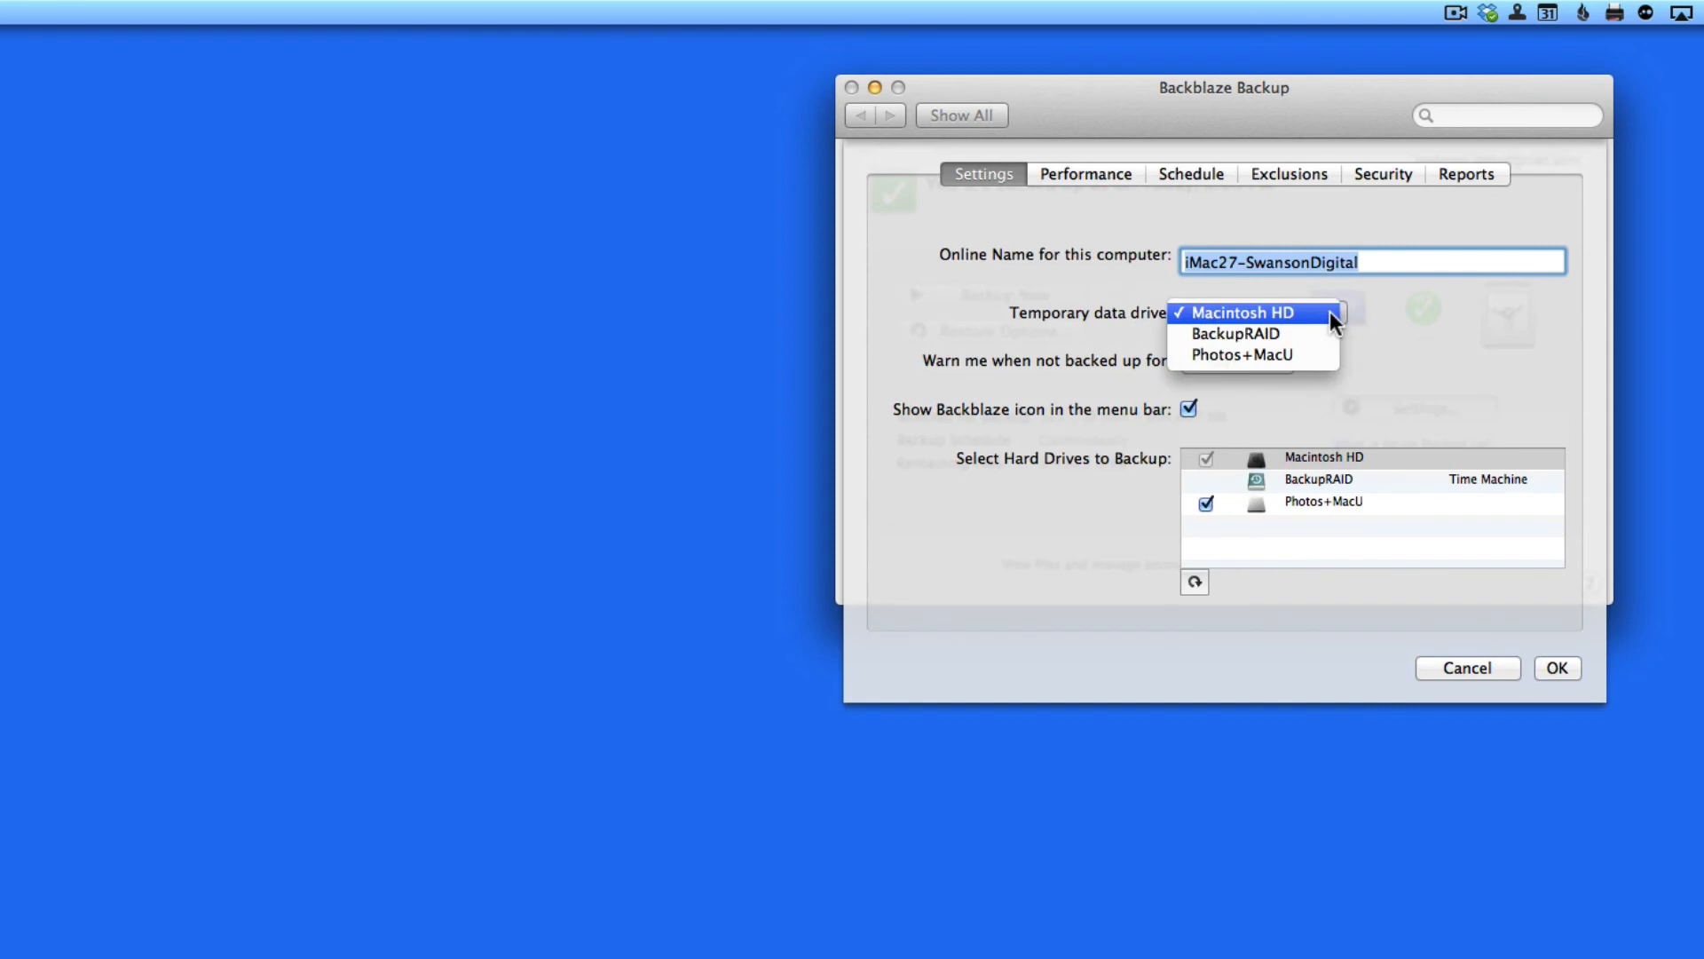
mouse_move(1381, 322)
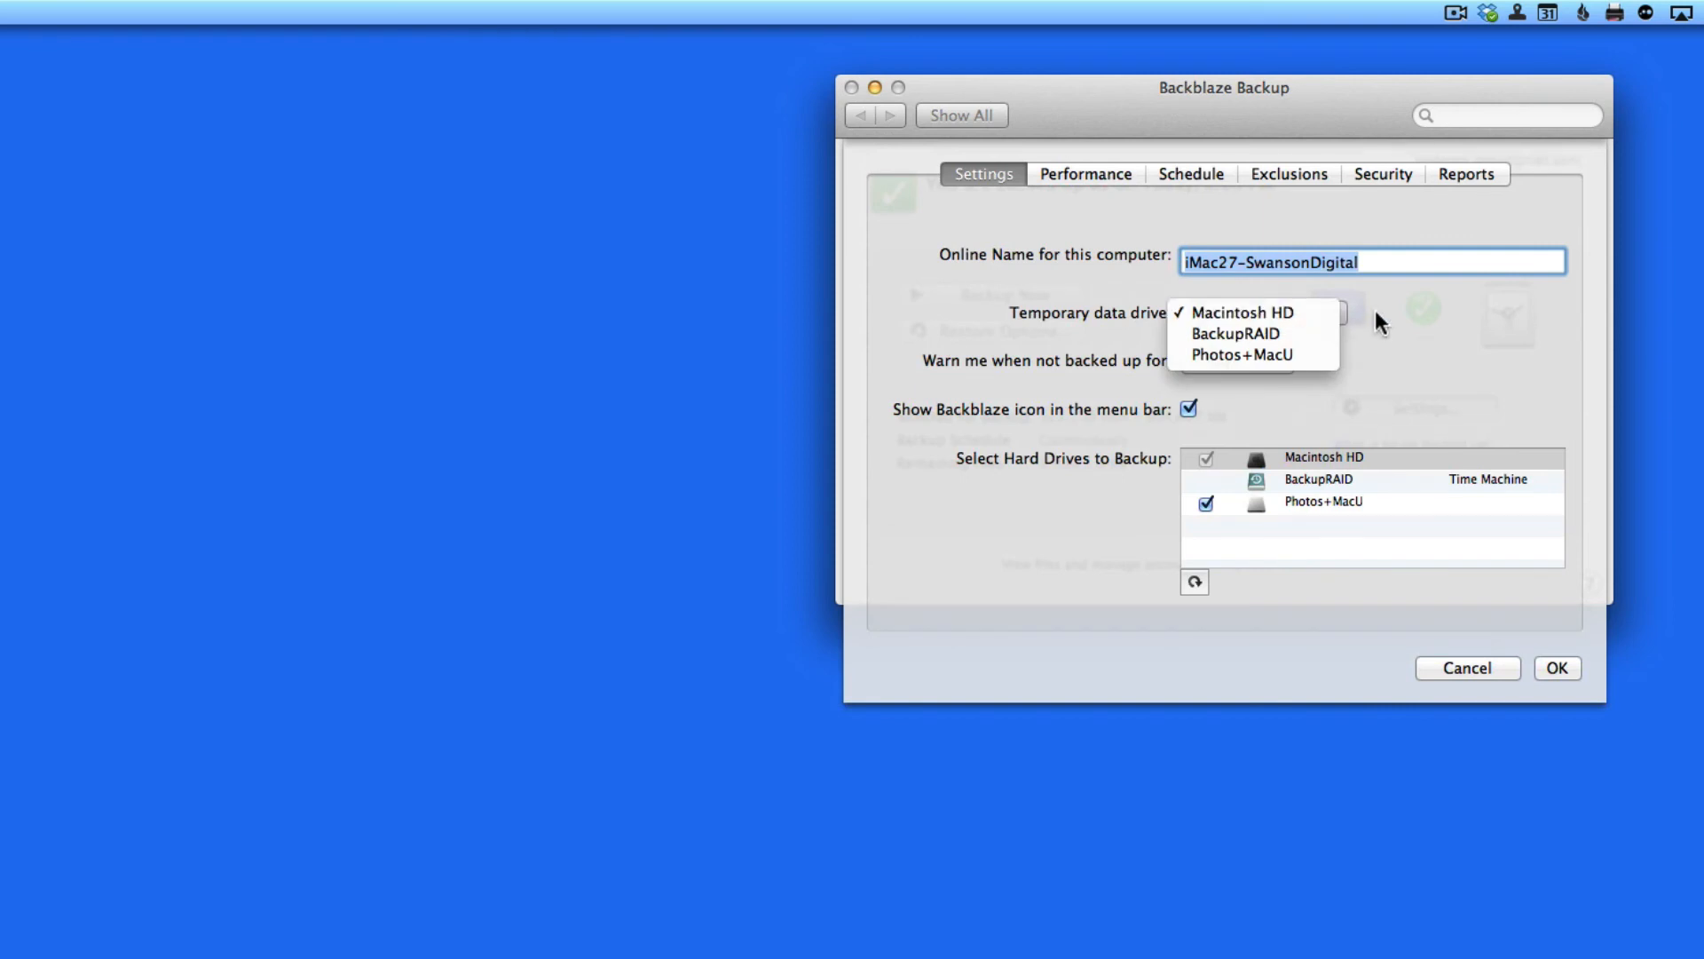
click(1246, 312)
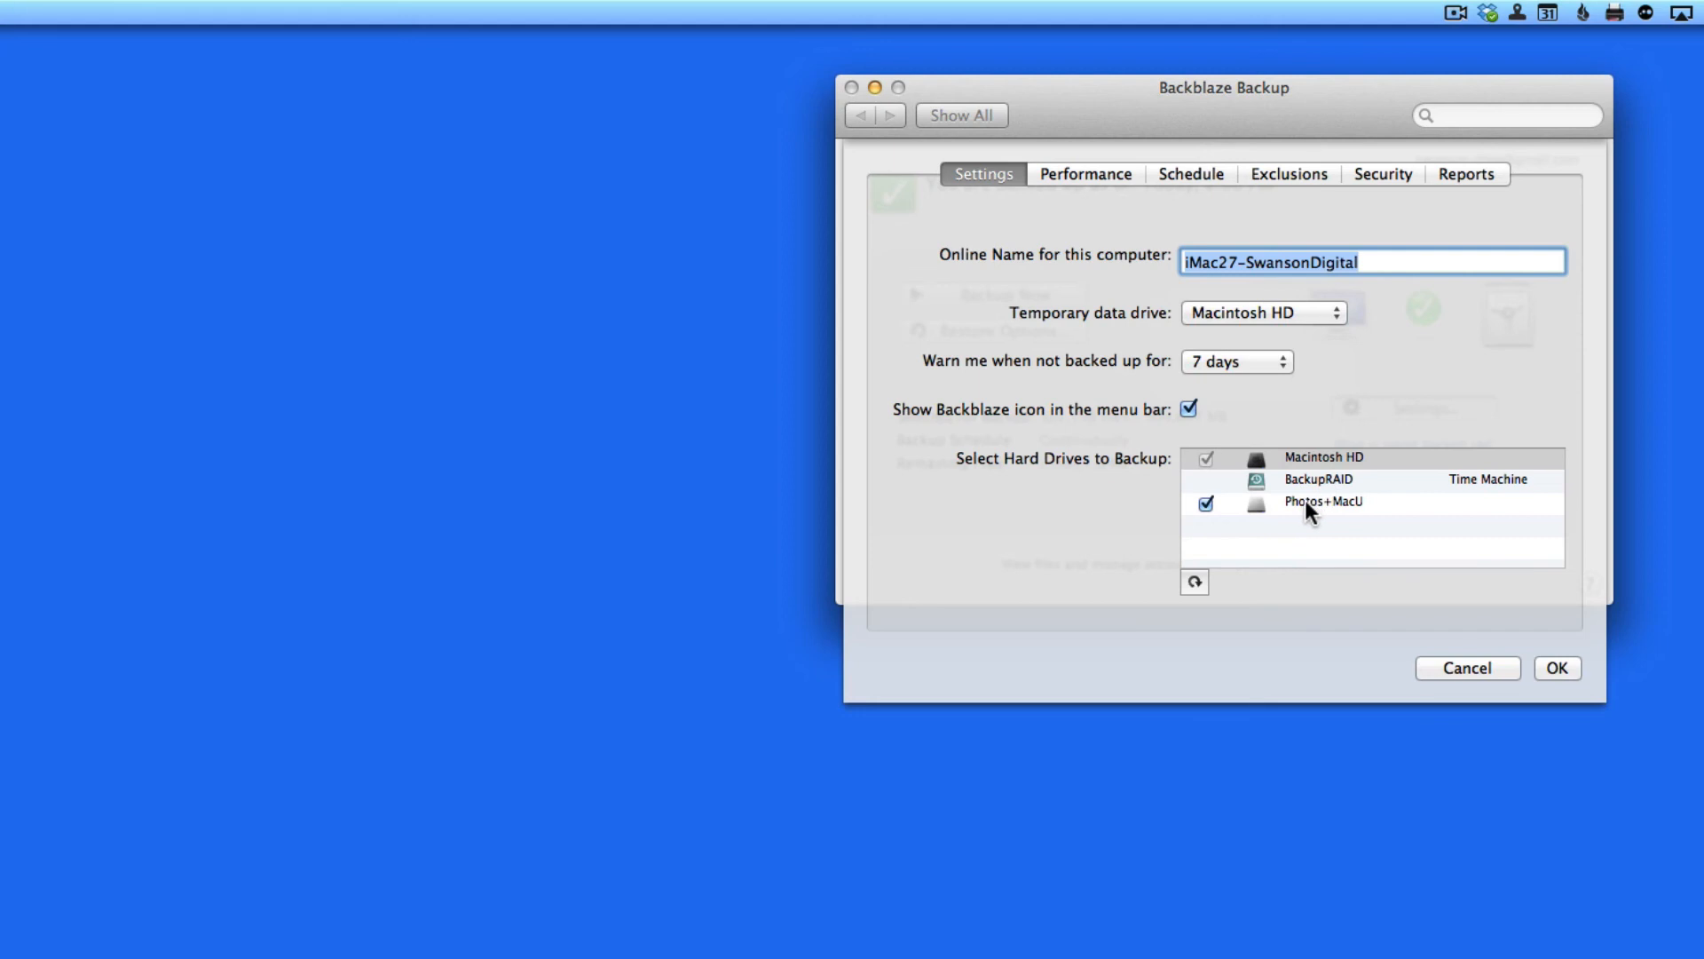
mouse_move(1311, 467)
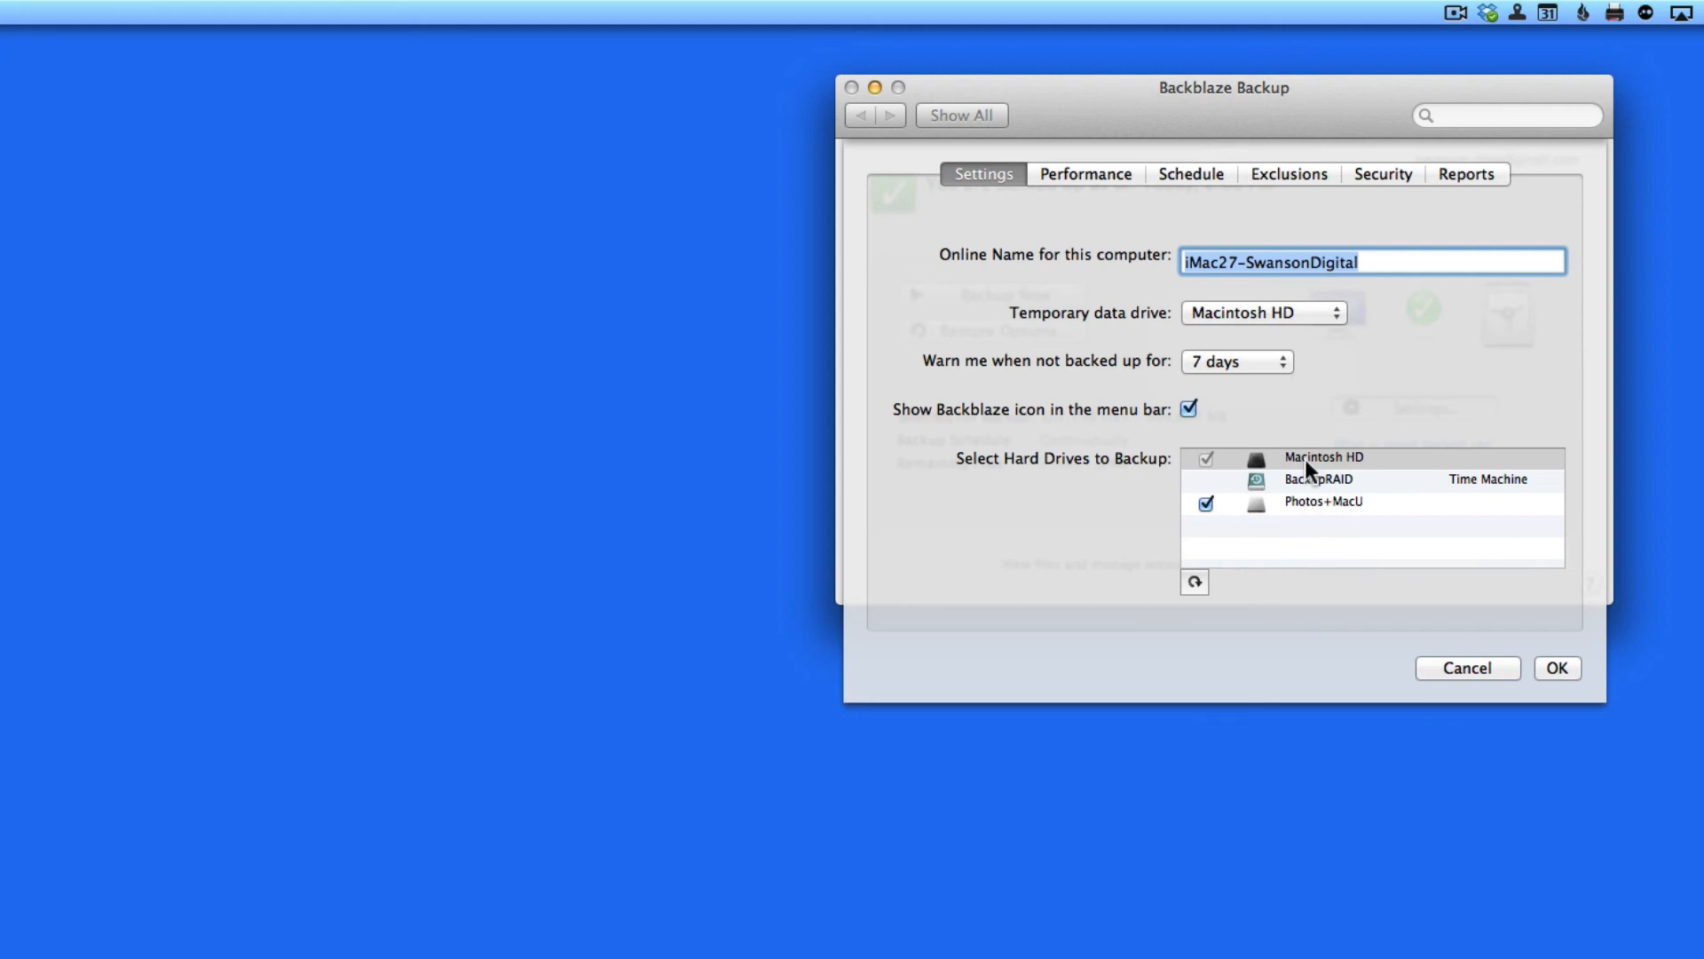
Select the Photos+MacU and BackupRAID drives in the backup list, then show Performance settings.
click(1325, 502)
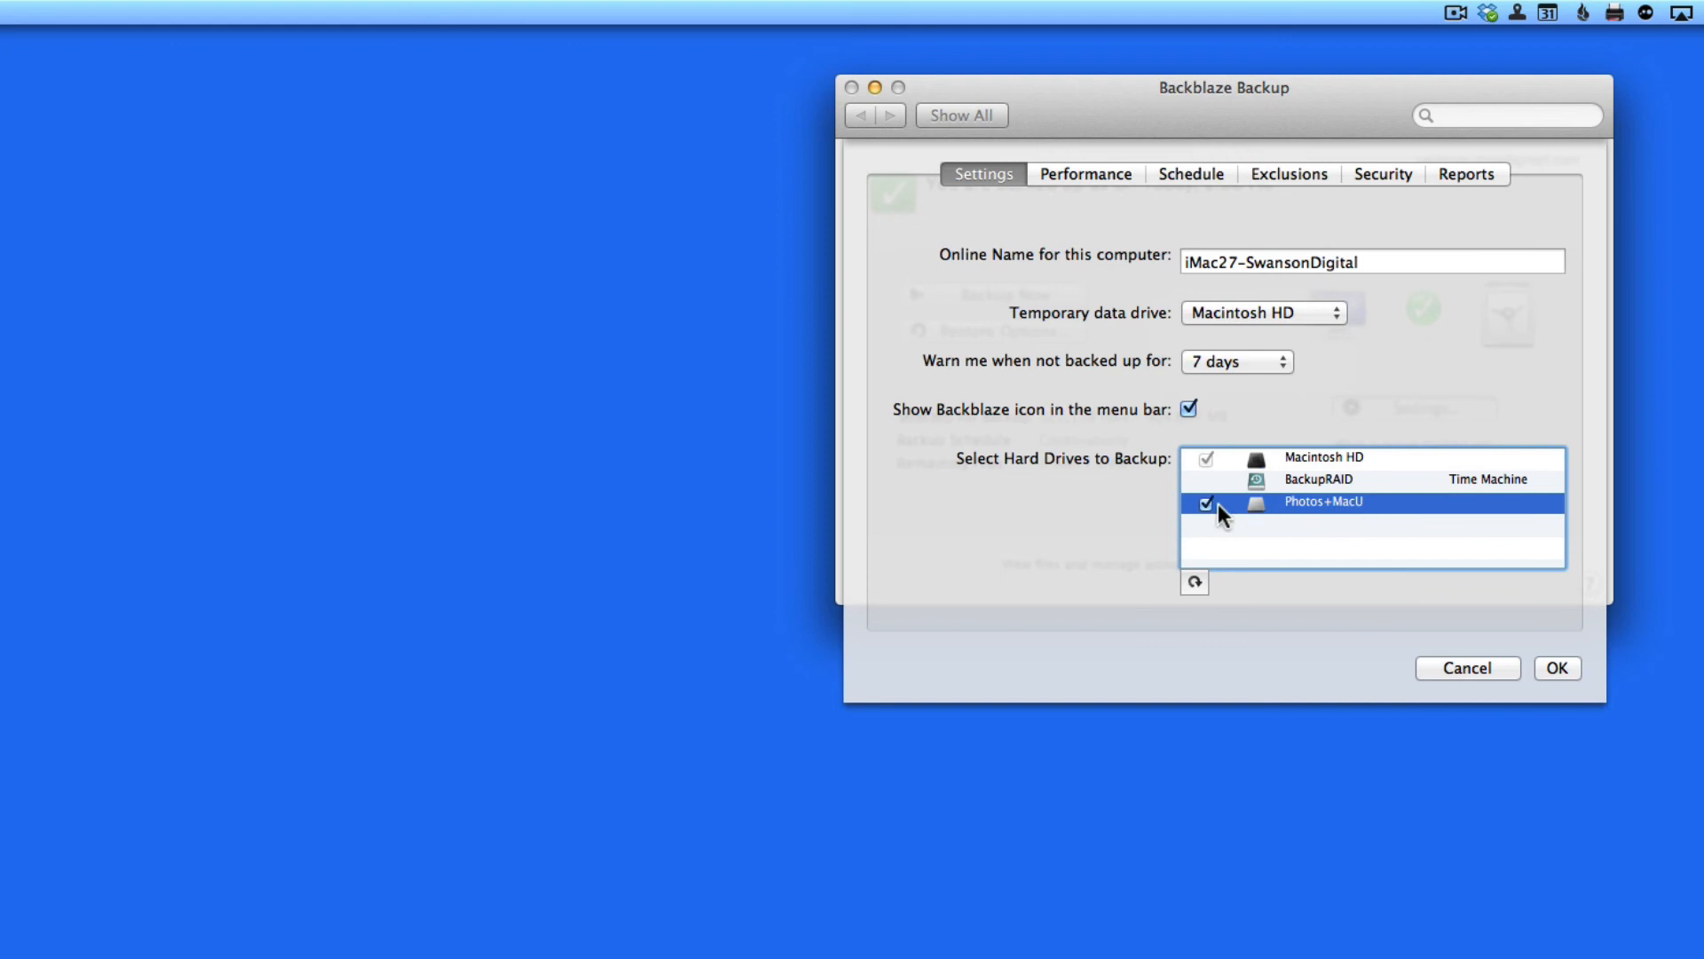
mouse_move(1231, 492)
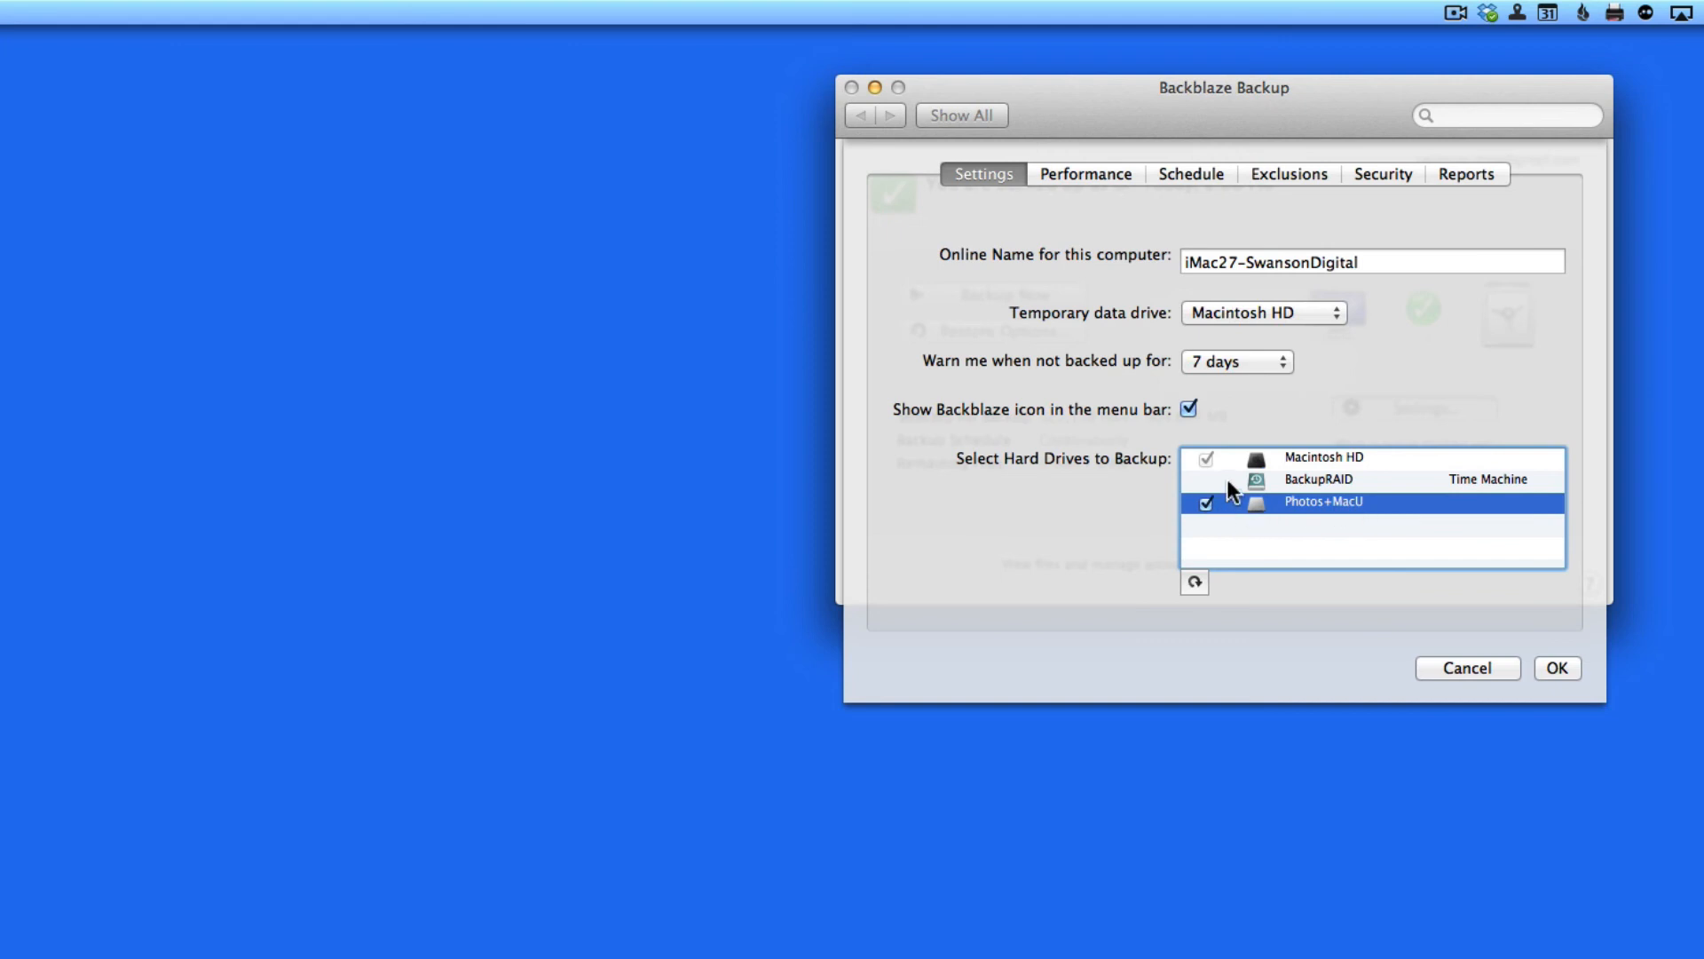
click(1319, 479)
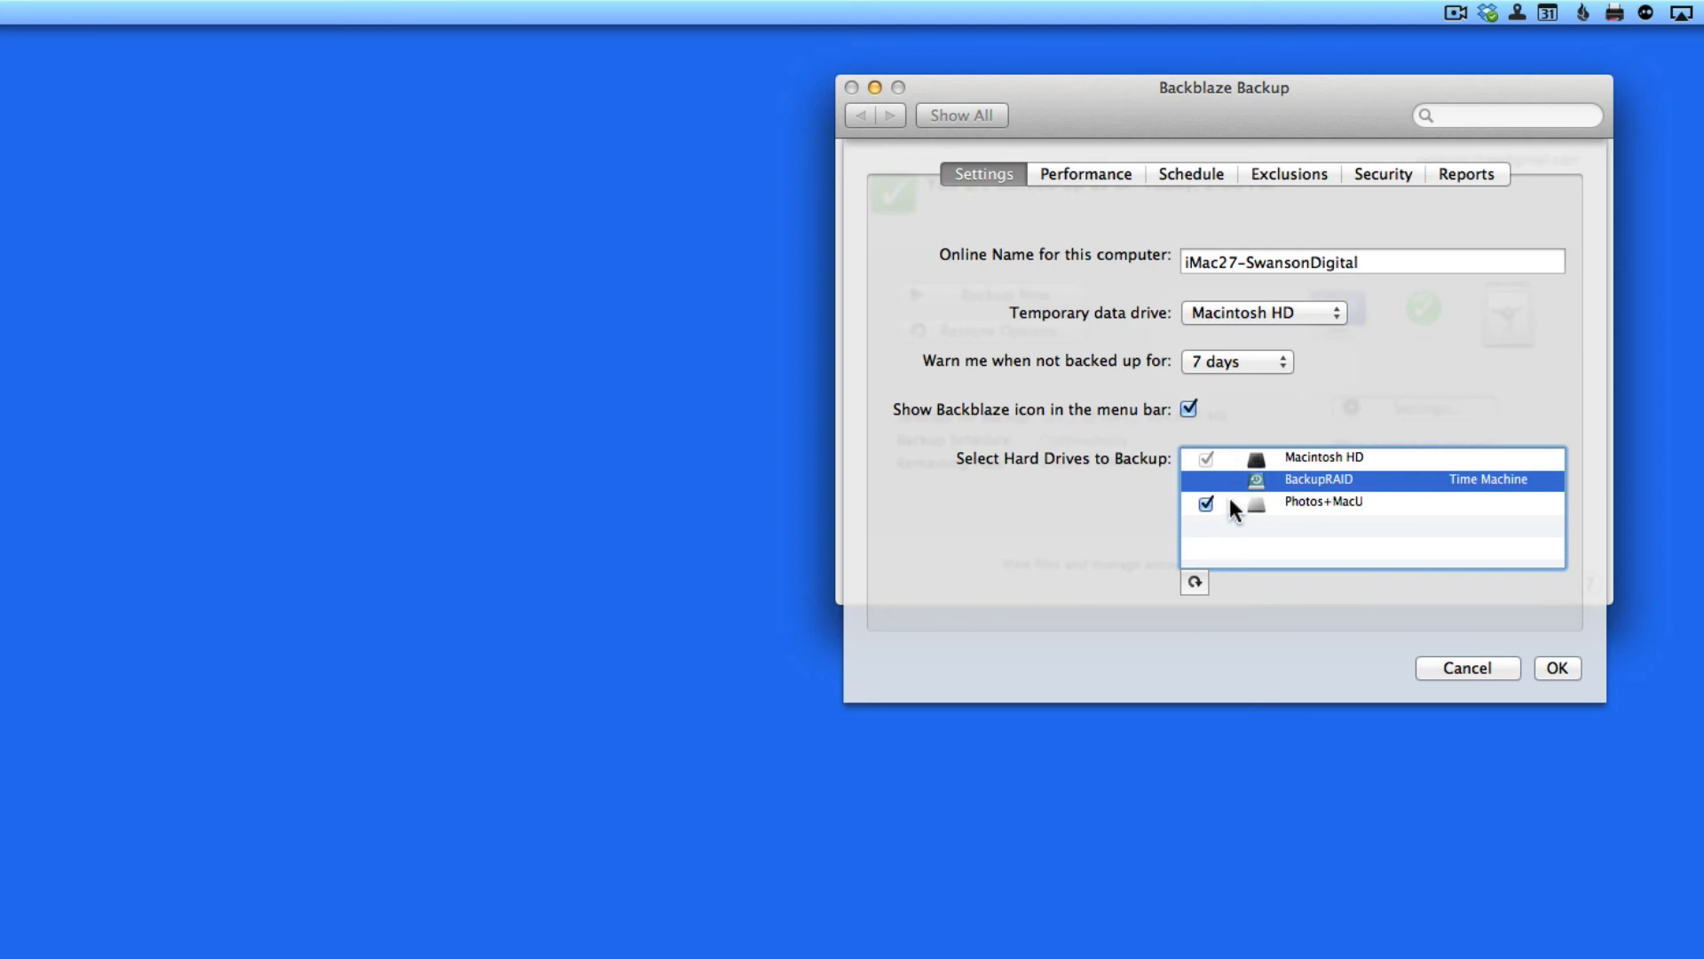
click(1322, 501)
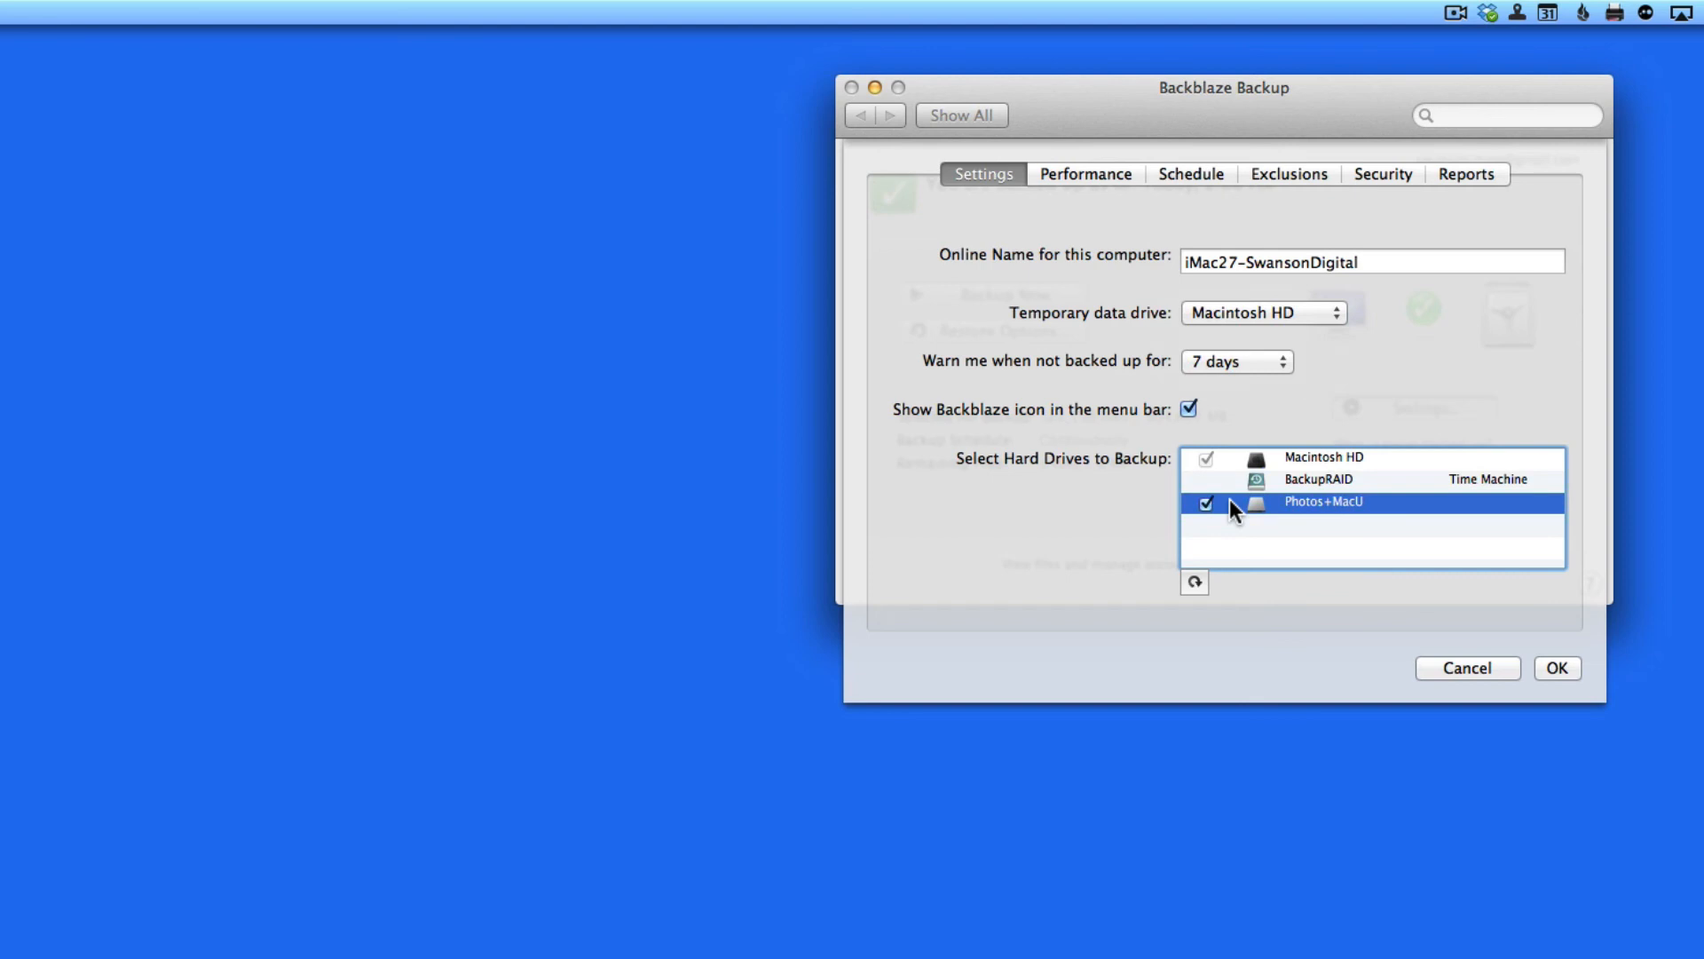
mouse_move(1257, 529)
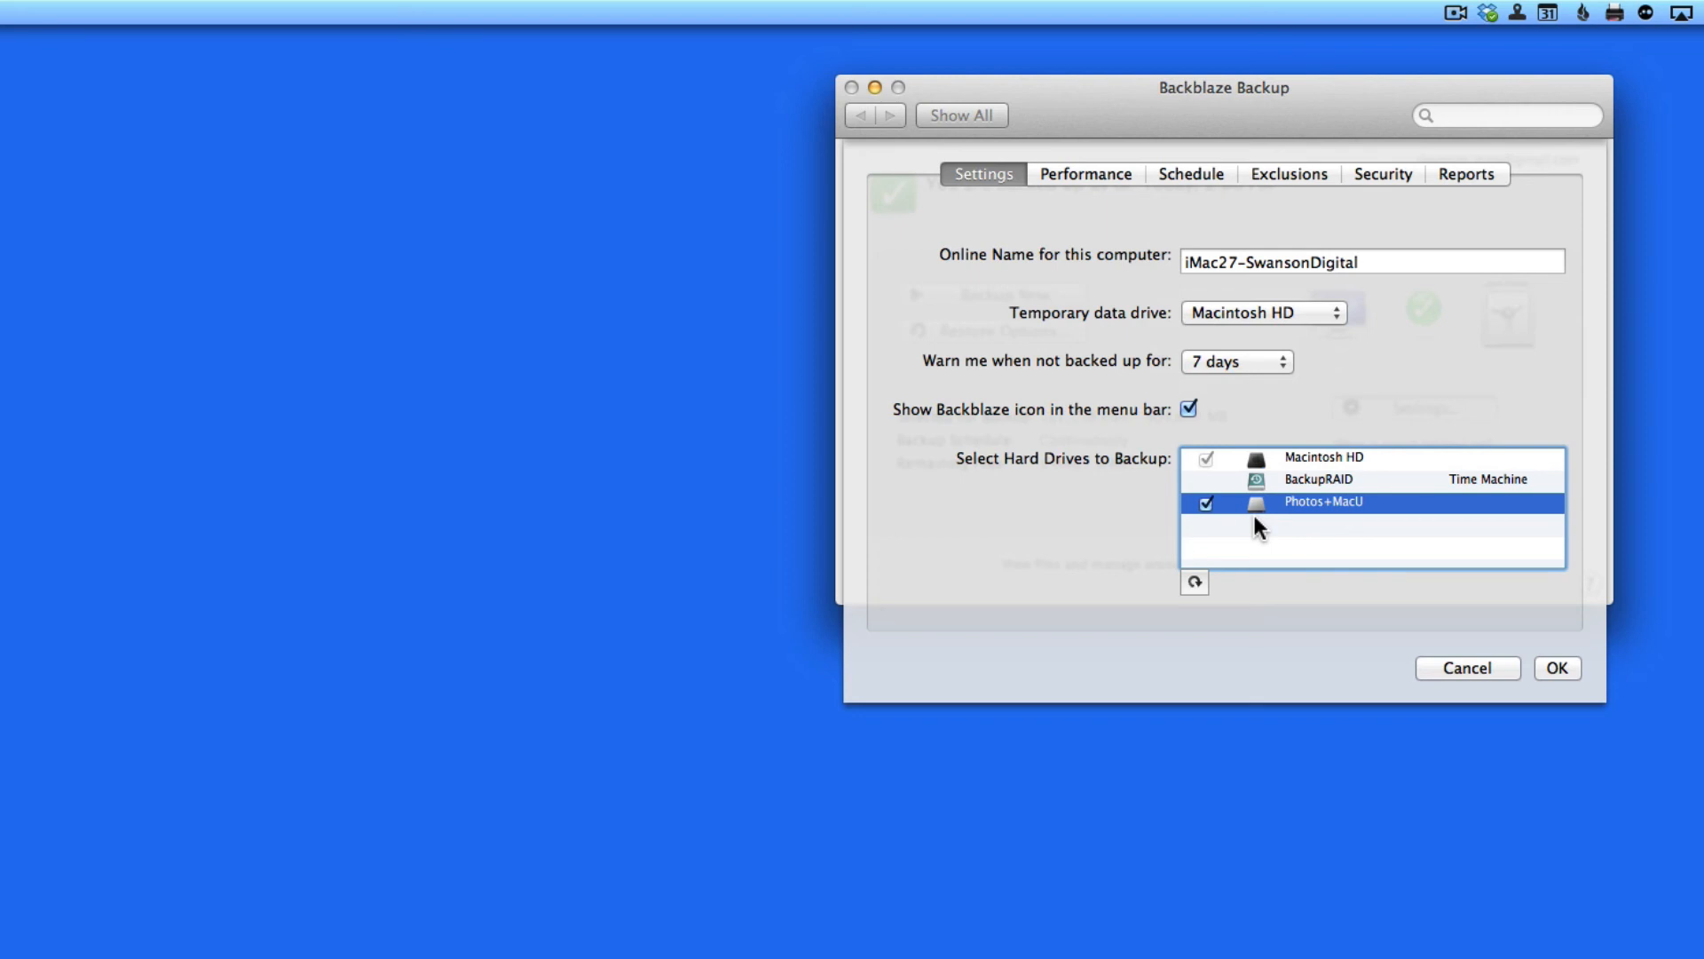
mouse_move(1383, 486)
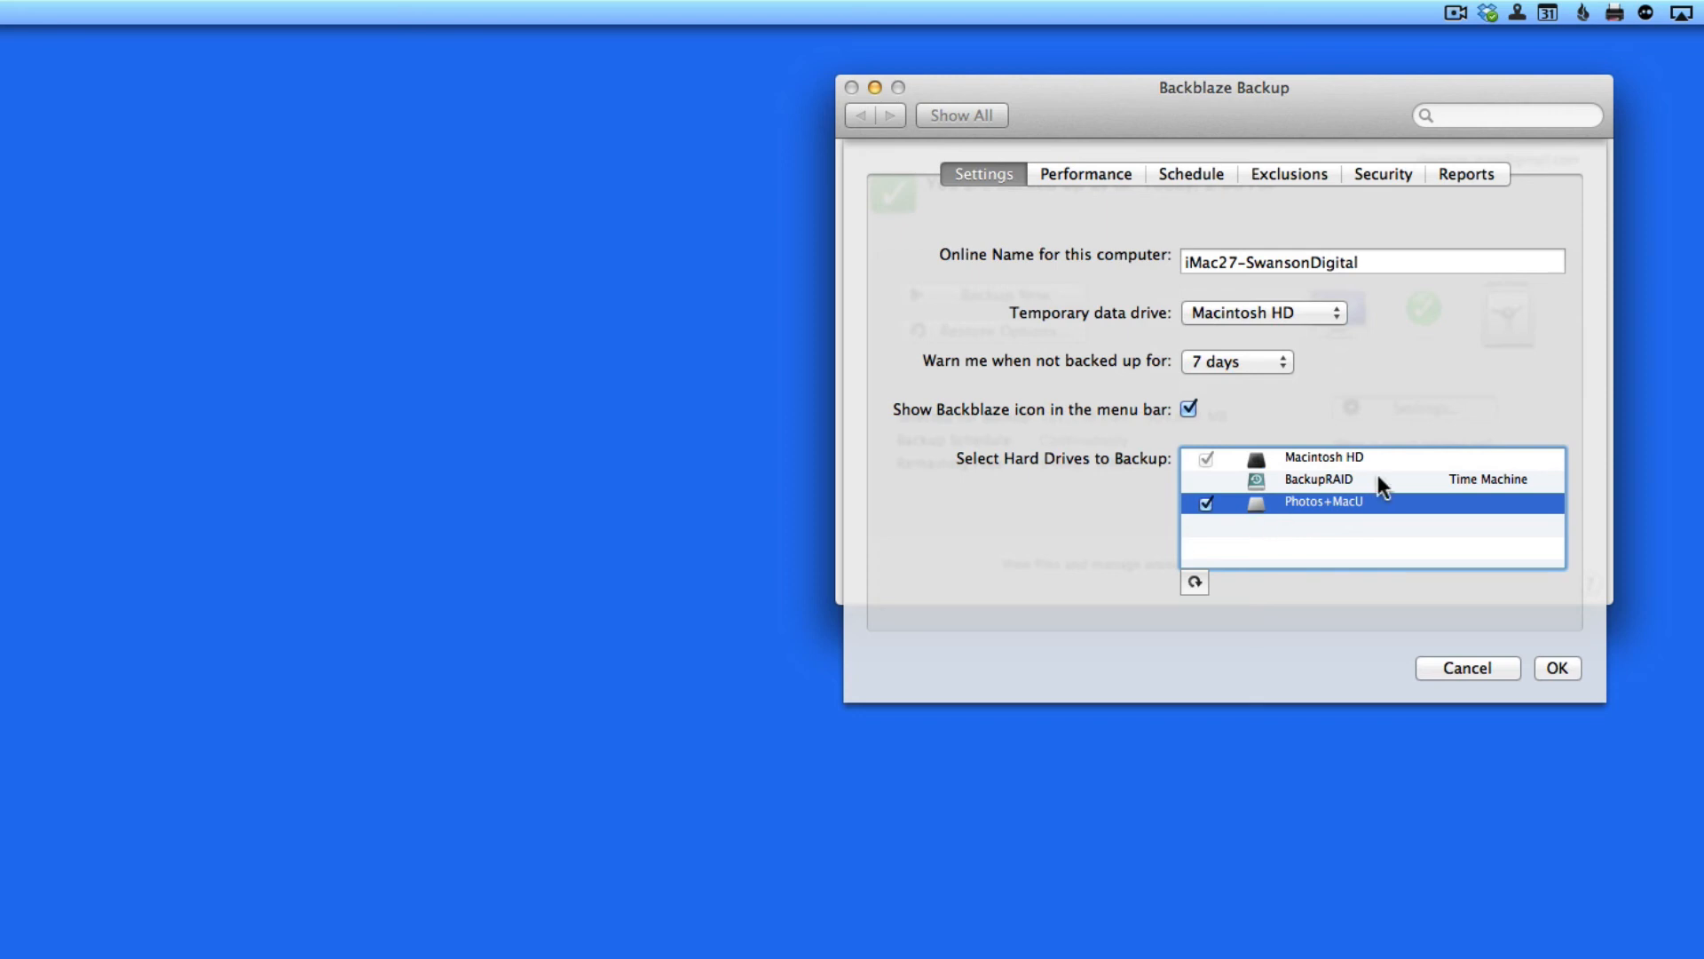
mouse_move(1531, 490)
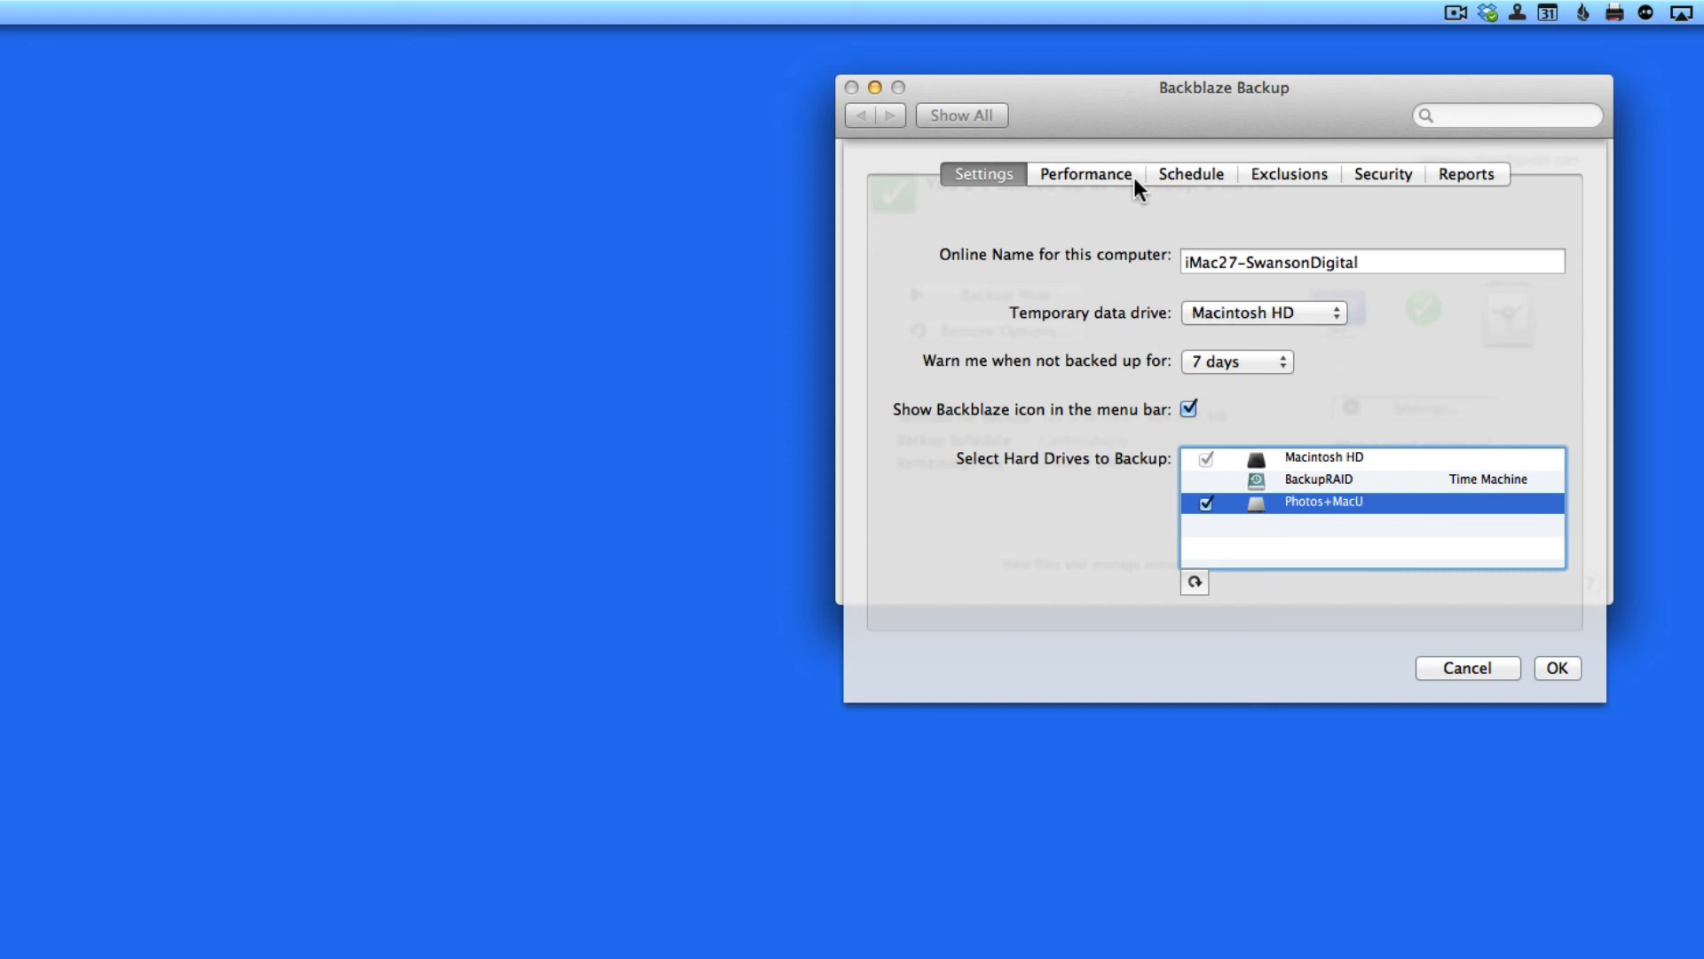
click(1083, 174)
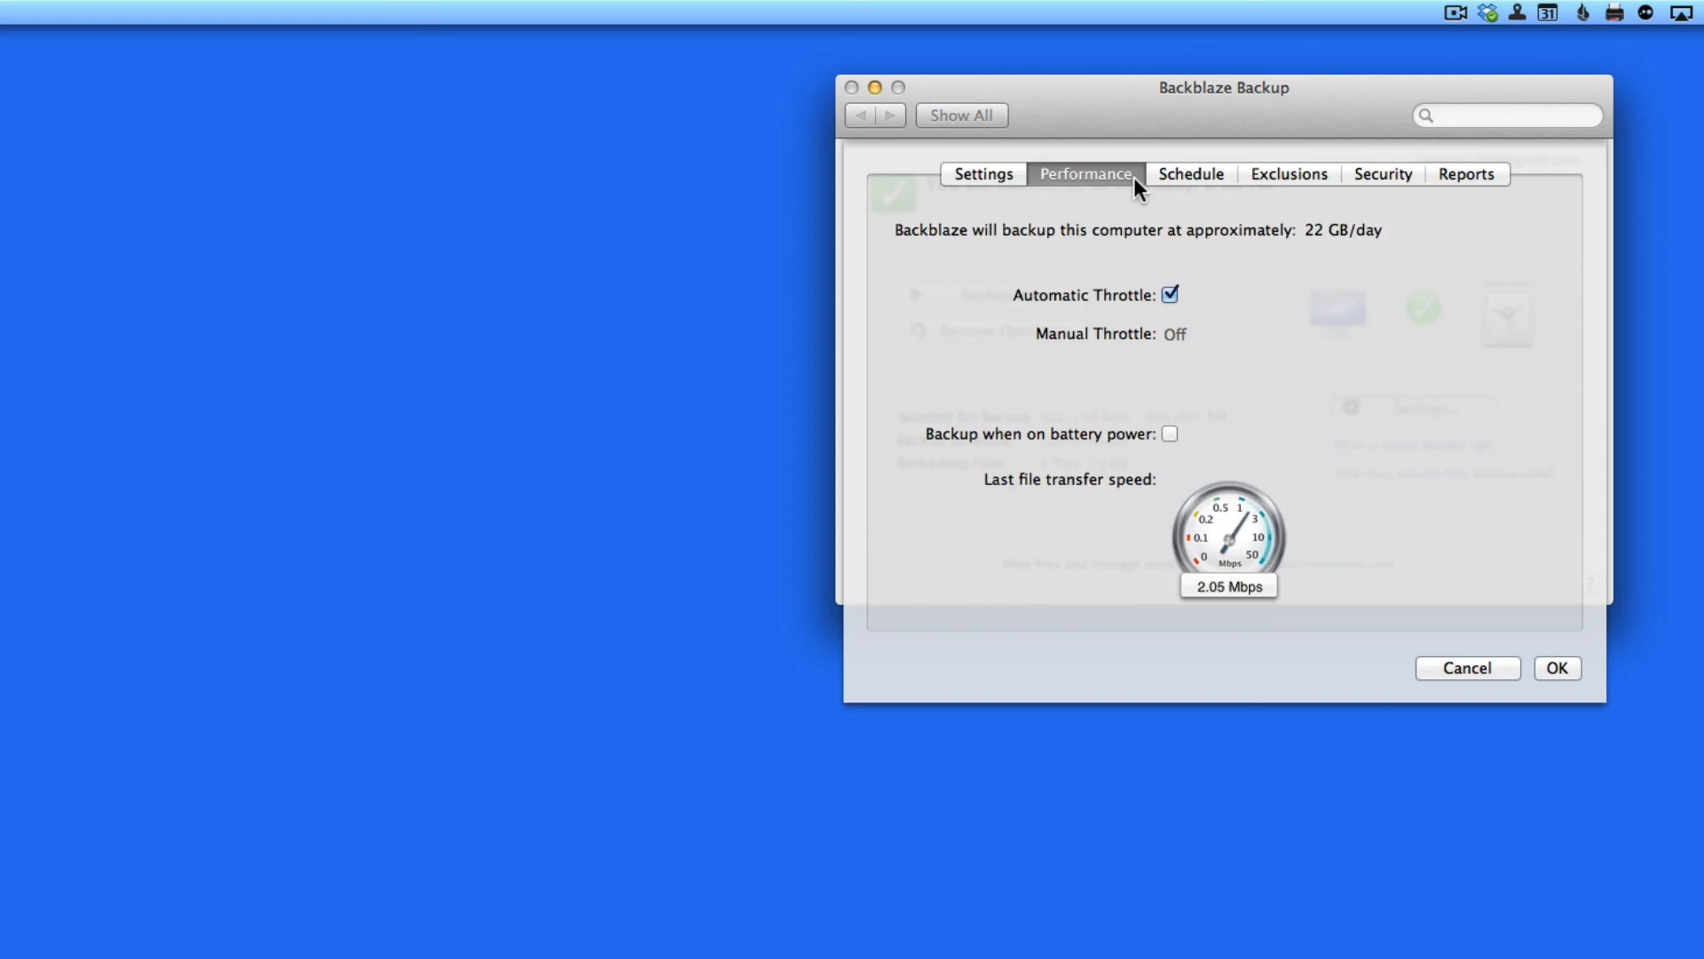
mouse_move(1122, 316)
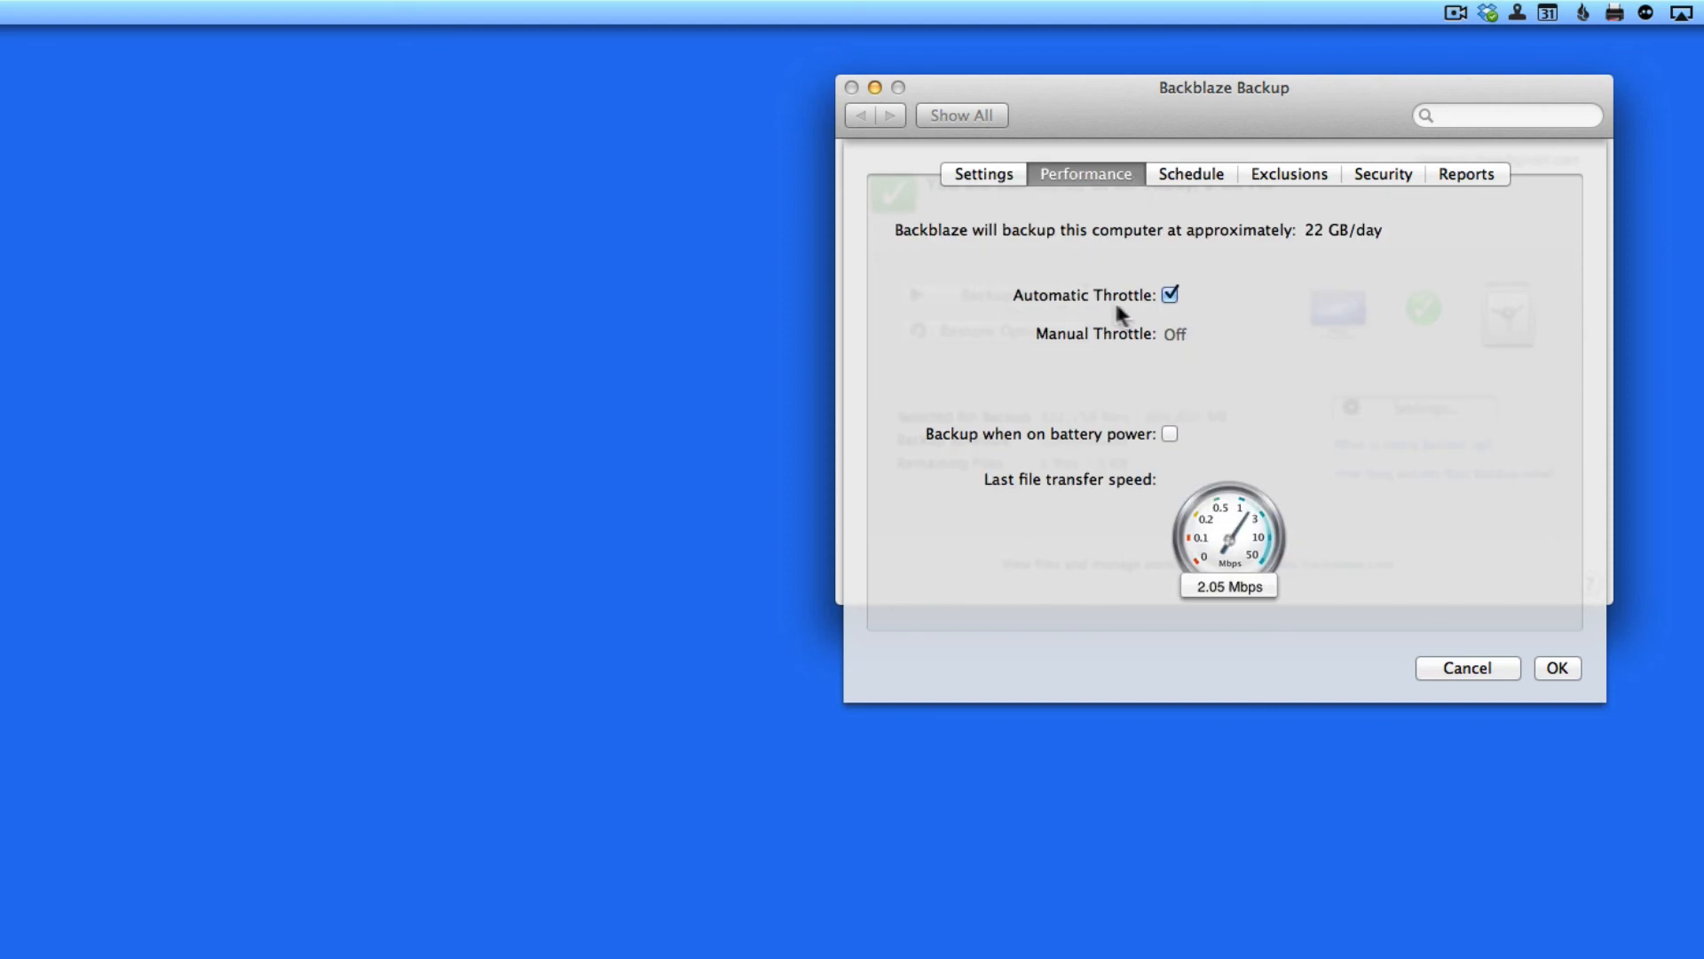
mouse_move(1193, 307)
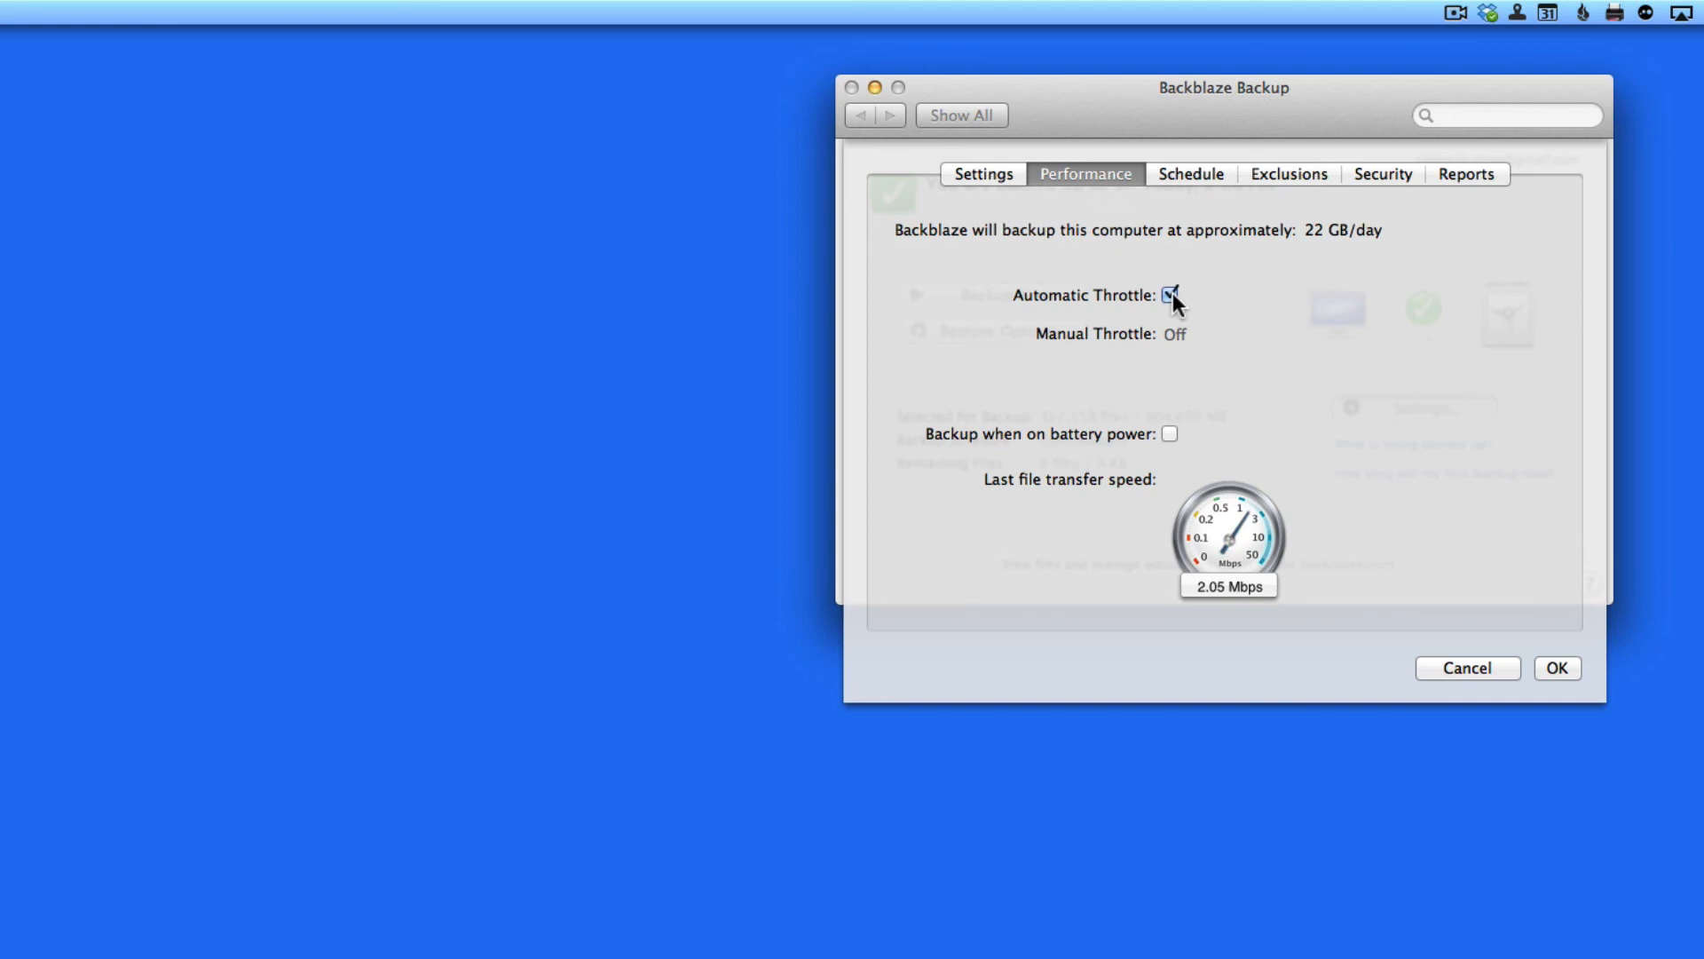
Try the manual throttle from 20 kbps to fastest, then re-enable Automatic Throttle.
click(1170, 295)
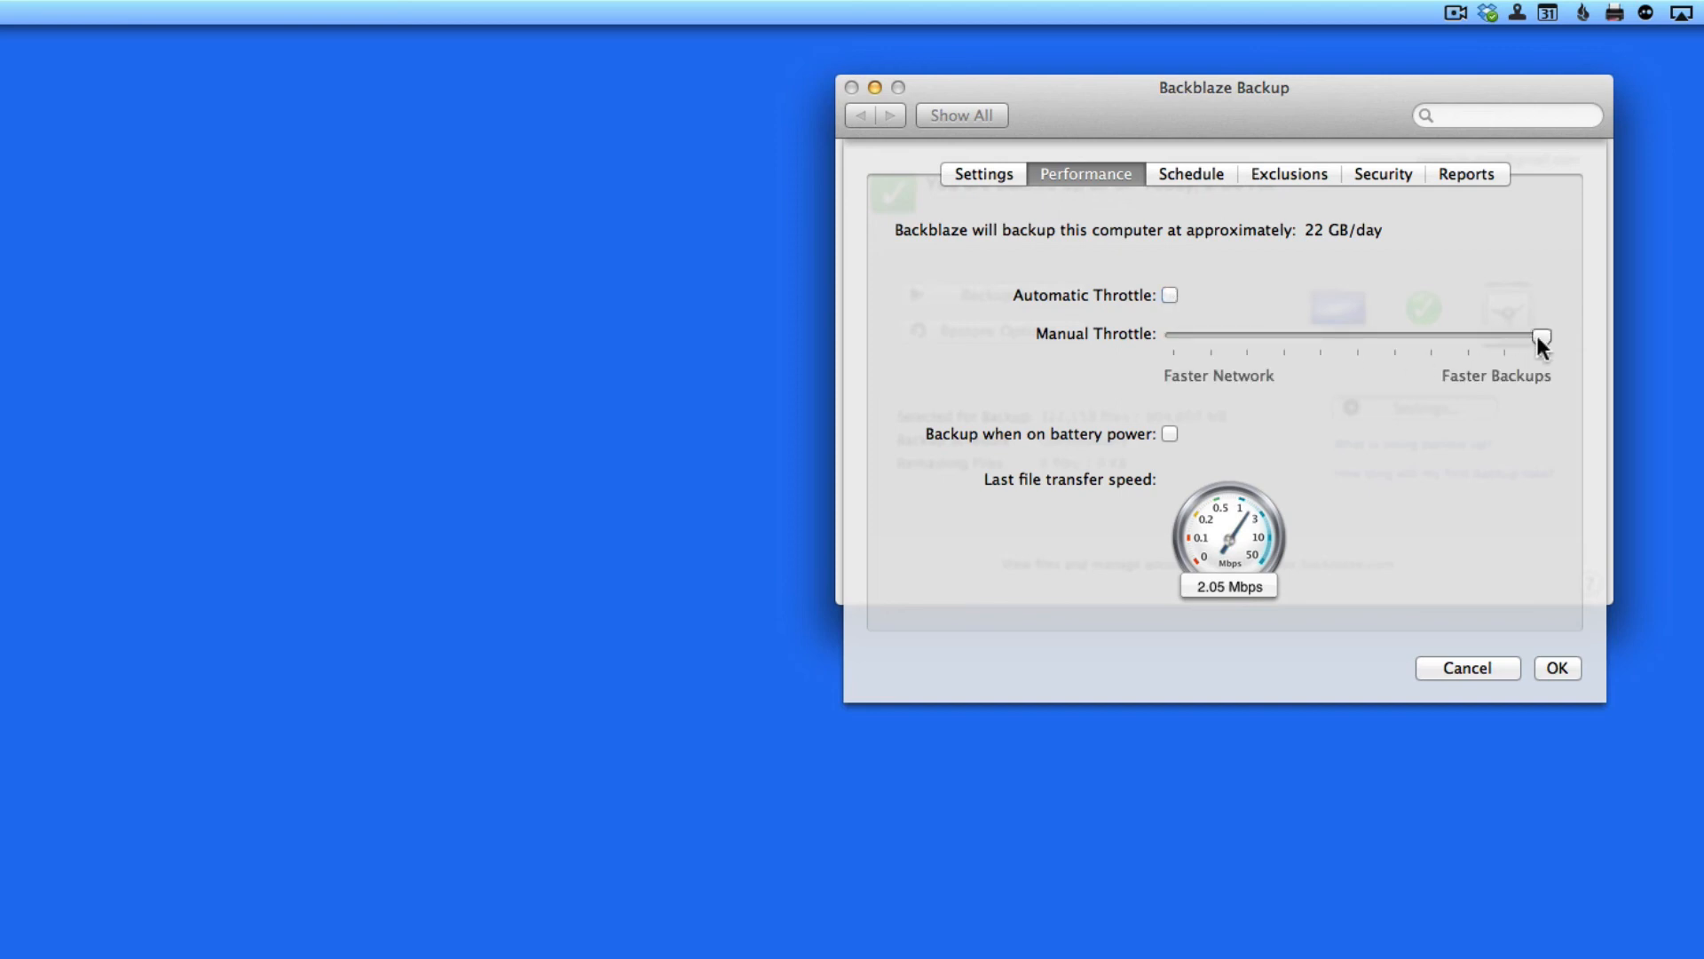
drag(1541, 335, 1175, 337)
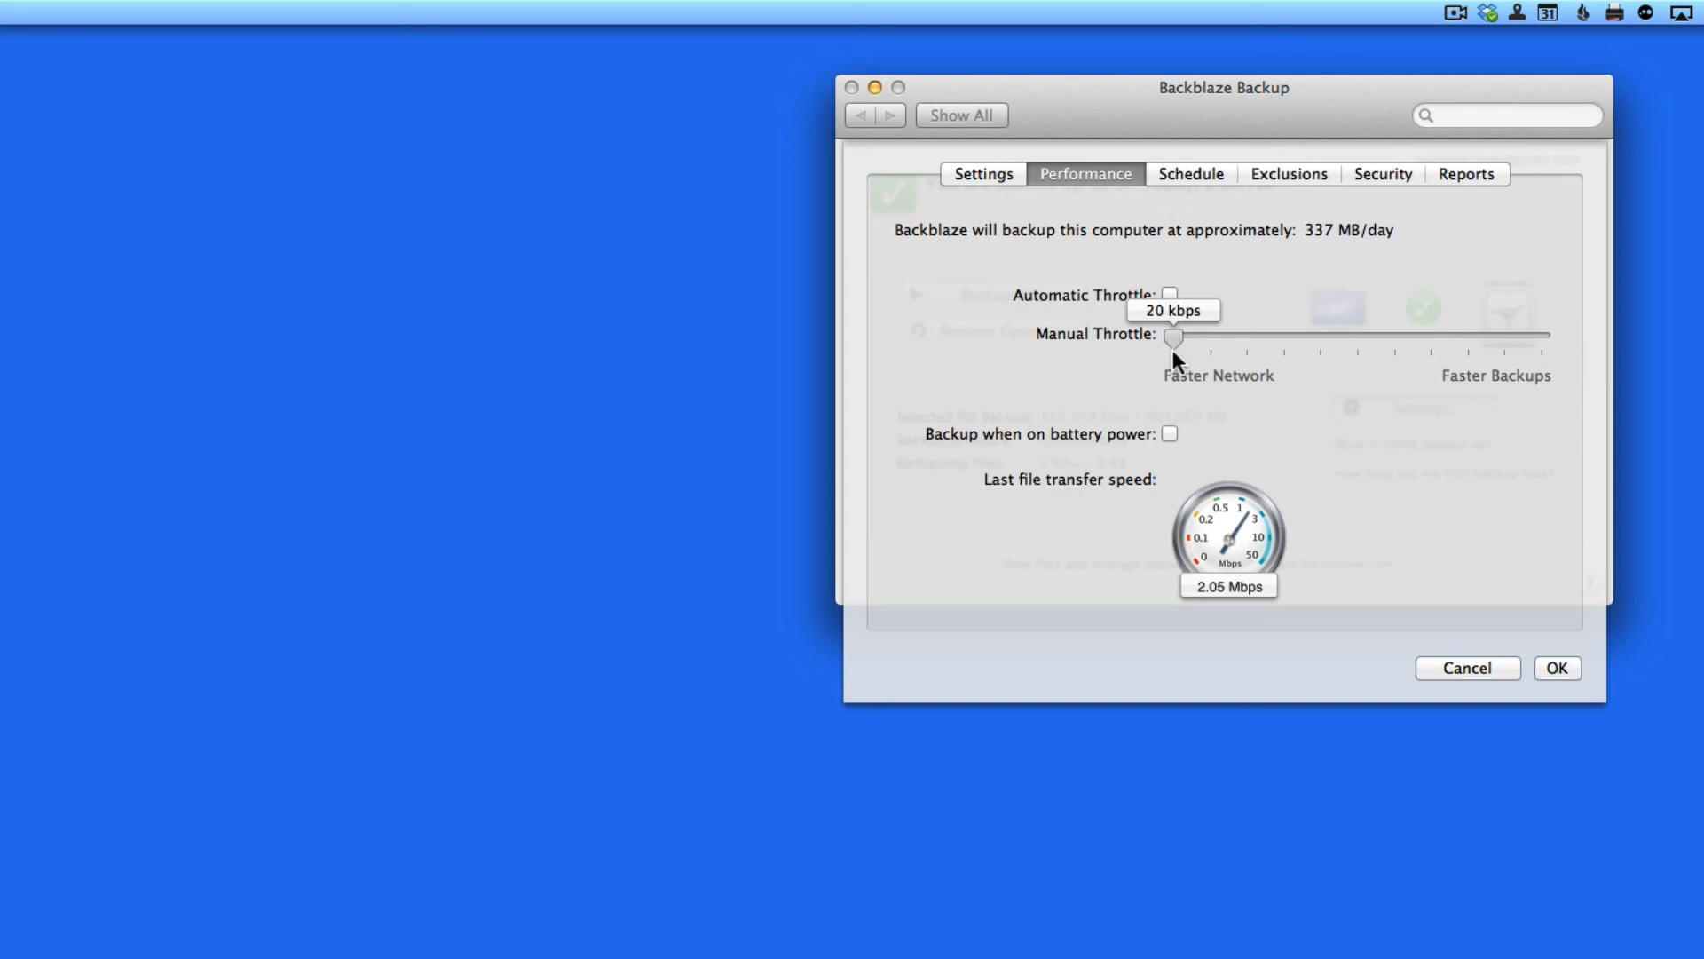
drag(1173, 337, 1504, 338)
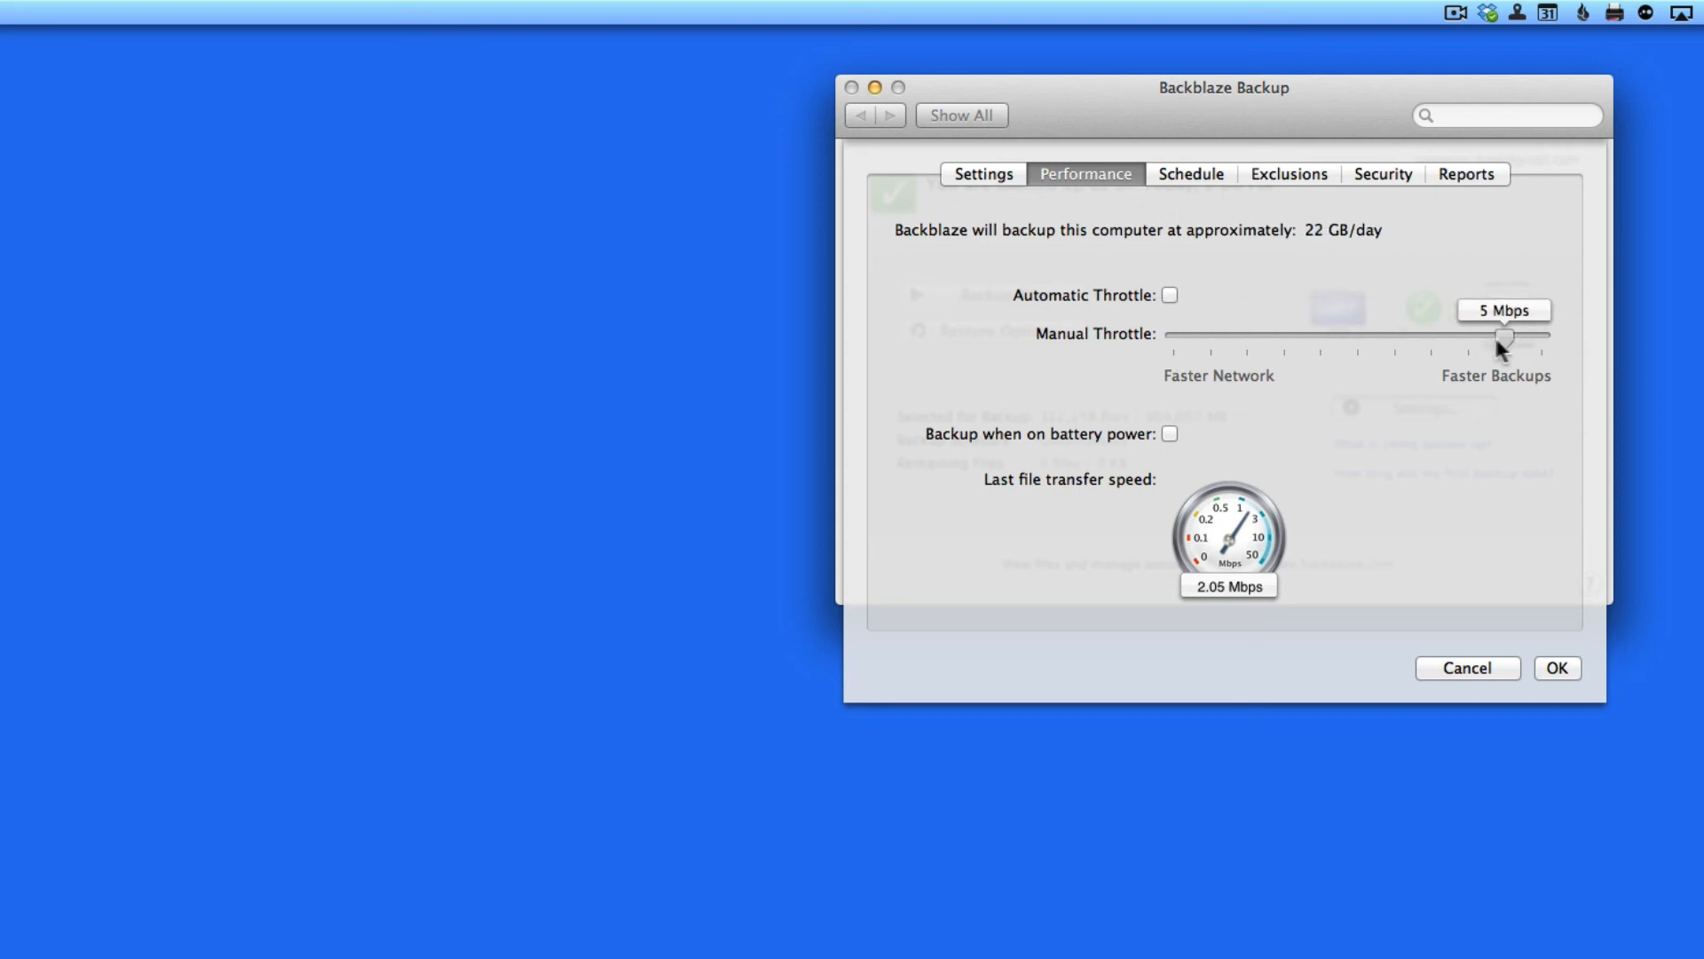
drag(1500, 335, 1541, 339)
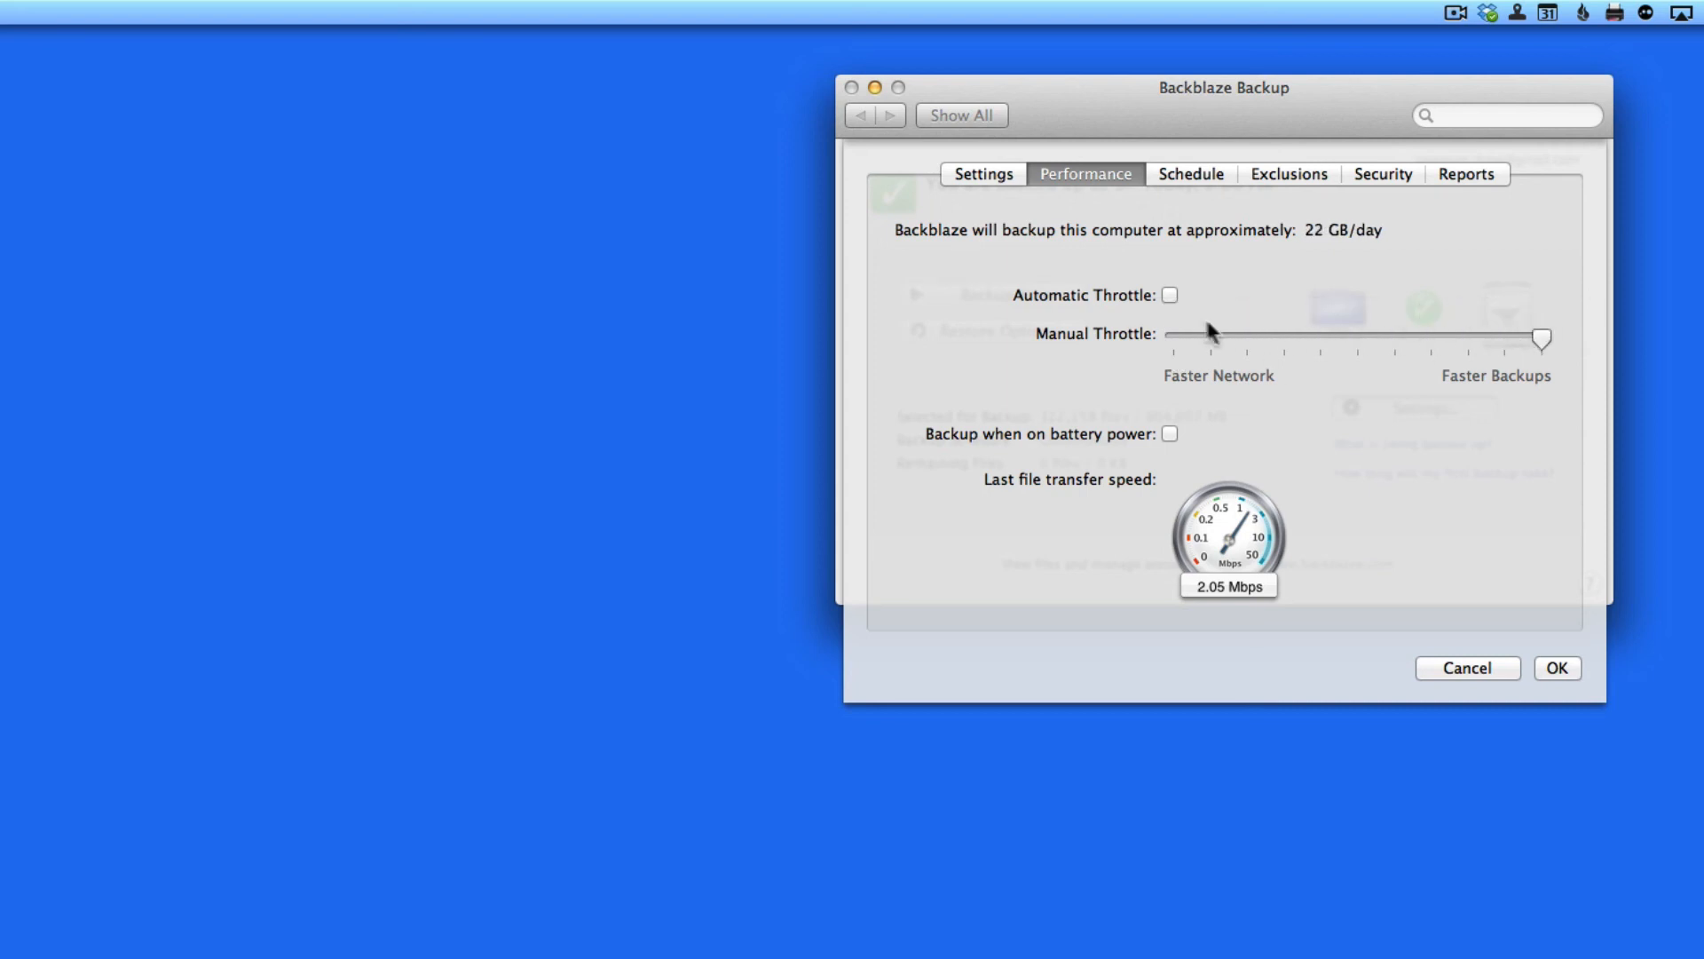
click(1168, 296)
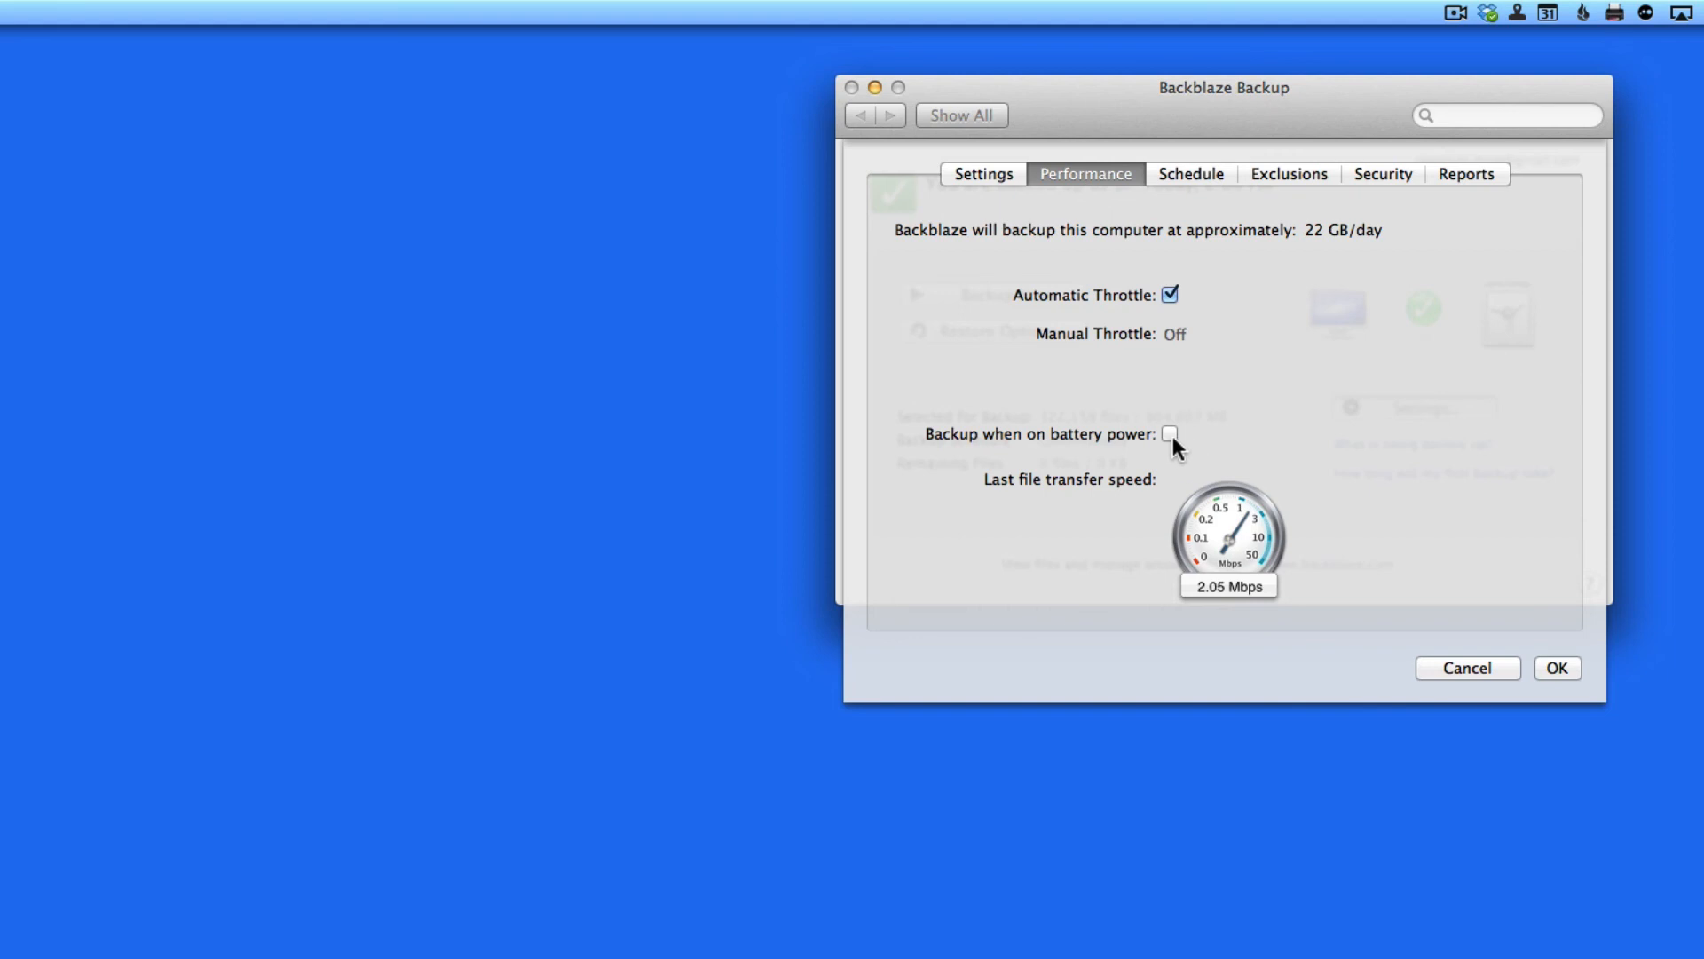
mouse_move(1194, 448)
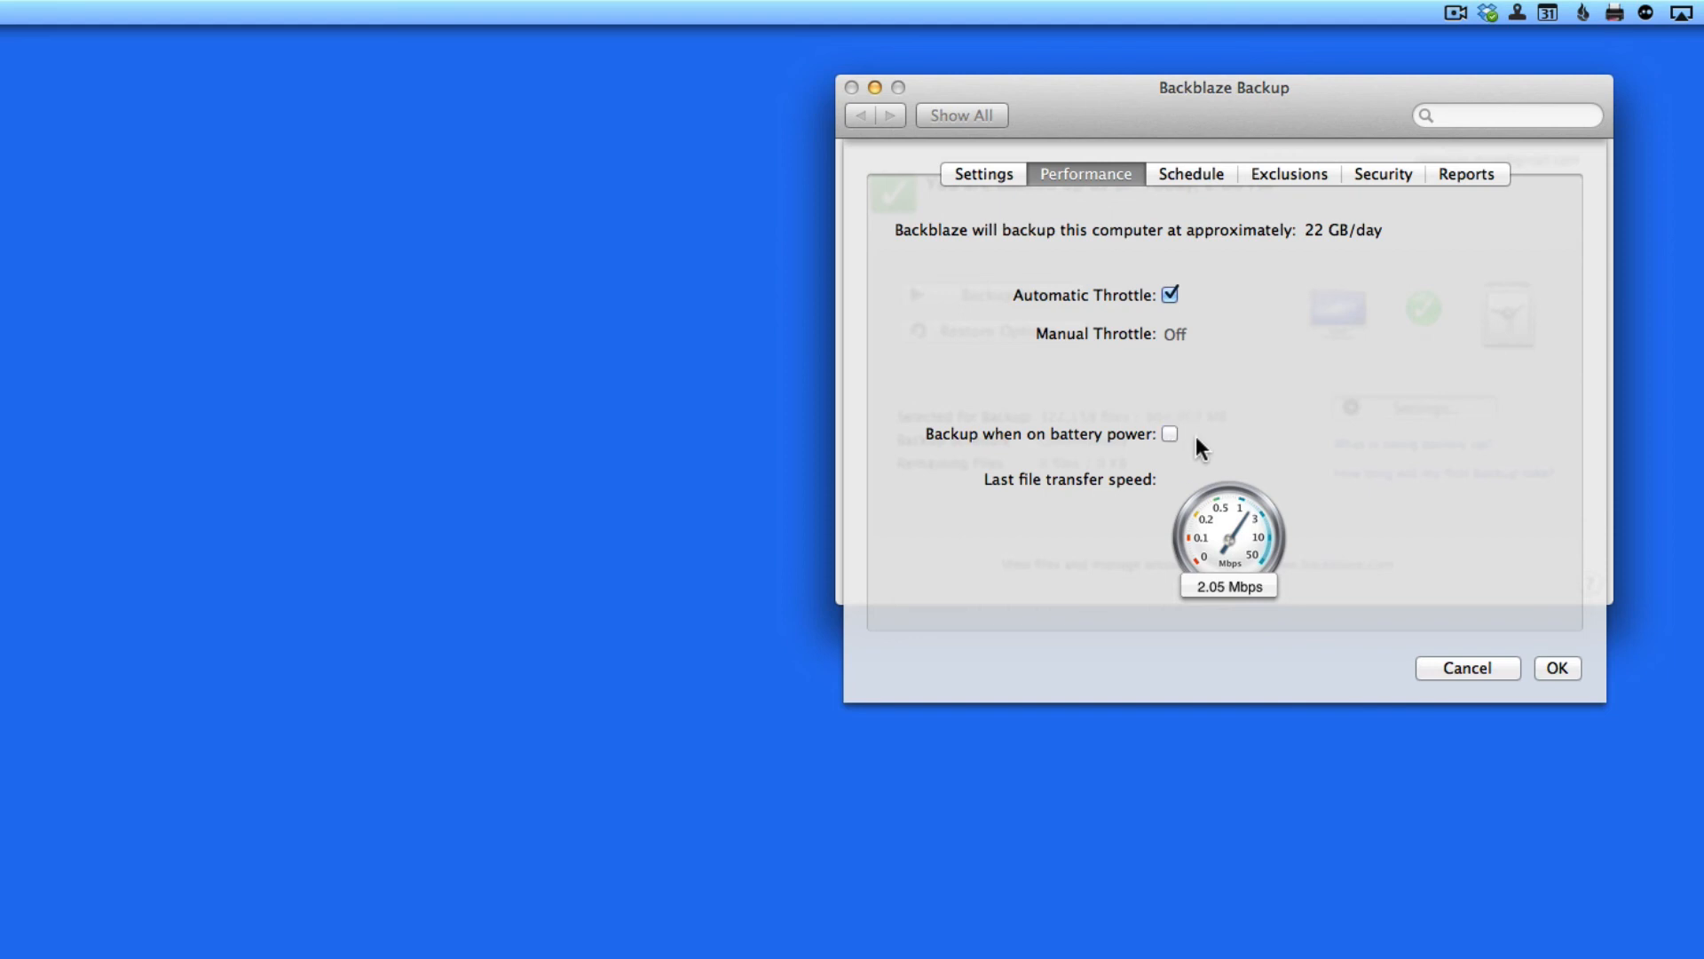
mouse_move(1324, 609)
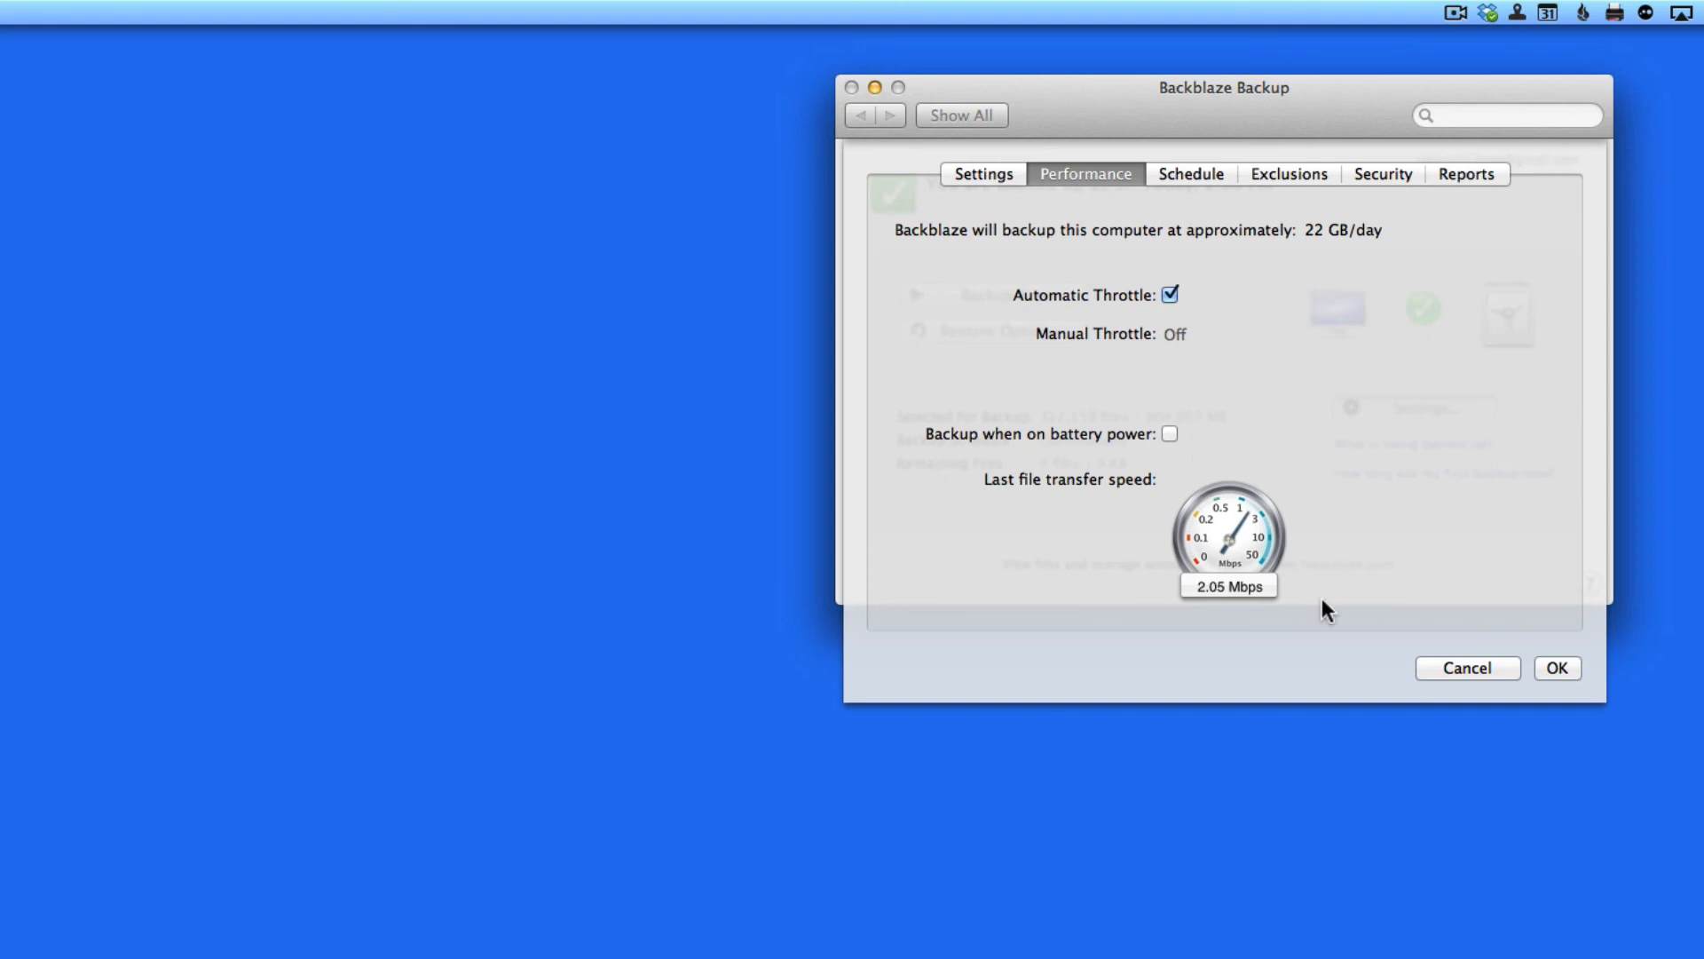
mouse_move(1308, 599)
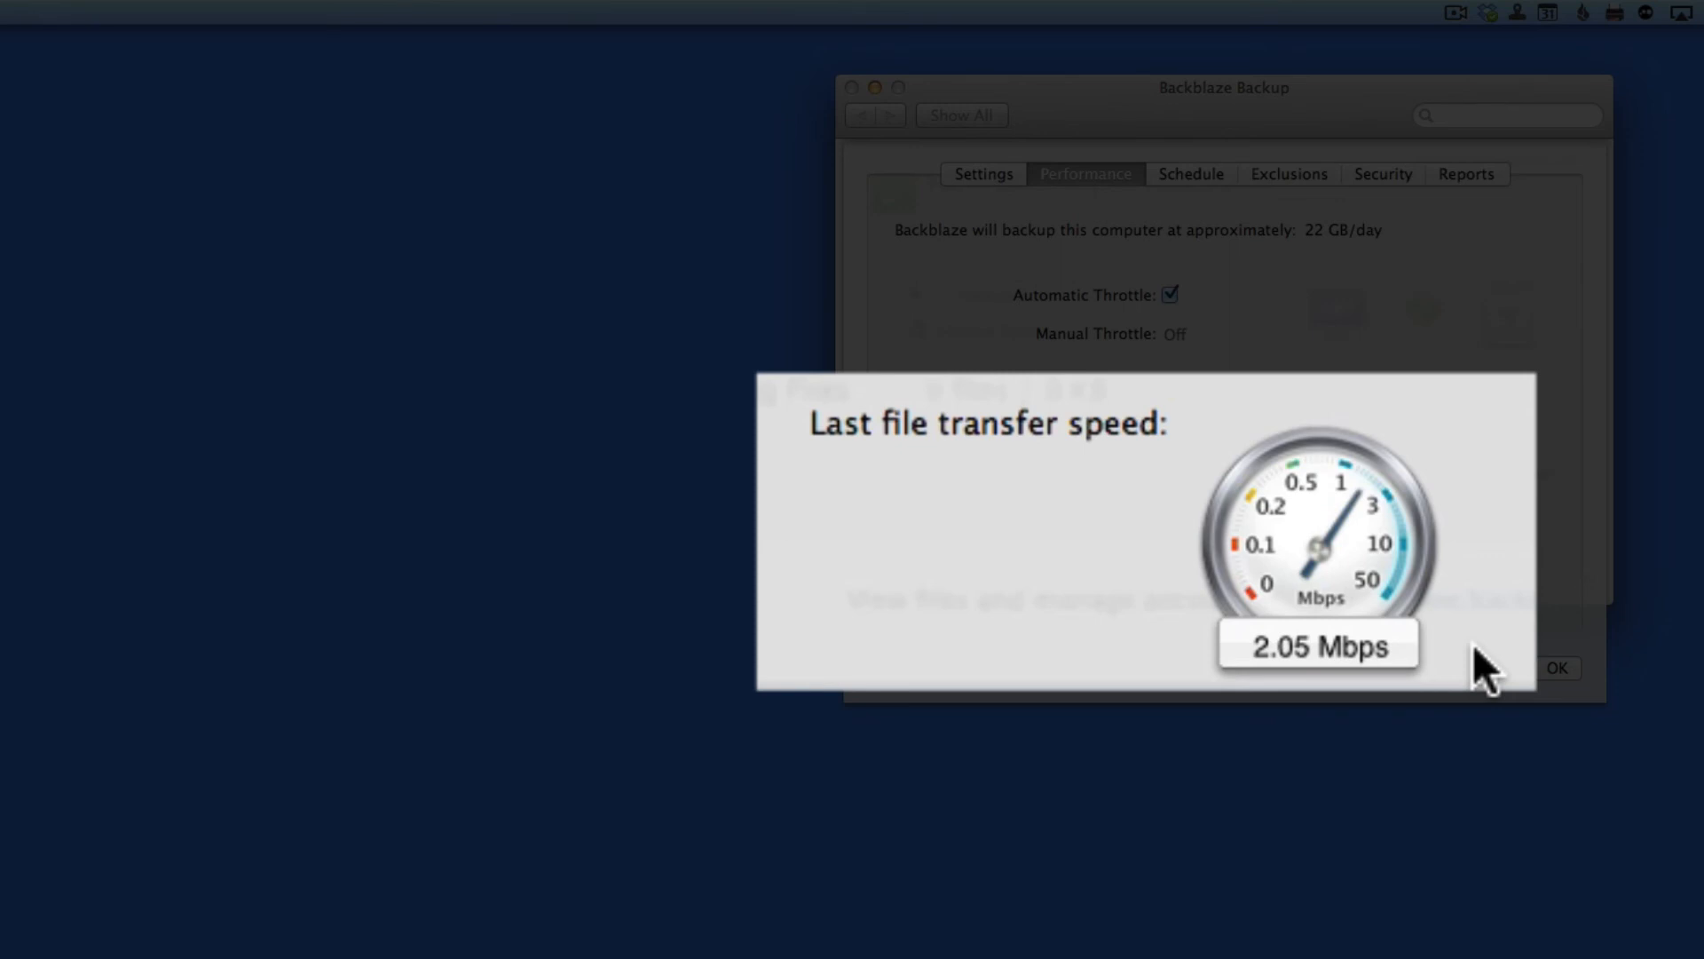
mouse_move(1479, 646)
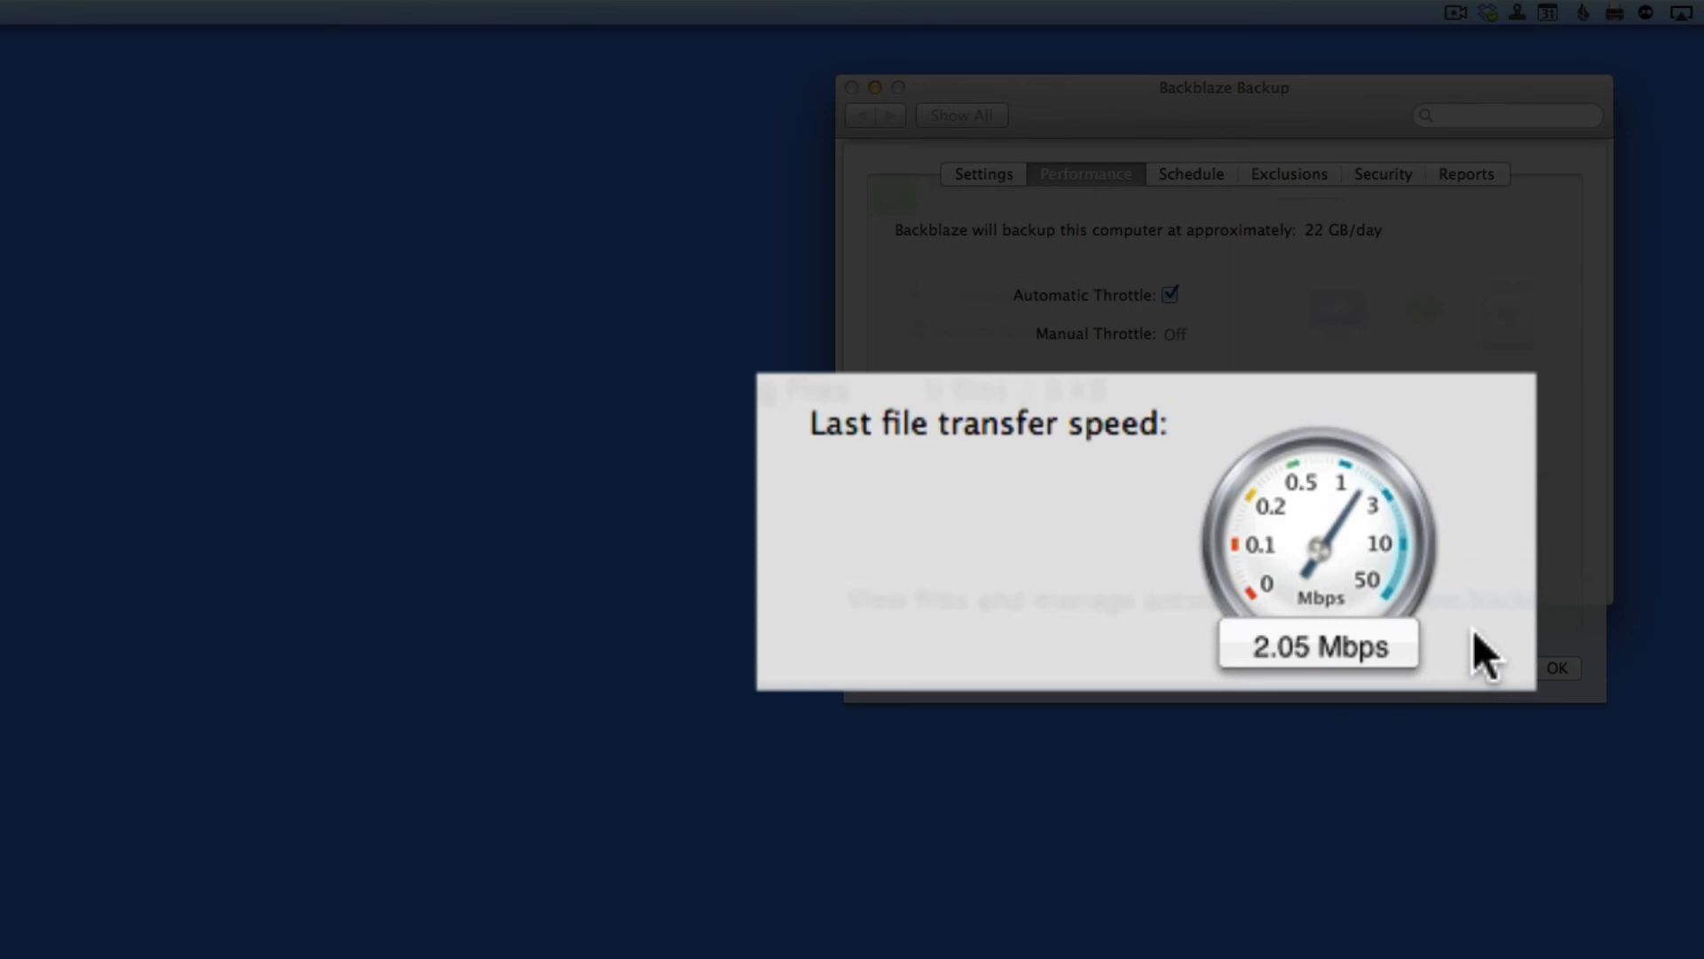
mouse_move(1431, 529)
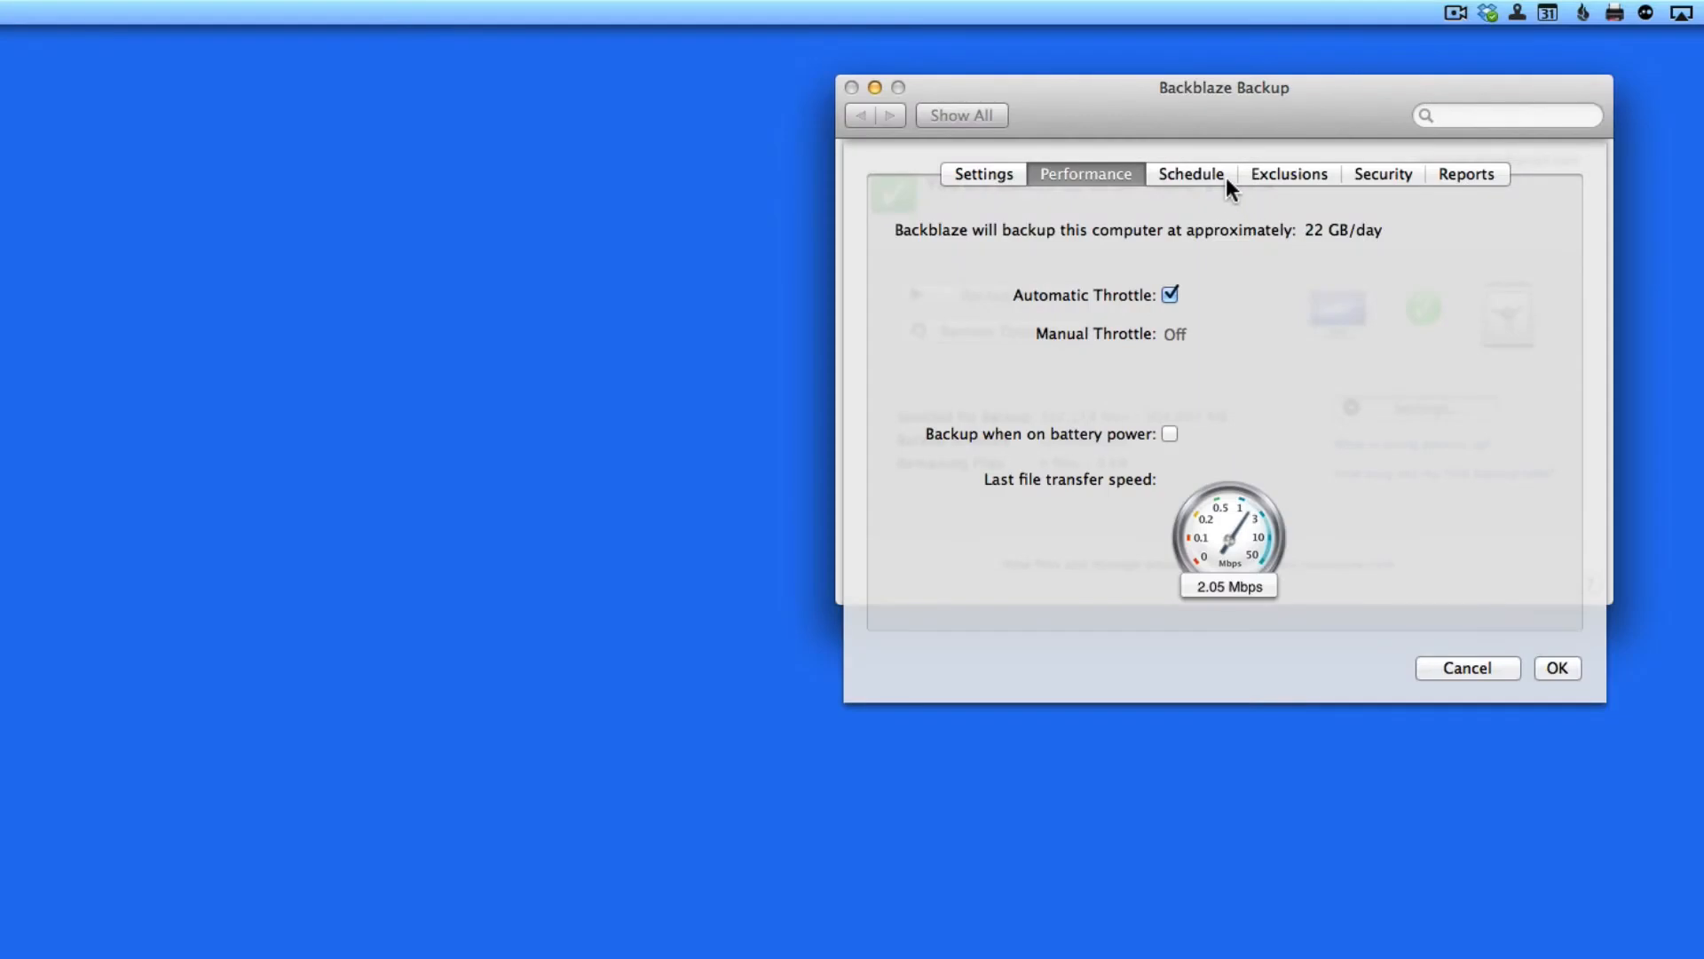
Set the schedule to Once Per Day at 12:00 AM, then to Only when I click Backup Now.
click(1190, 174)
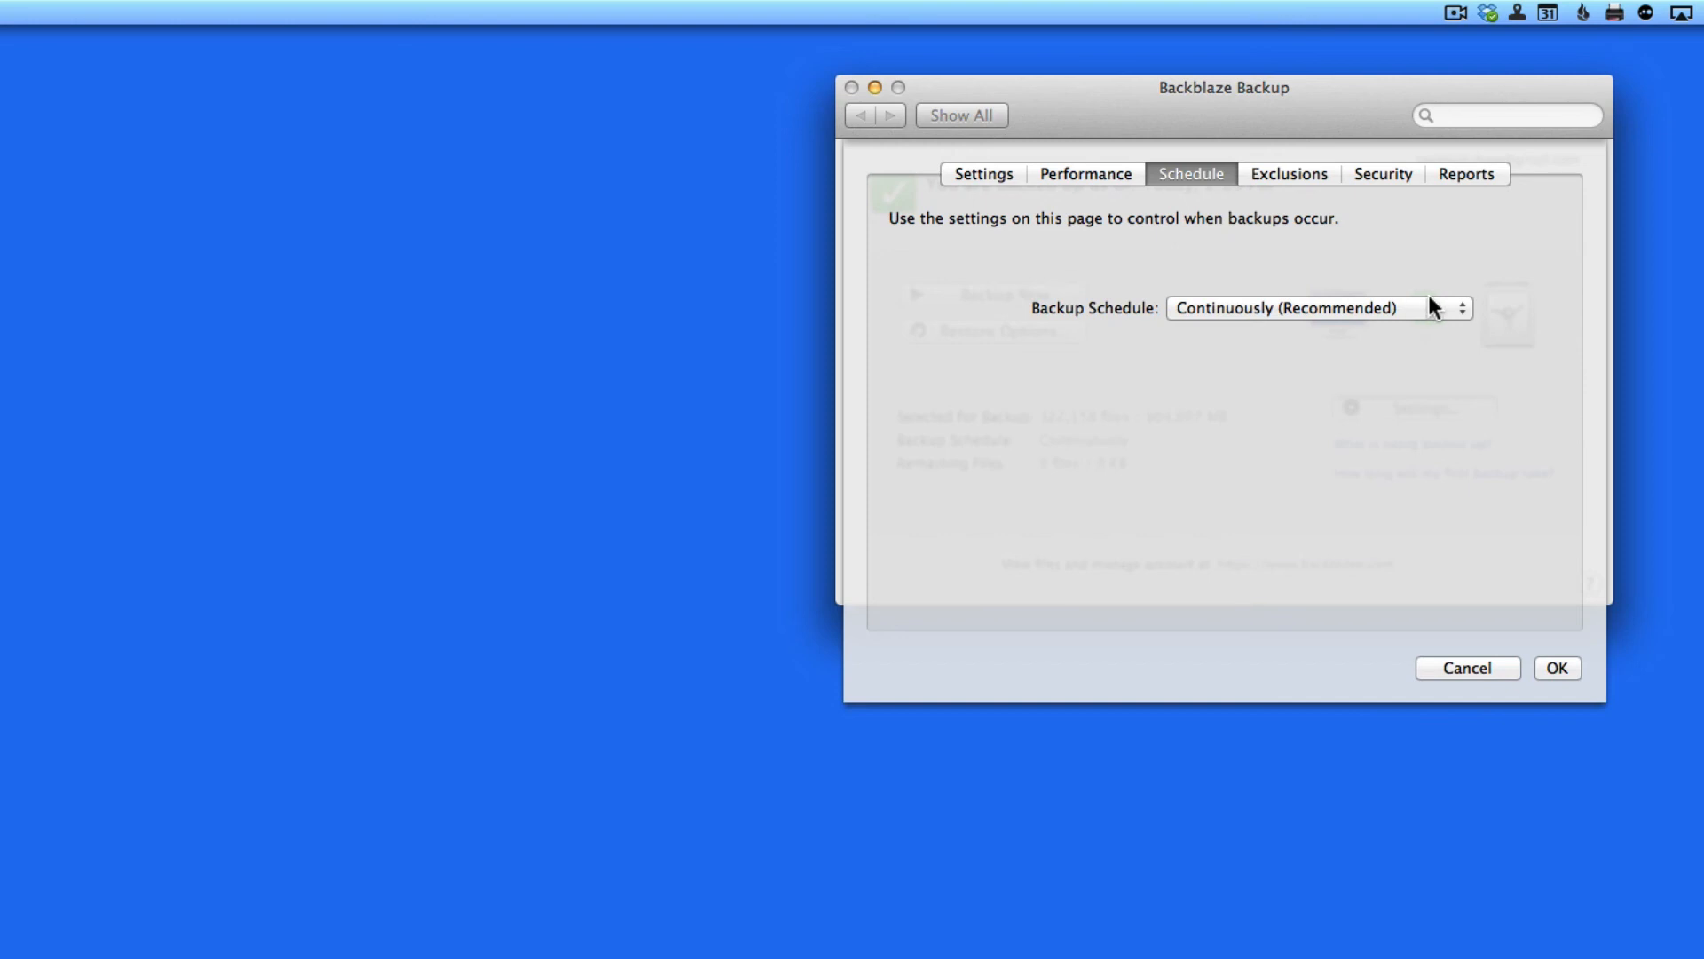
mouse_move(1433, 312)
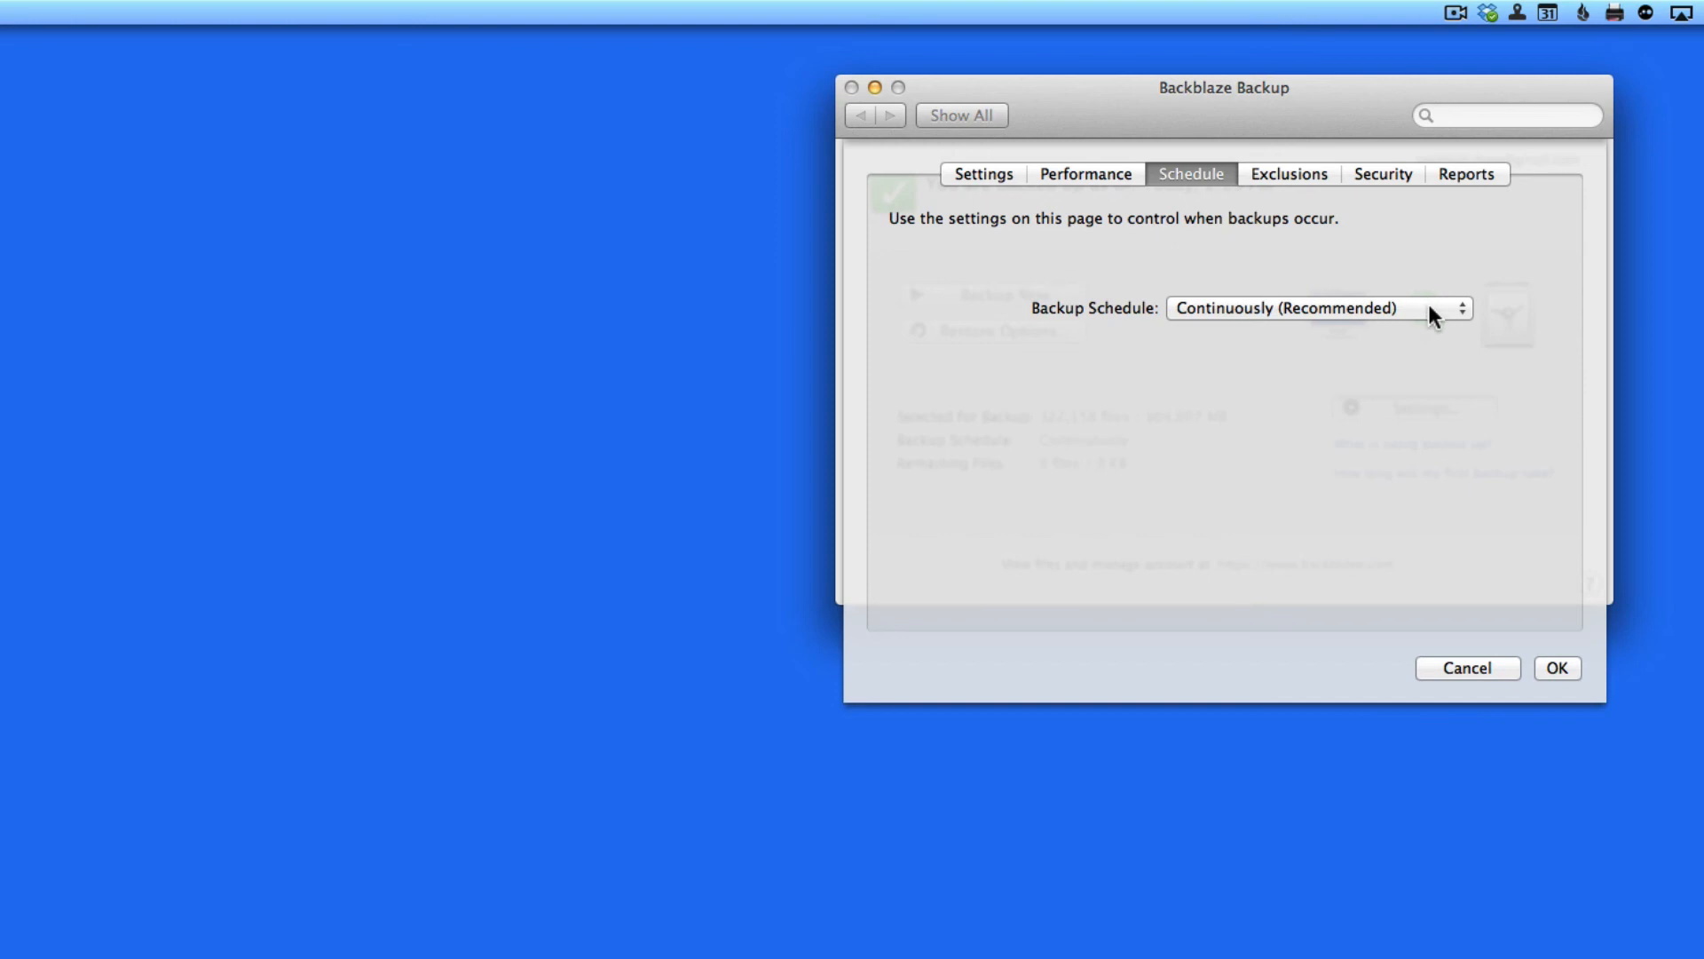
click(1319, 307)
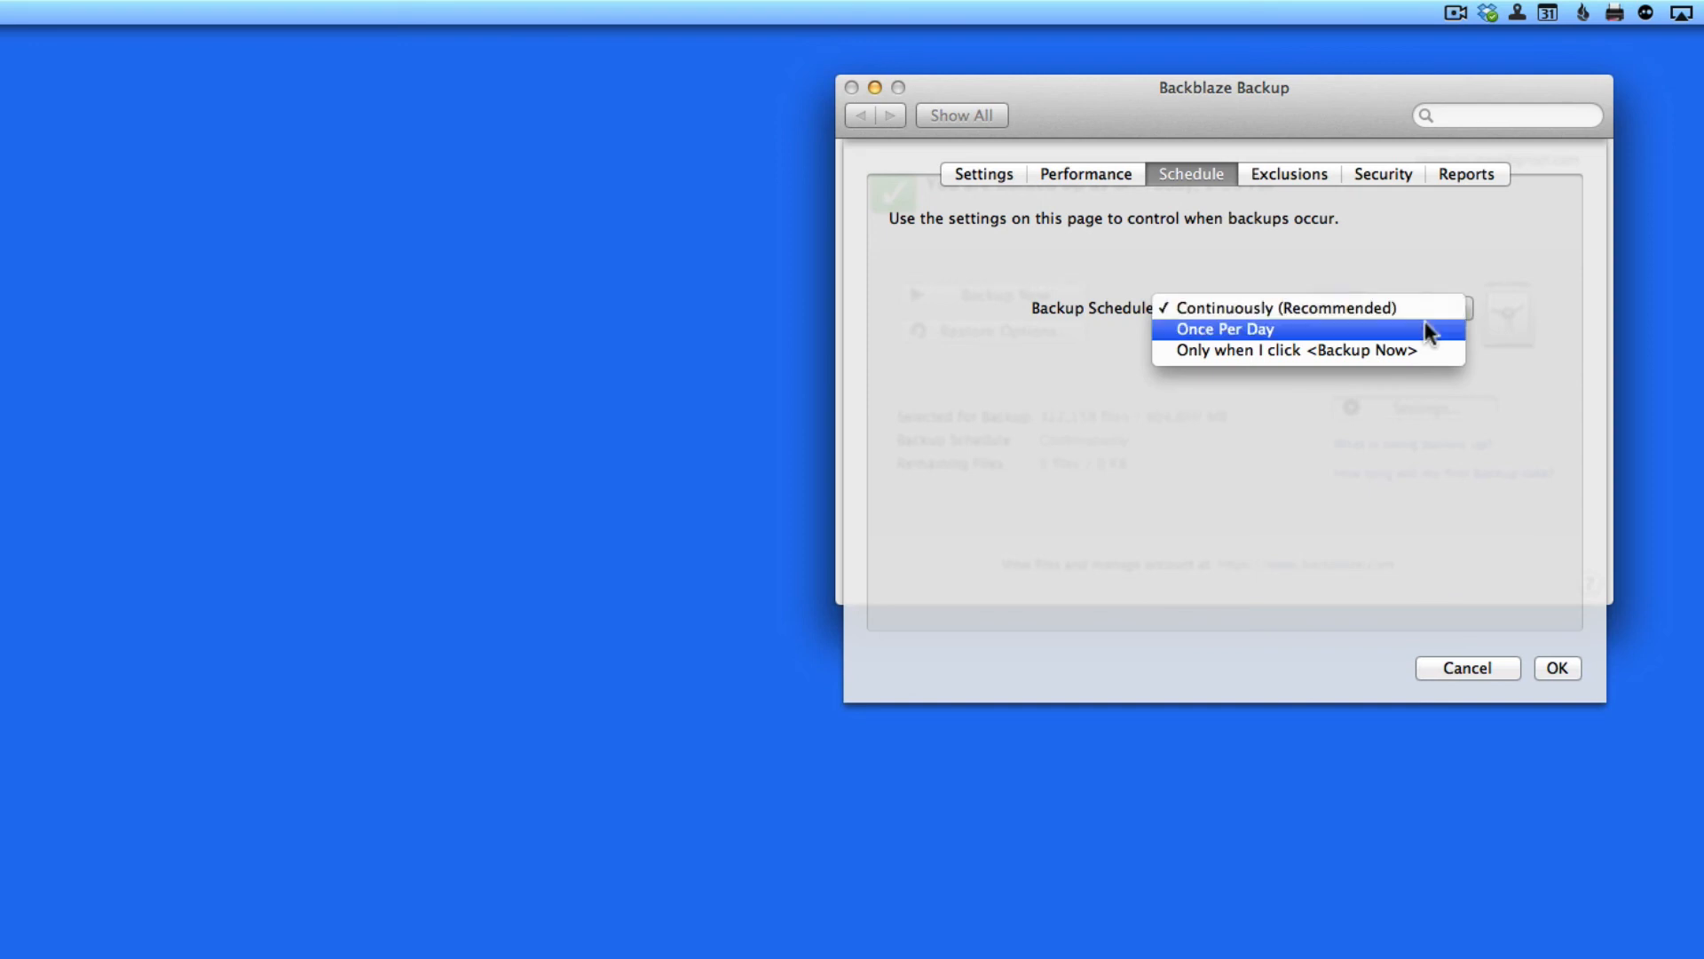
mouse_move(1424, 342)
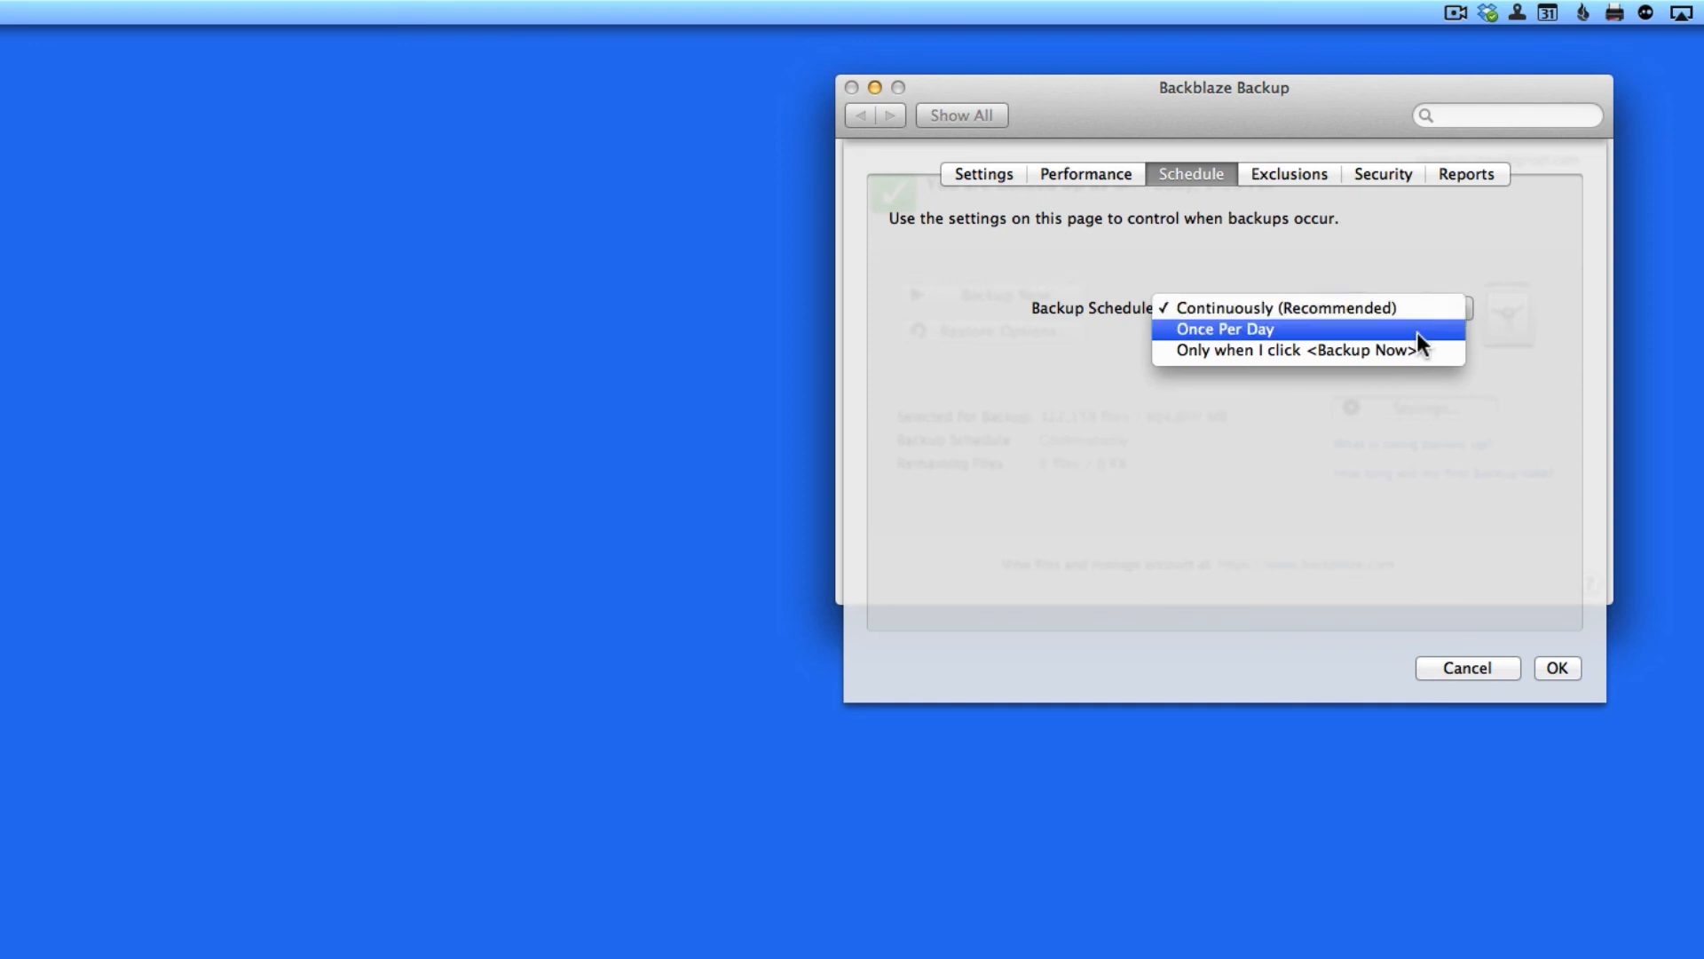
click(1225, 328)
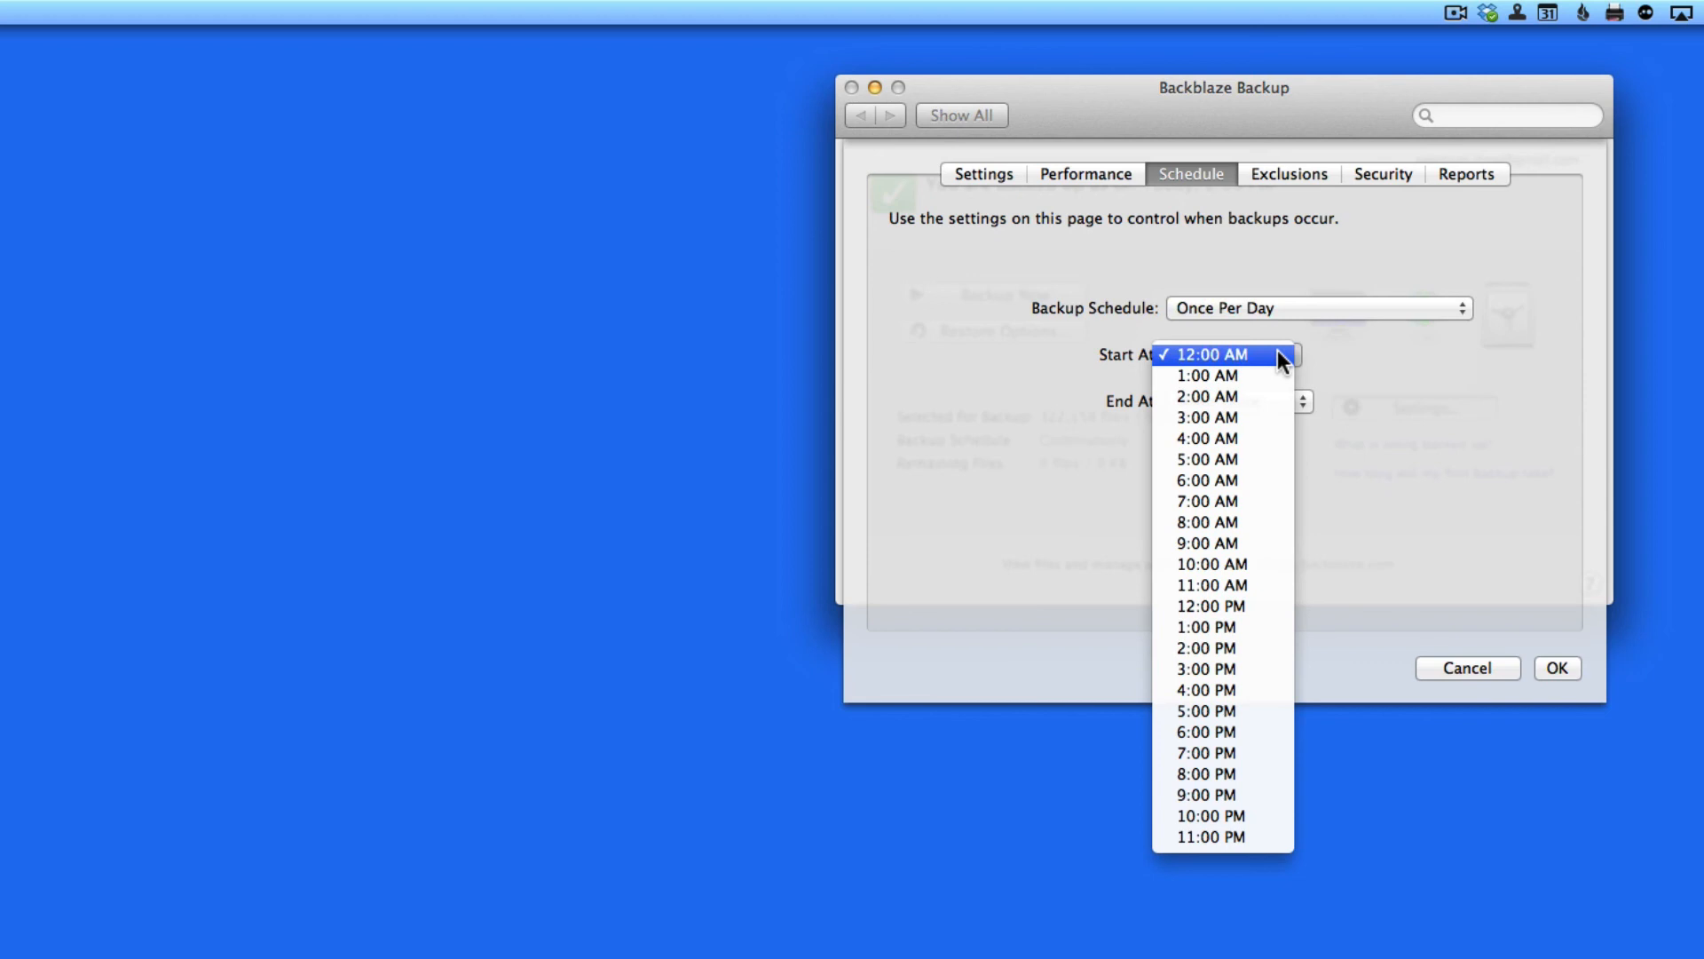
click(1210, 355)
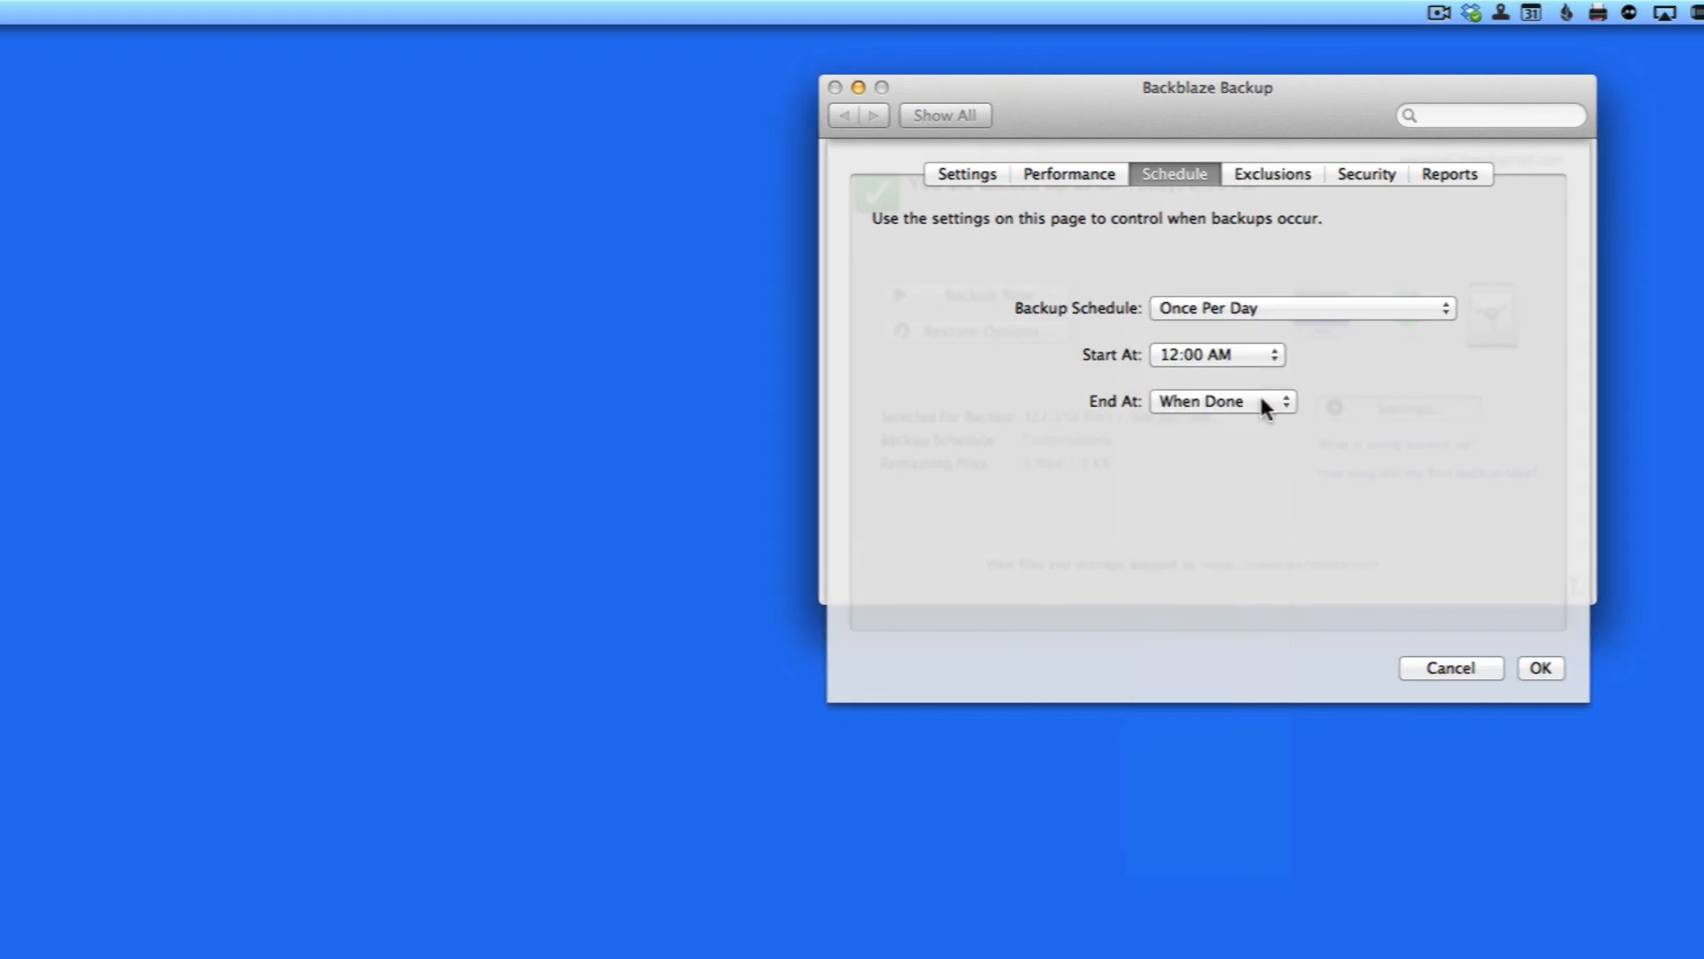
click(1299, 307)
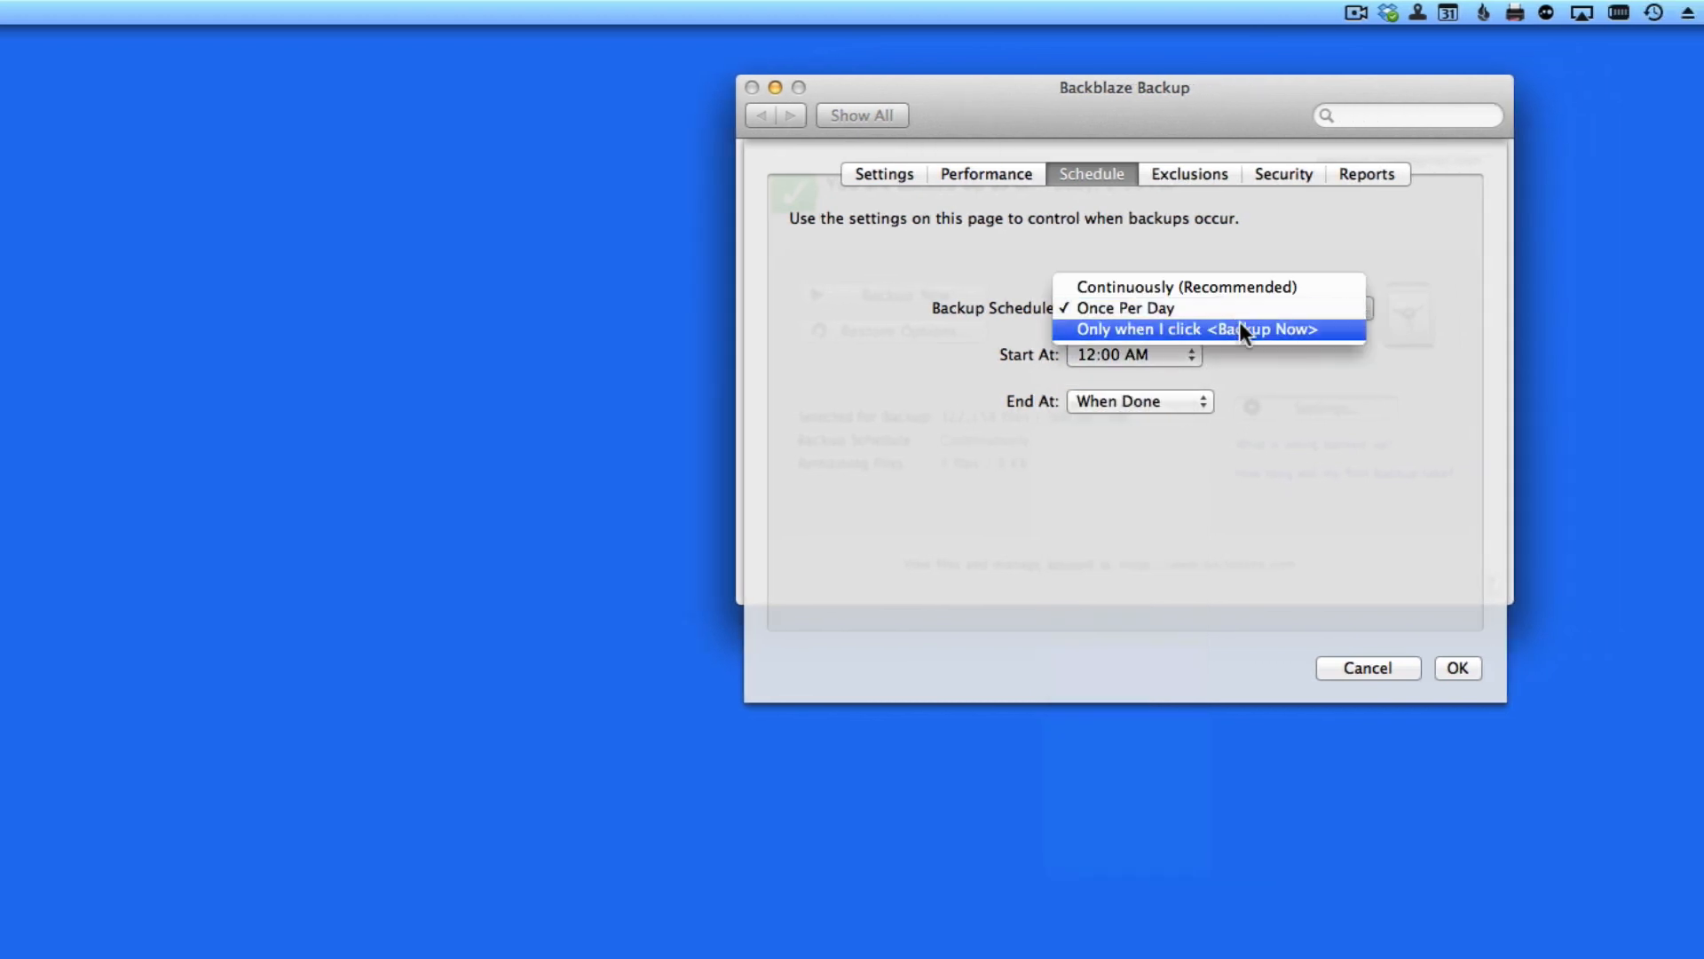
click(1209, 330)
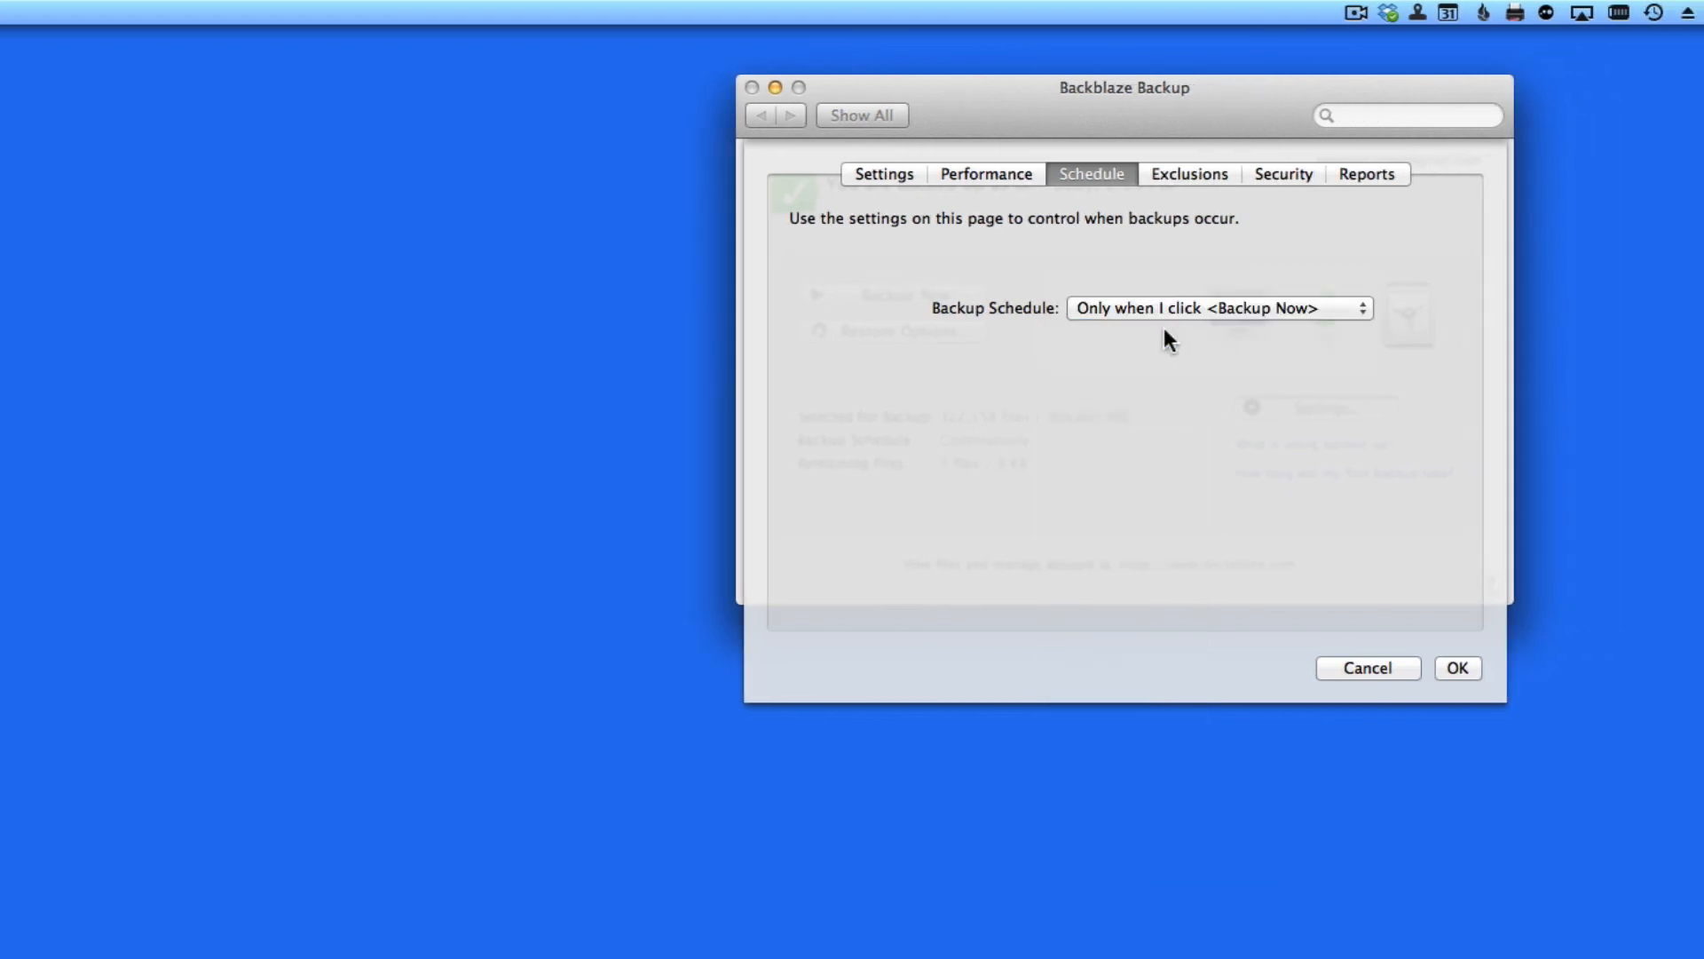
Apply the manual-only schedule, then reopen Settings and restore Continuously (Recommended).
click(1456, 668)
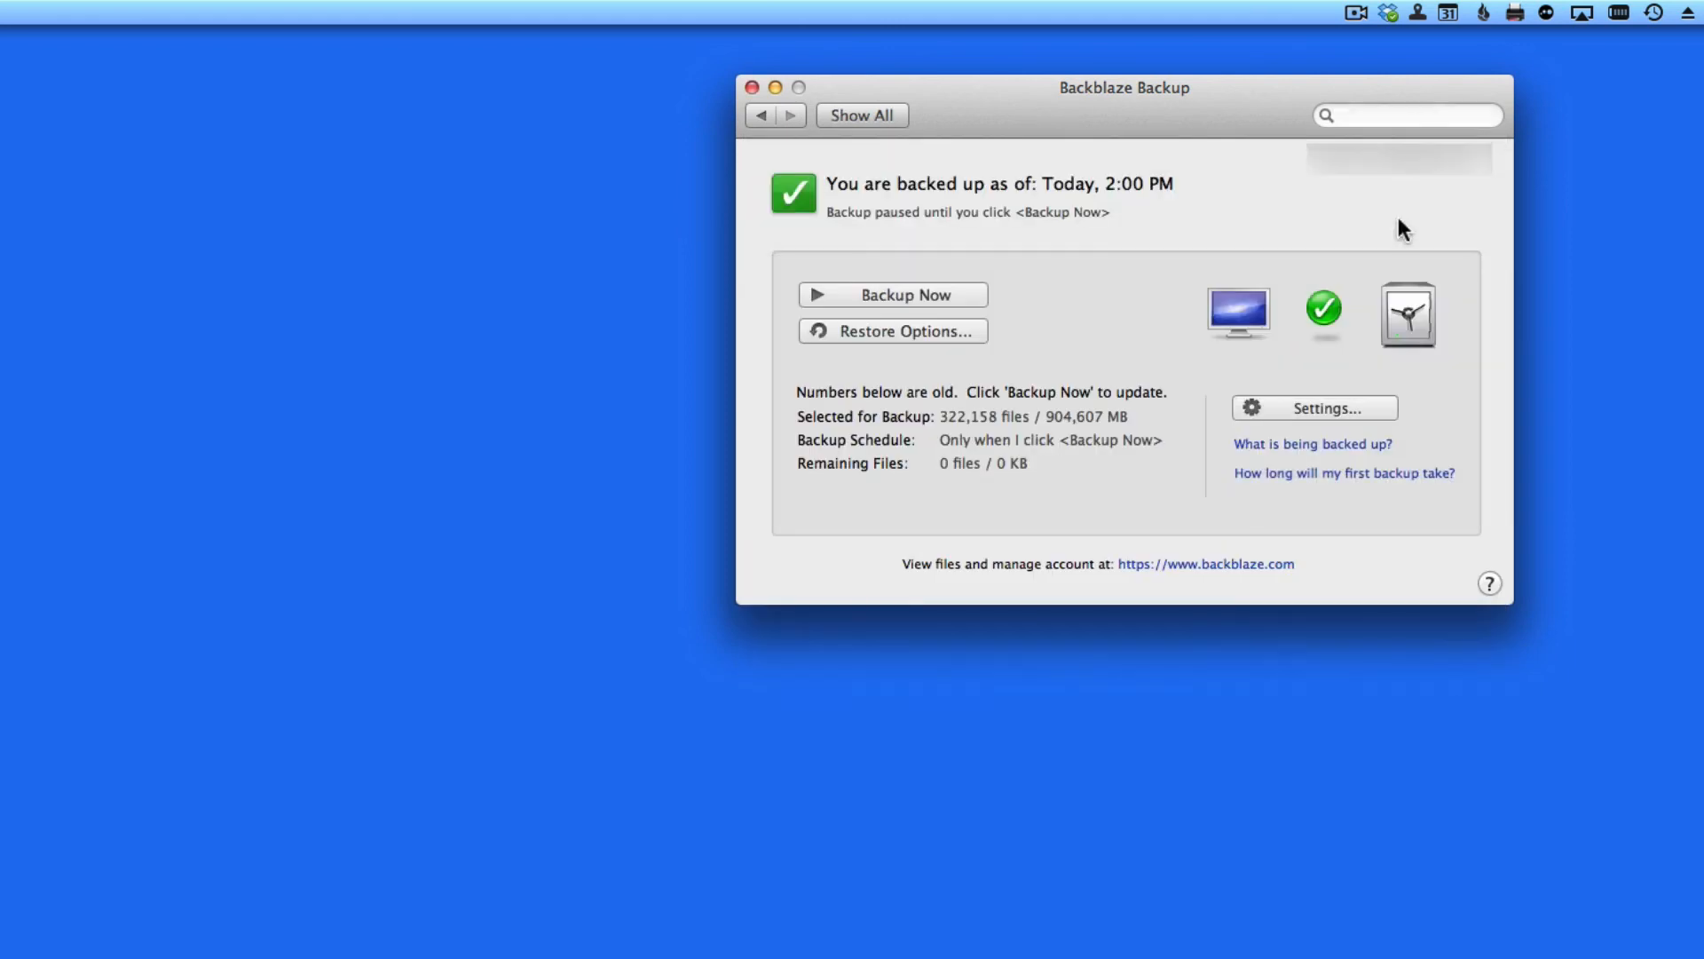
click(1481, 12)
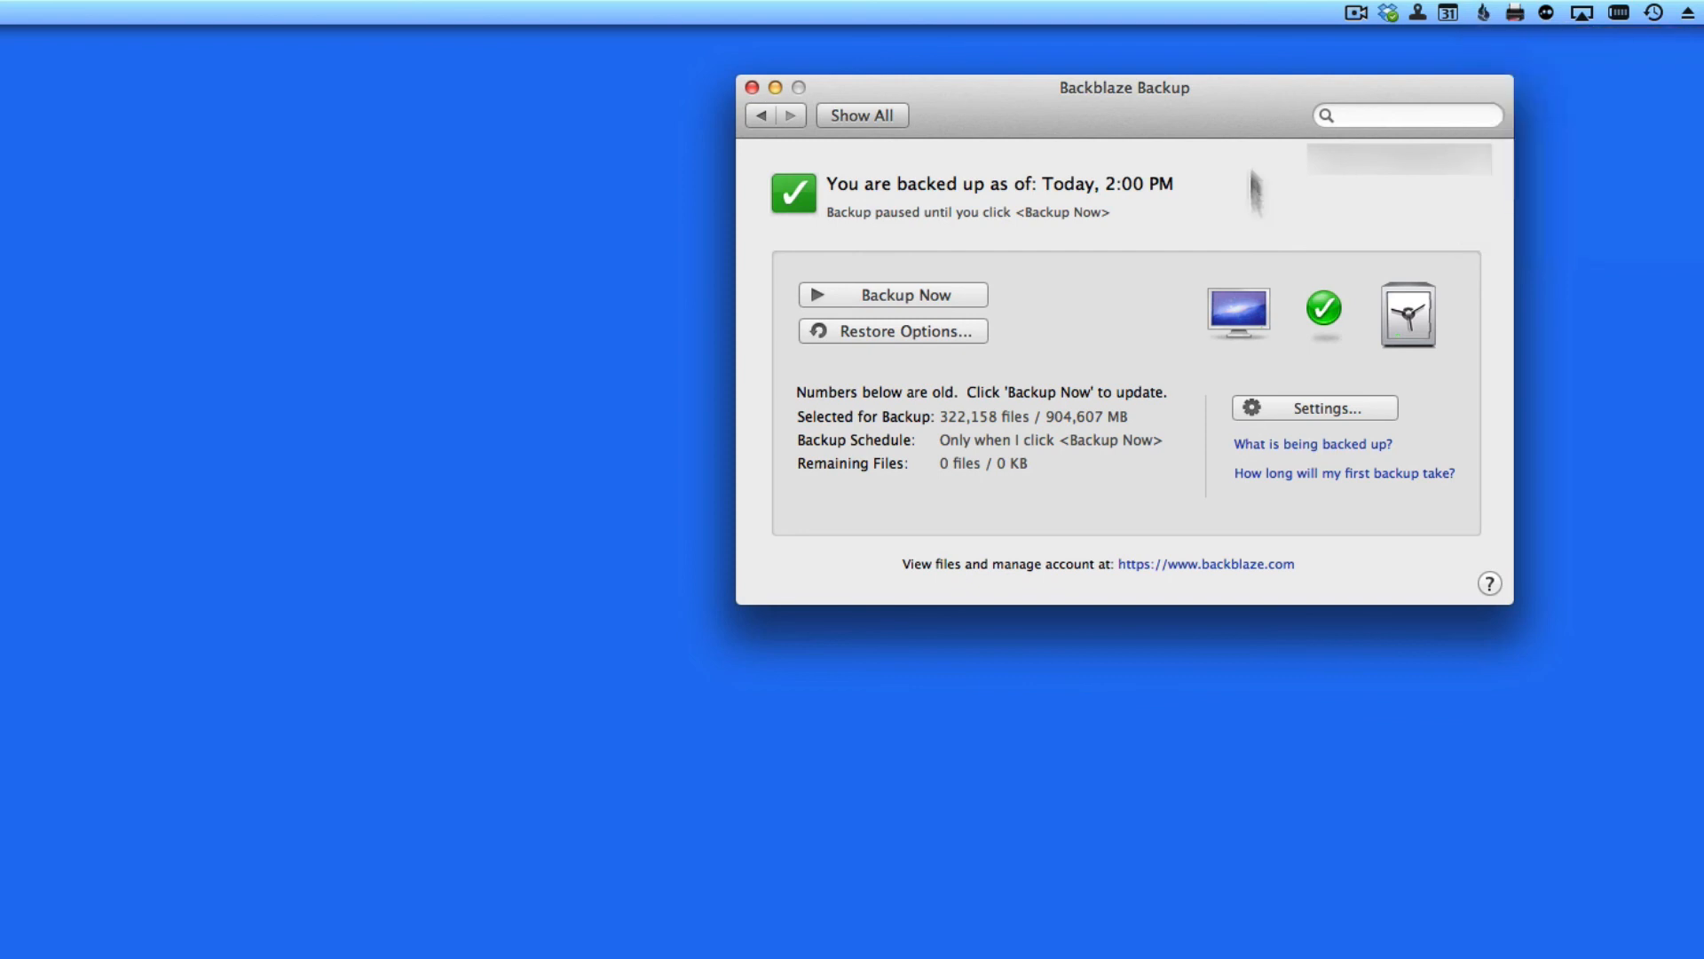
click(1314, 408)
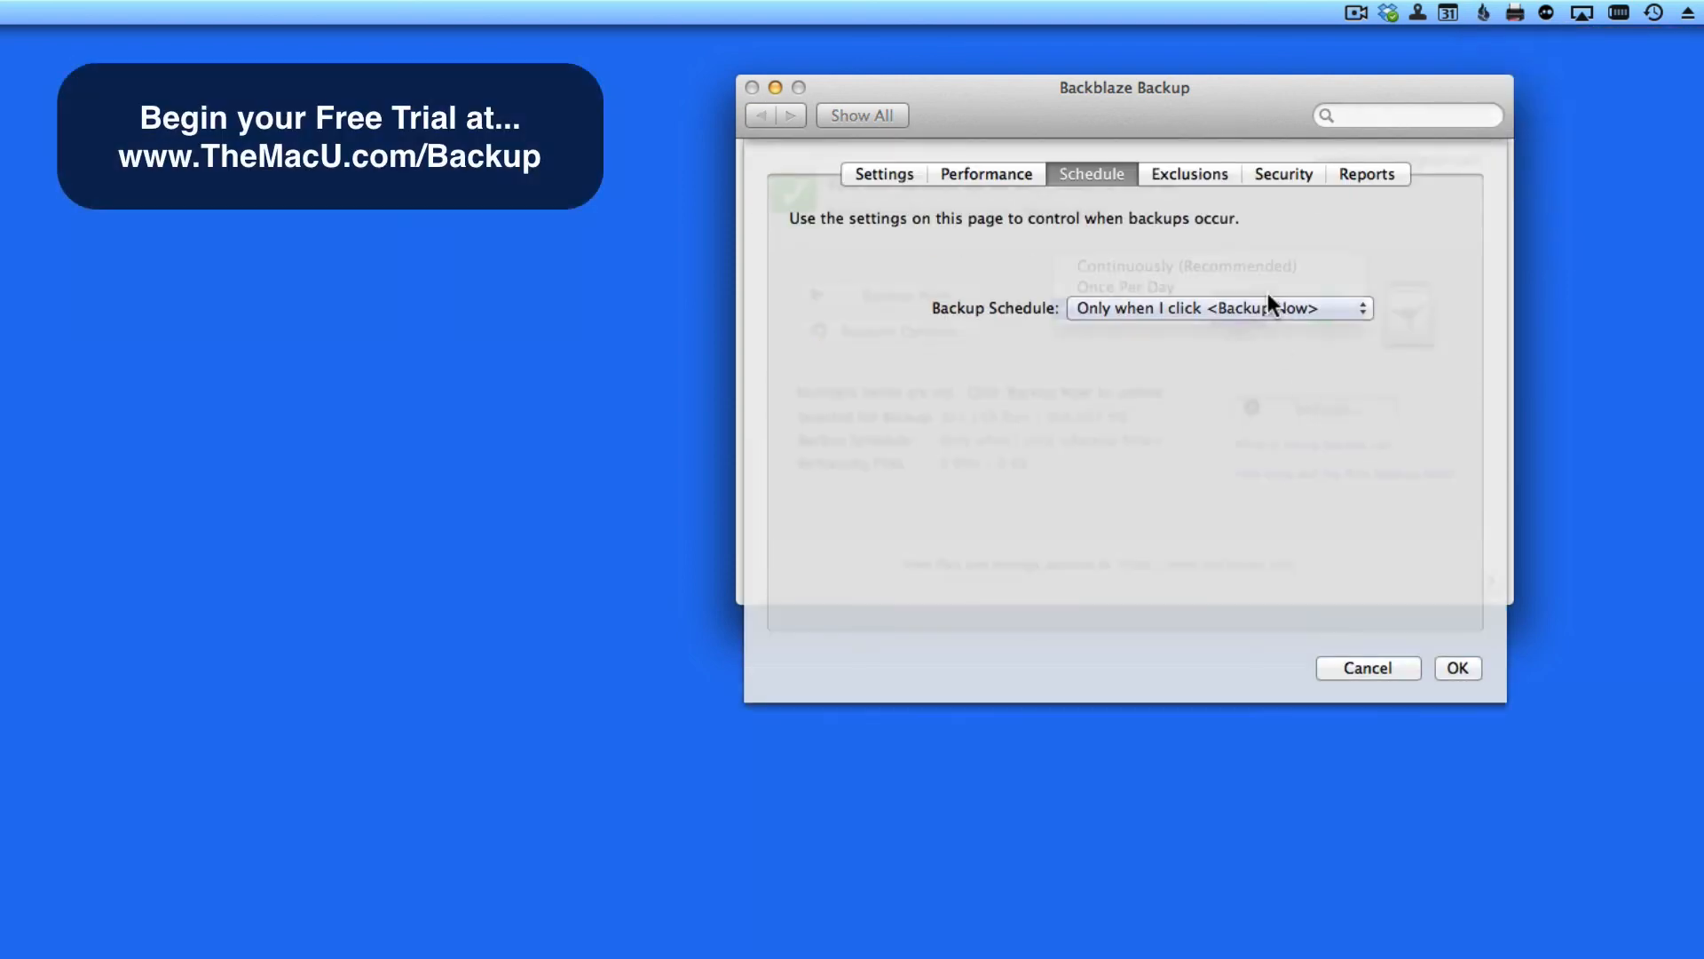
click(1184, 265)
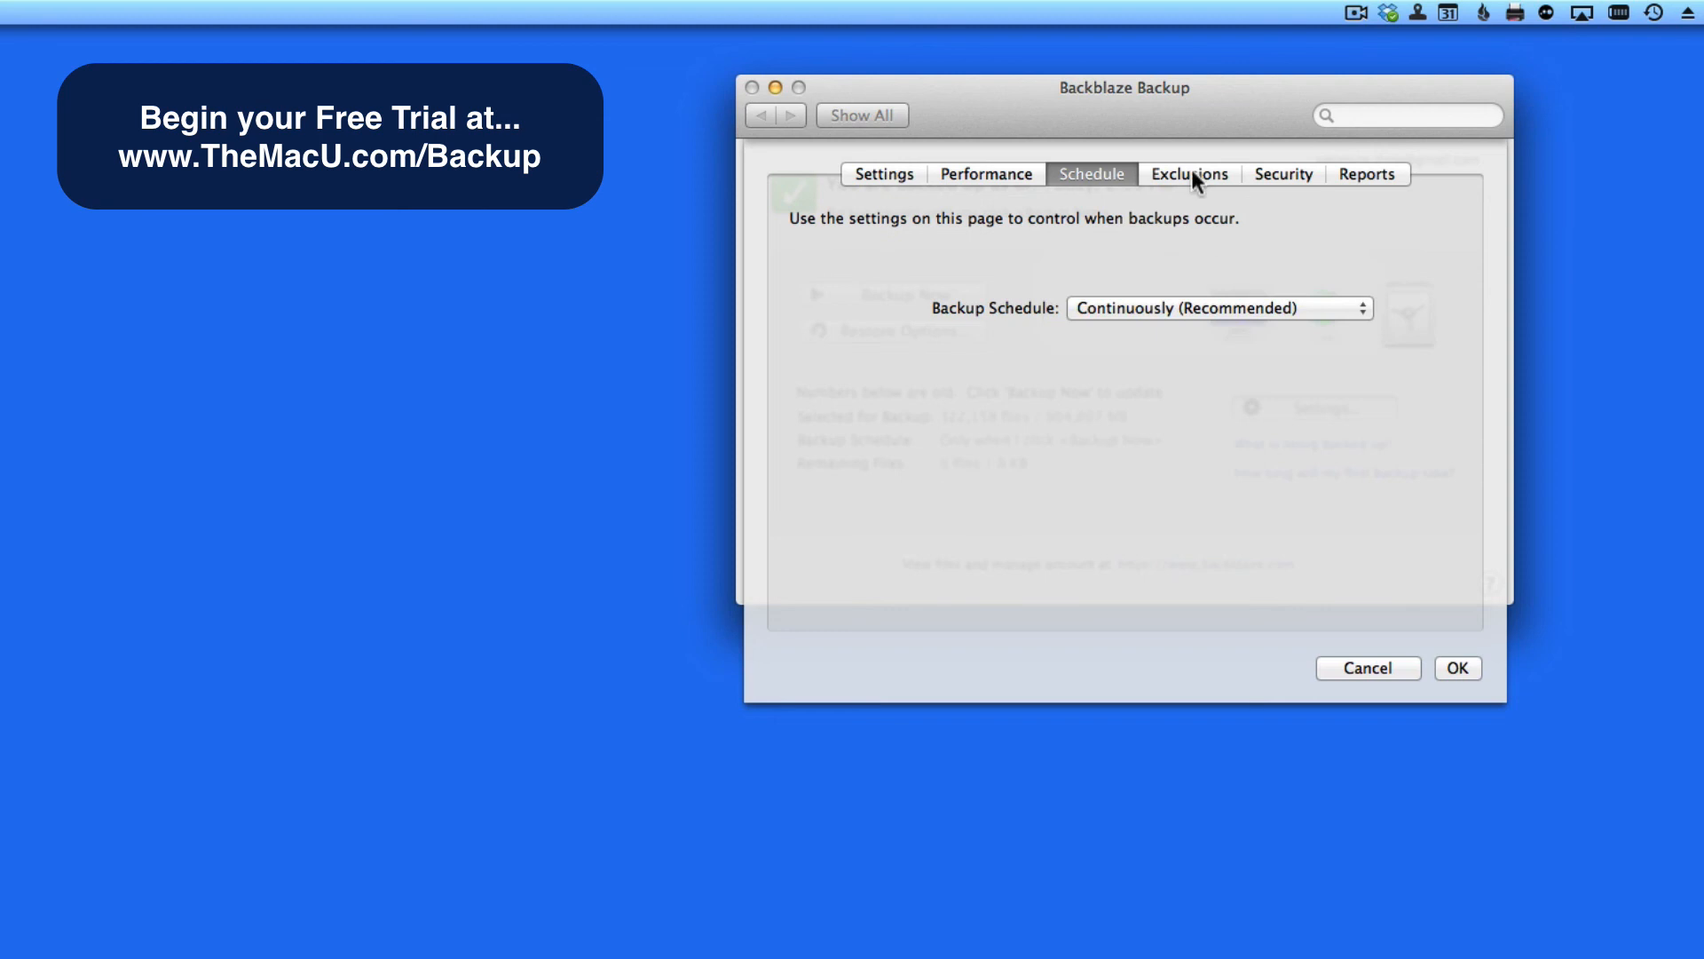
Review the Exclusions list and select the iTunes movies and tv shows folders.
click(1188, 174)
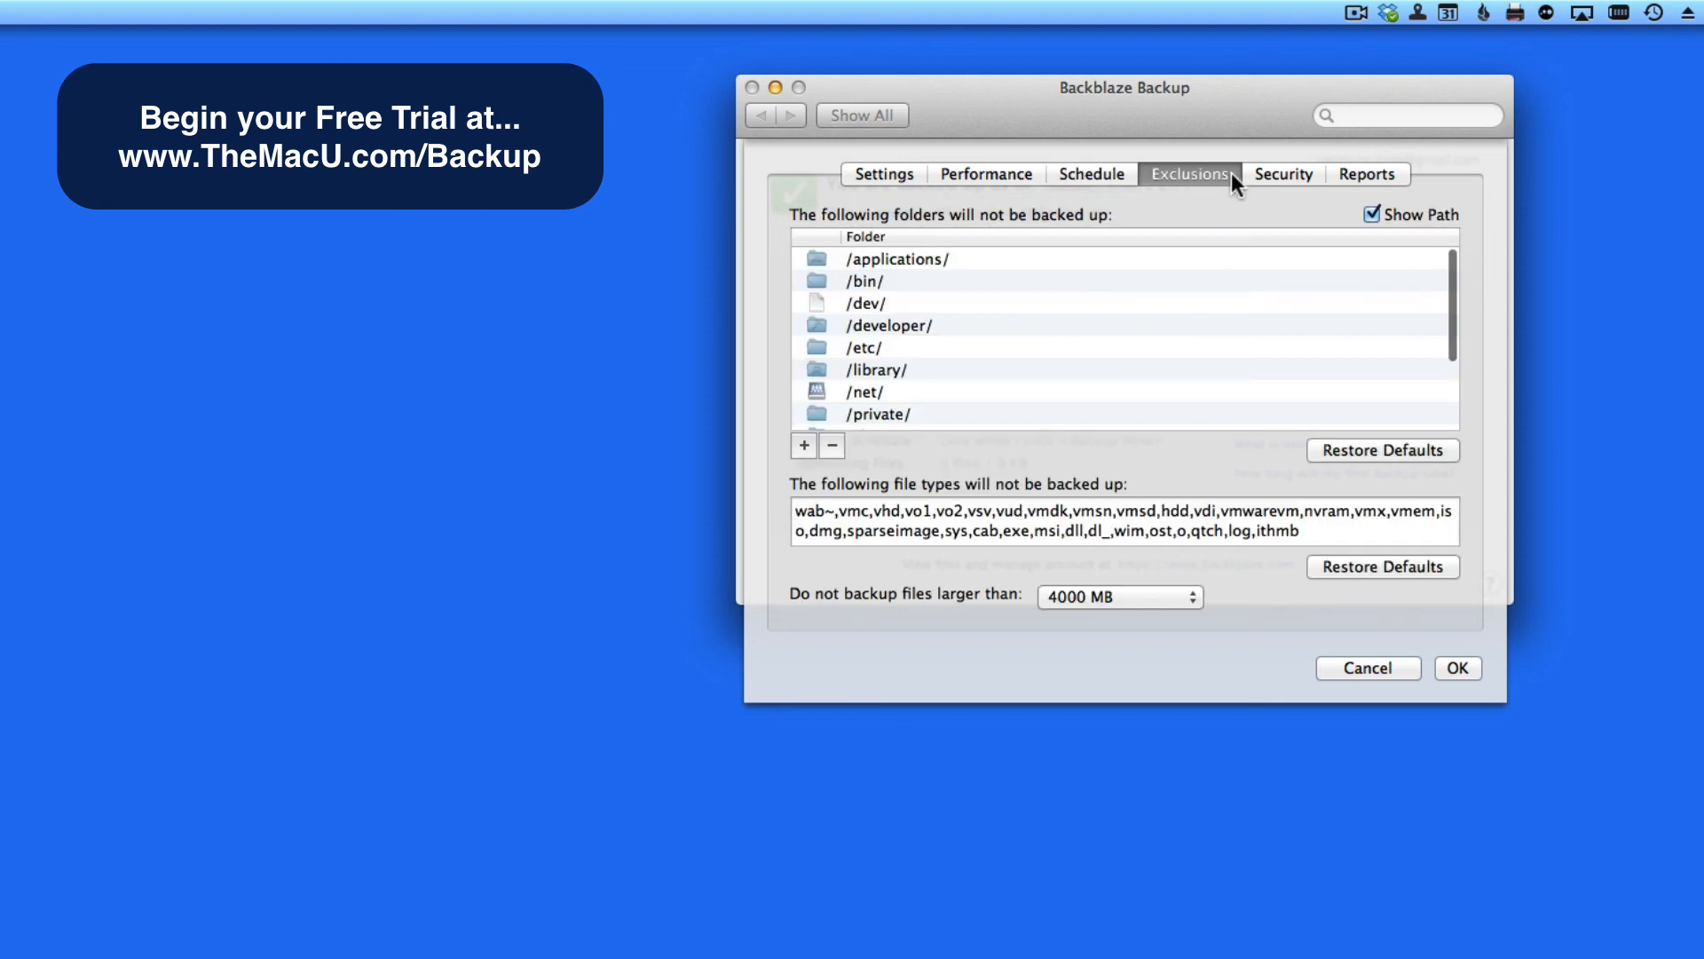
mouse_move(1241, 213)
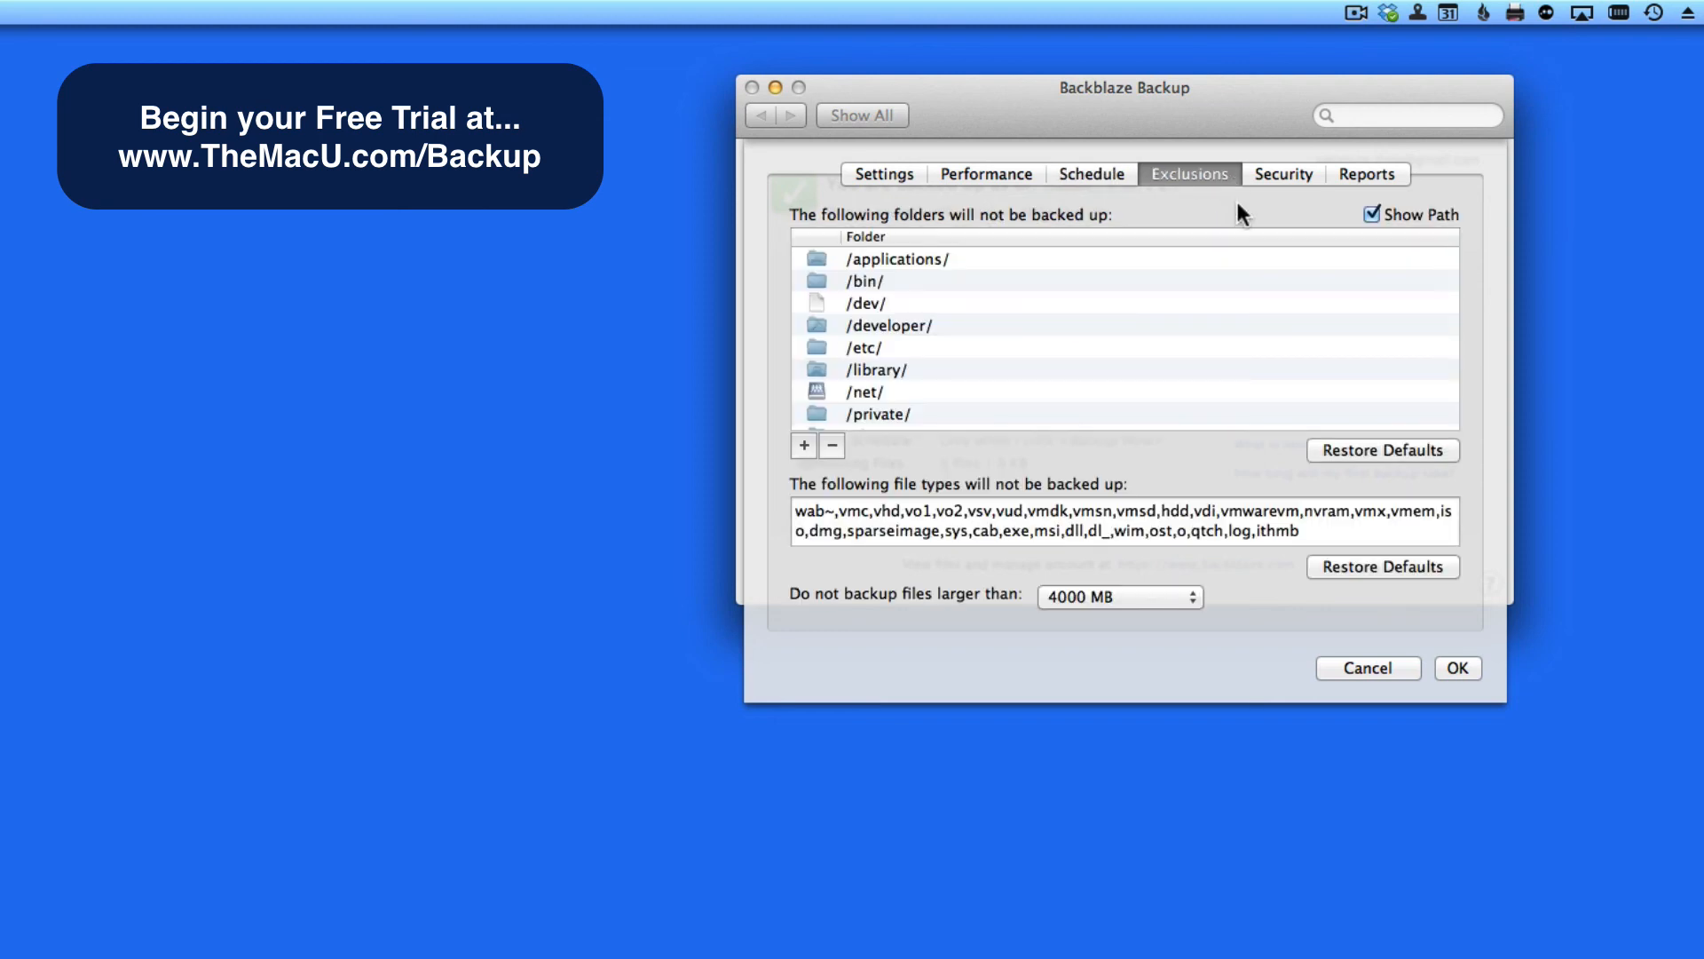
mouse_move(1193, 293)
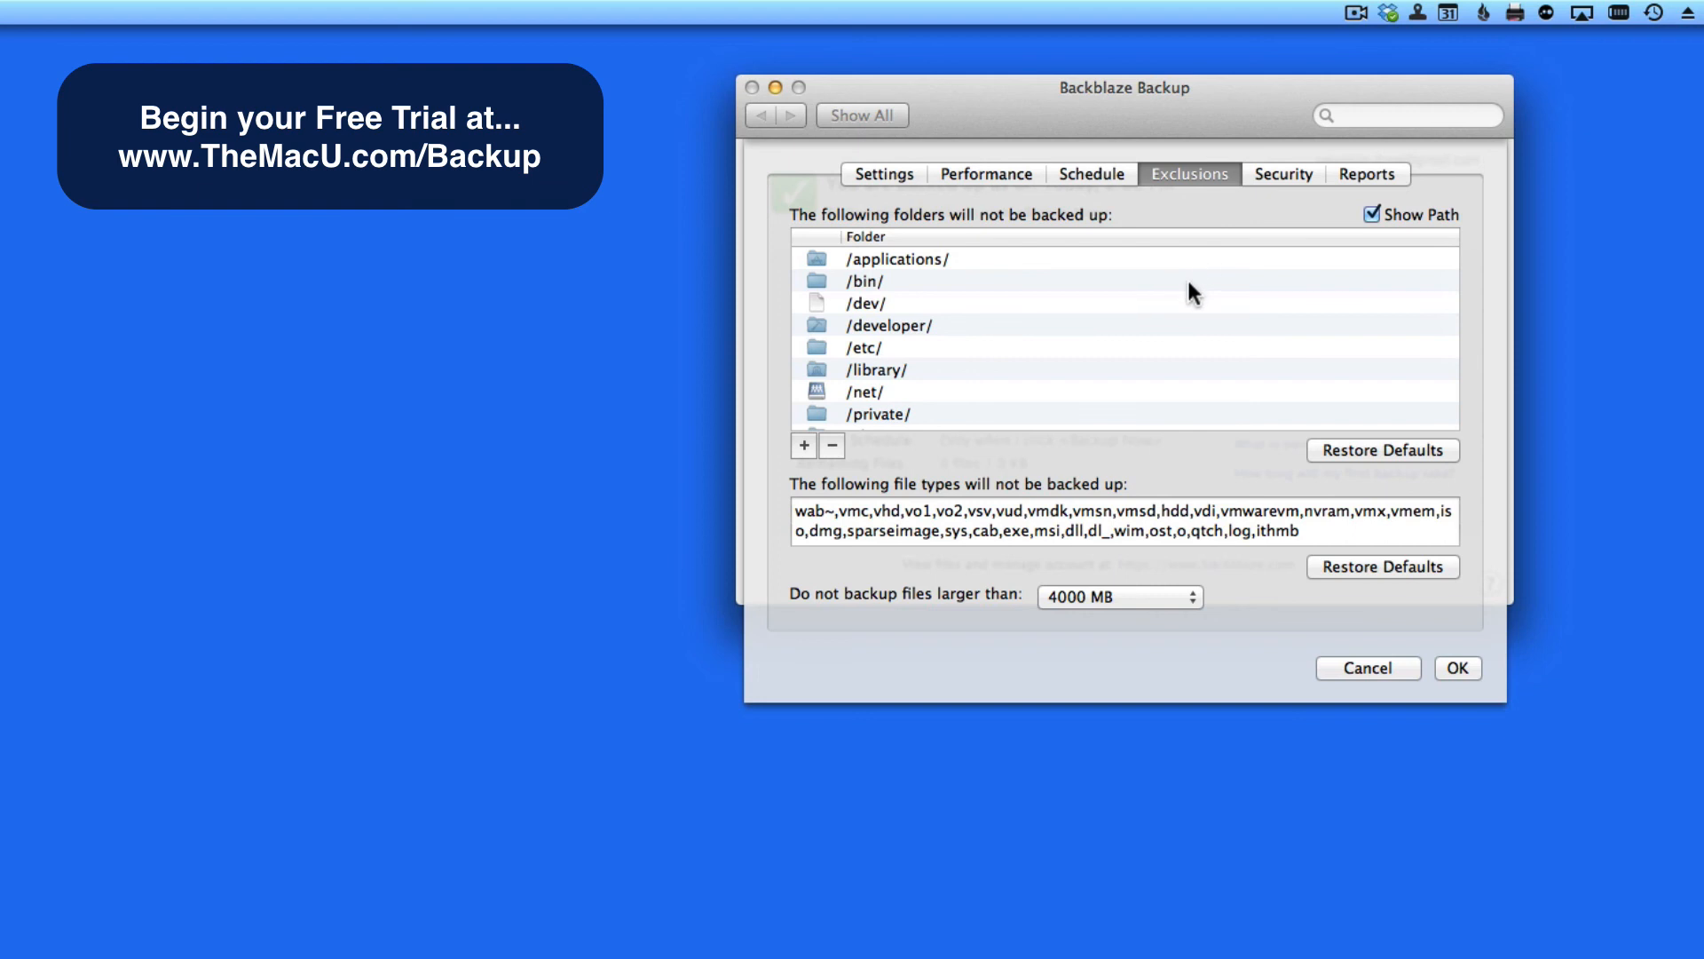
mouse_move(968, 433)
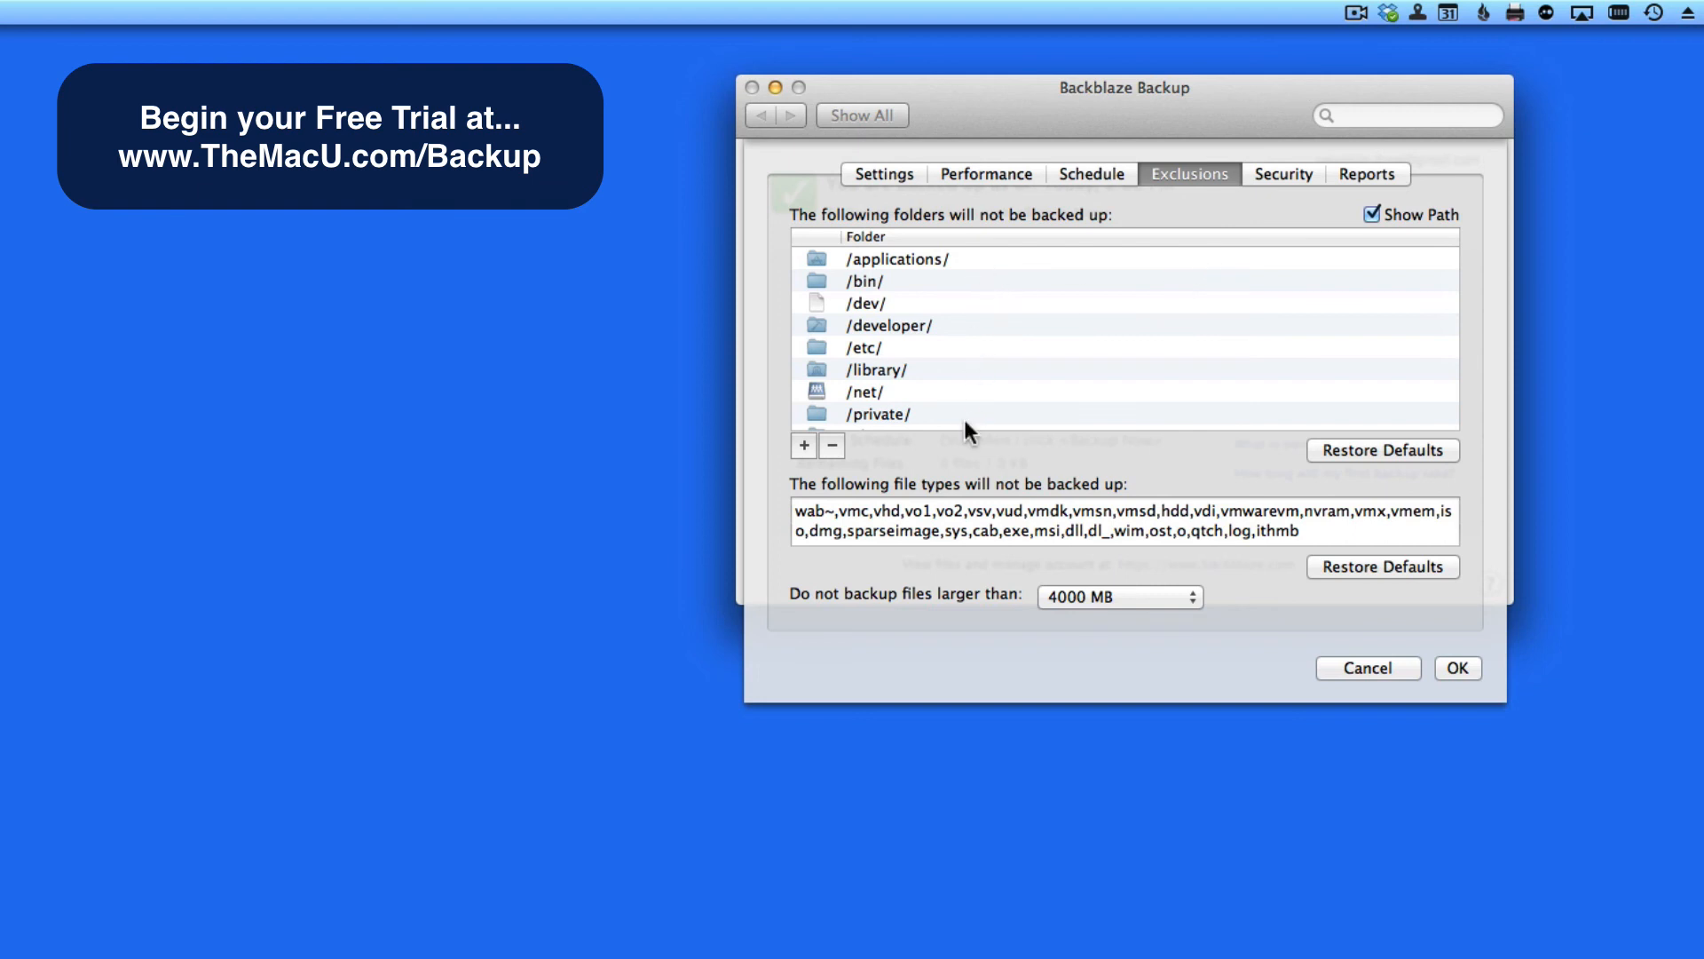
scroll(down, 3)
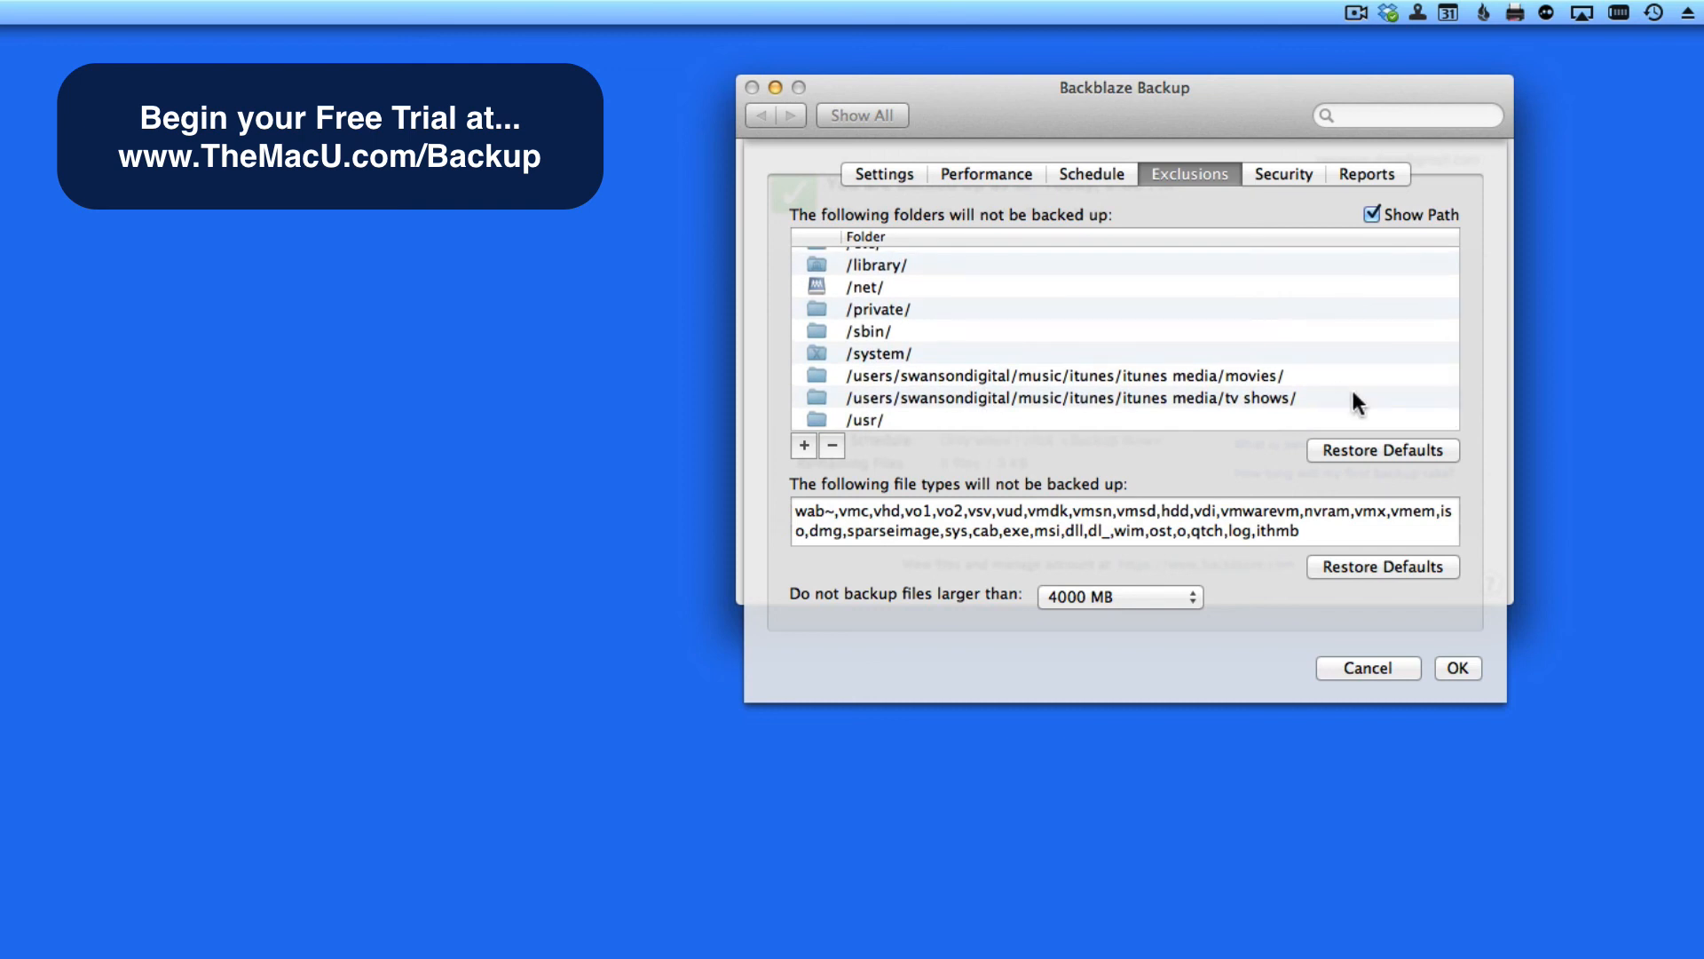
mouse_move(1481, 332)
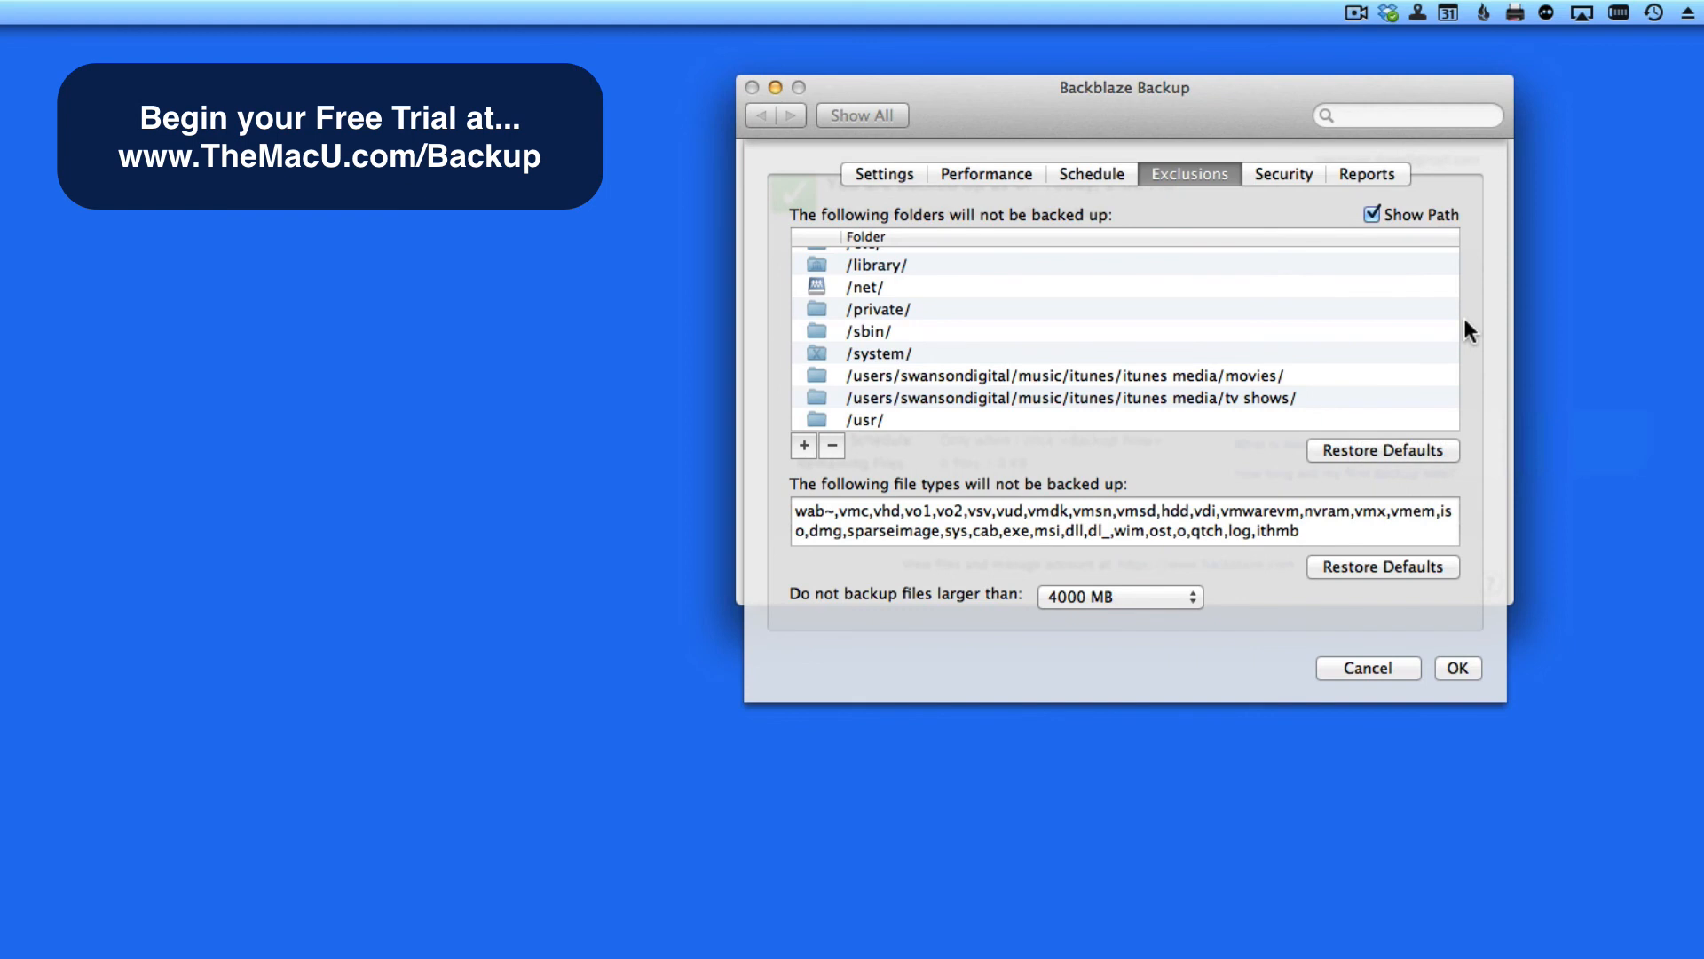
click(1063, 375)
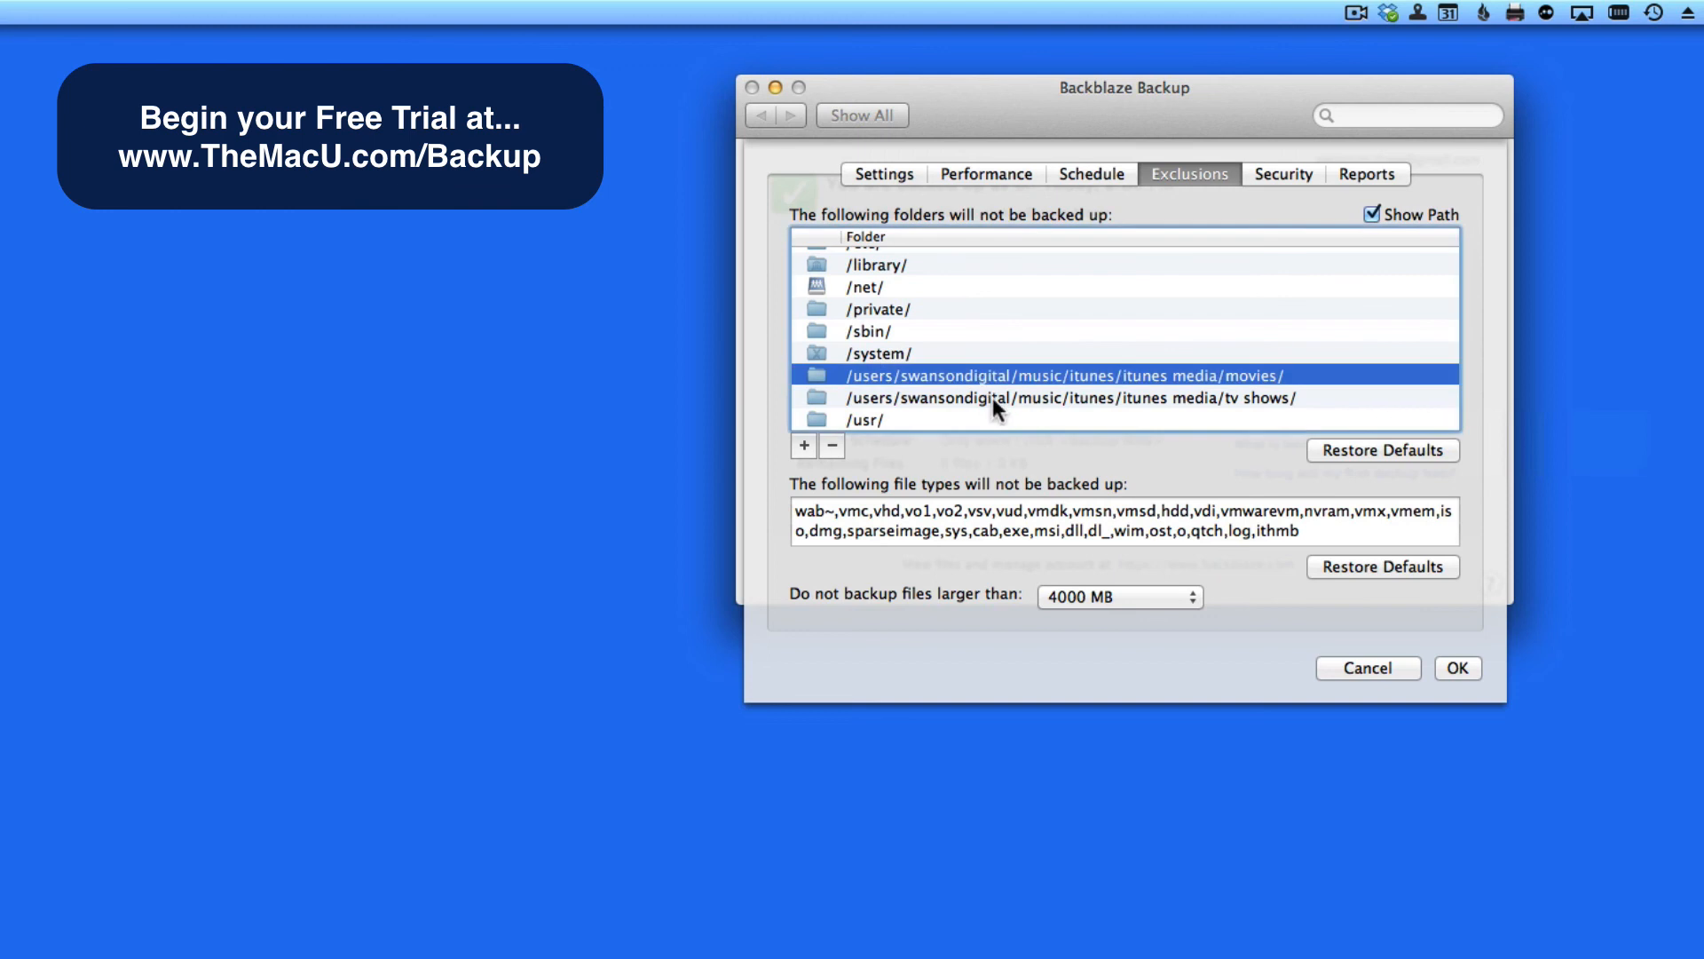
mouse_move(971, 410)
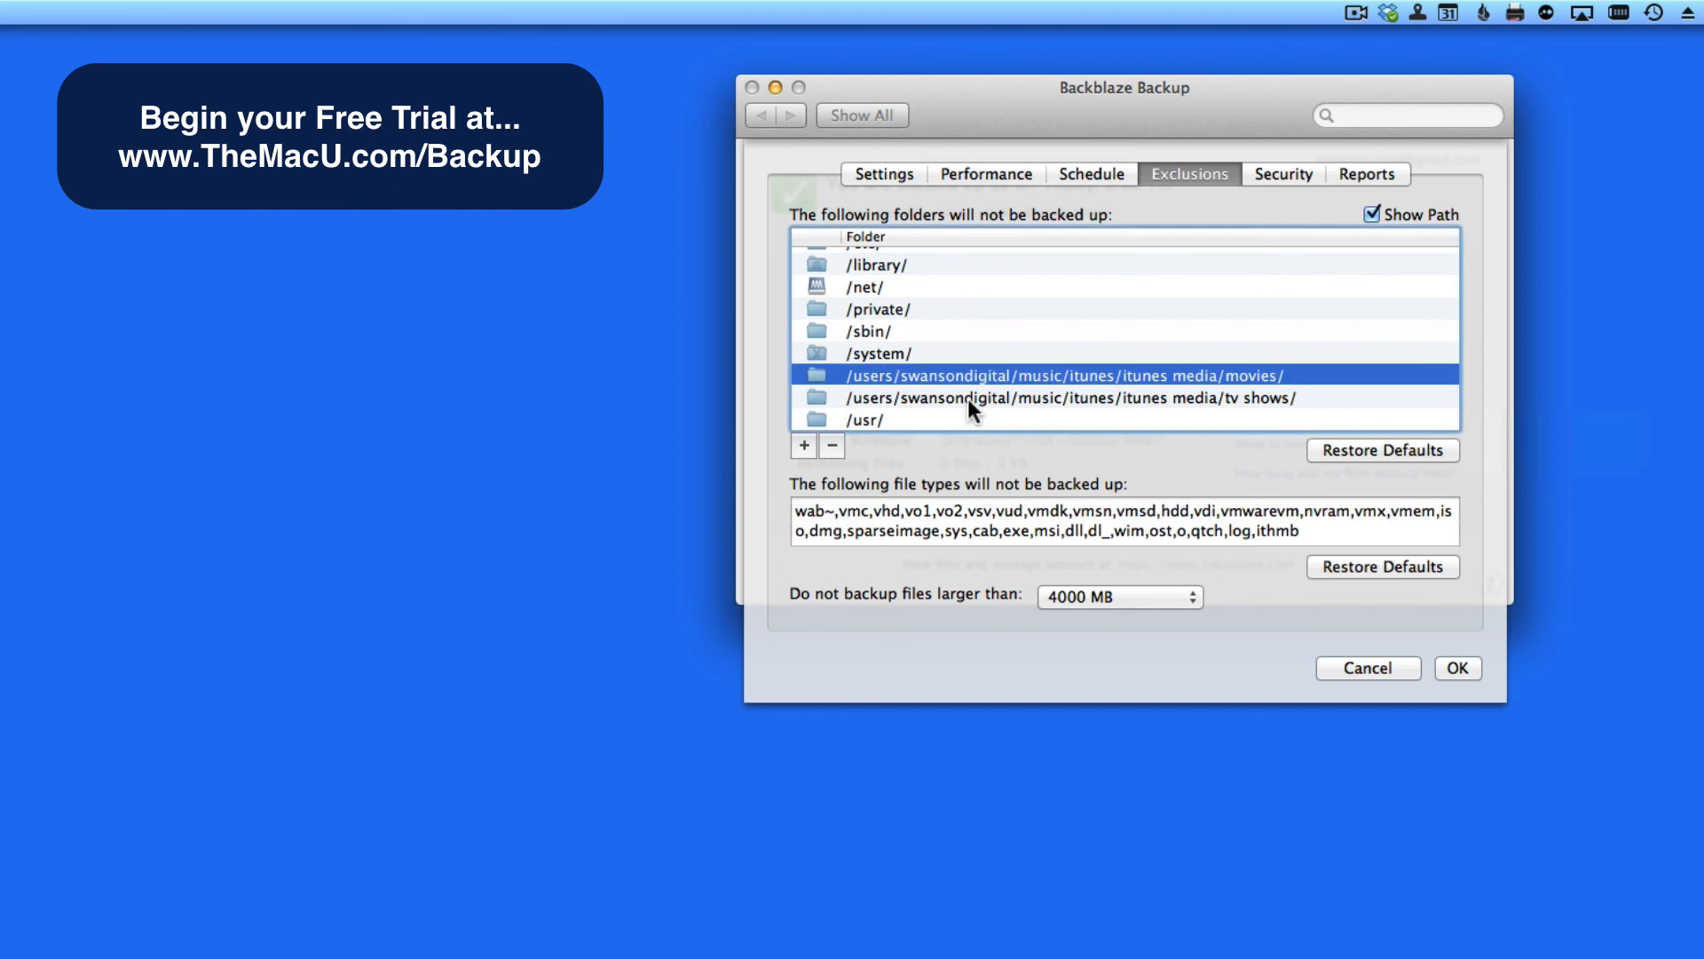
click(1071, 396)
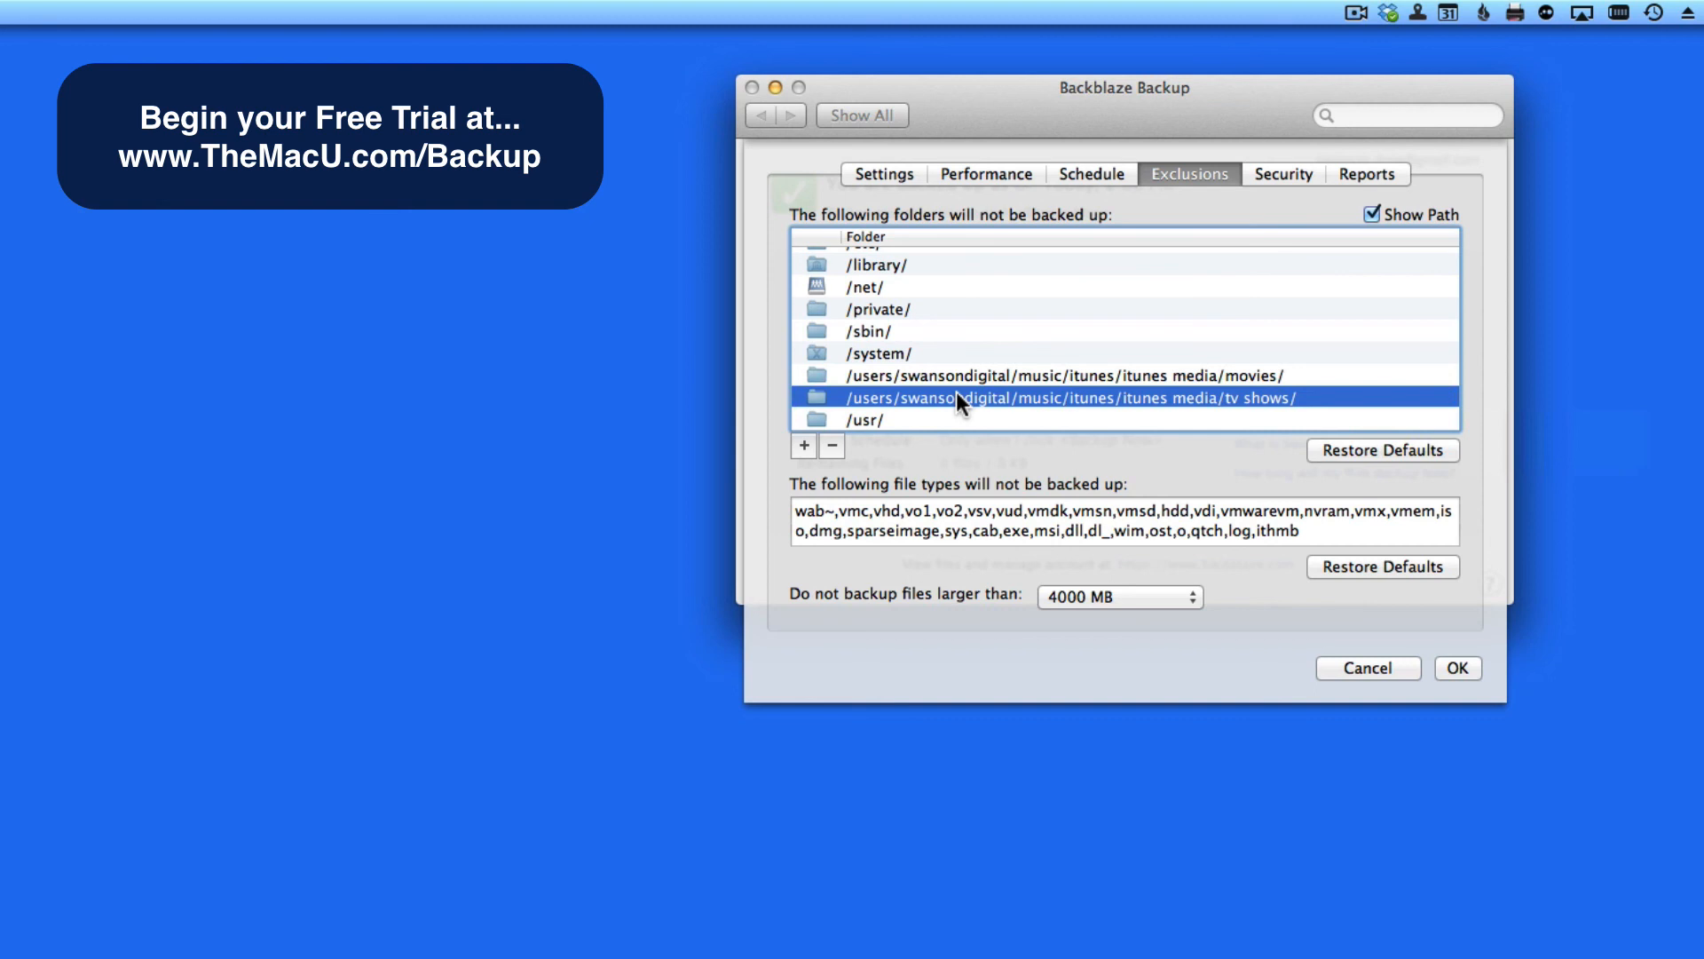
mouse_move(815, 474)
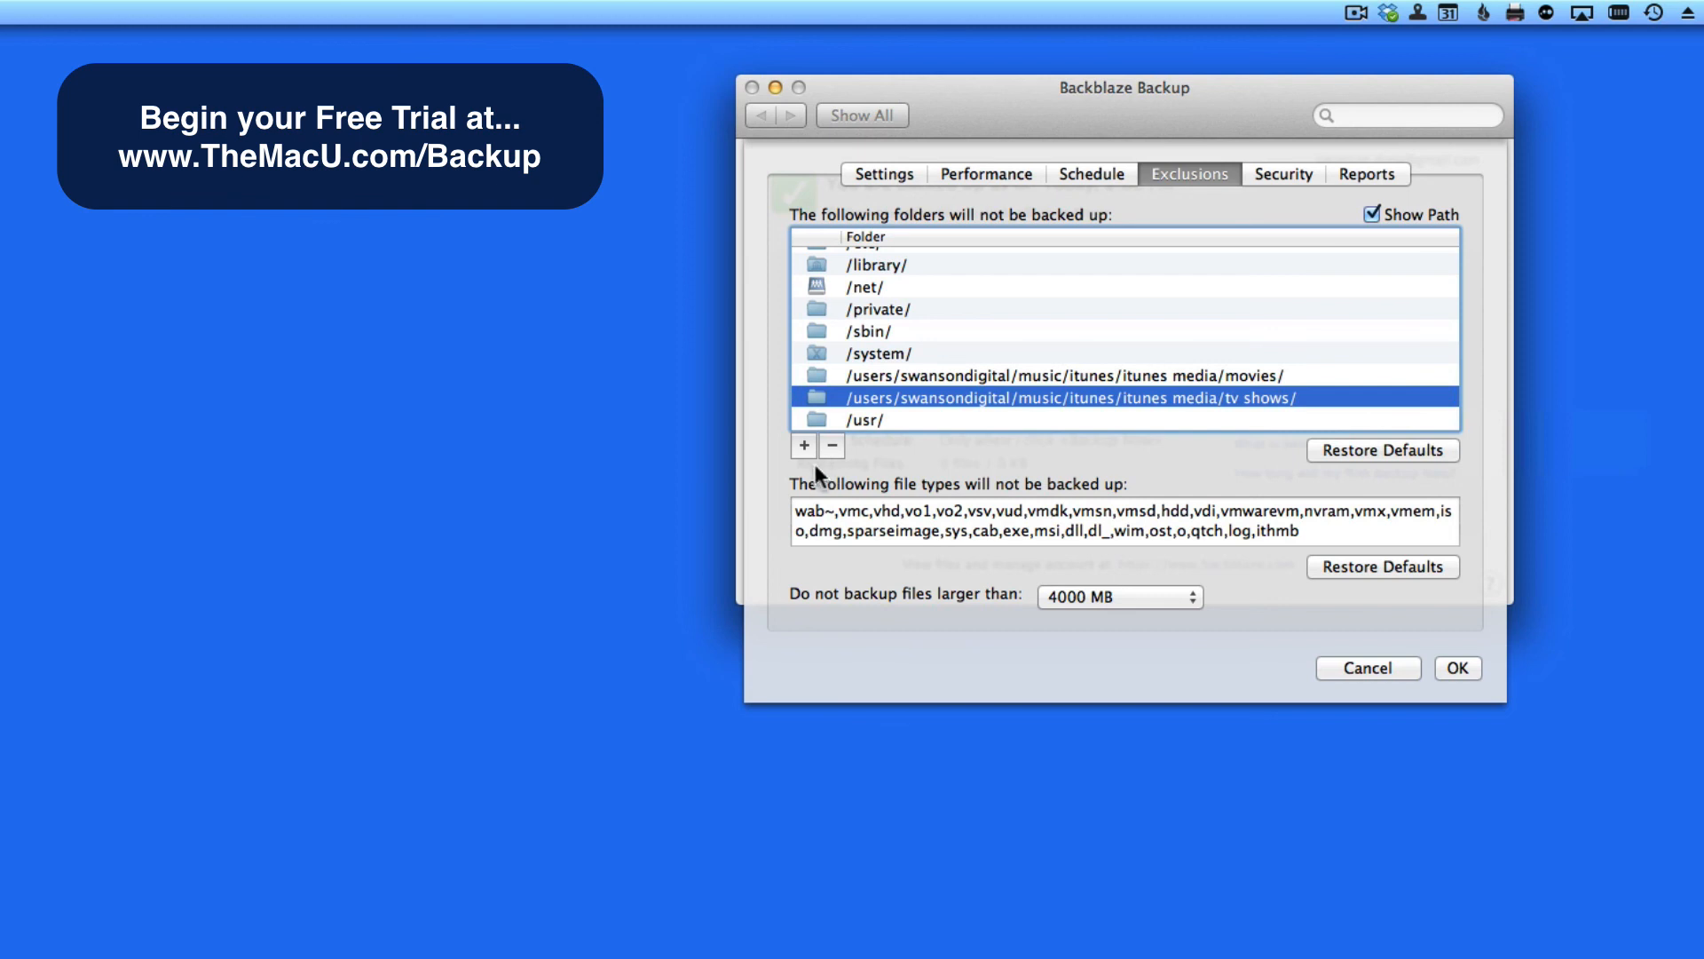
mouse_move(801, 461)
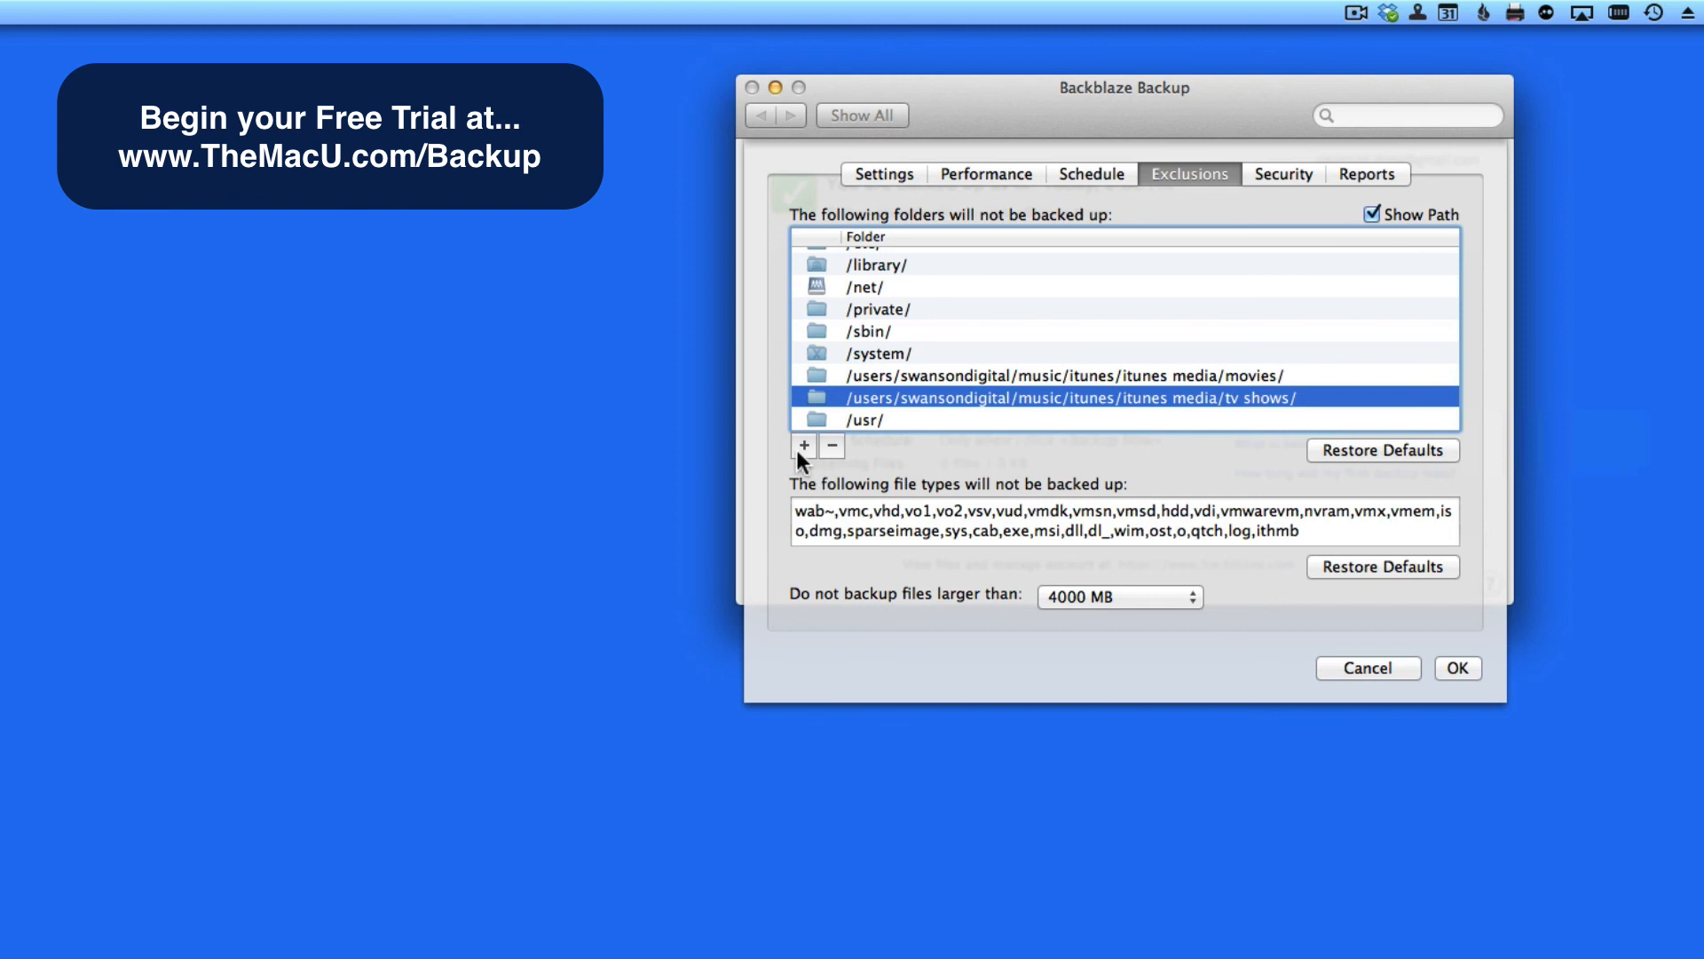
Add the Desktop > Mockups folder to the list of excluded folders.
click(803, 446)
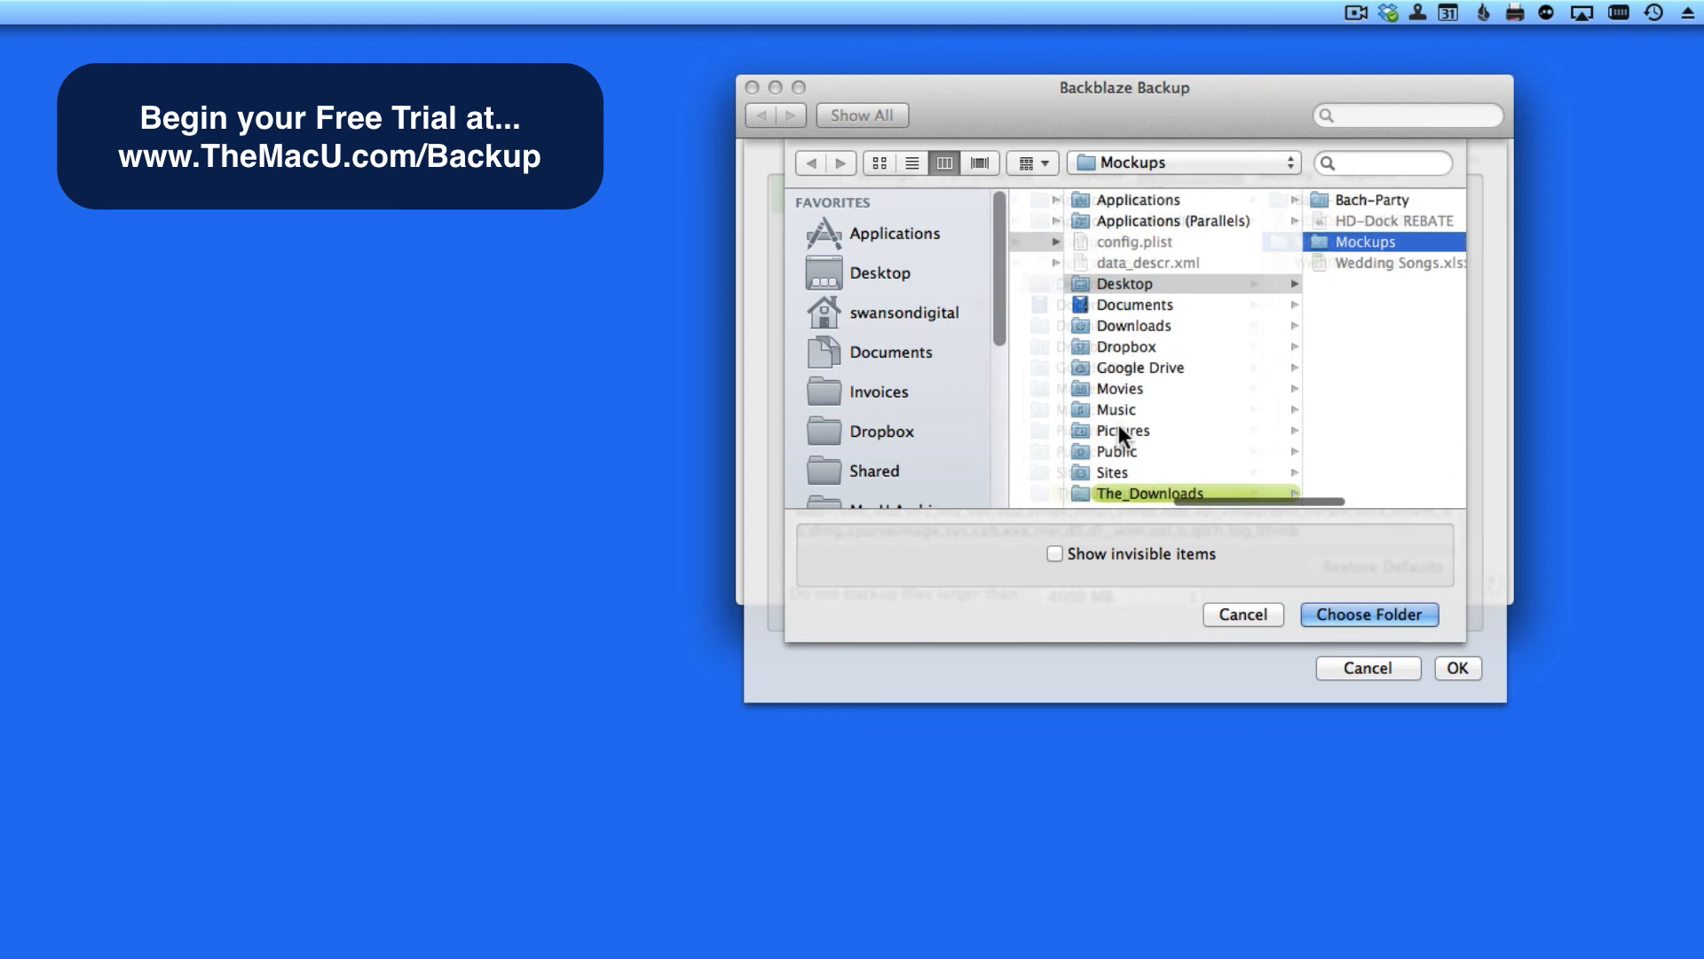
click(1363, 241)
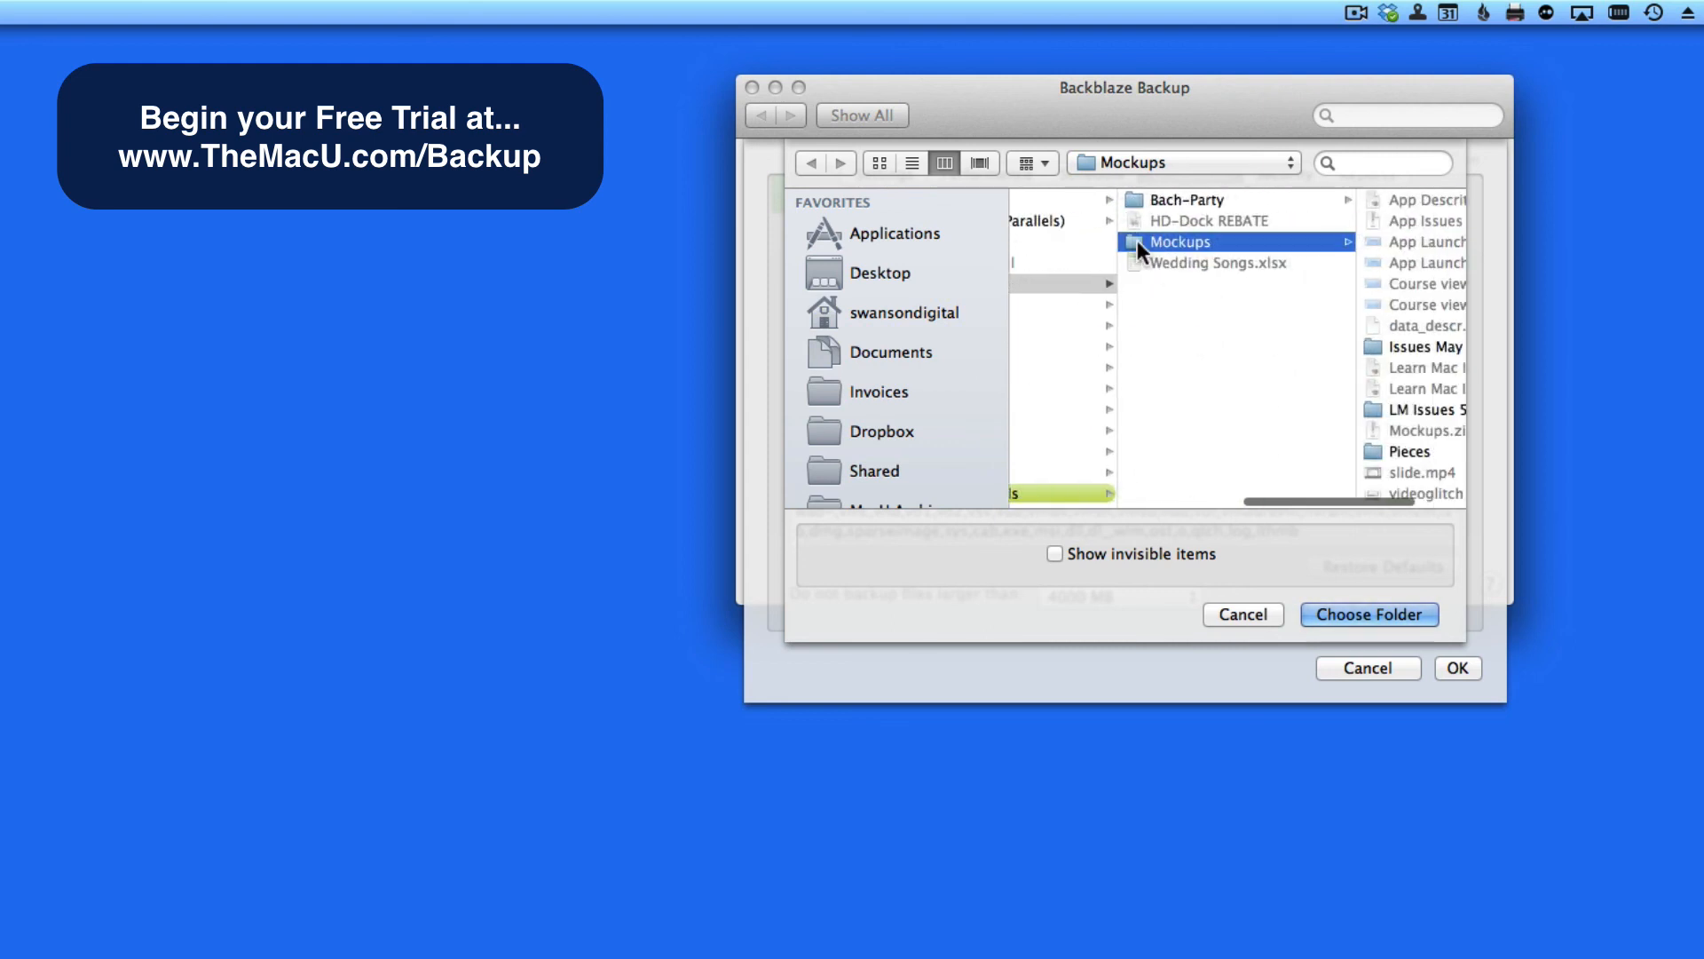
click(1369, 614)
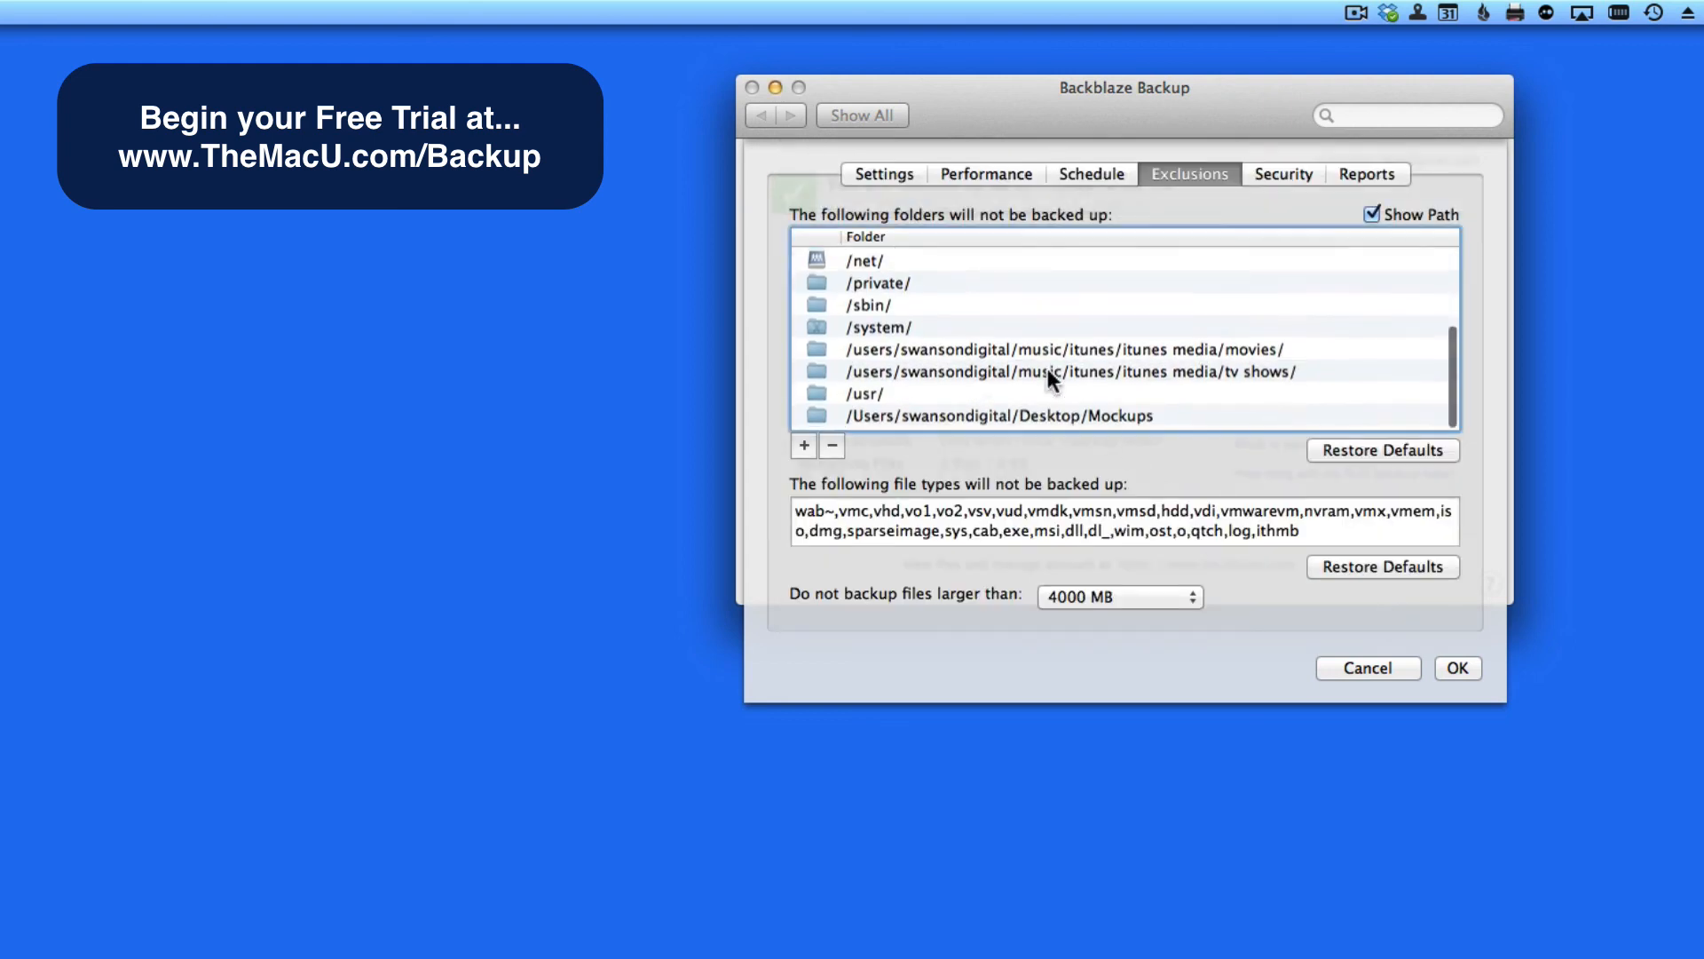
Change 'Do not backup files larger than' from 4000 MB to No Limit.
click(999, 415)
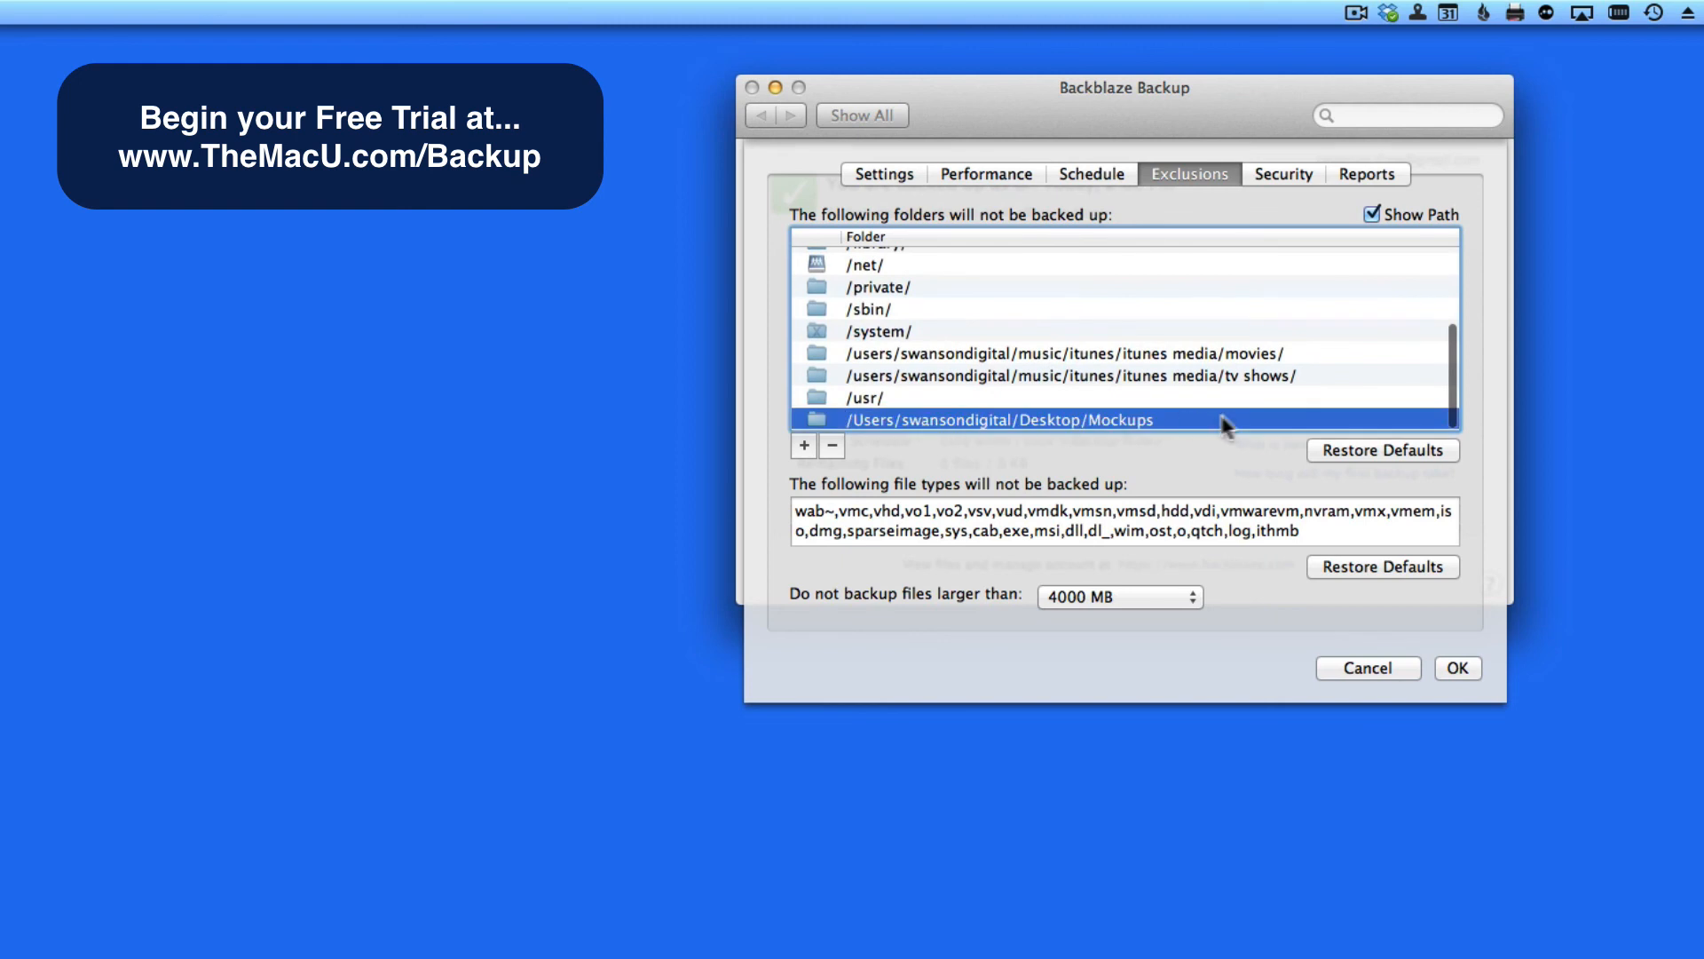
mouse_move(1092, 469)
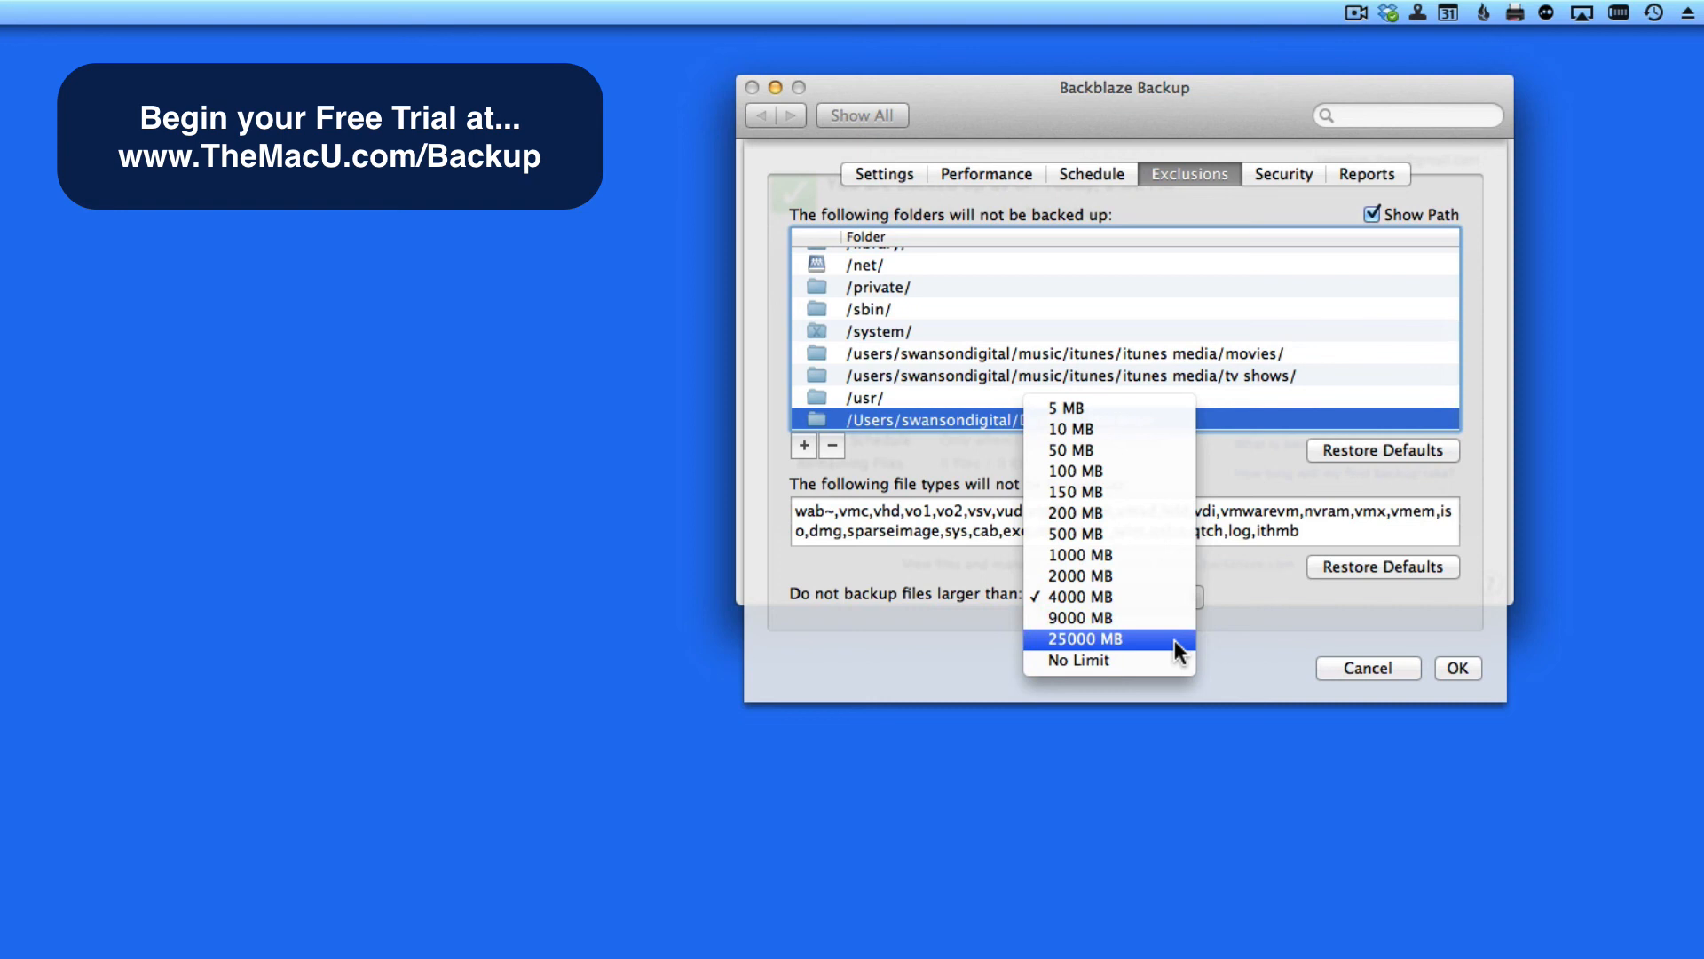
click(1076, 660)
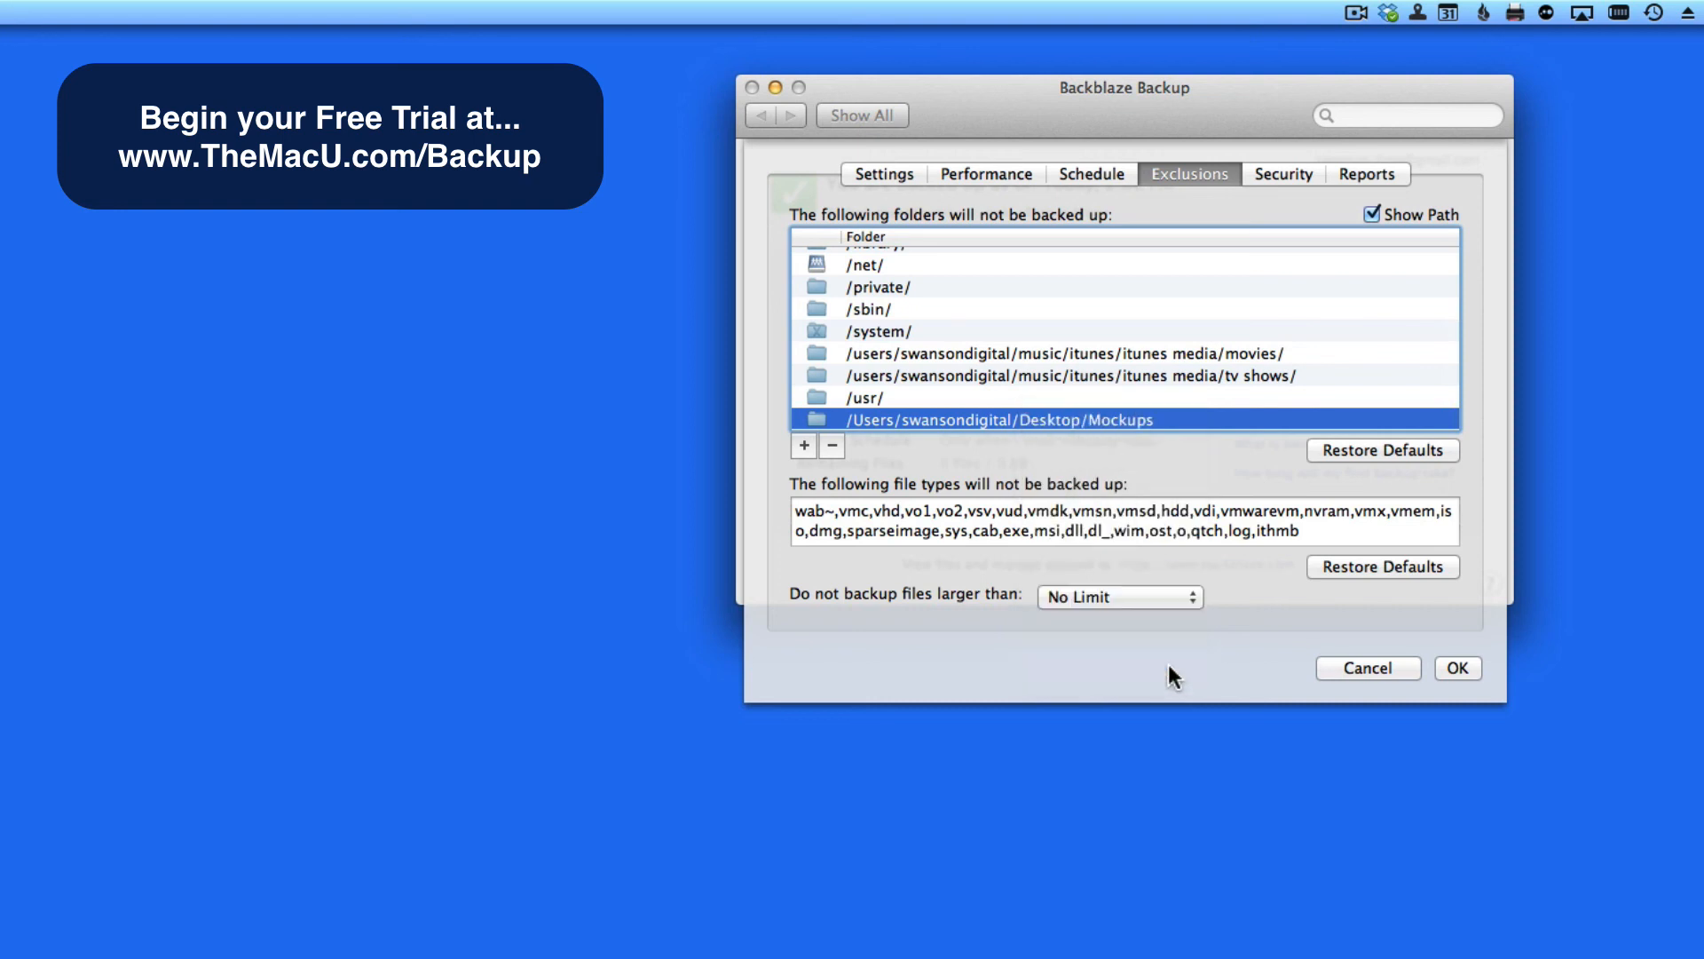
mouse_move(1177, 633)
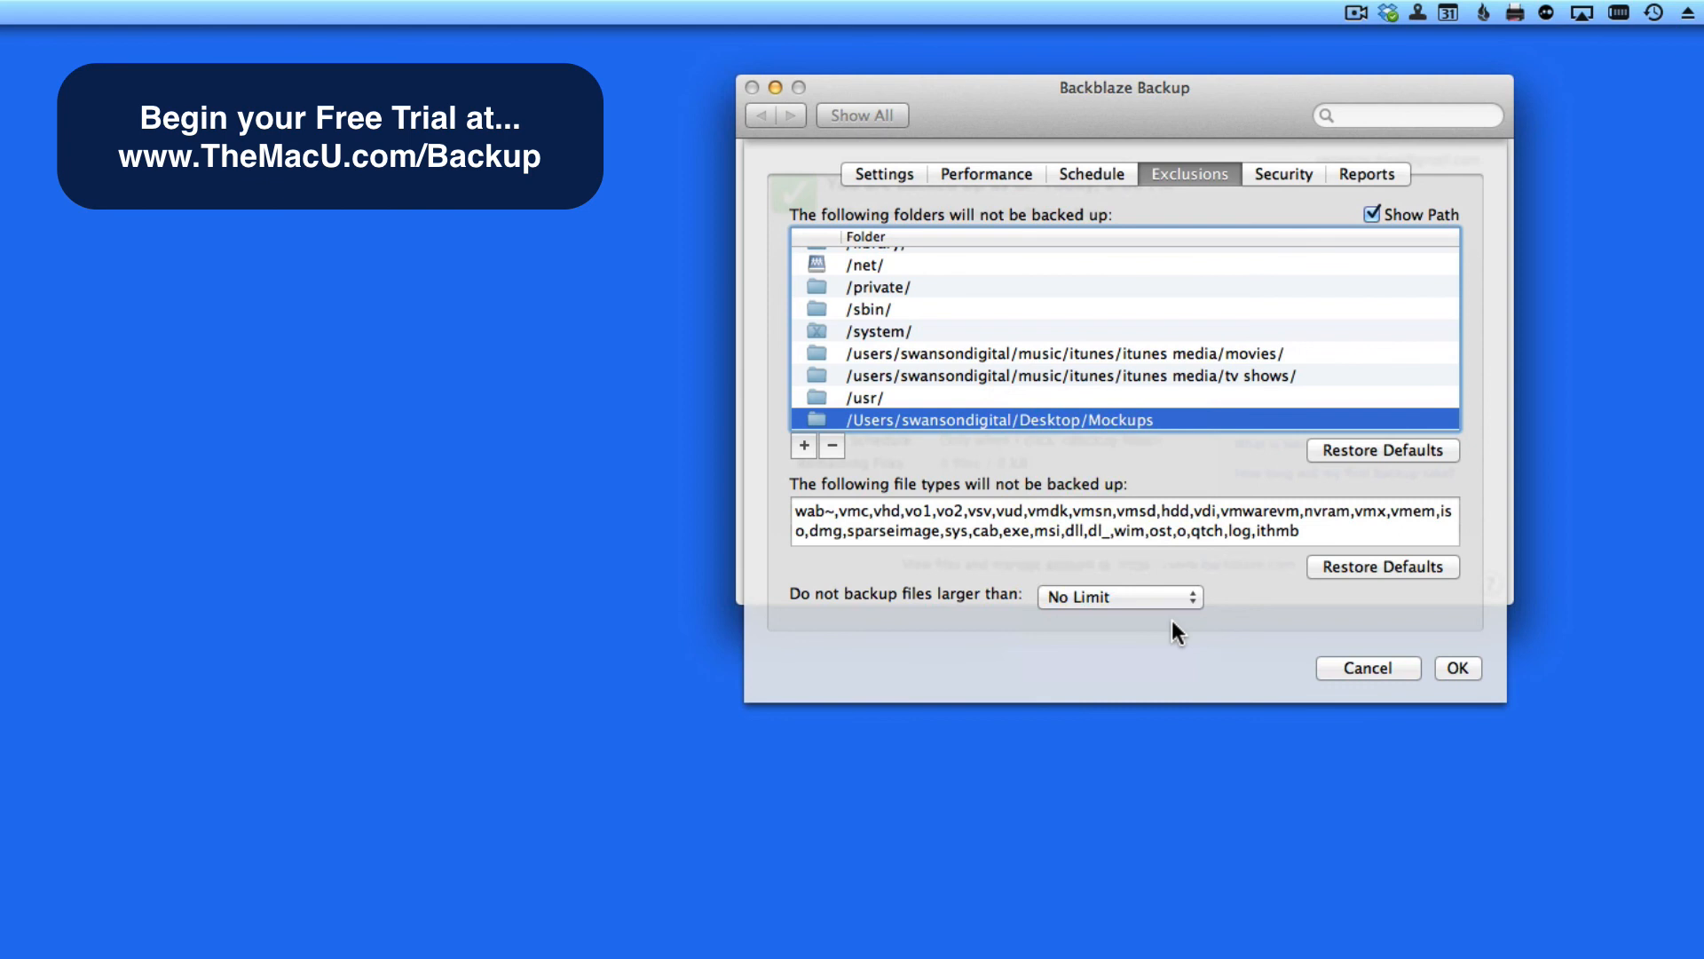
mouse_move(1315, 209)
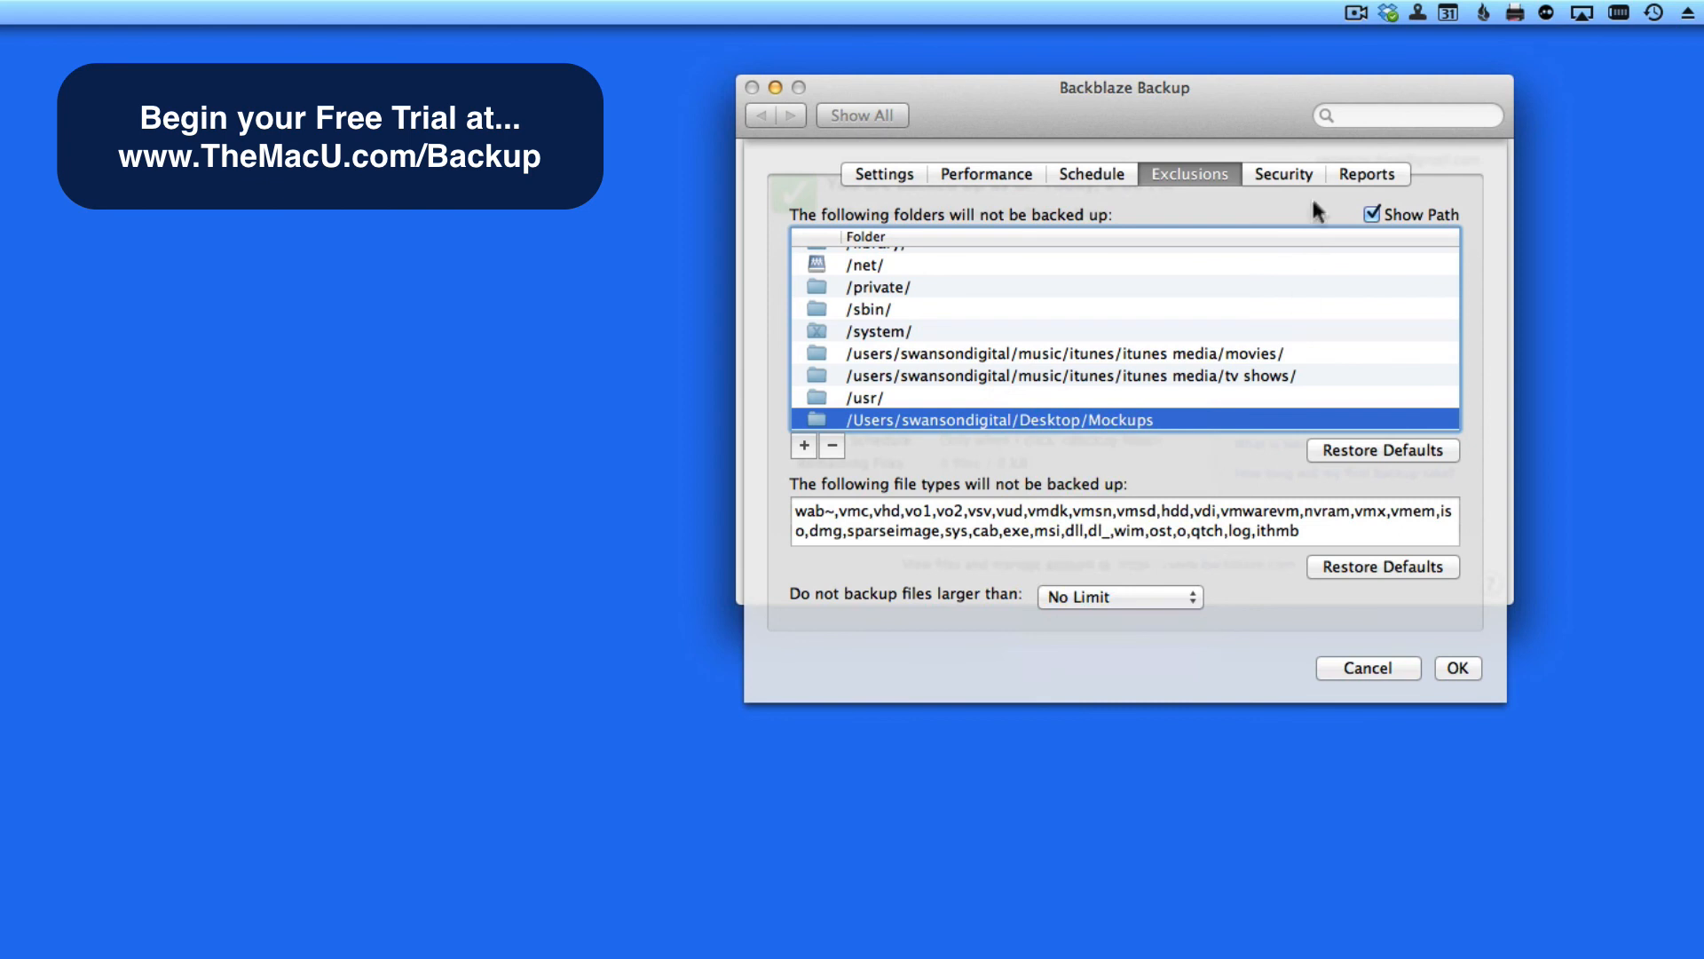
View the Security settings and cancel the private encryption key form without setting a key.
click(1282, 174)
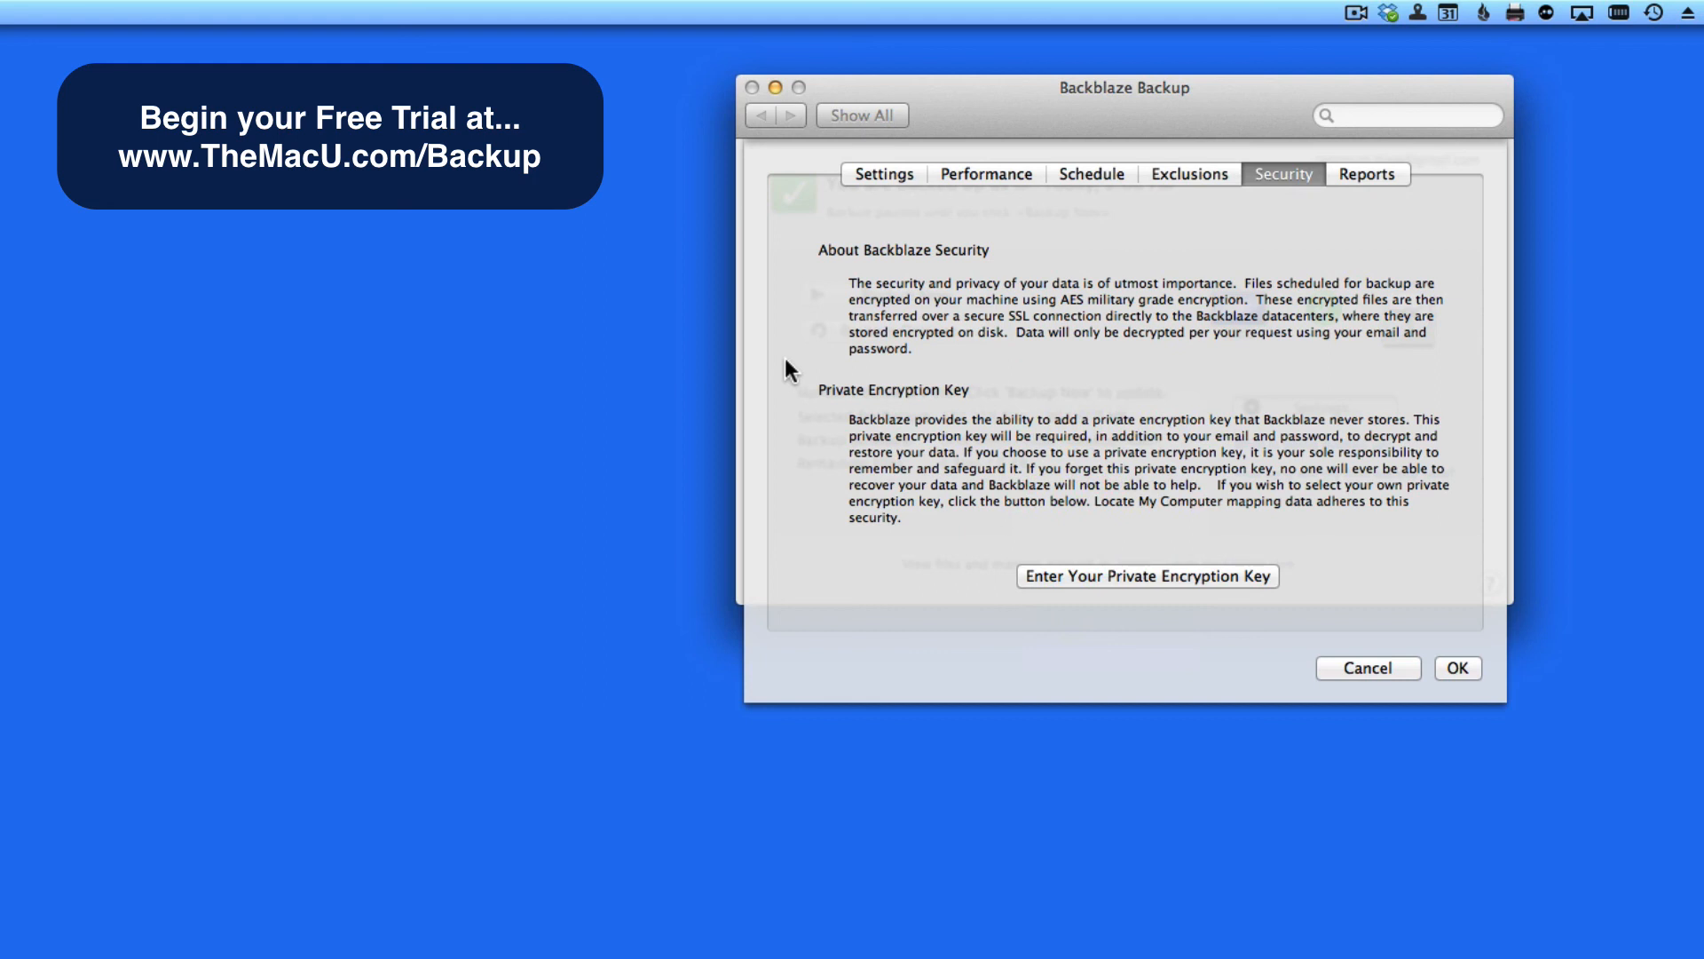
mouse_move(786, 375)
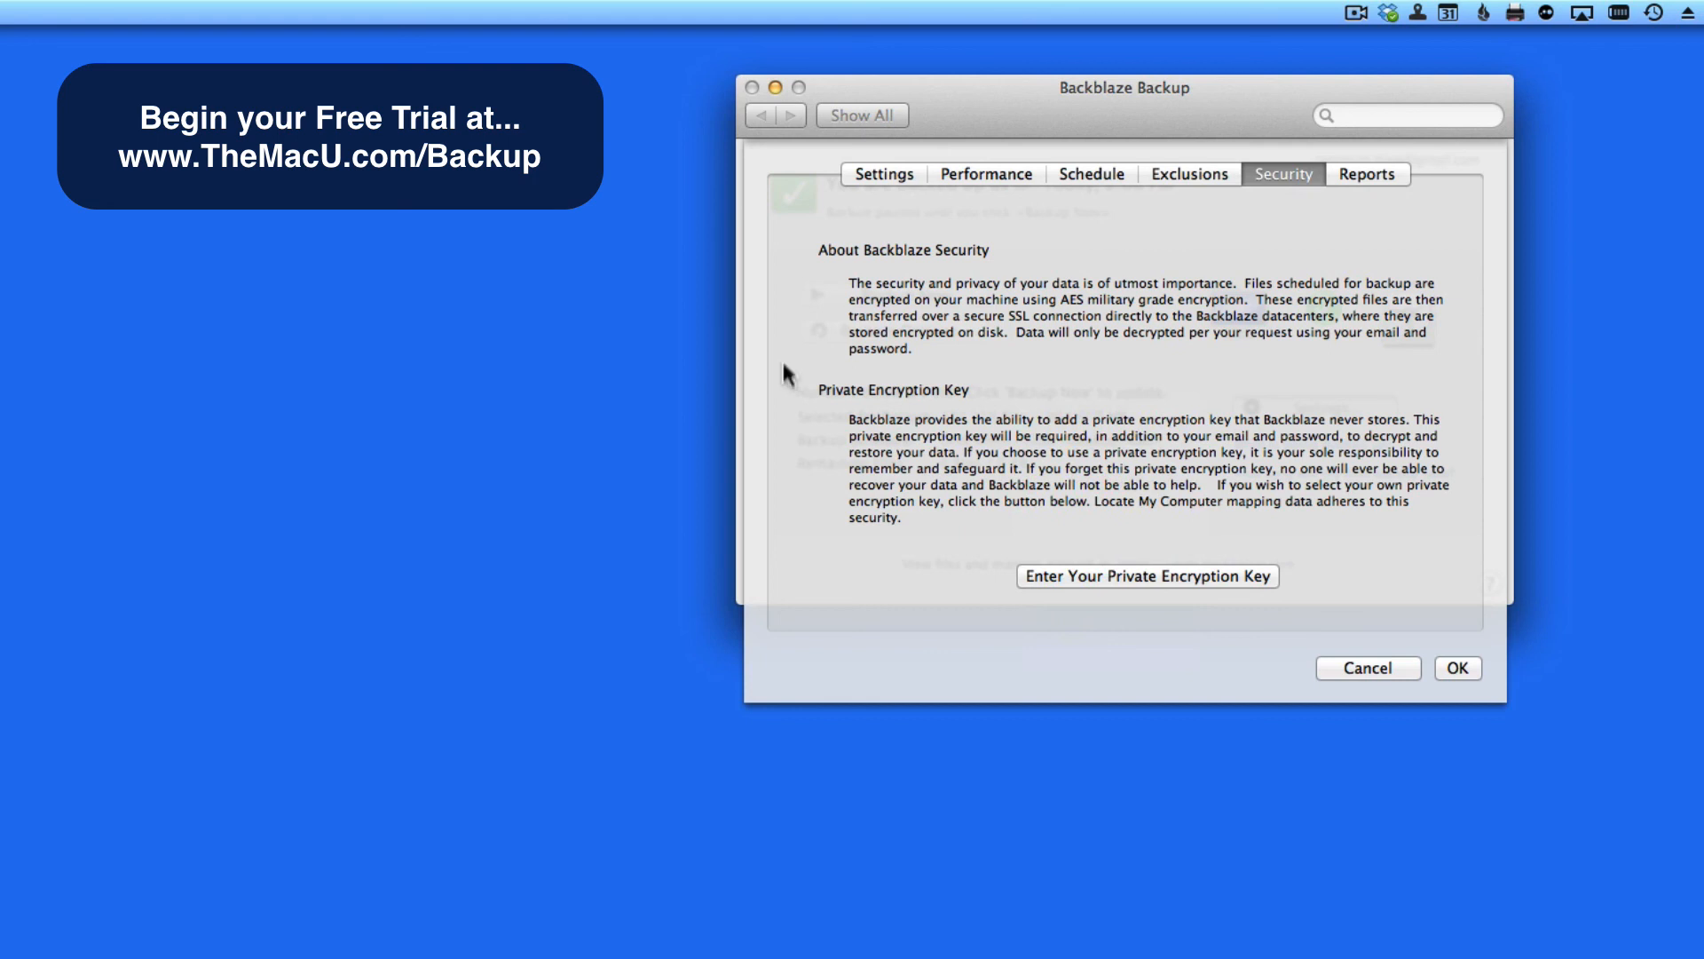
mouse_move(976, 593)
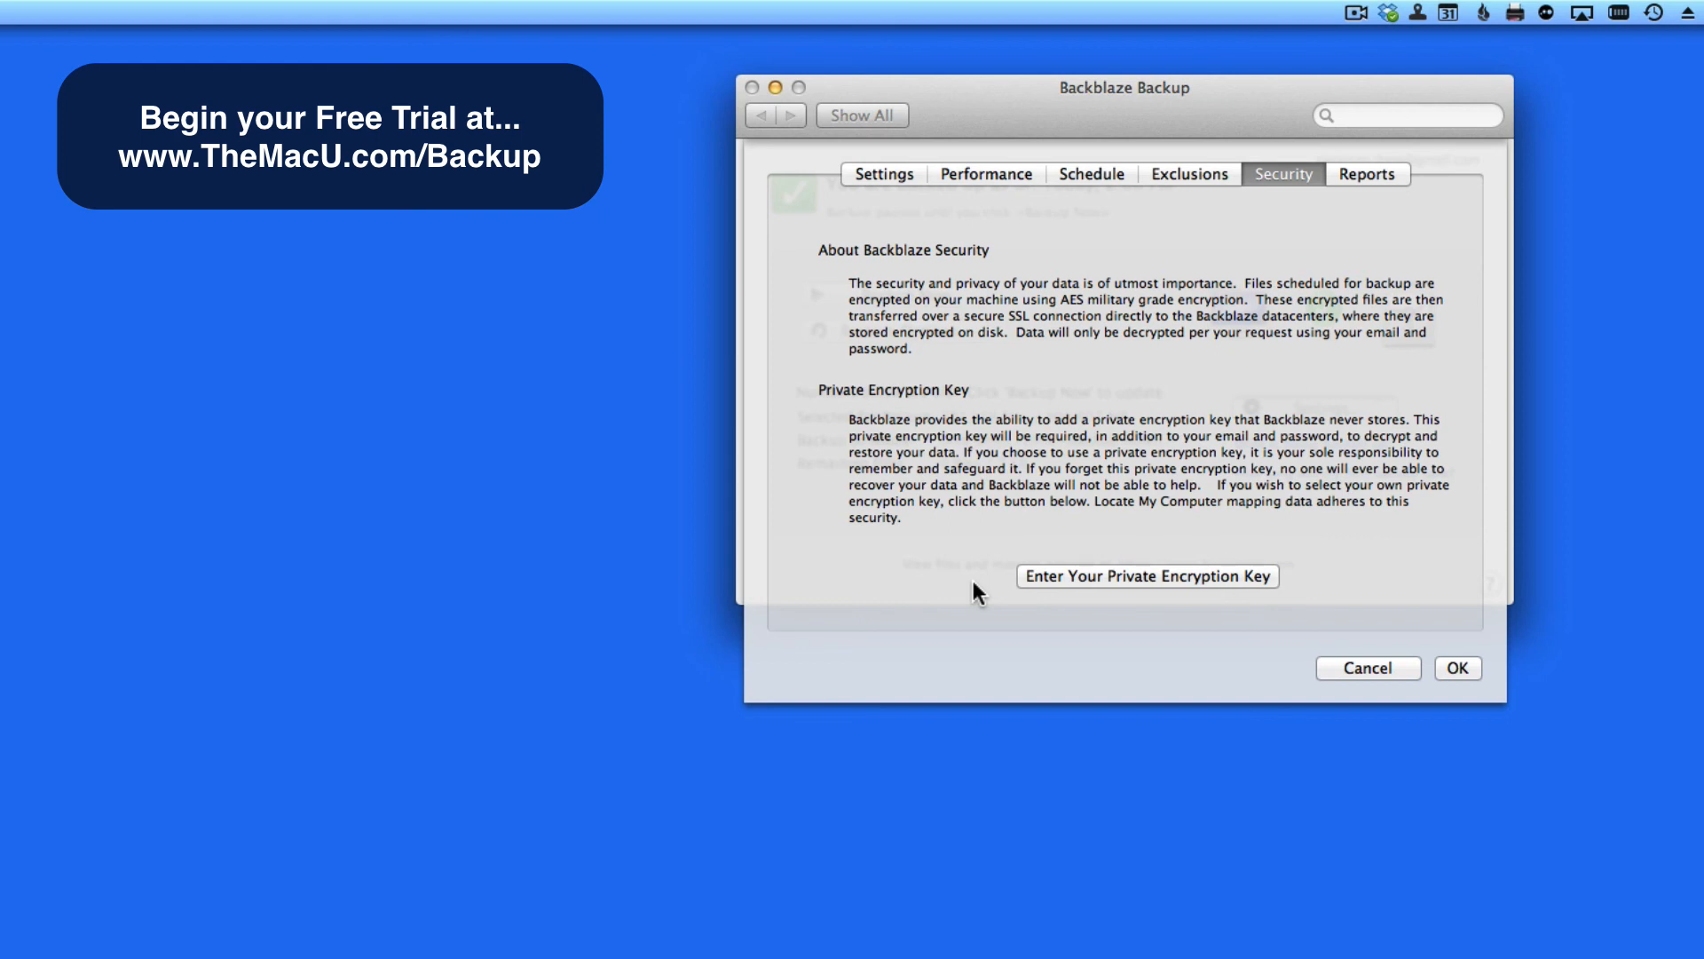
click(1147, 575)
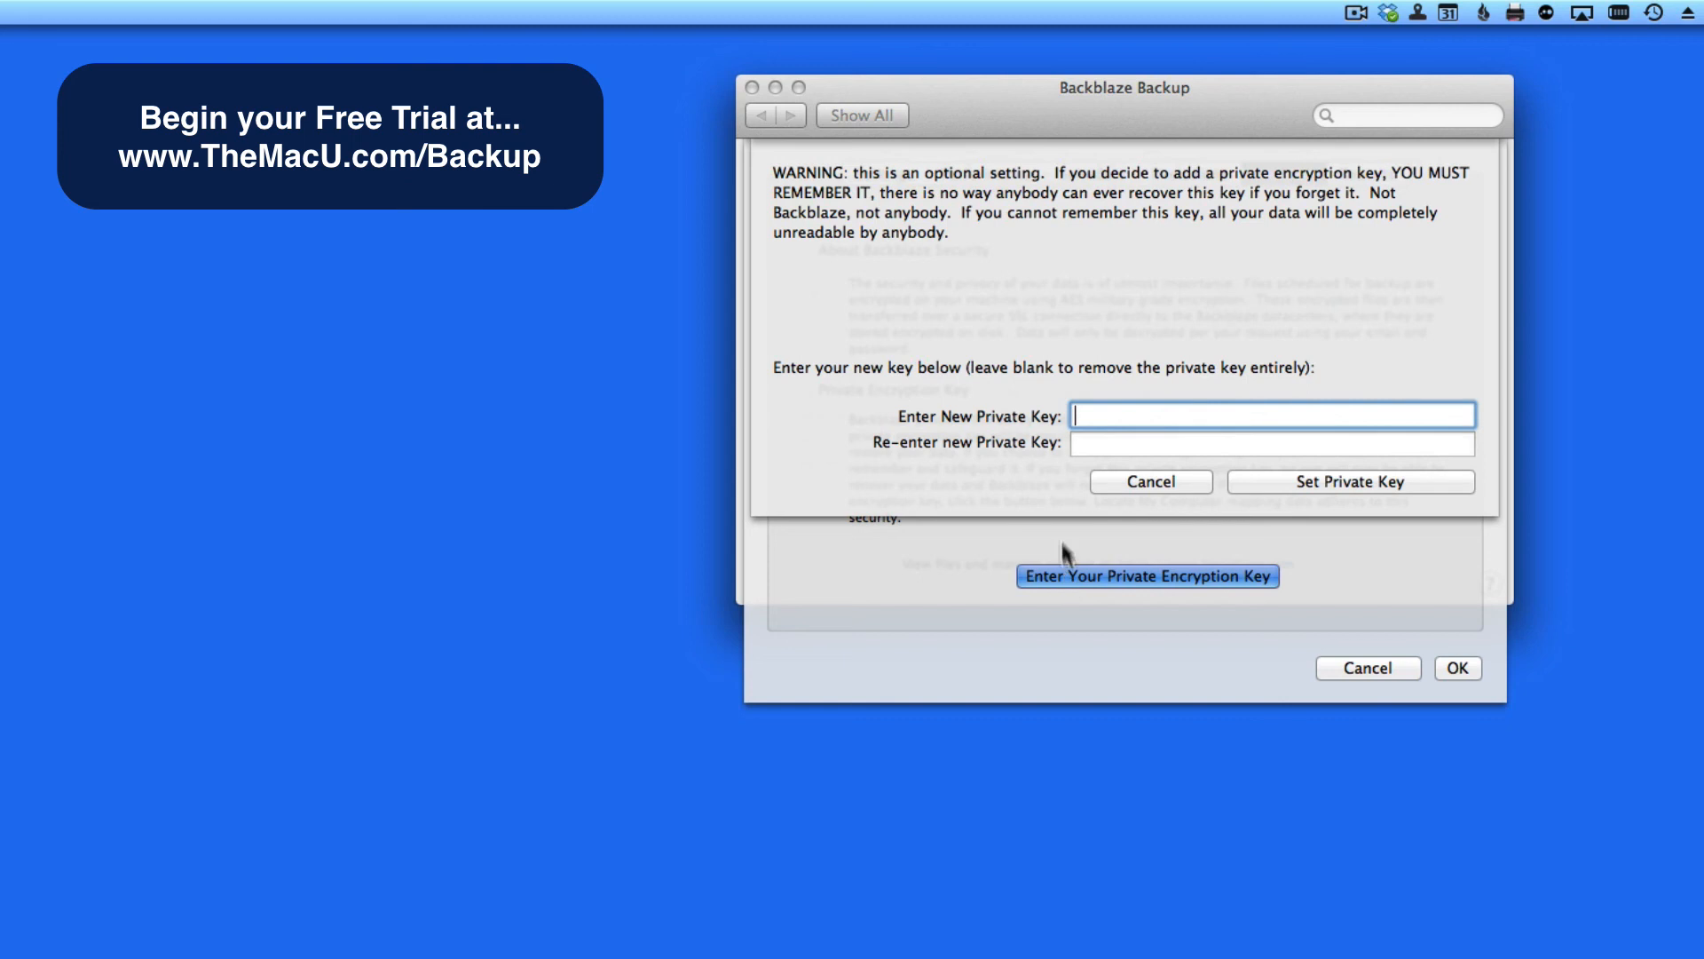
mouse_move(875, 266)
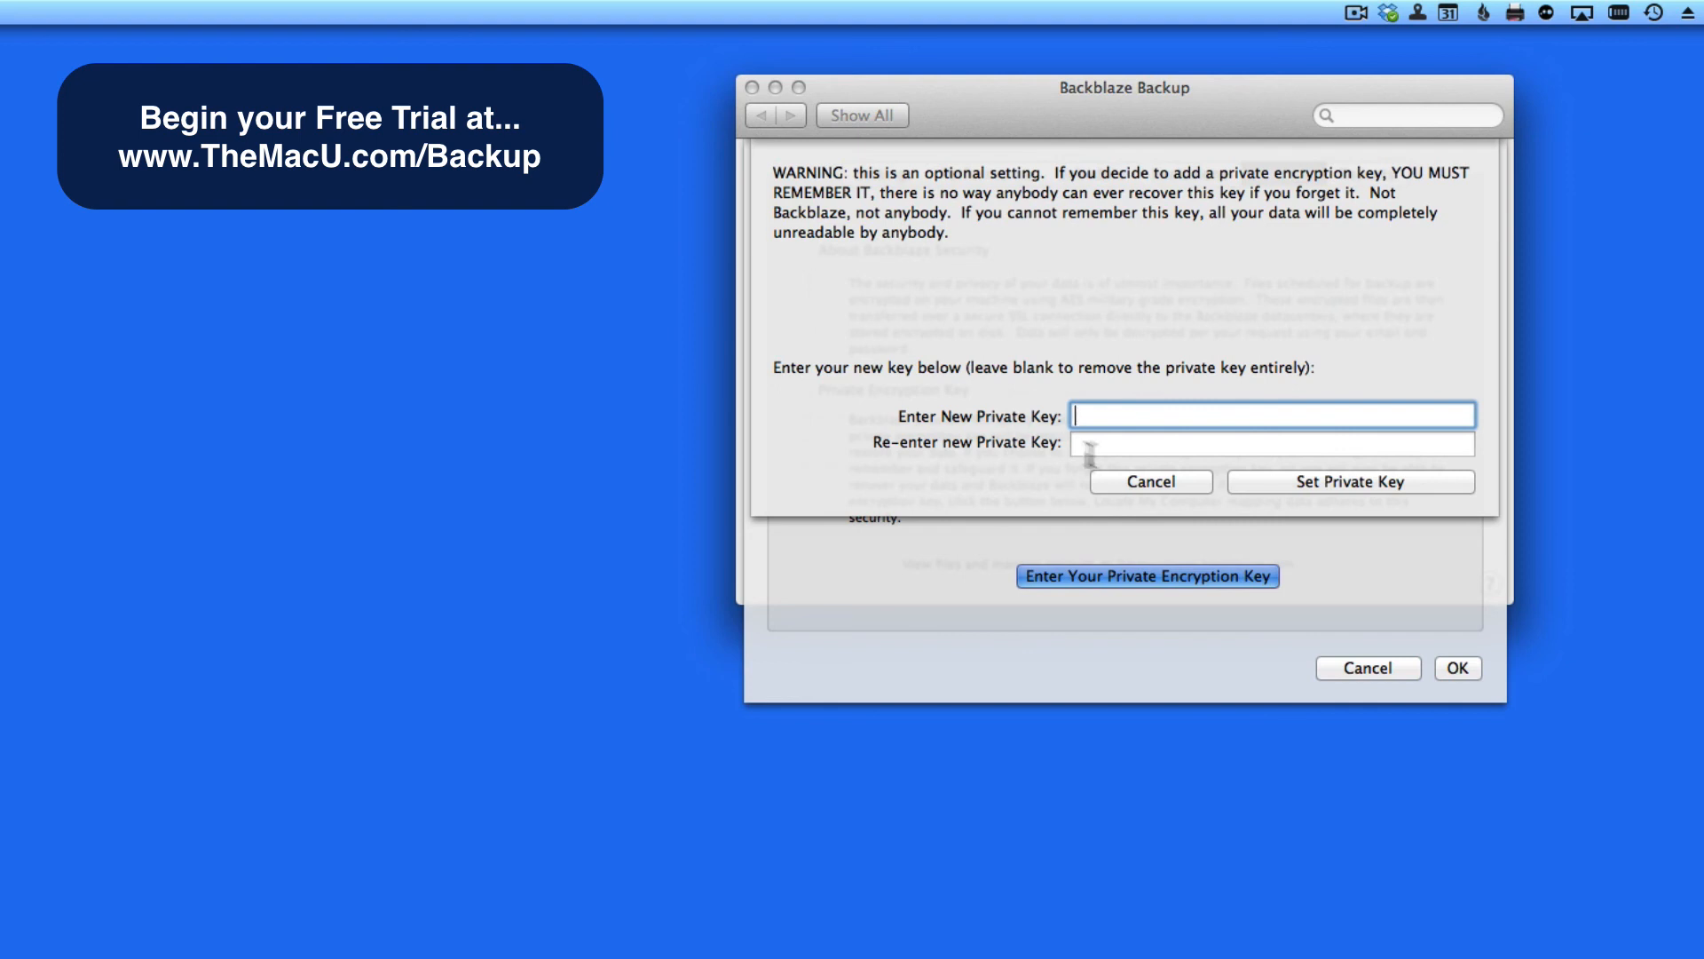
click(1149, 481)
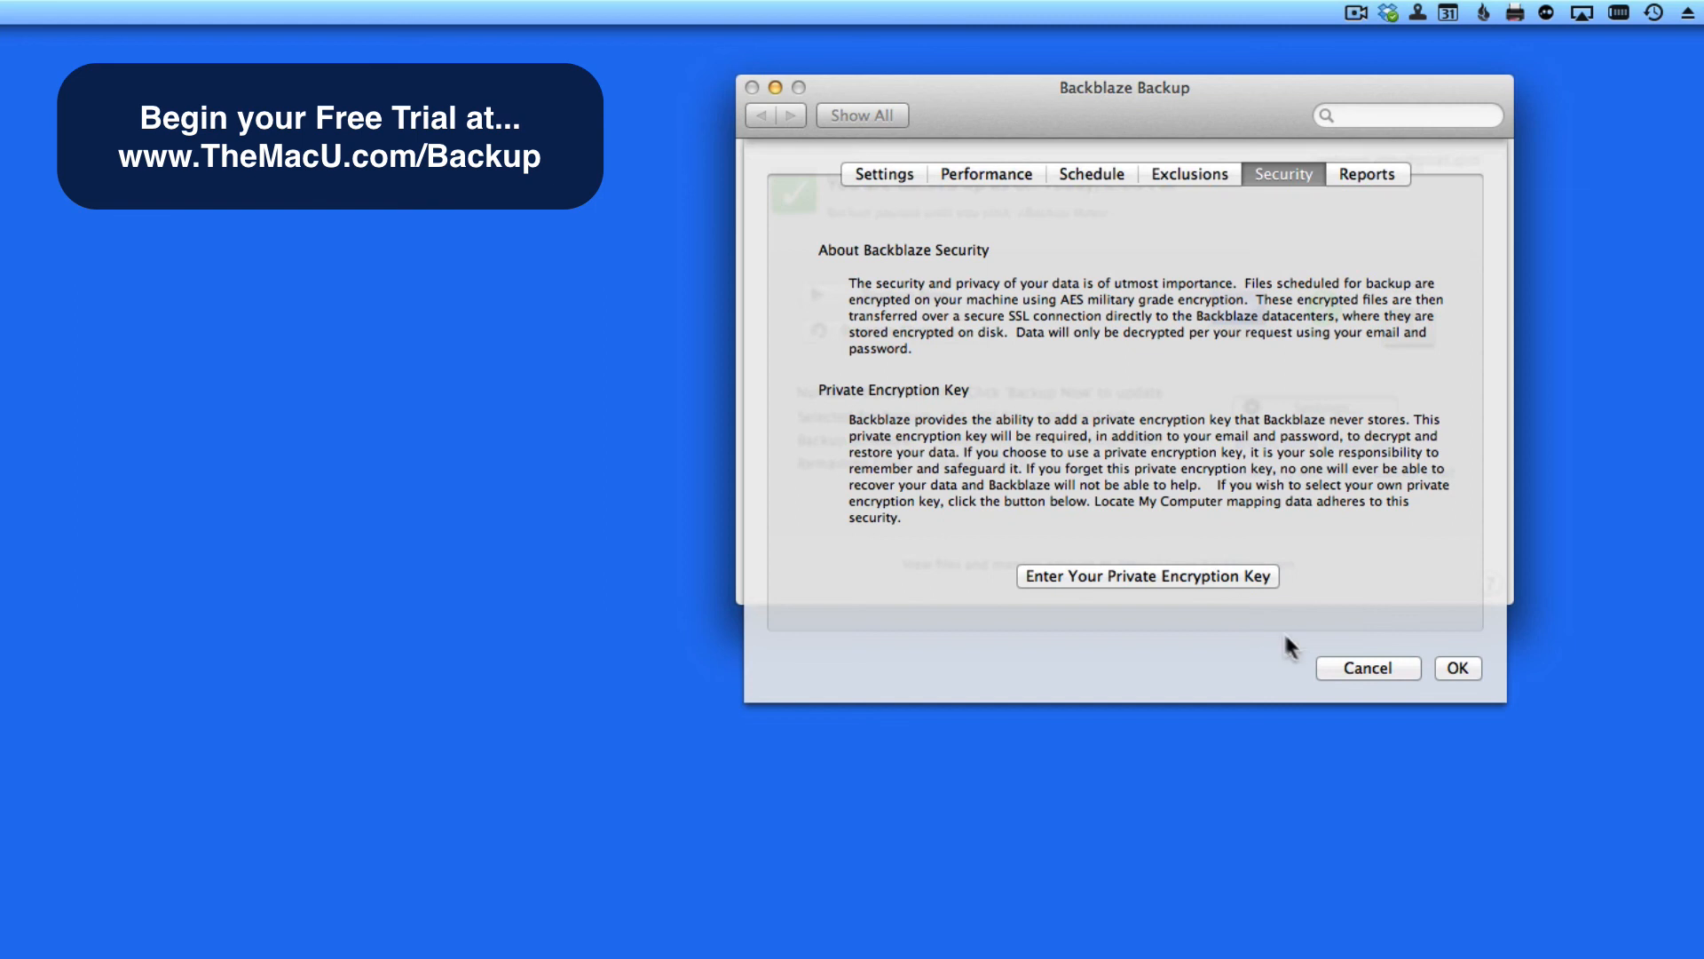
mouse_move(1401, 187)
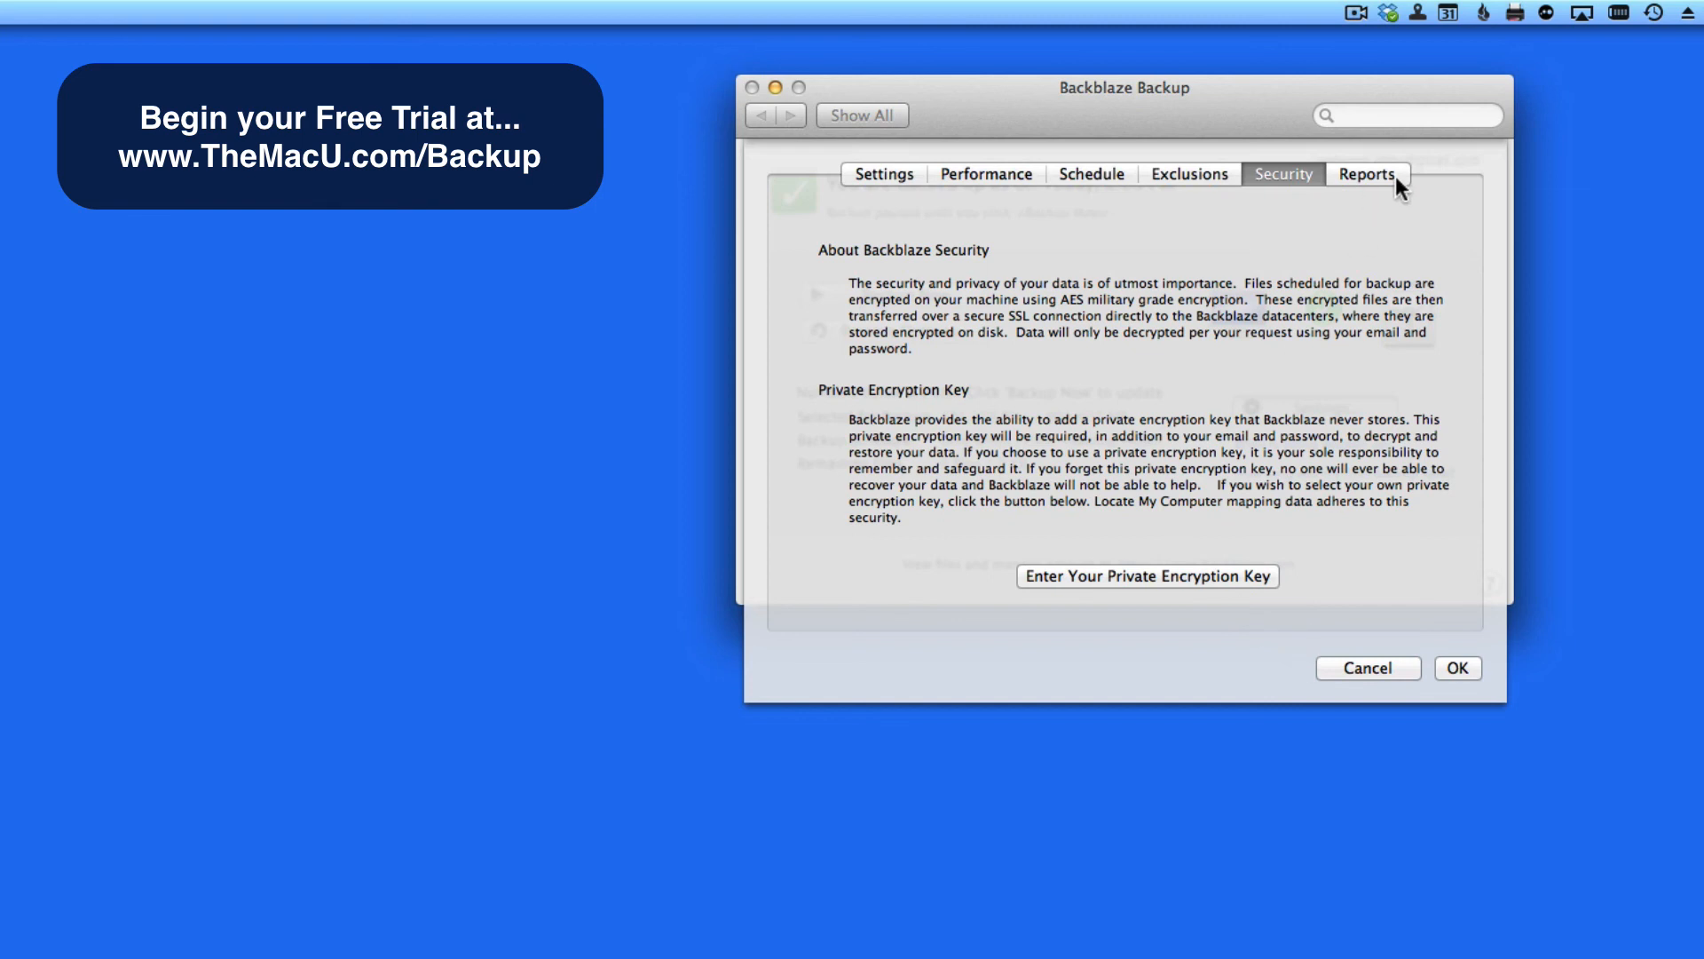
View the Reports, check Files Scheduled for Backup, then review the Event Log and select the 229 files / 3382 MB entry.
click(1367, 174)
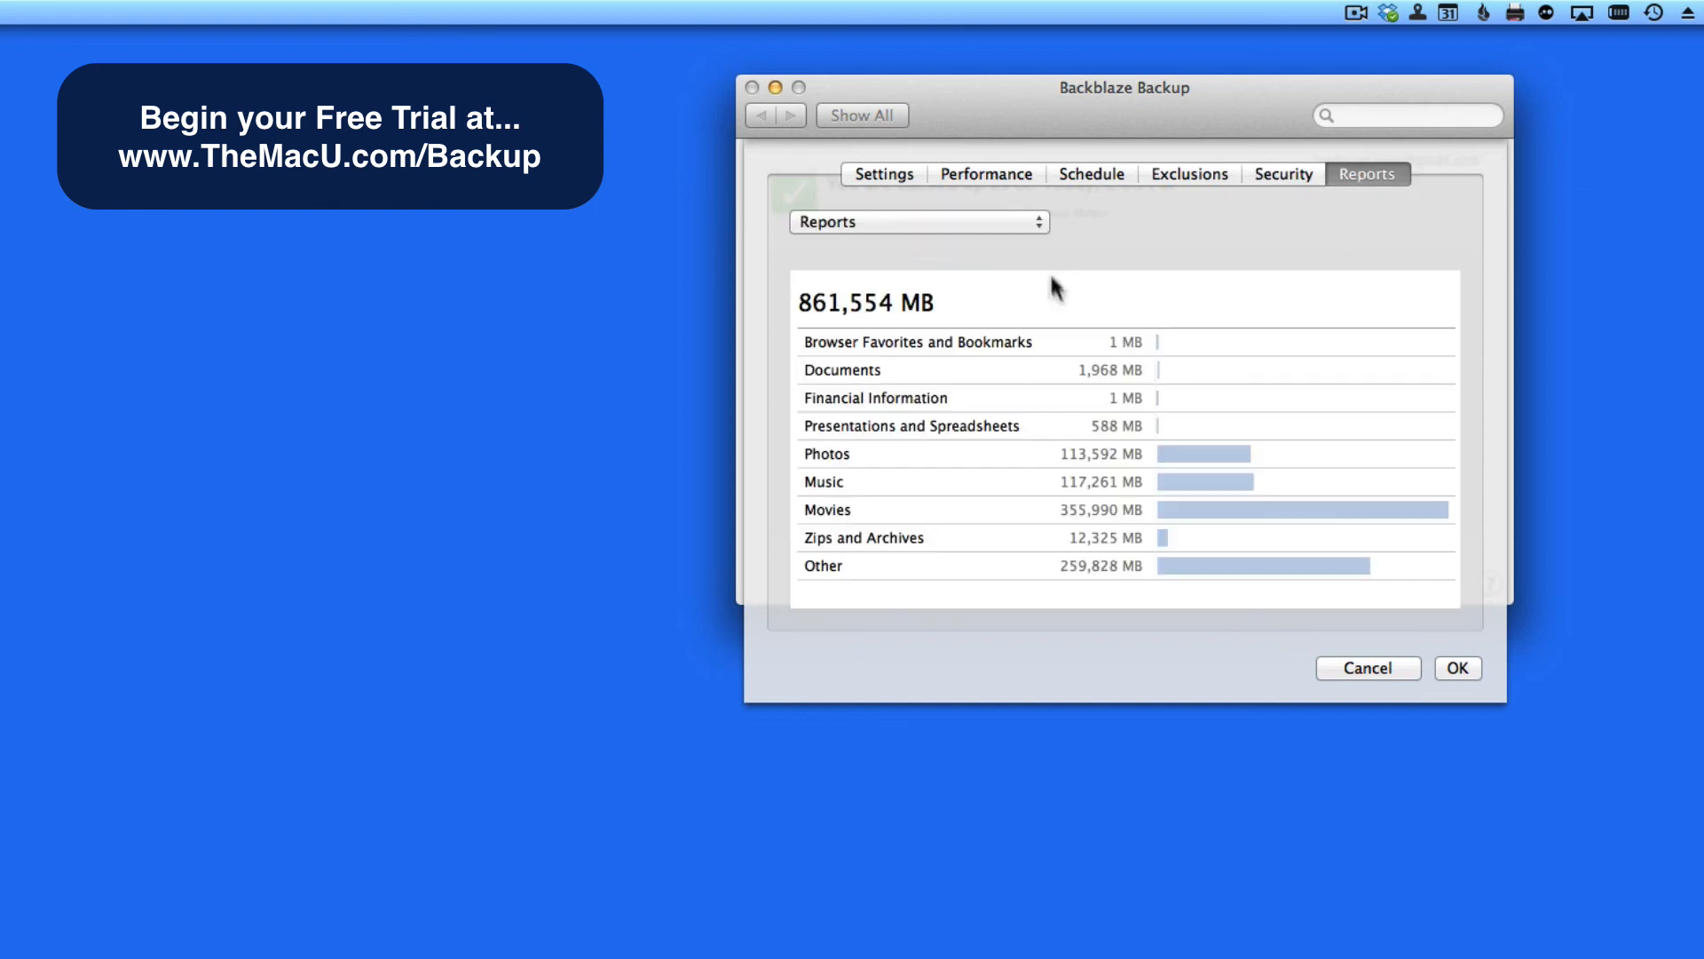
mouse_move(1451, 522)
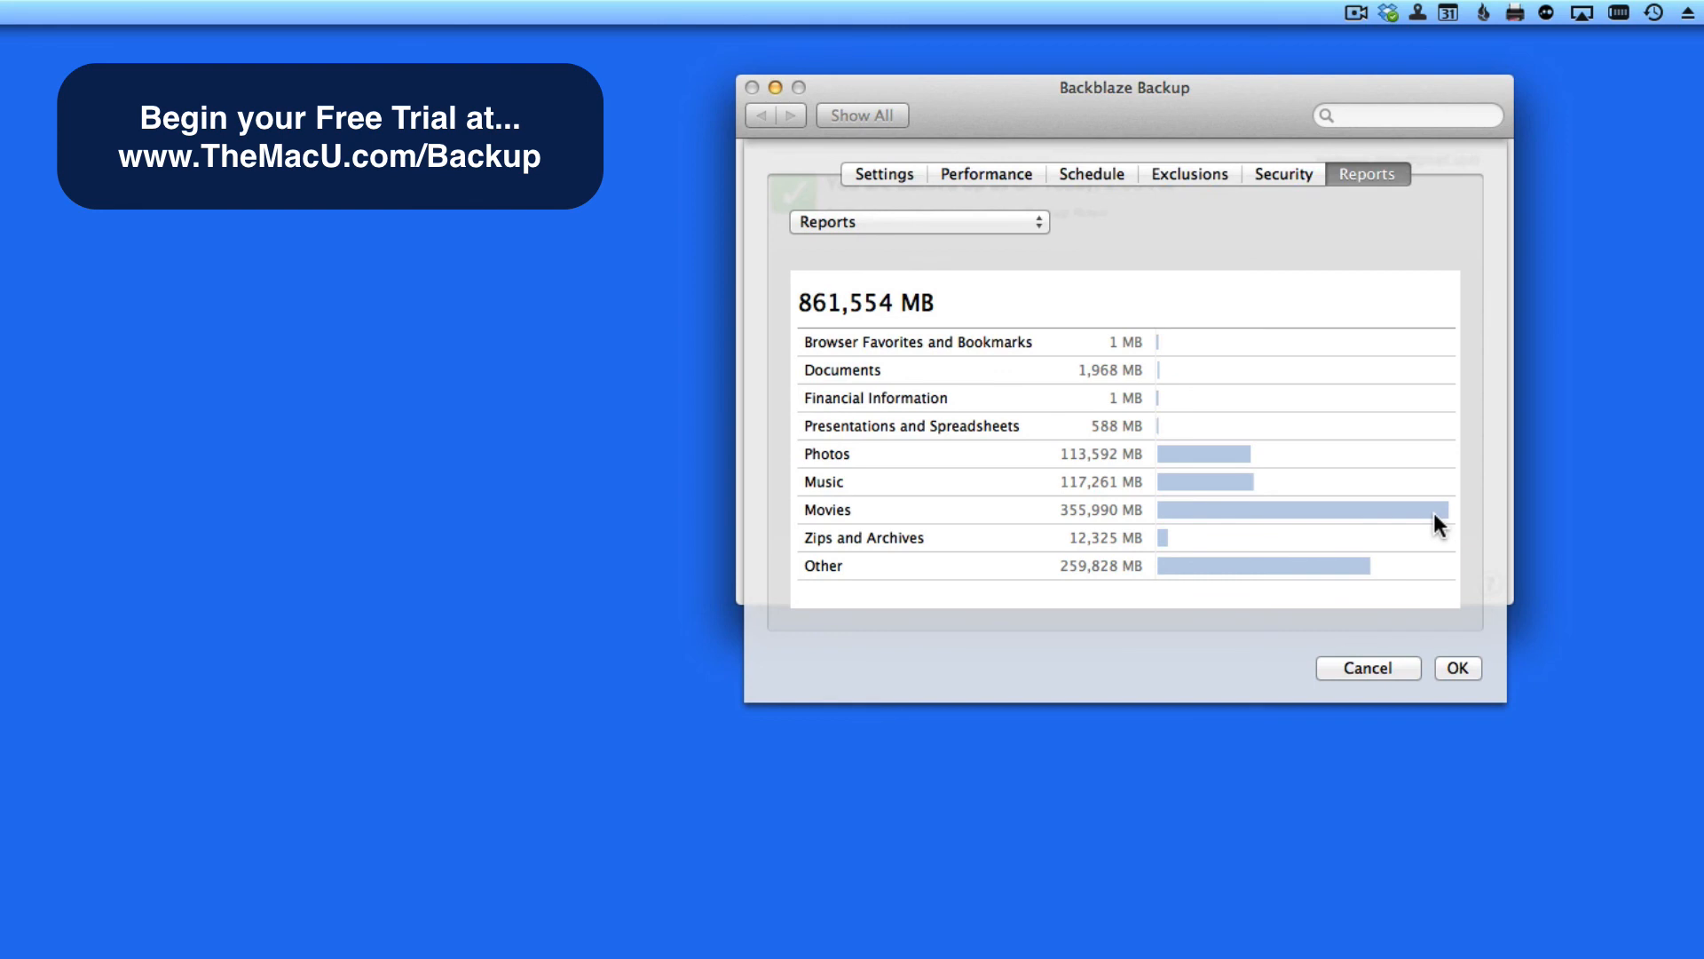
click(918, 222)
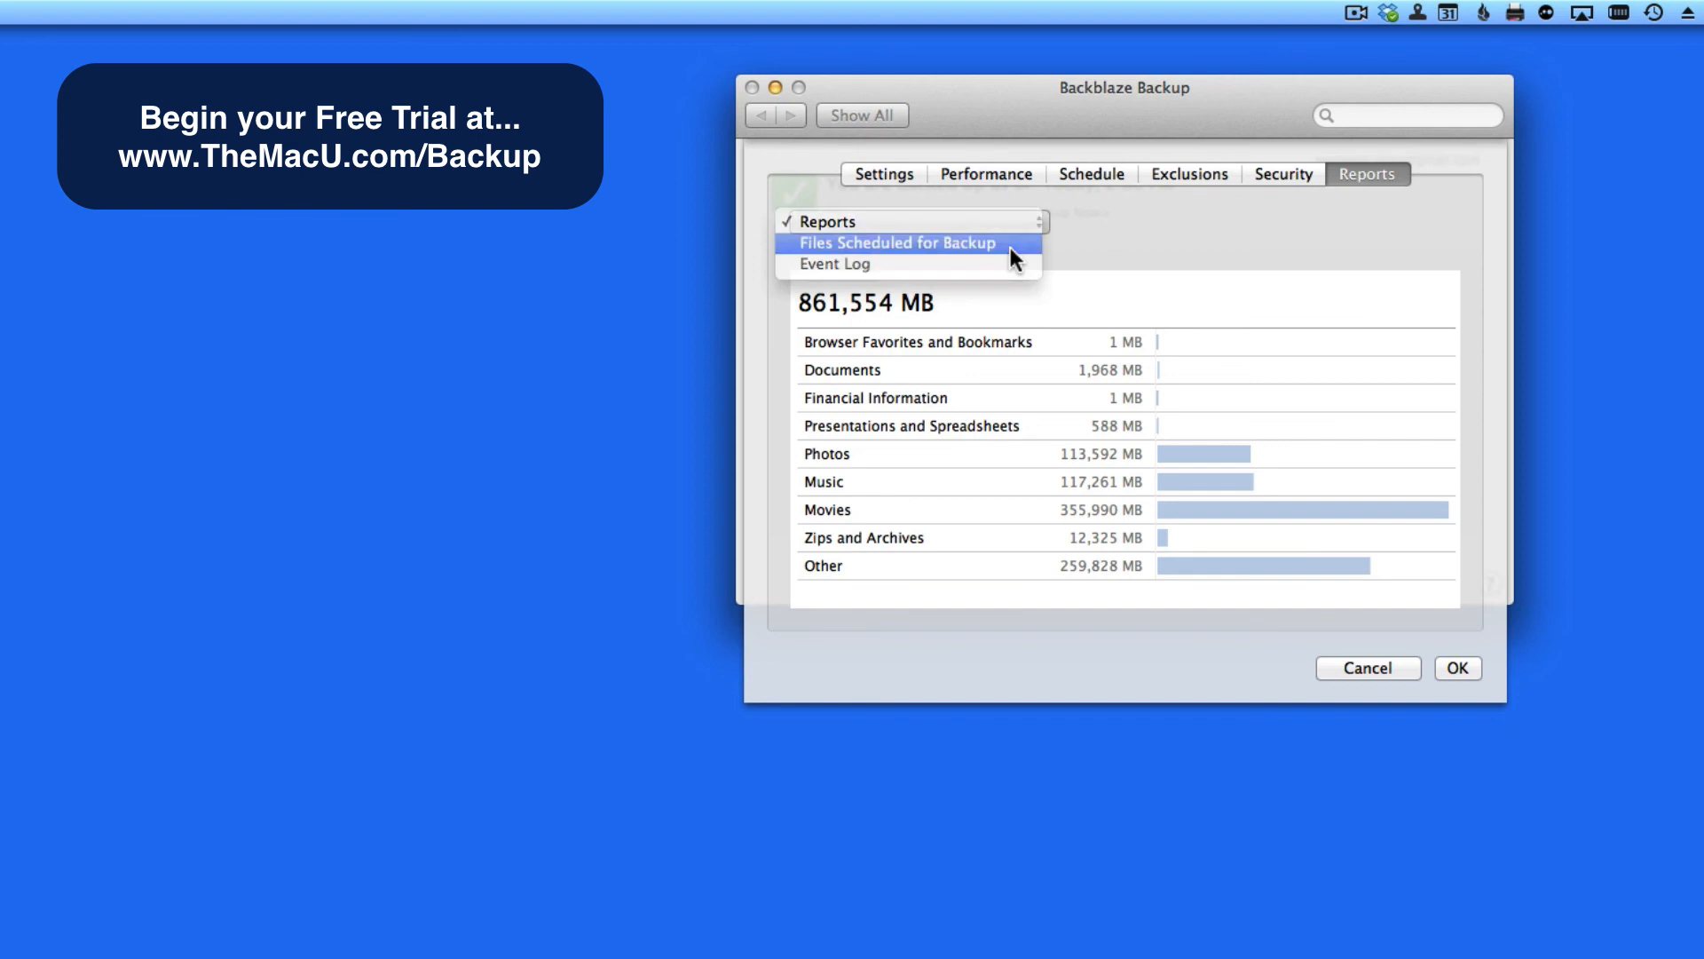
click(895, 243)
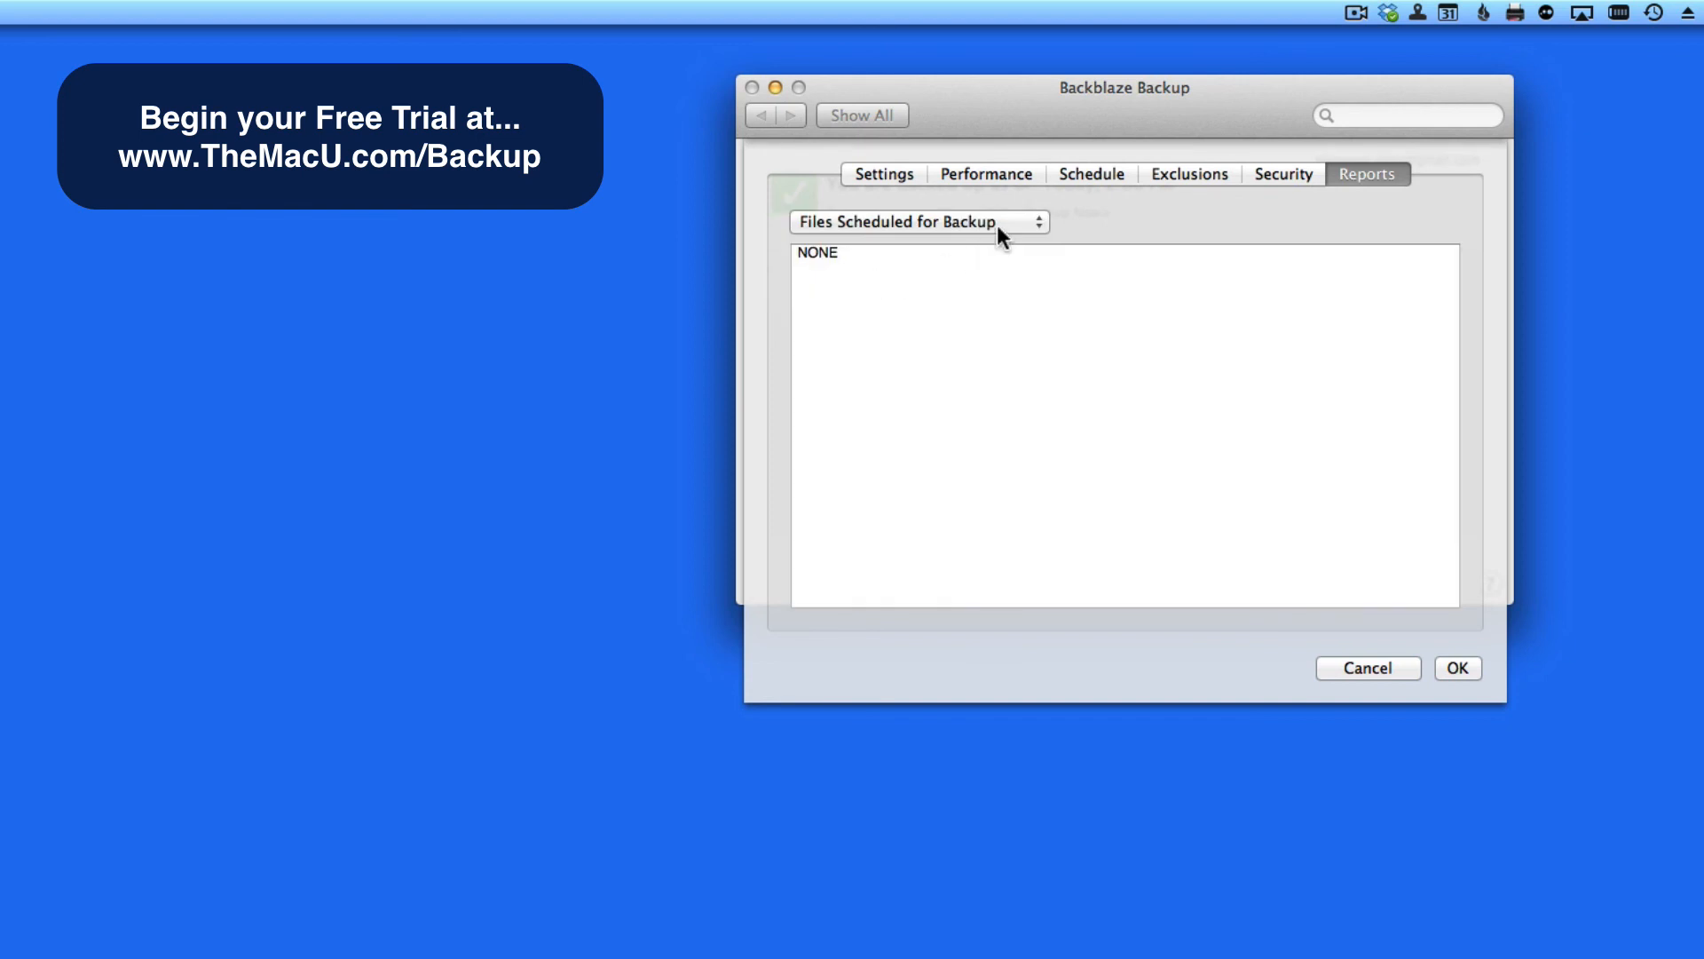
click(918, 222)
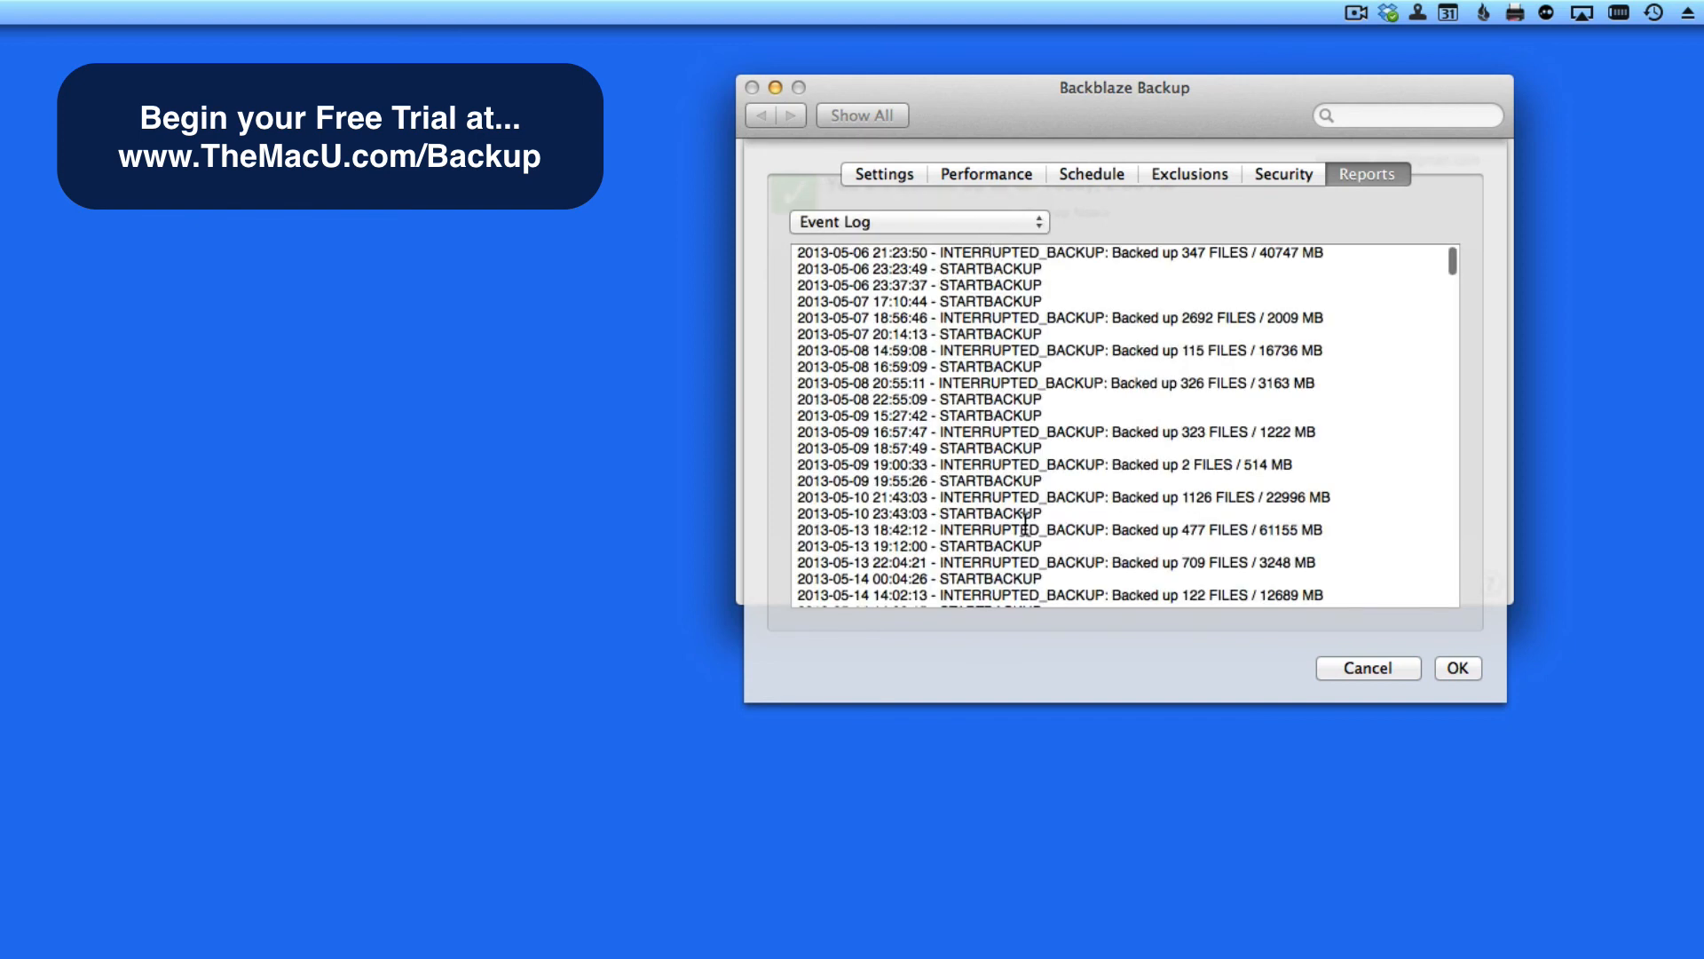
scroll(down, 3)
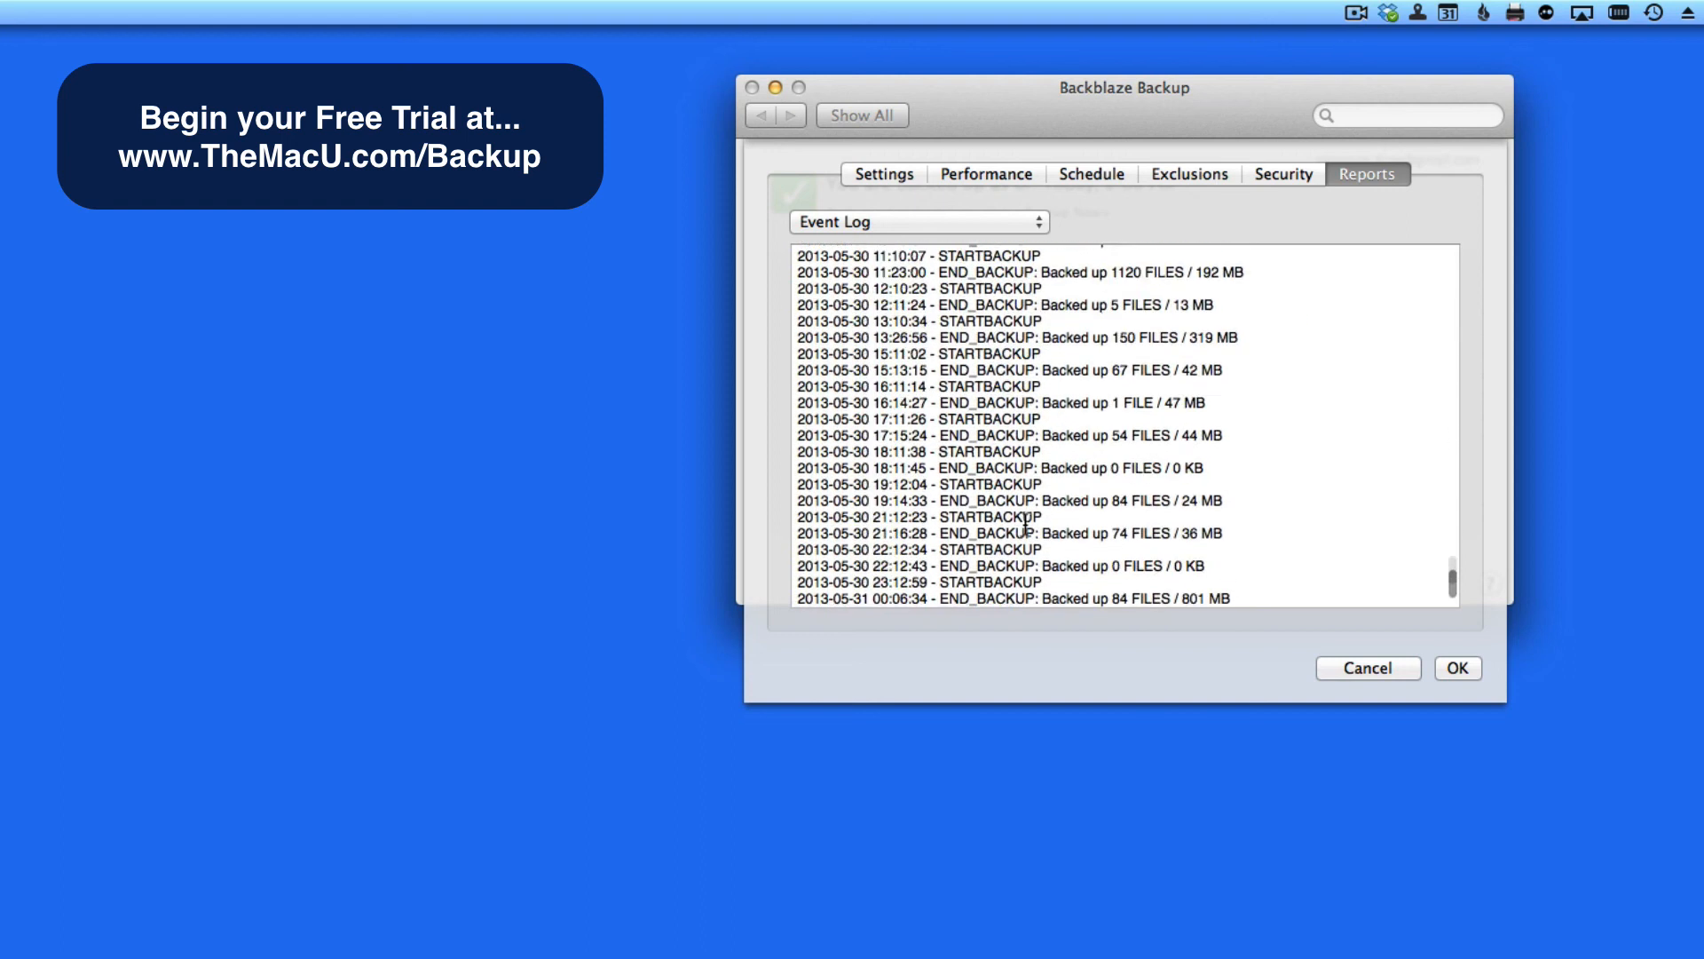
scroll(down, 3)
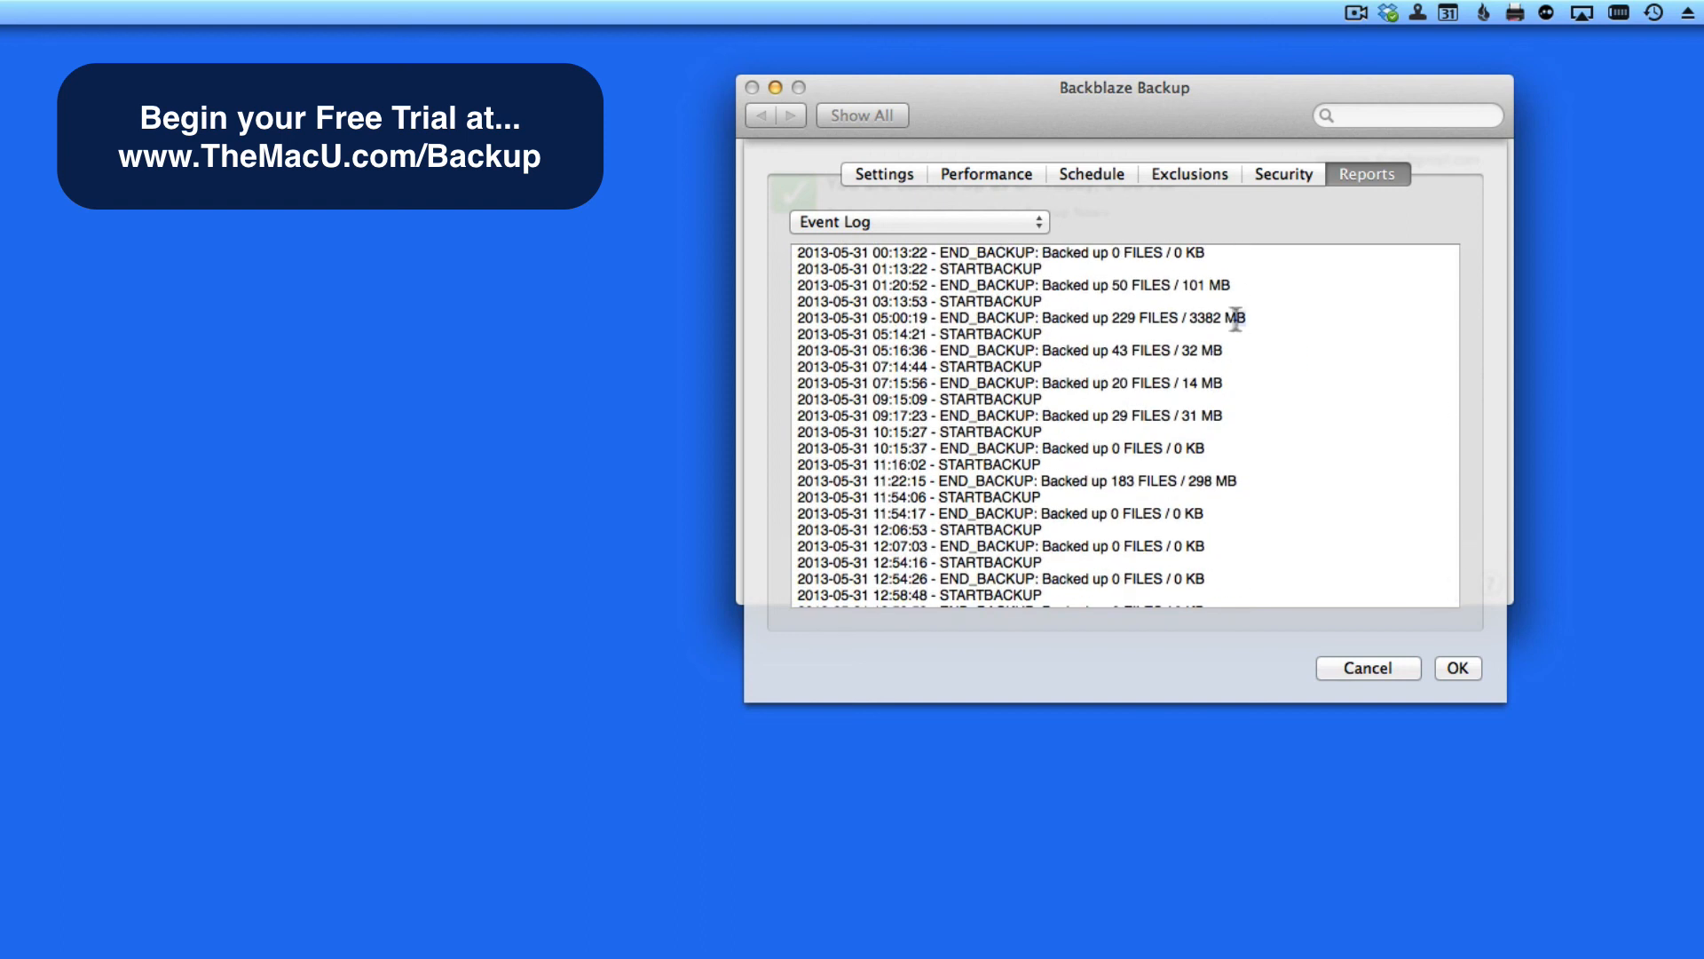
click(1020, 316)
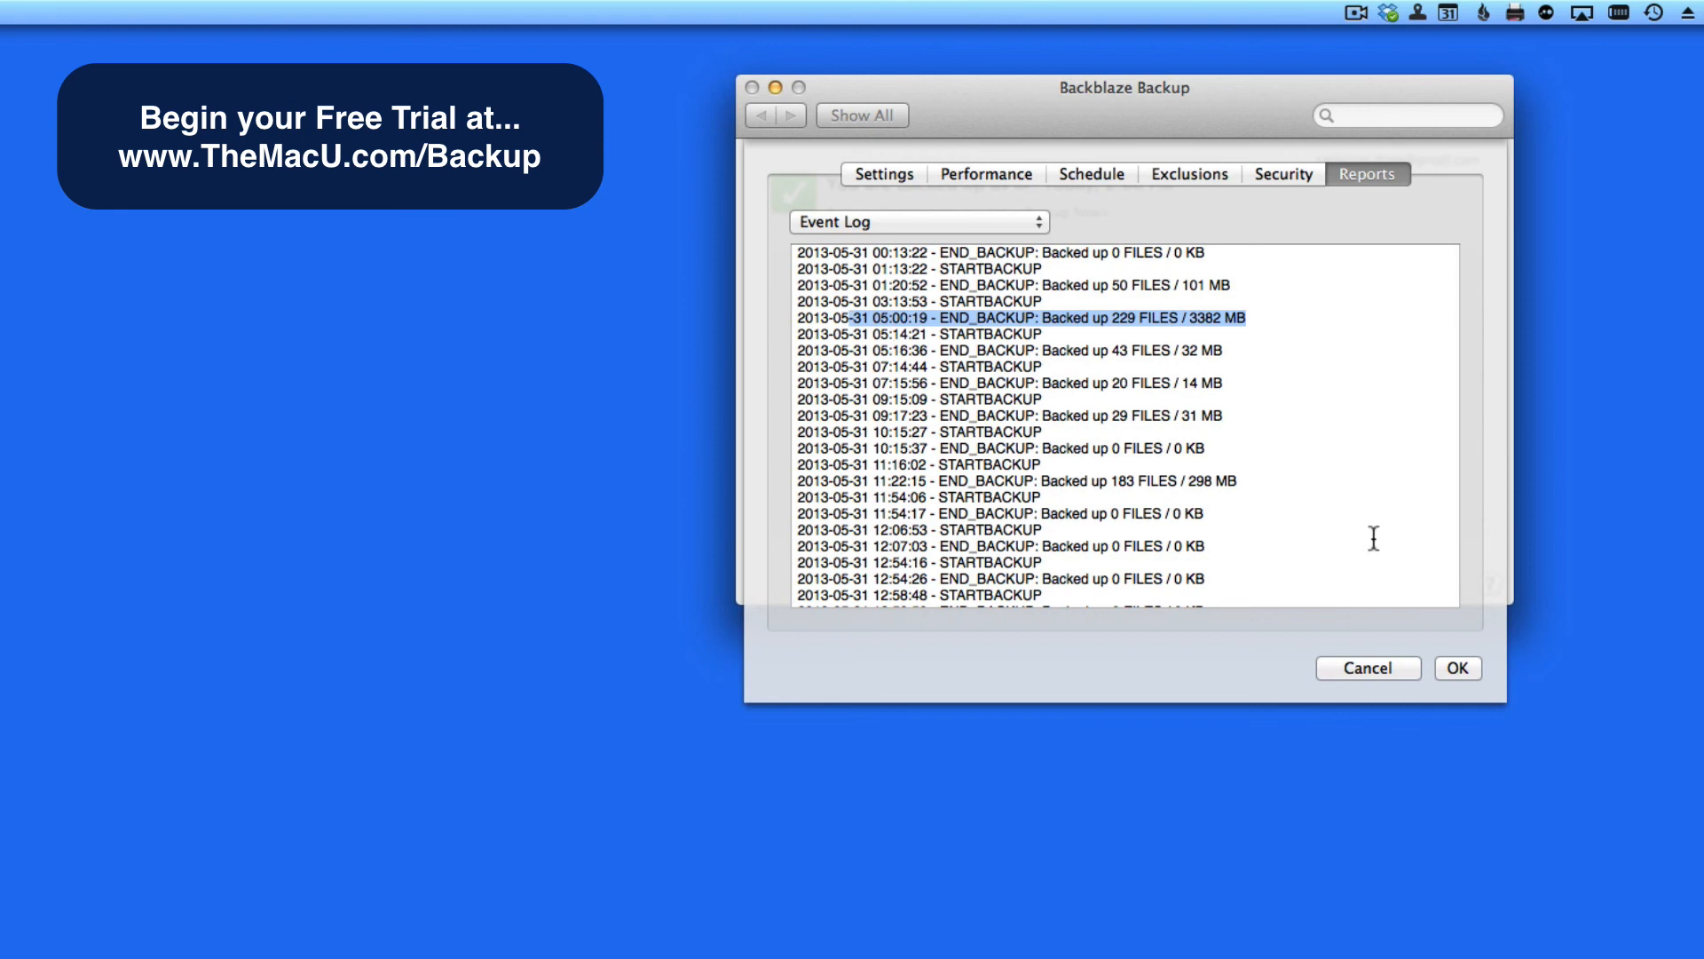
Close settings with OK, close the Backblaze Backup window and show the menu-bar actions menu.
click(1458, 668)
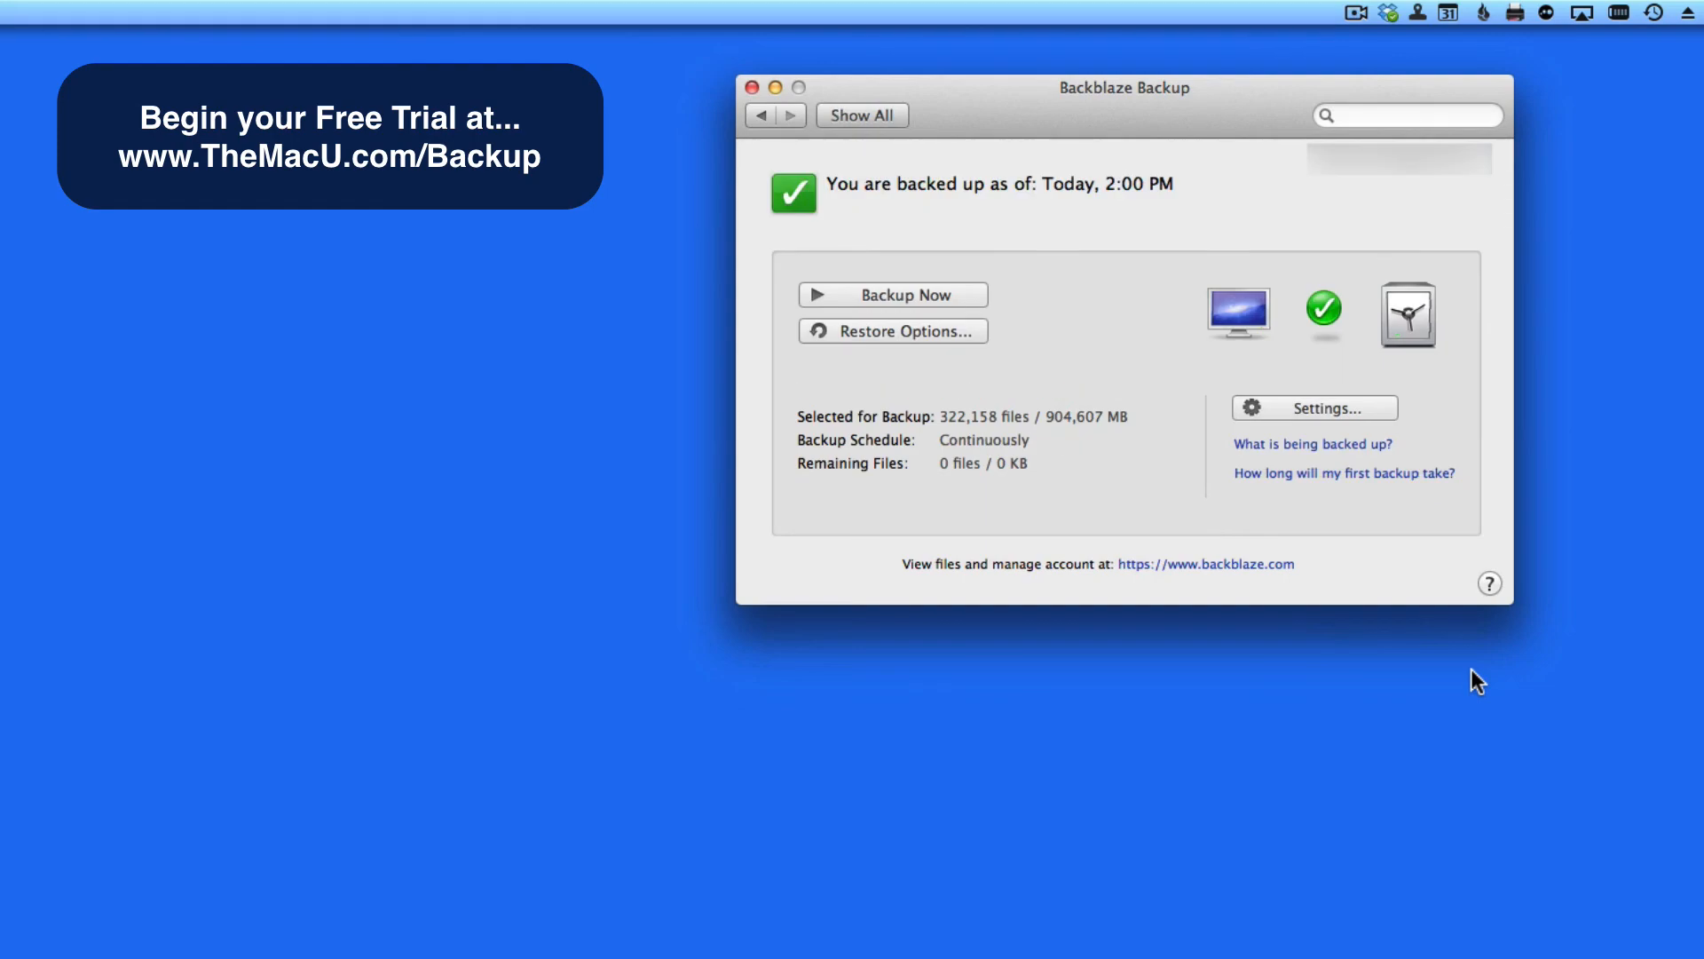
mouse_move(756, 168)
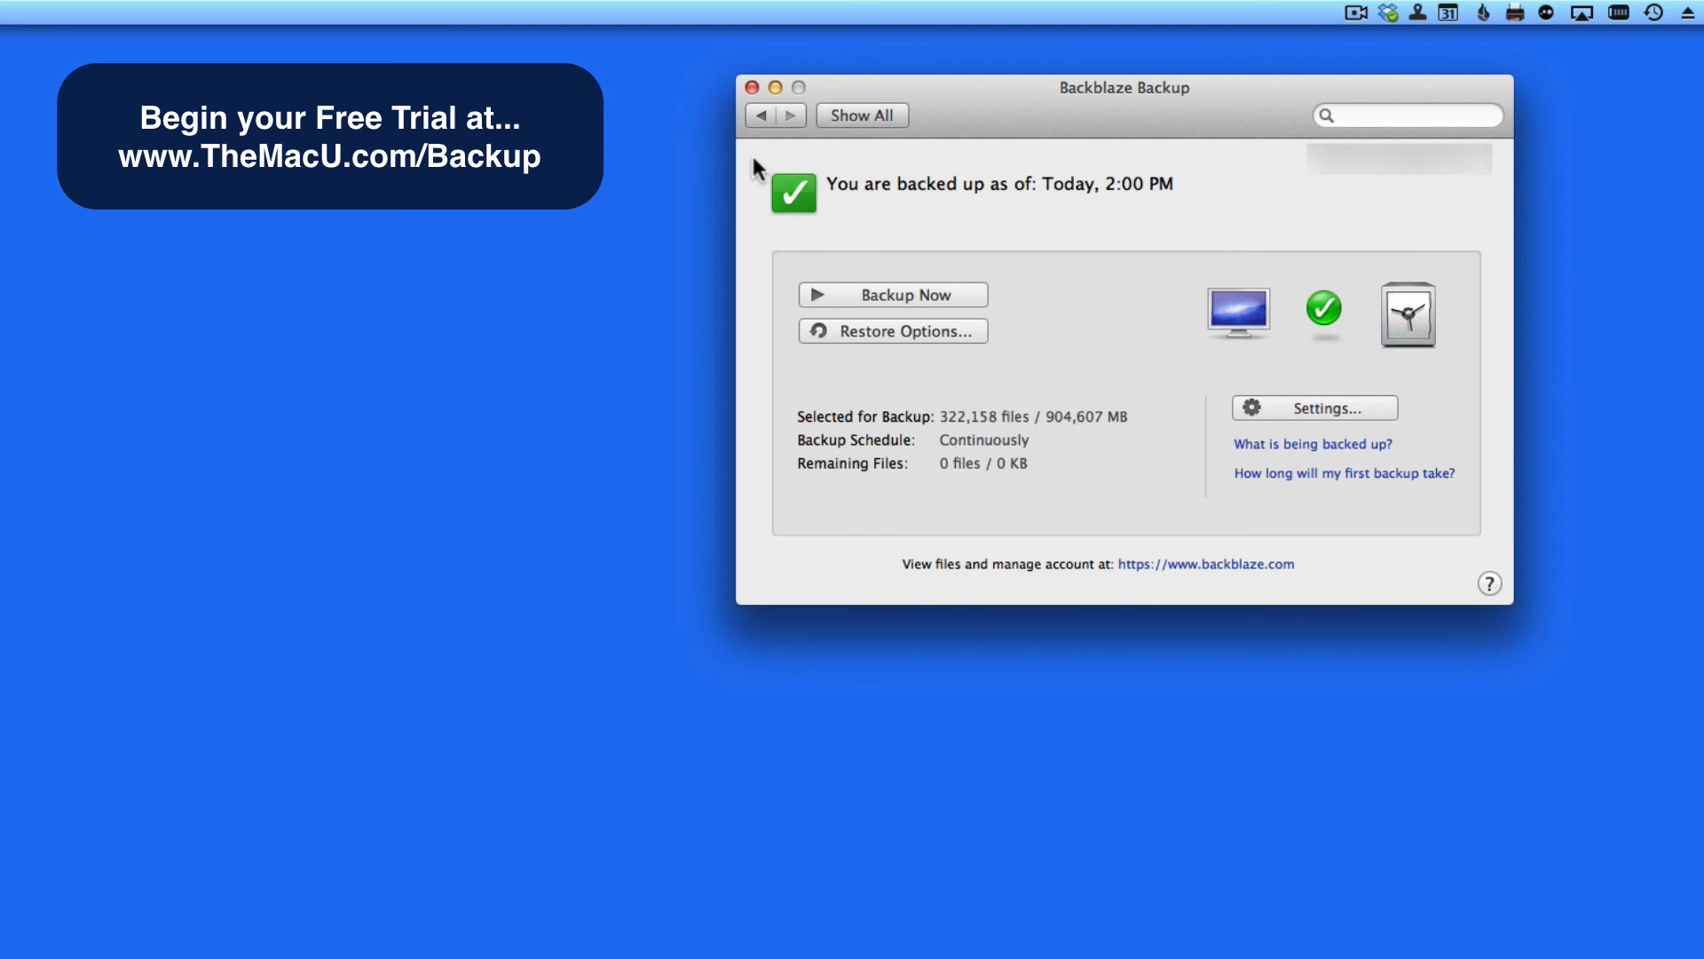
click(749, 87)
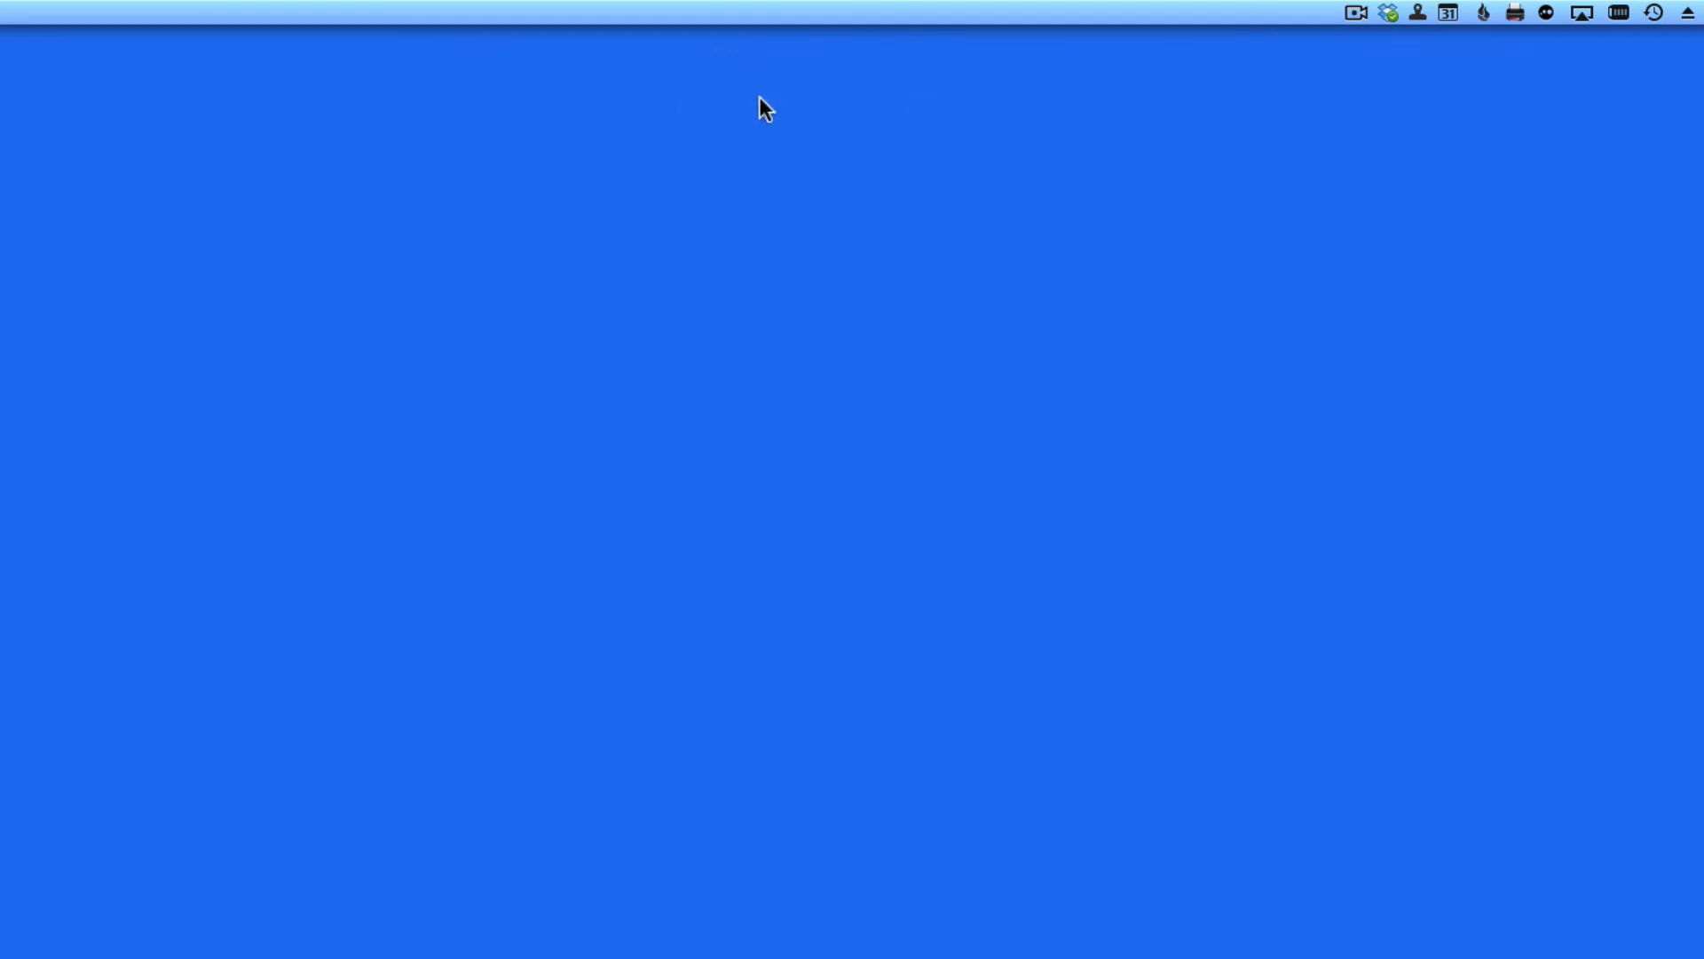
click(1452, 12)
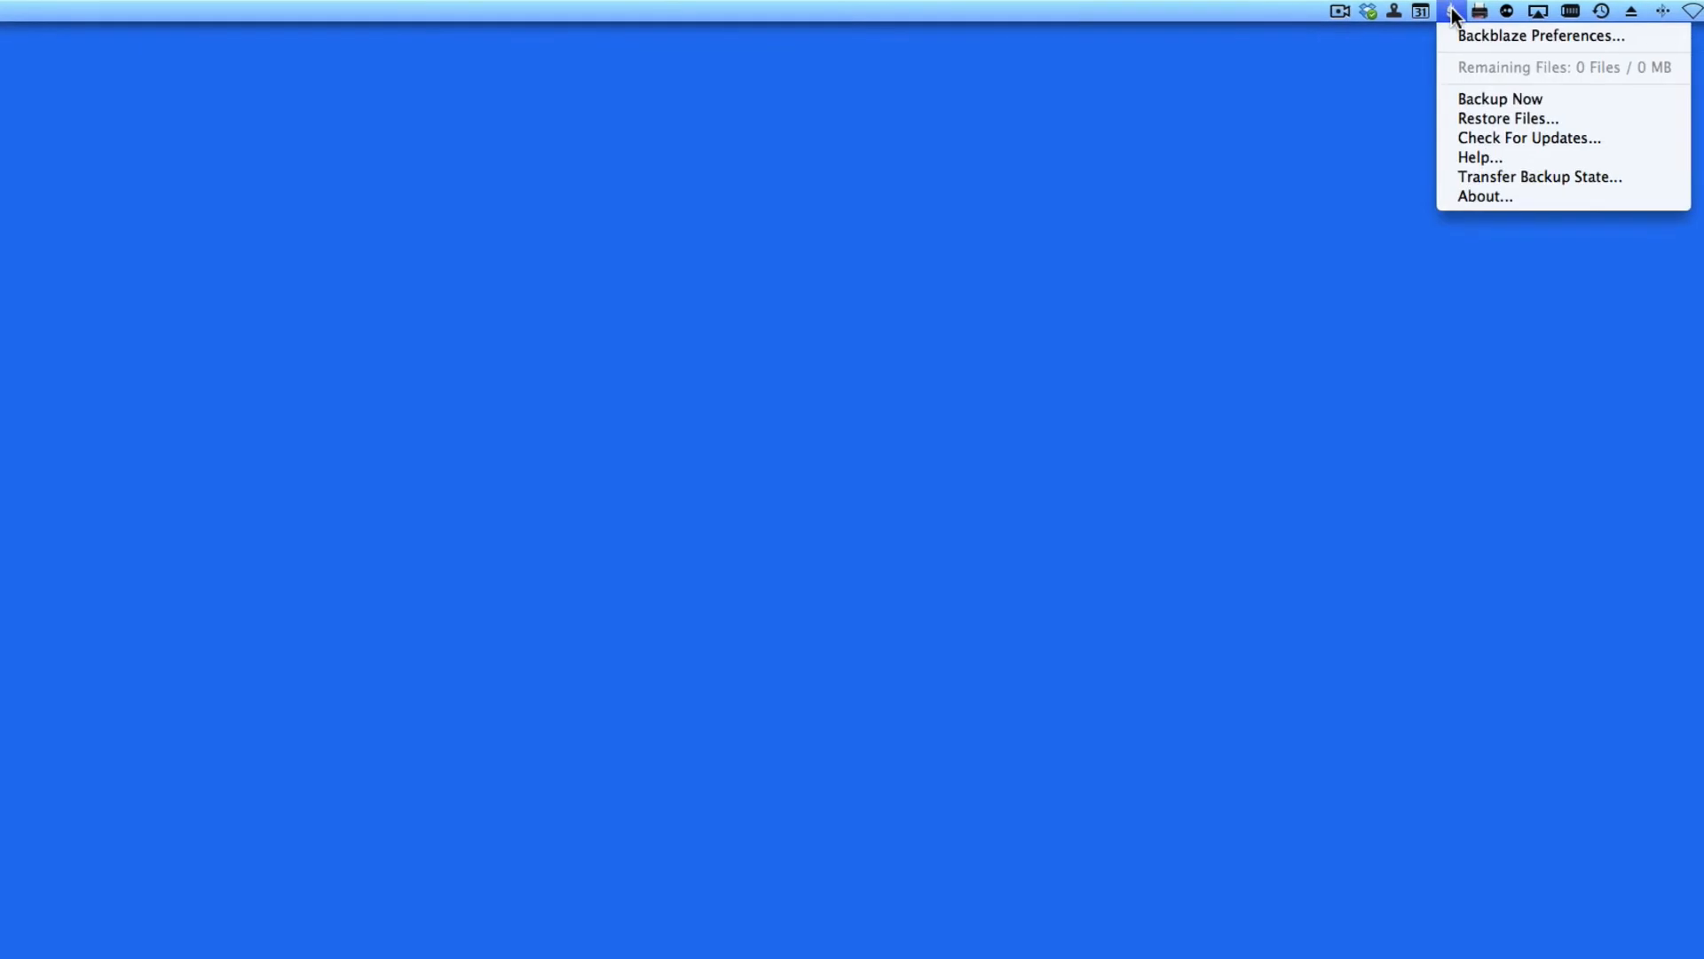
mouse_move(1481, 108)
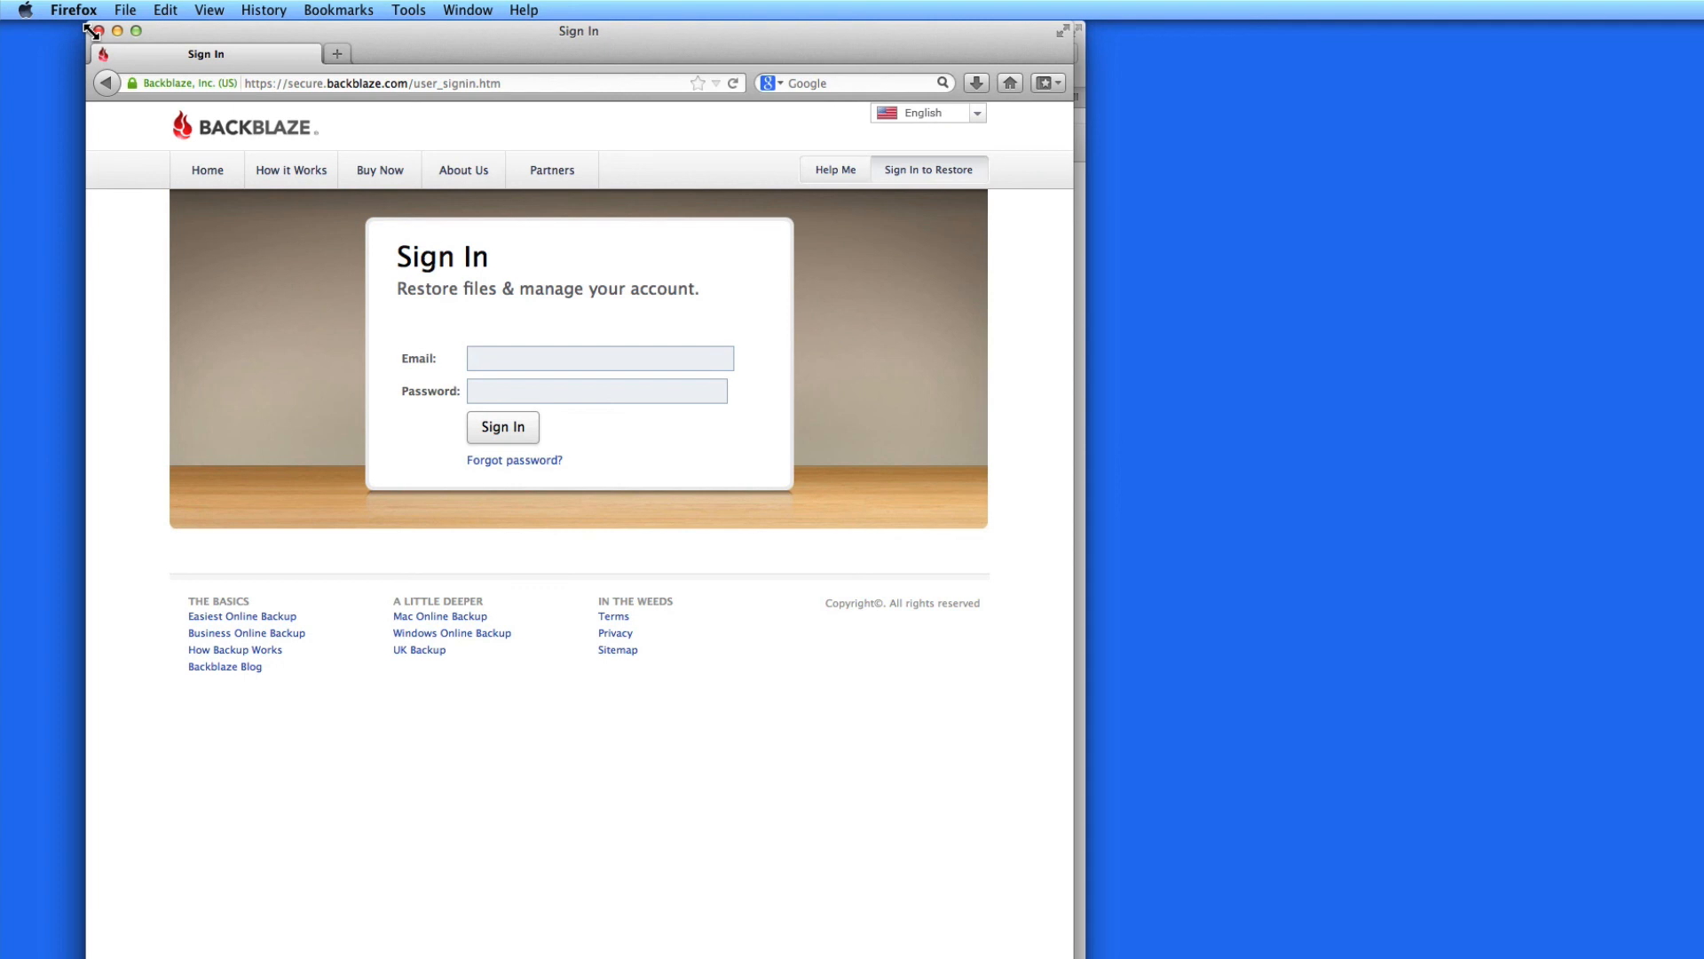
Sign in to View/Restore Files on backblaze.com and set the 'to' date to 5 Days Ago.
click(503, 426)
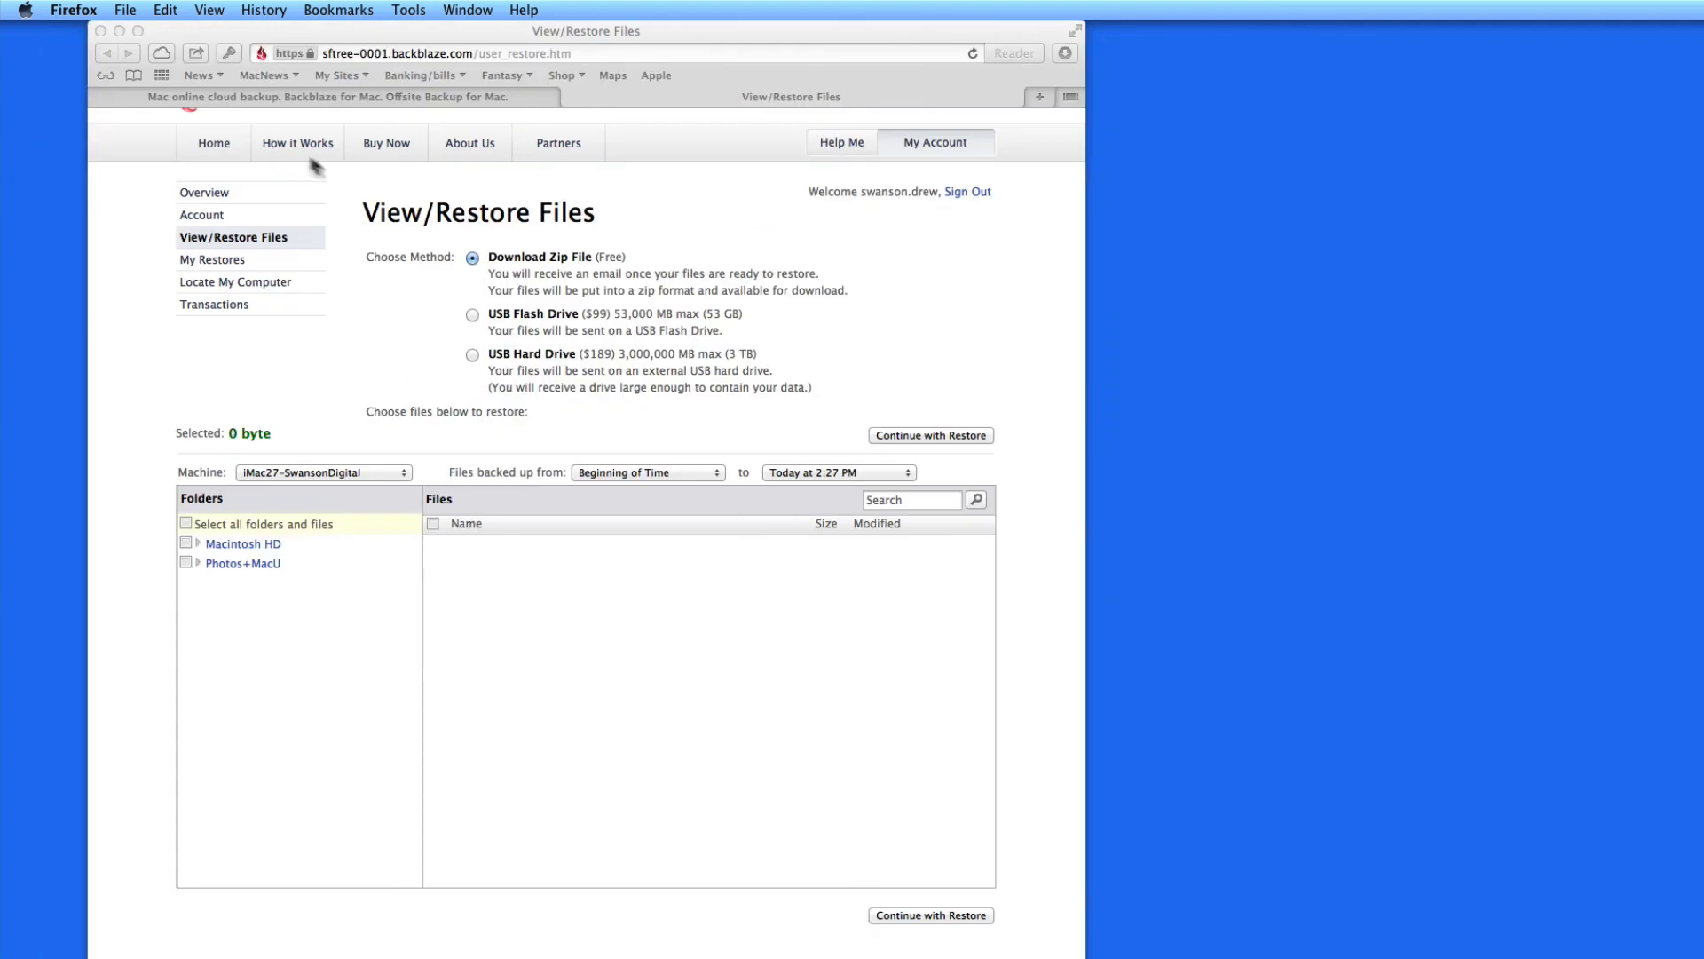
mouse_move(341, 225)
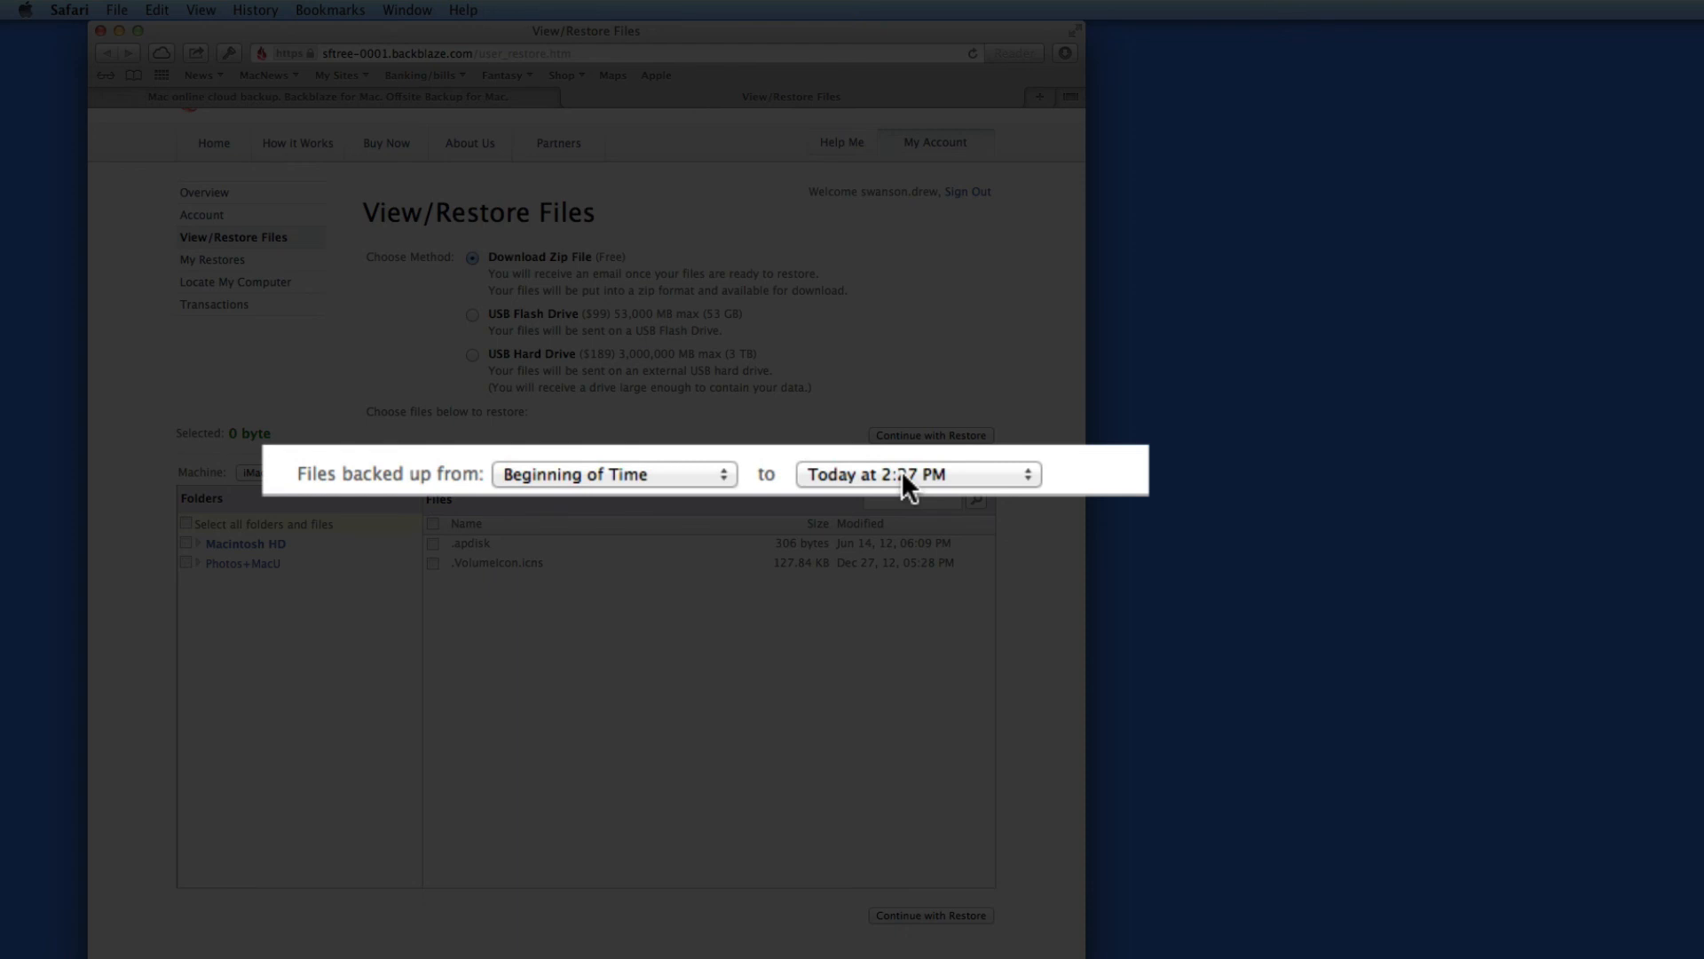
click(913, 473)
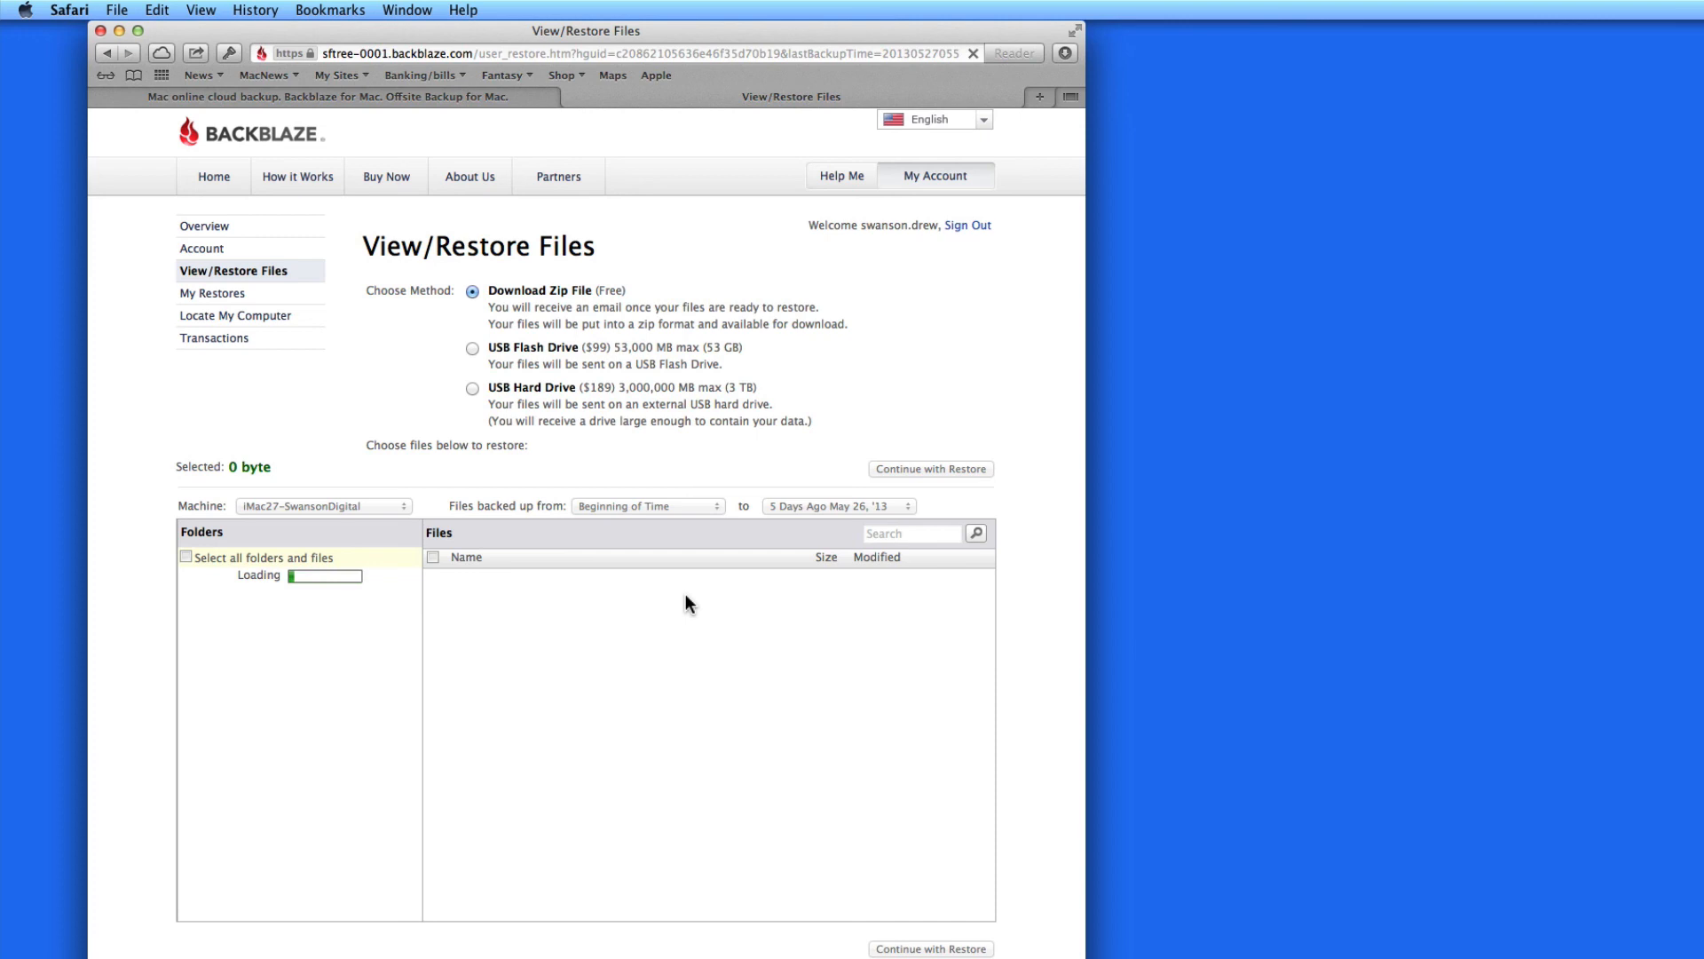
Browse Macintosh HD > Users > themacu to show the Desktop folder's files.
click(836, 506)
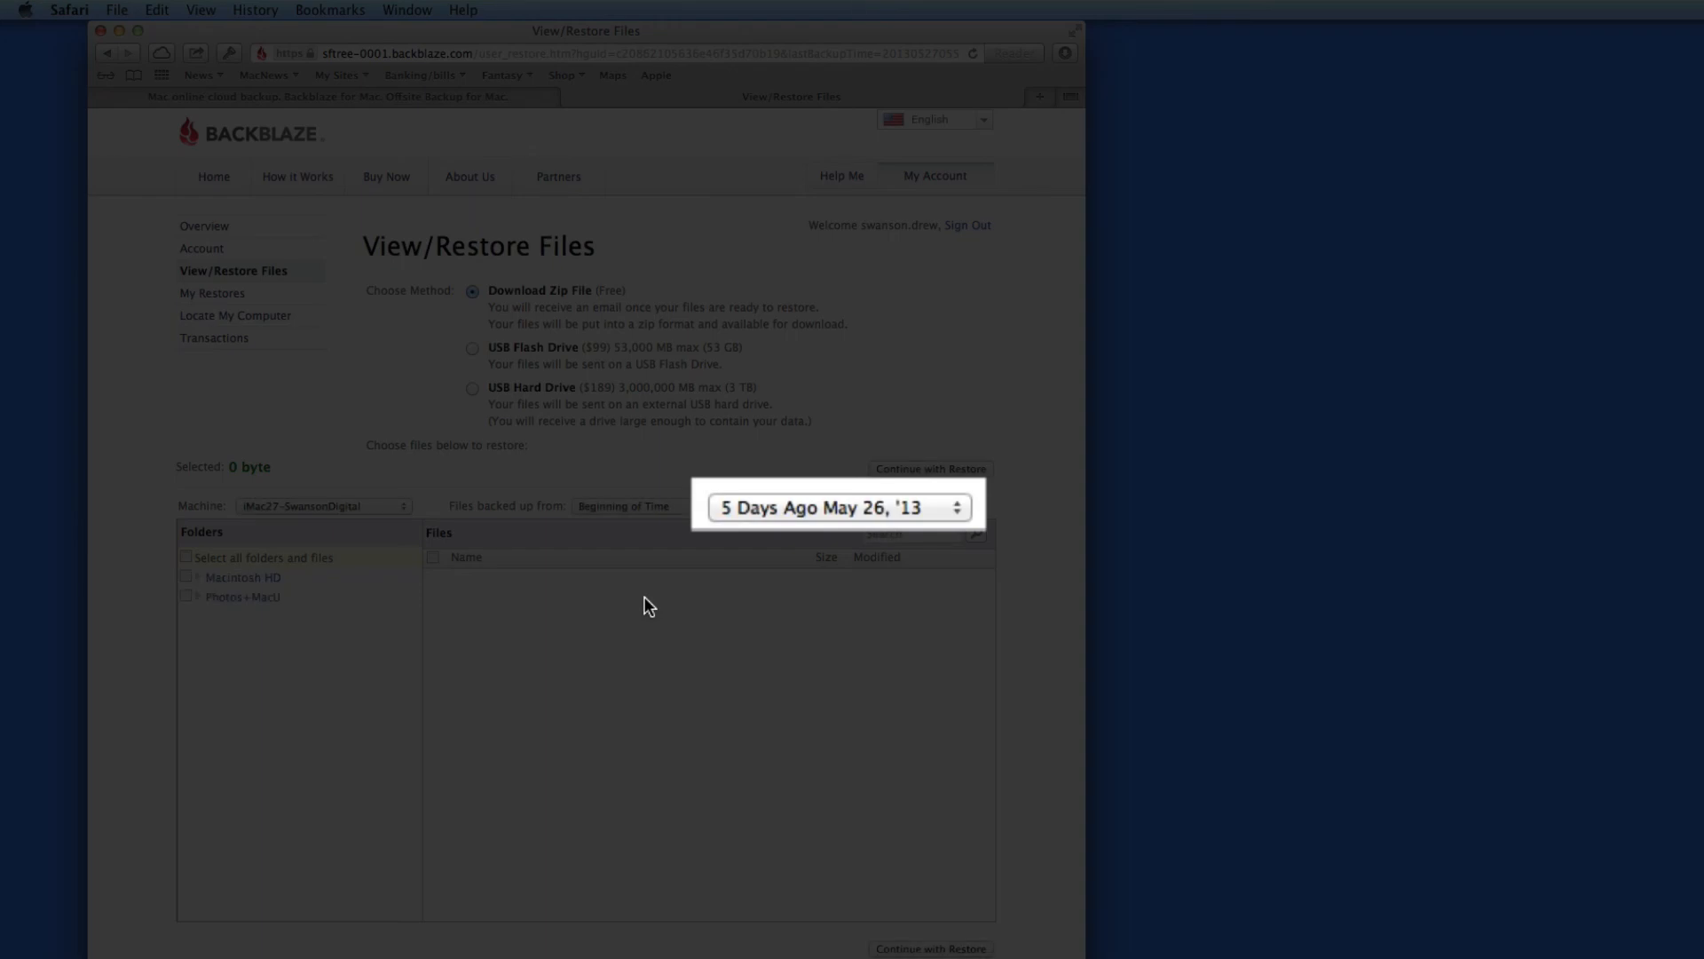
click(836, 506)
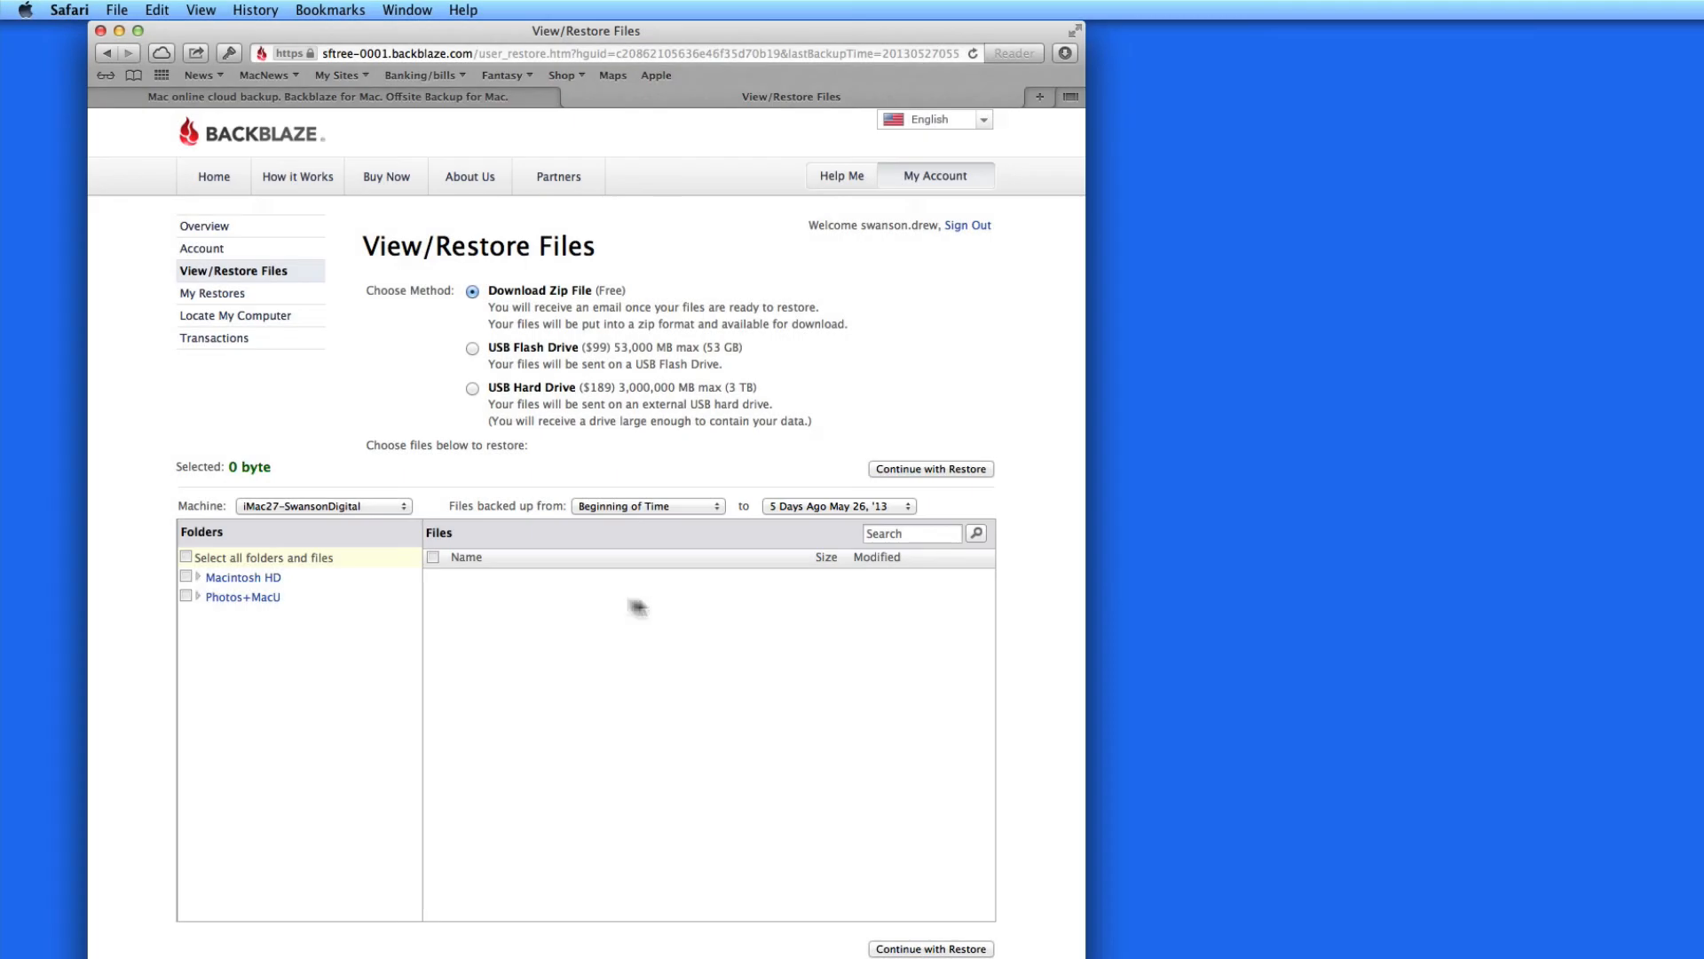
mouse_move(199, 584)
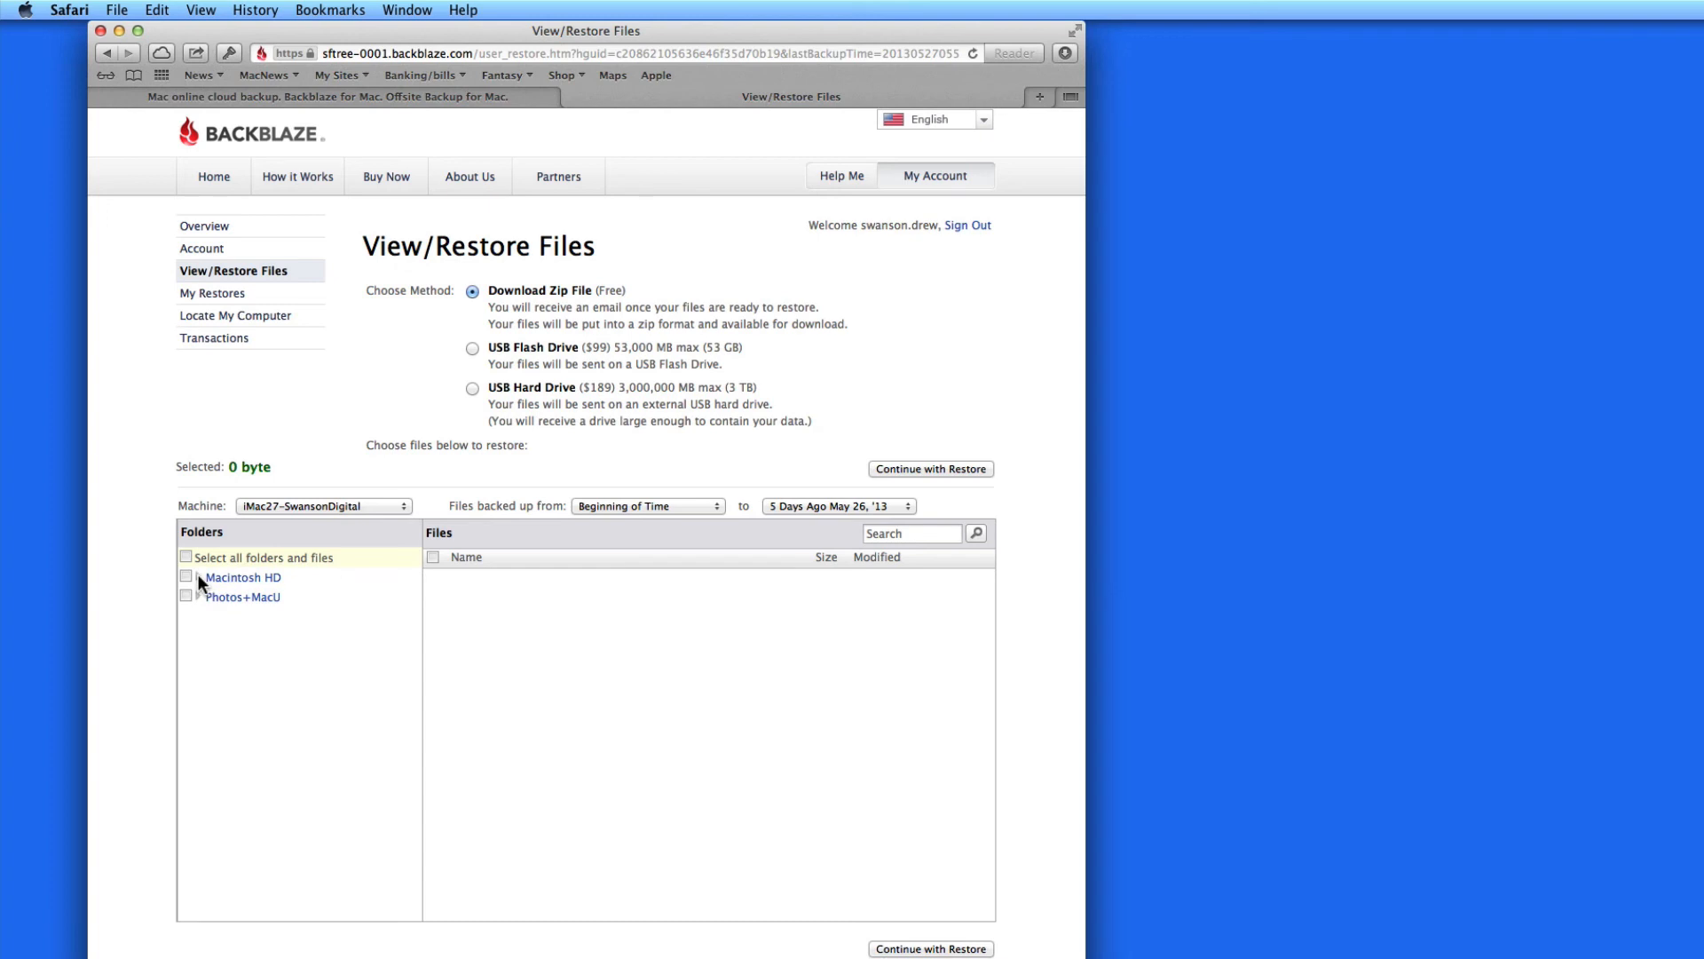
click(197, 577)
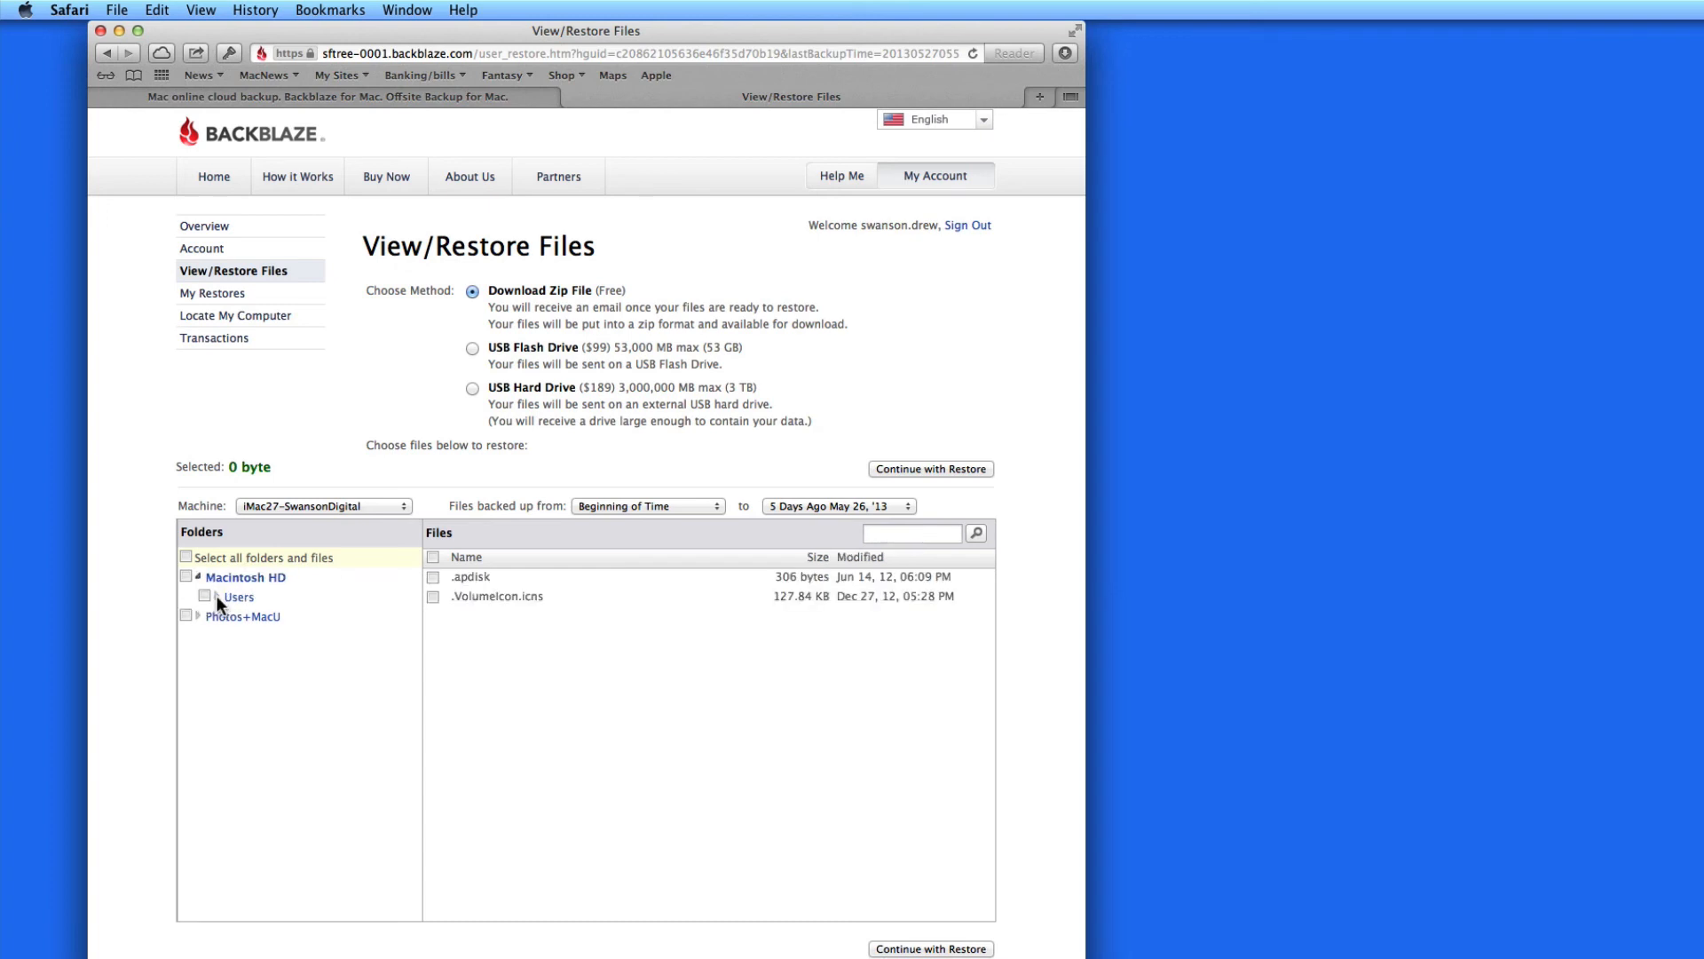
click(216, 597)
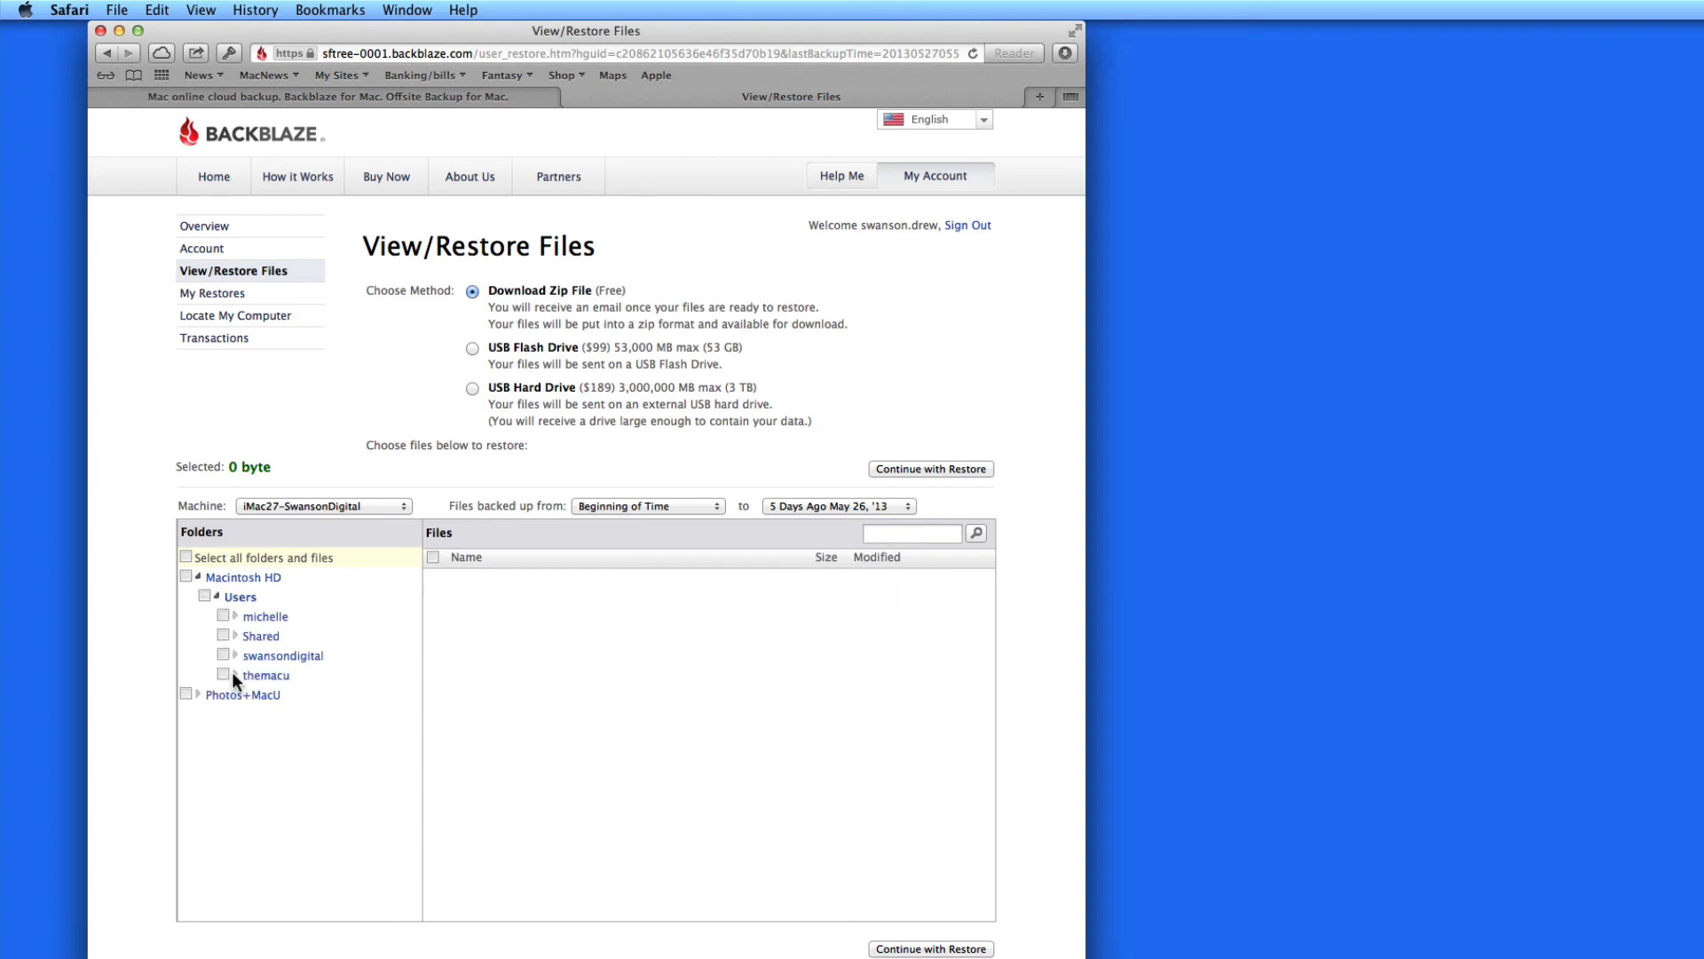
click(264, 675)
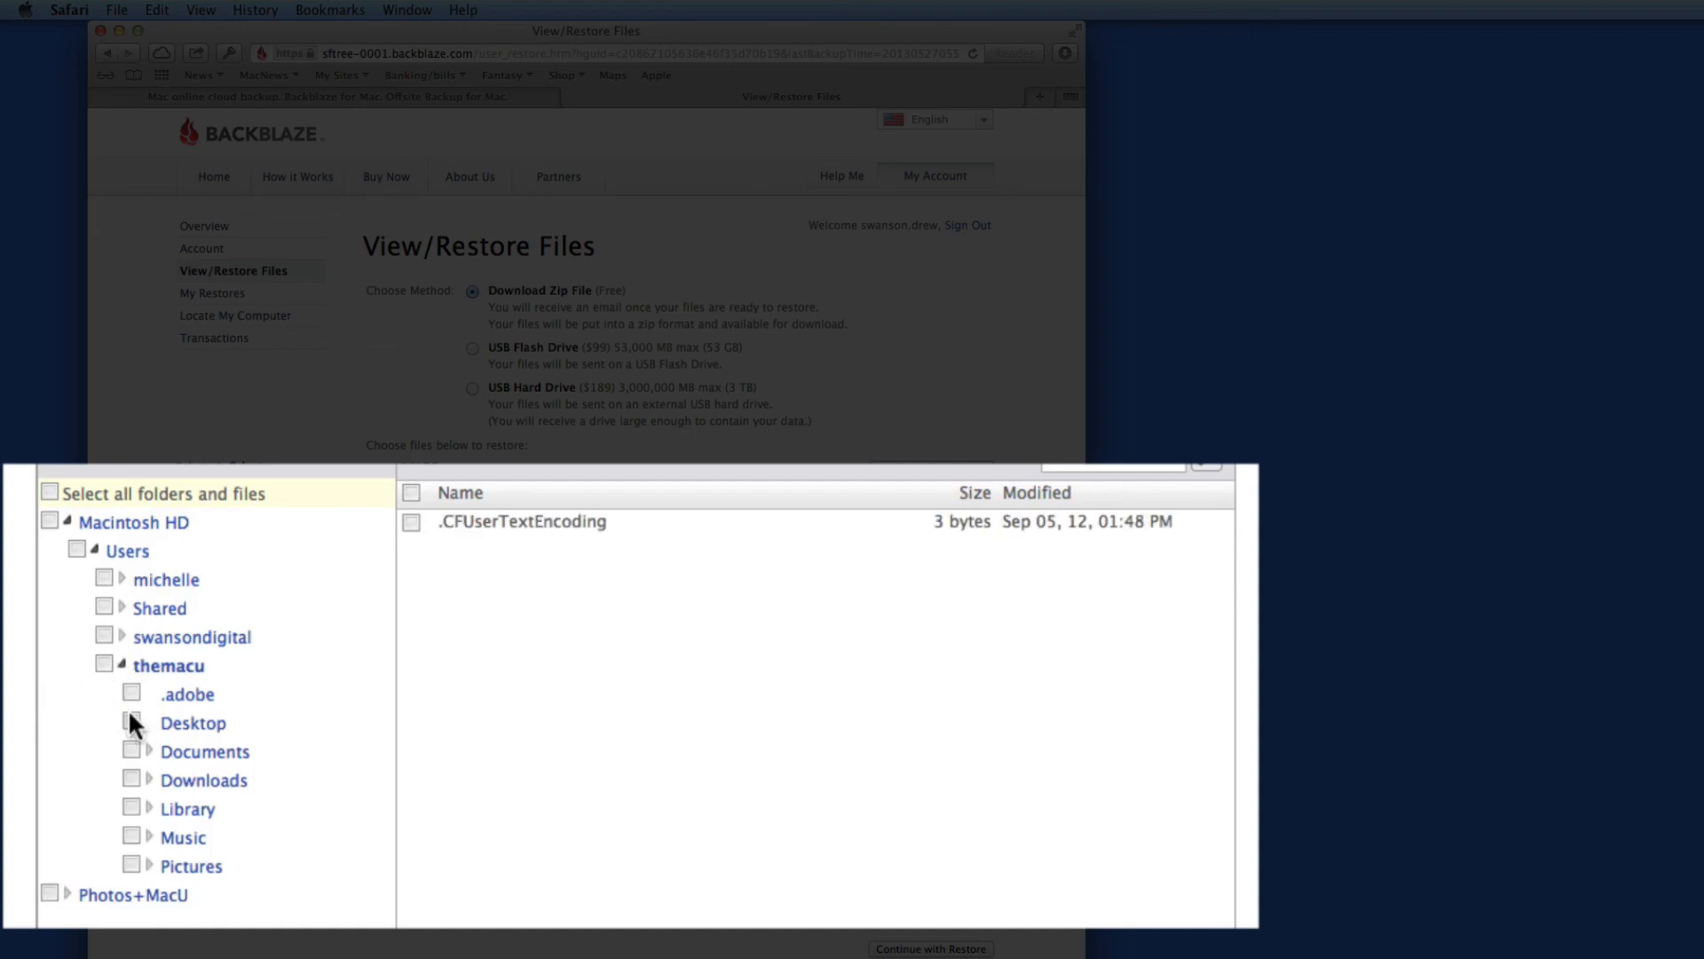
mouse_move(192, 722)
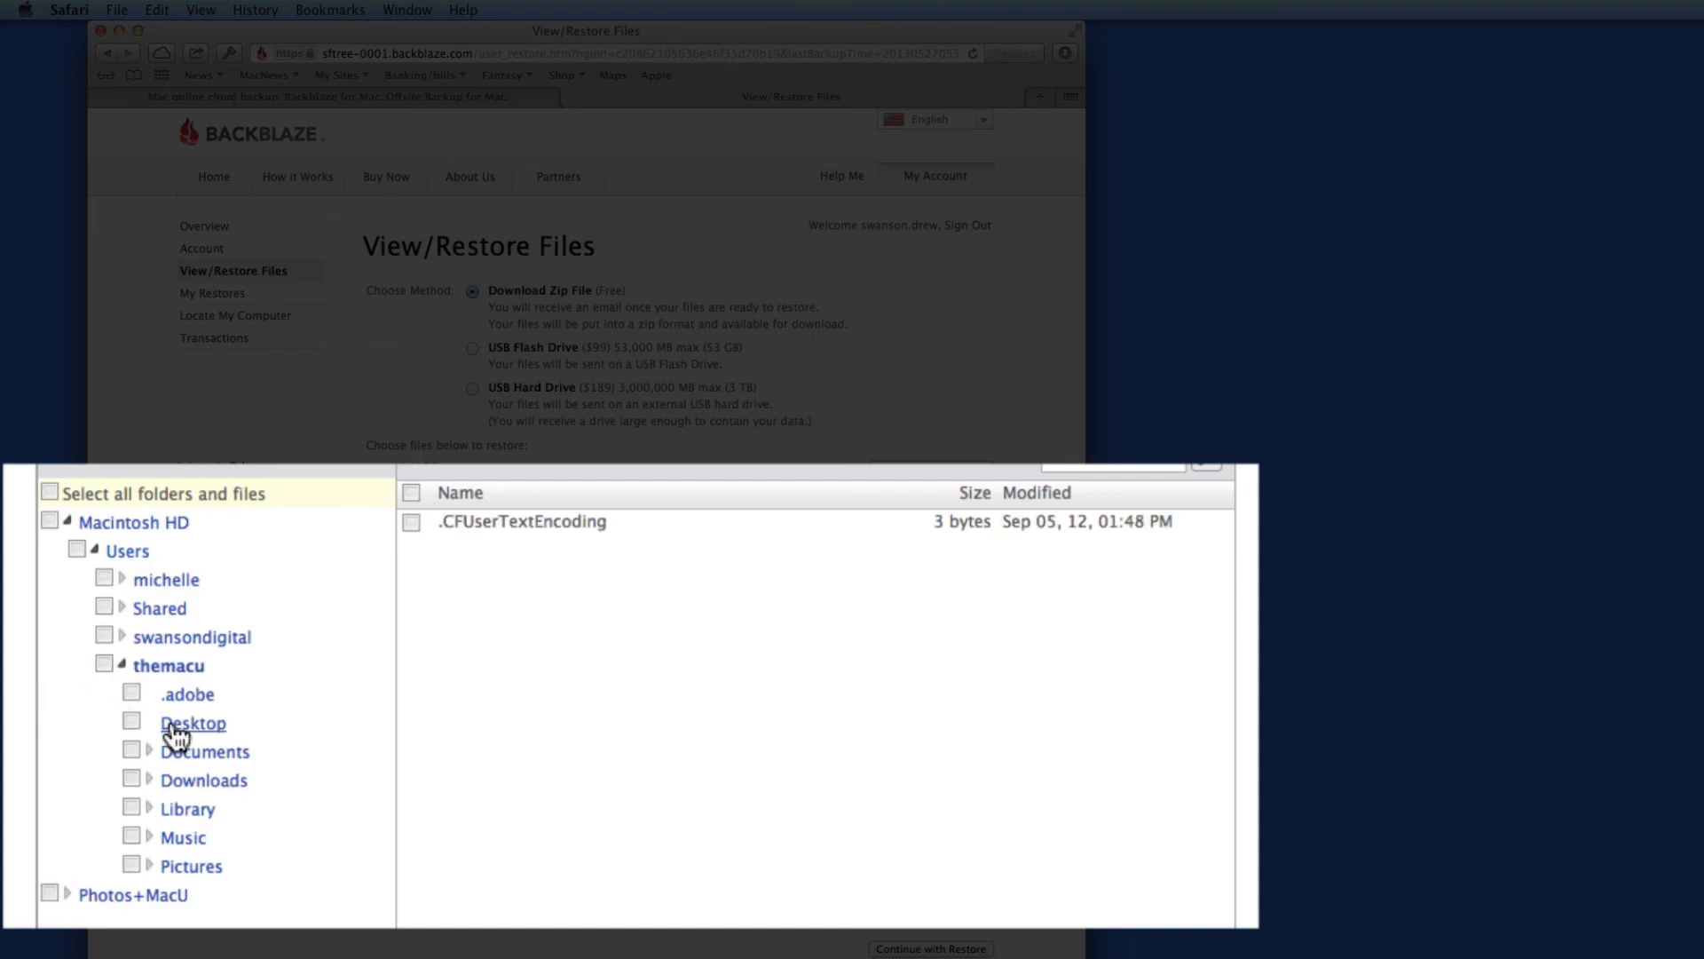
click(191, 723)
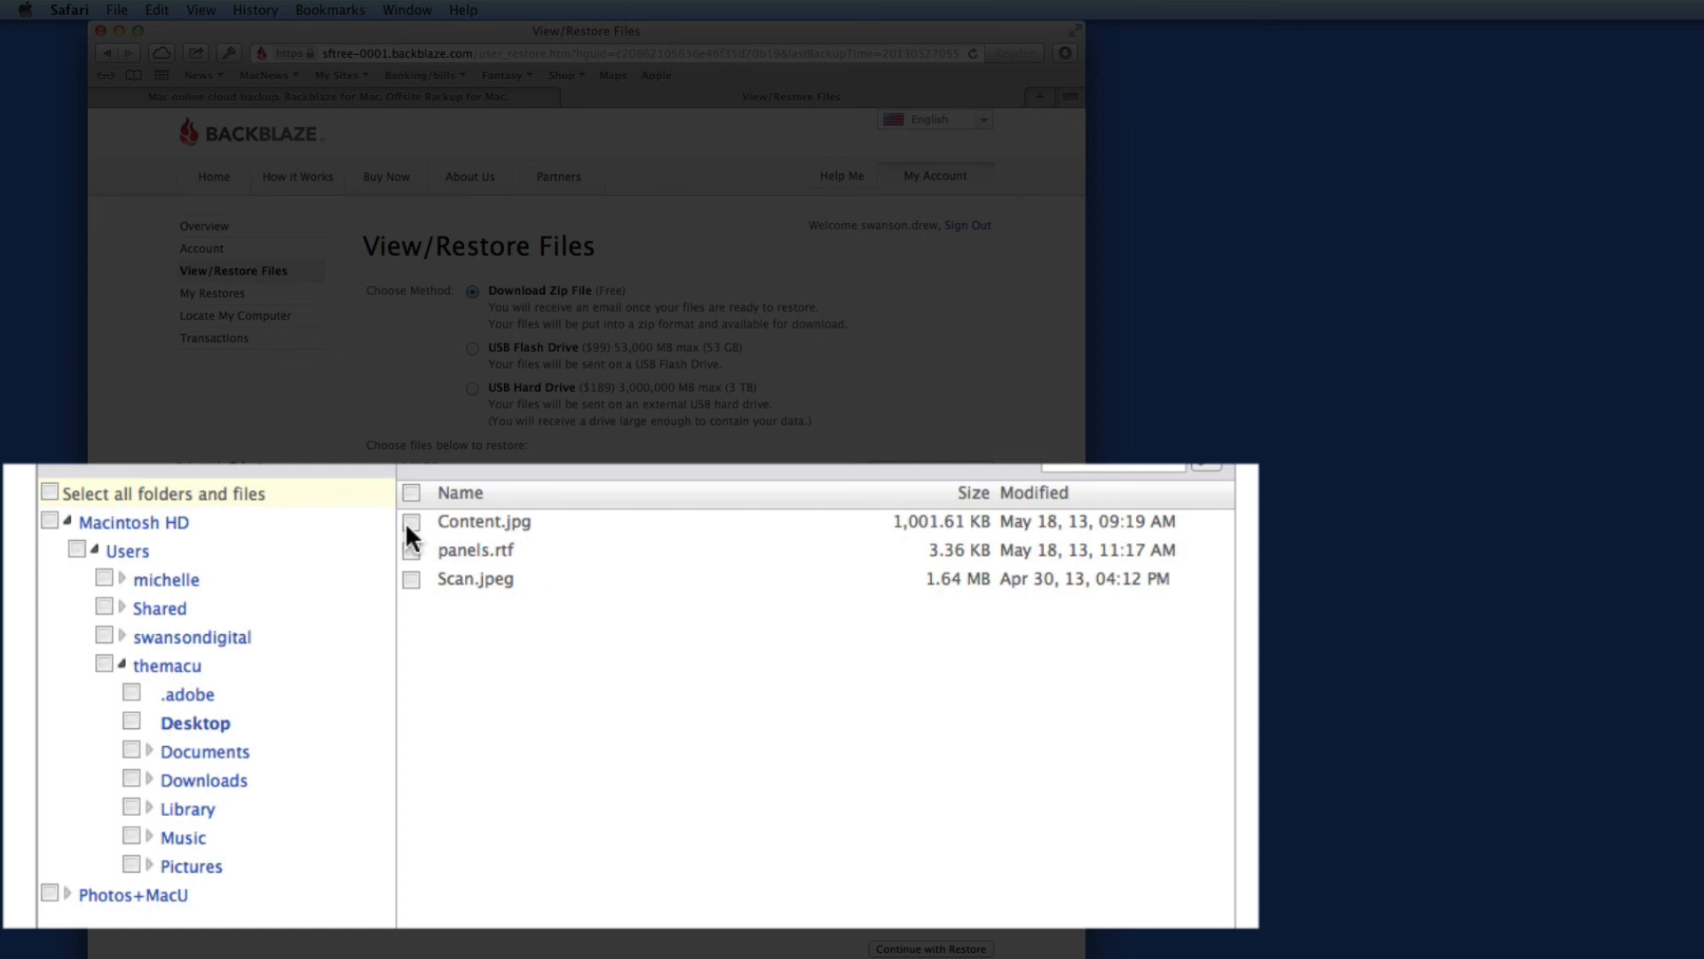
Select Content.jpg for a zip restore and continue with the restore.
click(410, 520)
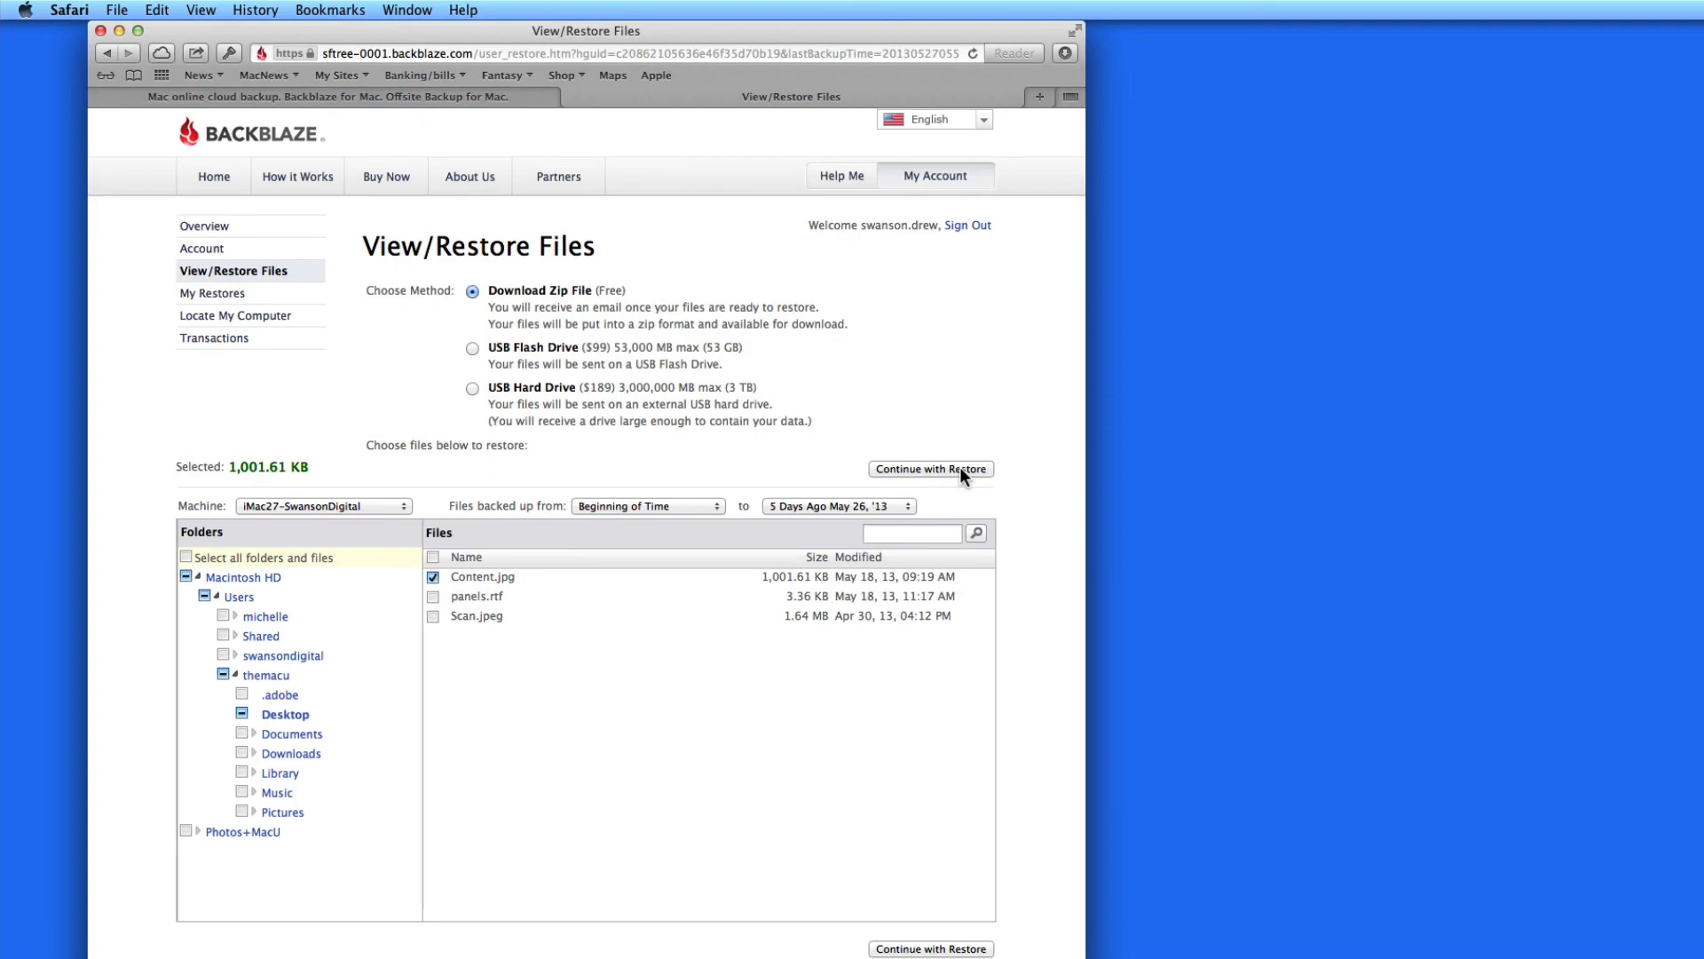
click(930, 468)
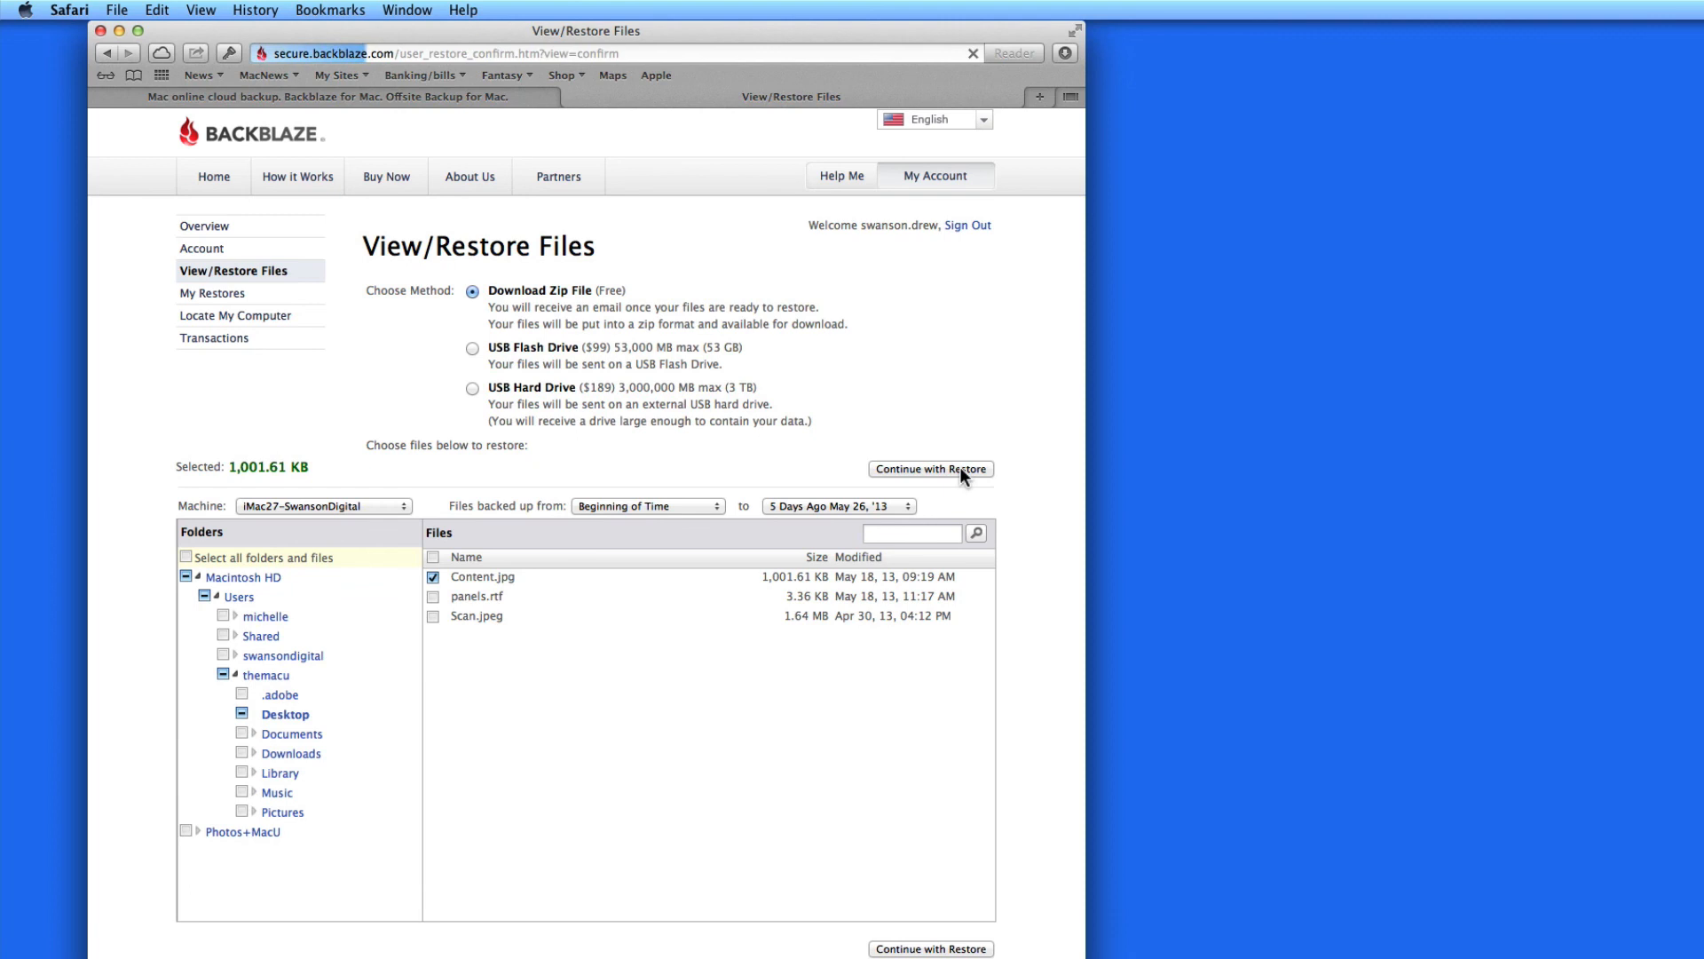
Follow the 'Your restore files are ready' email link to the My Restores page.
click(928, 469)
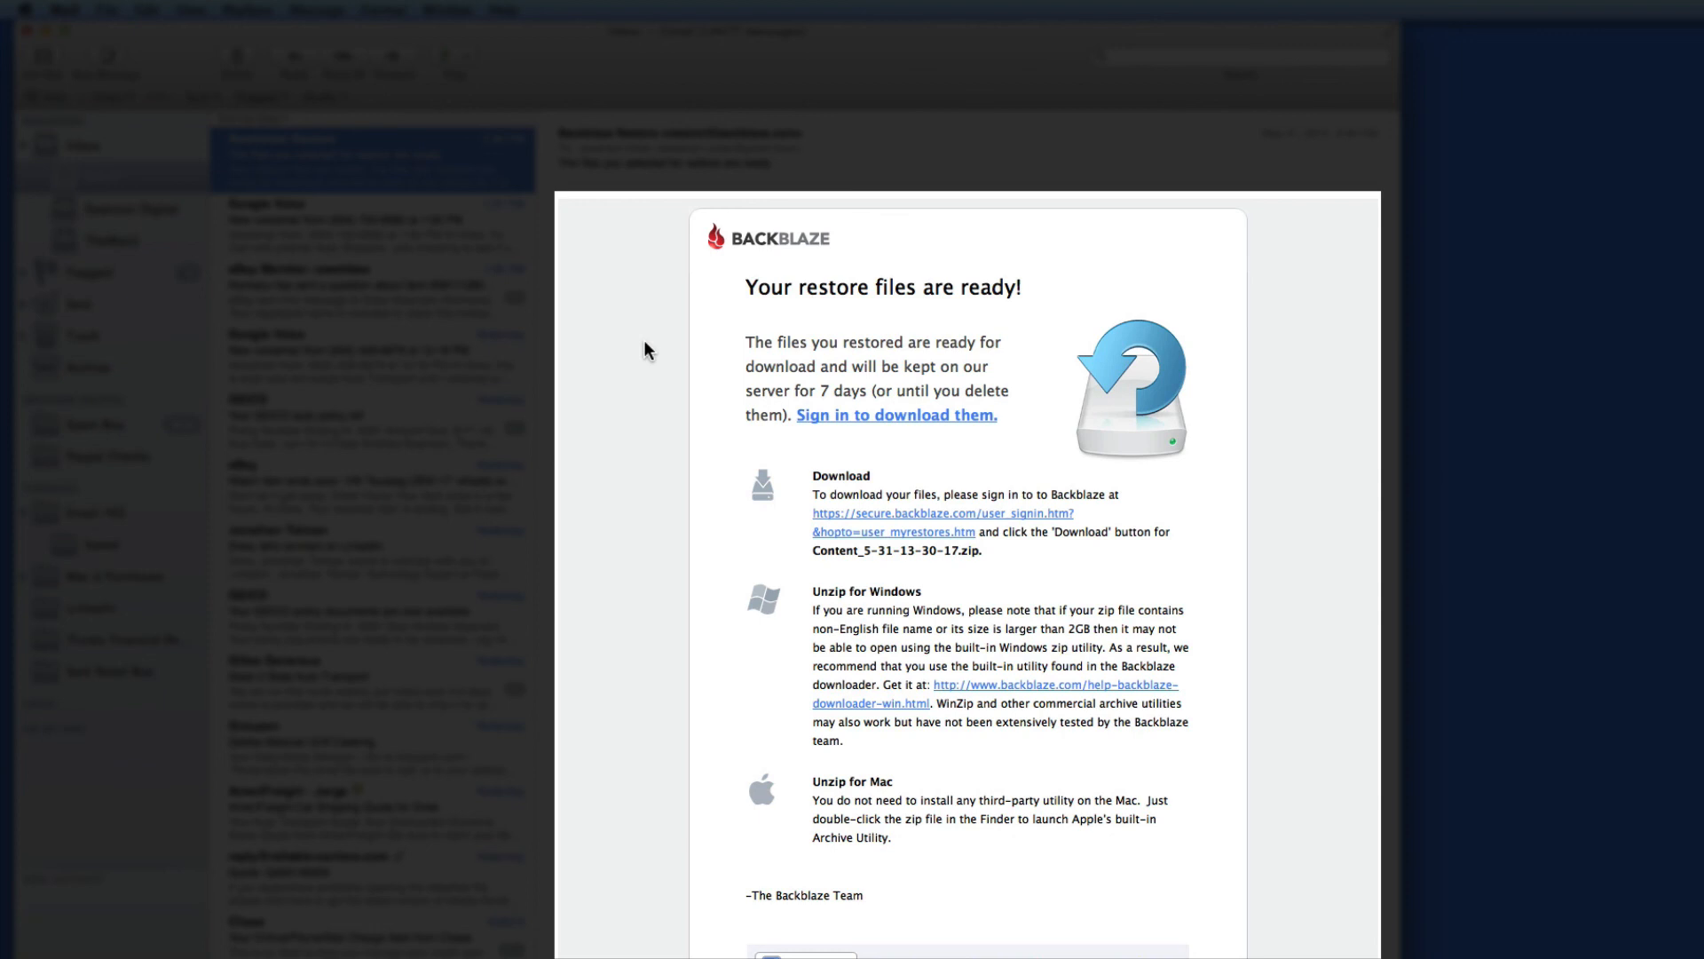
mouse_move(650, 408)
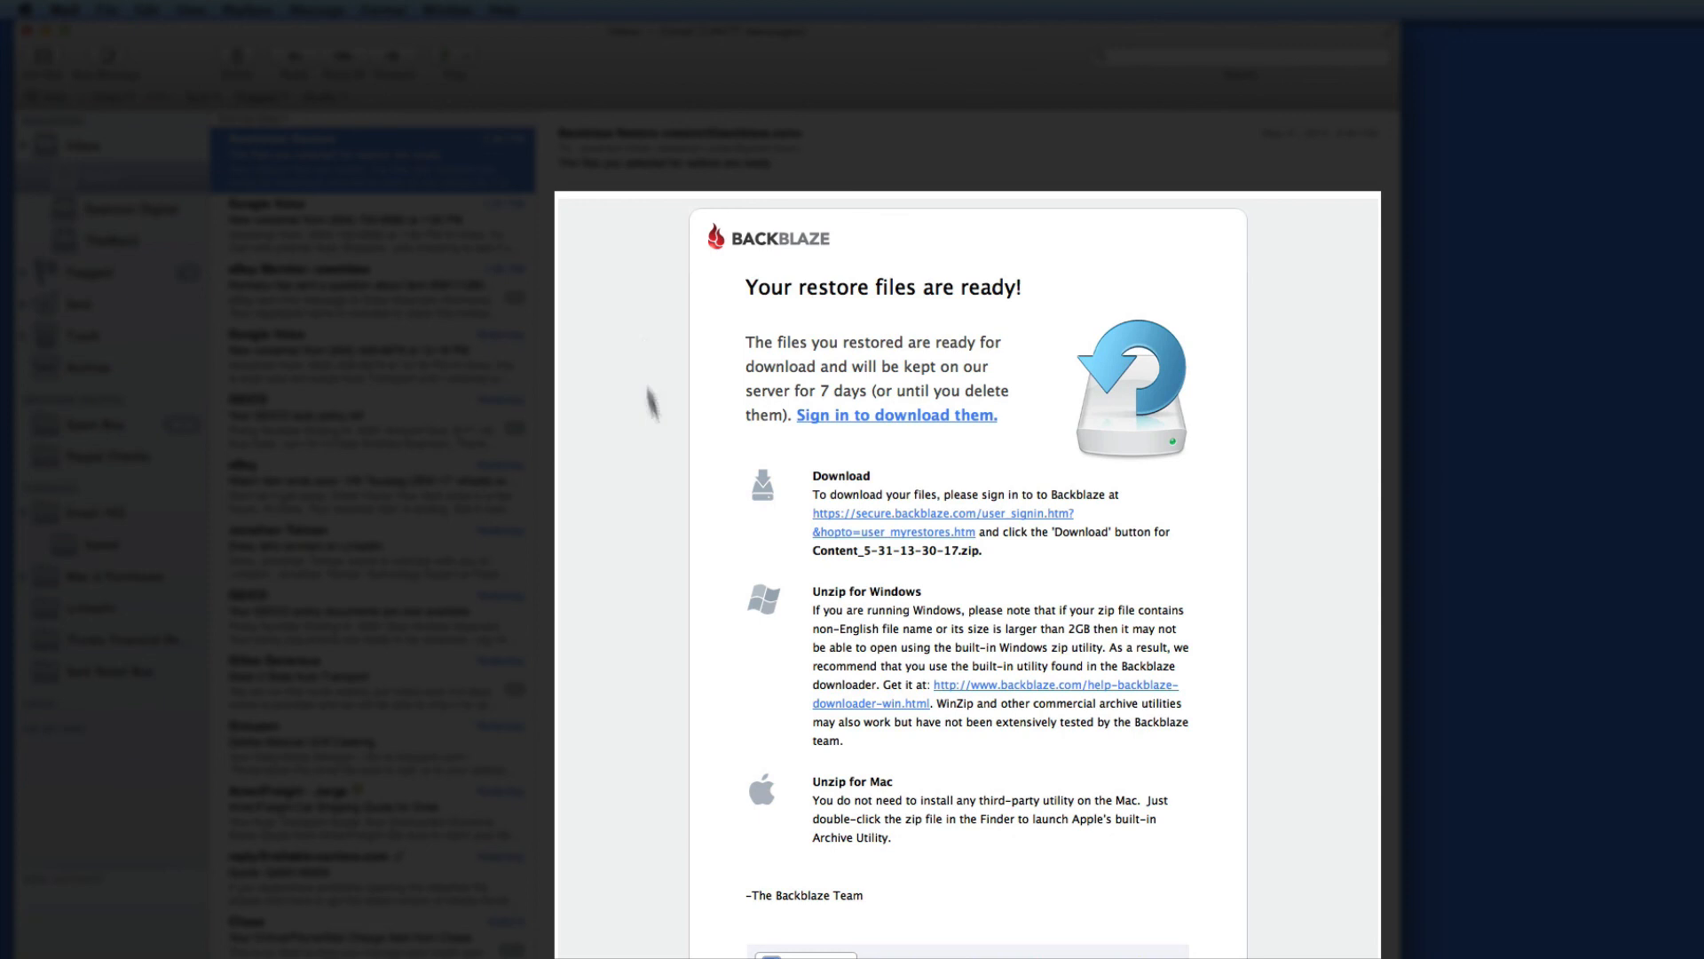
click(897, 415)
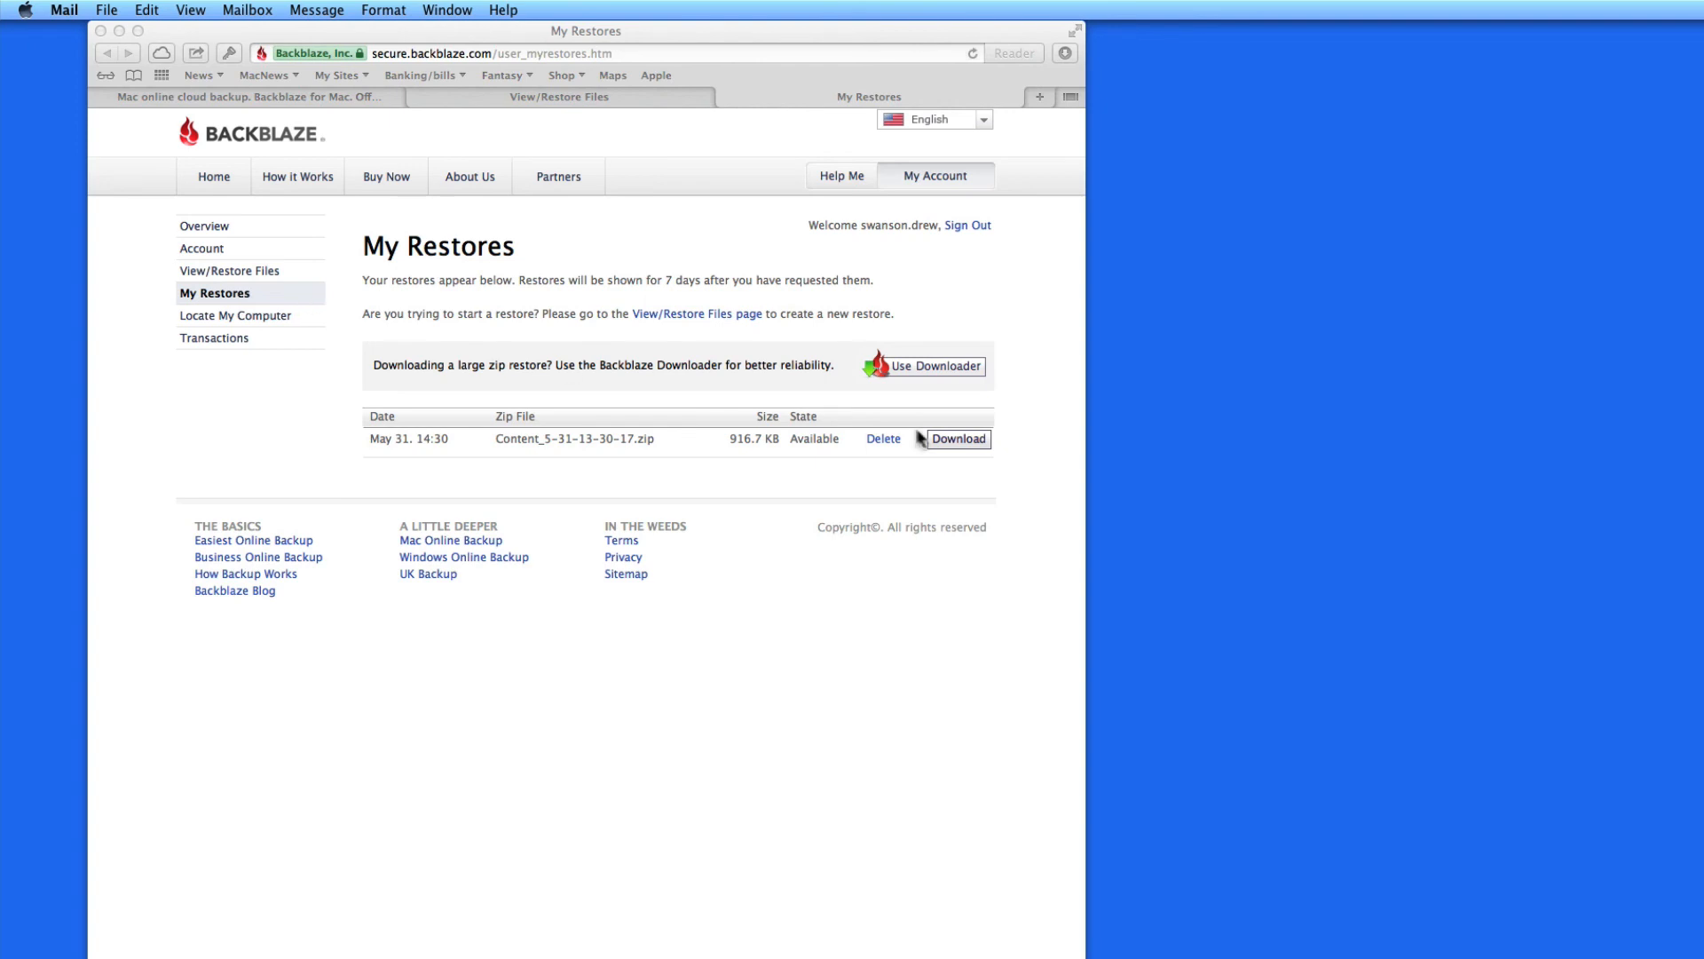
Download the Content zip and view the restored Content.jpg sunset photo in Preview.
click(957, 439)
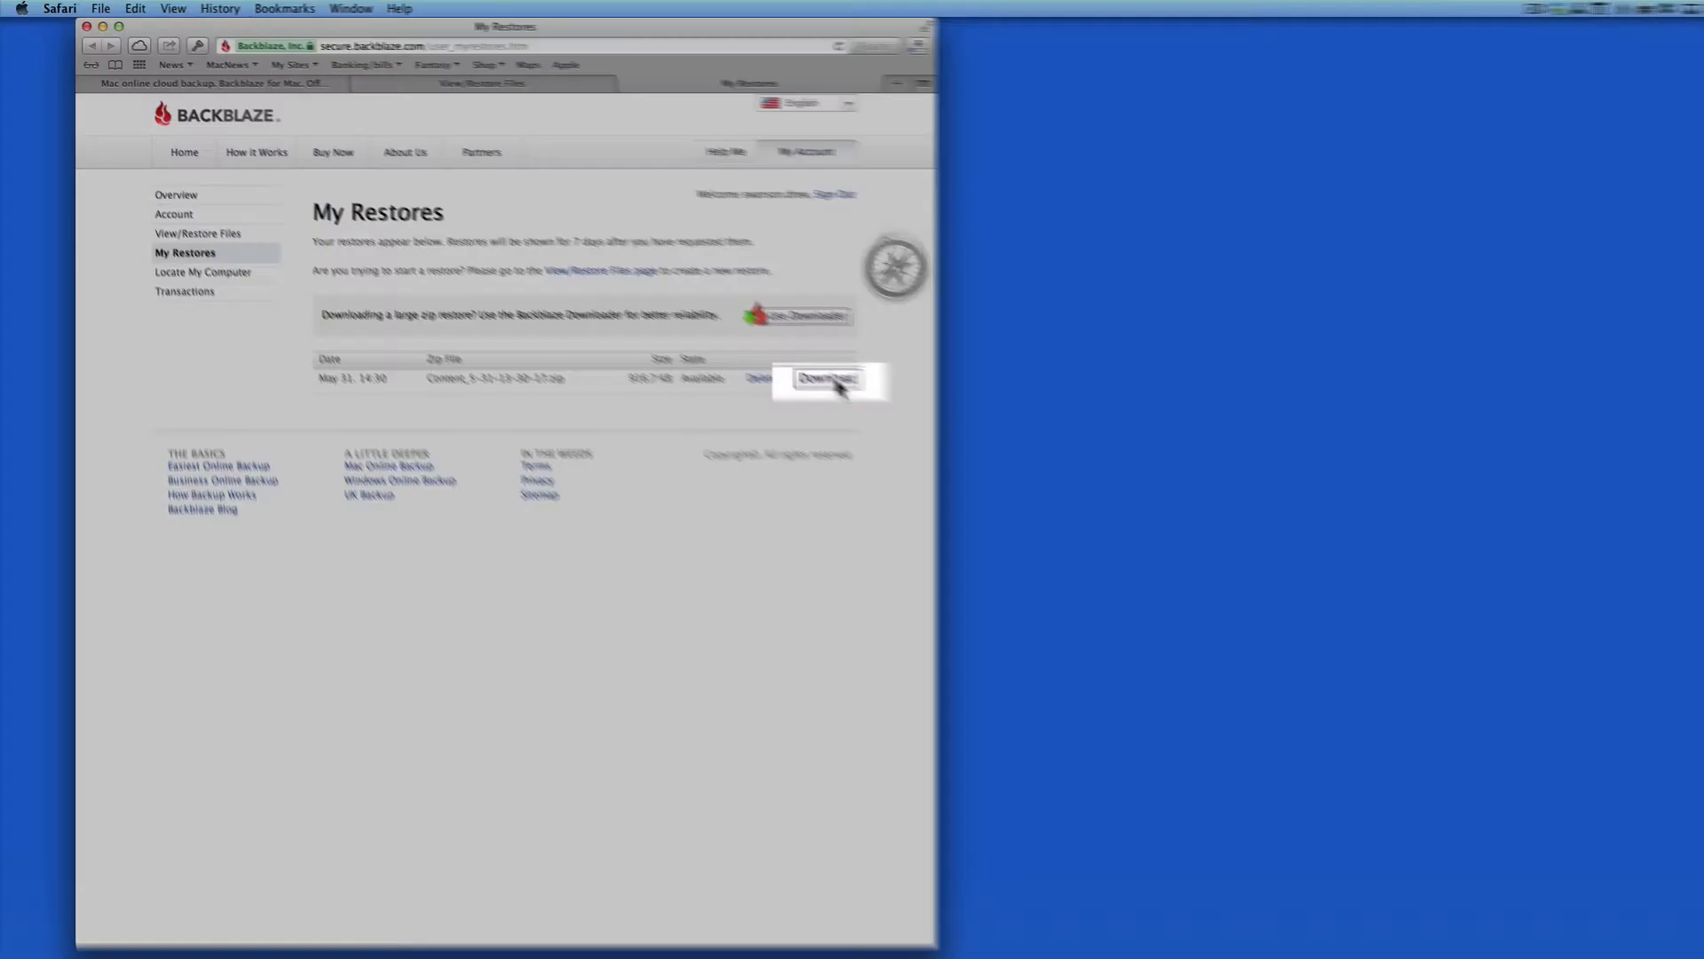
click(828, 378)
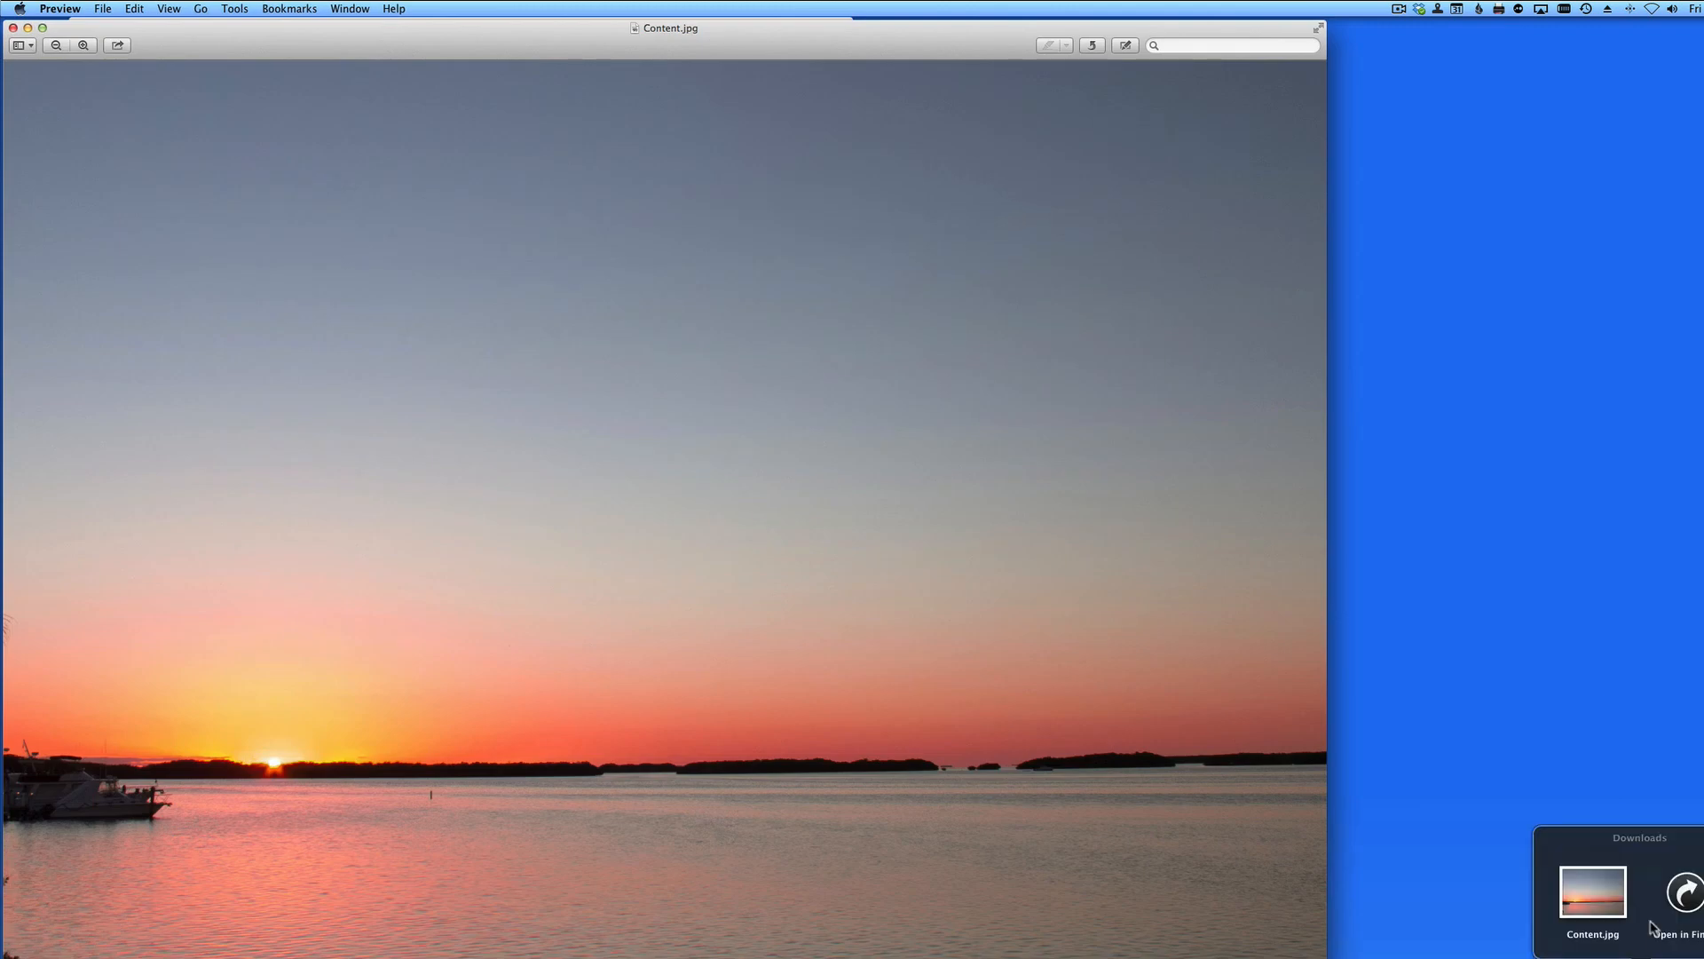
click(1687, 913)
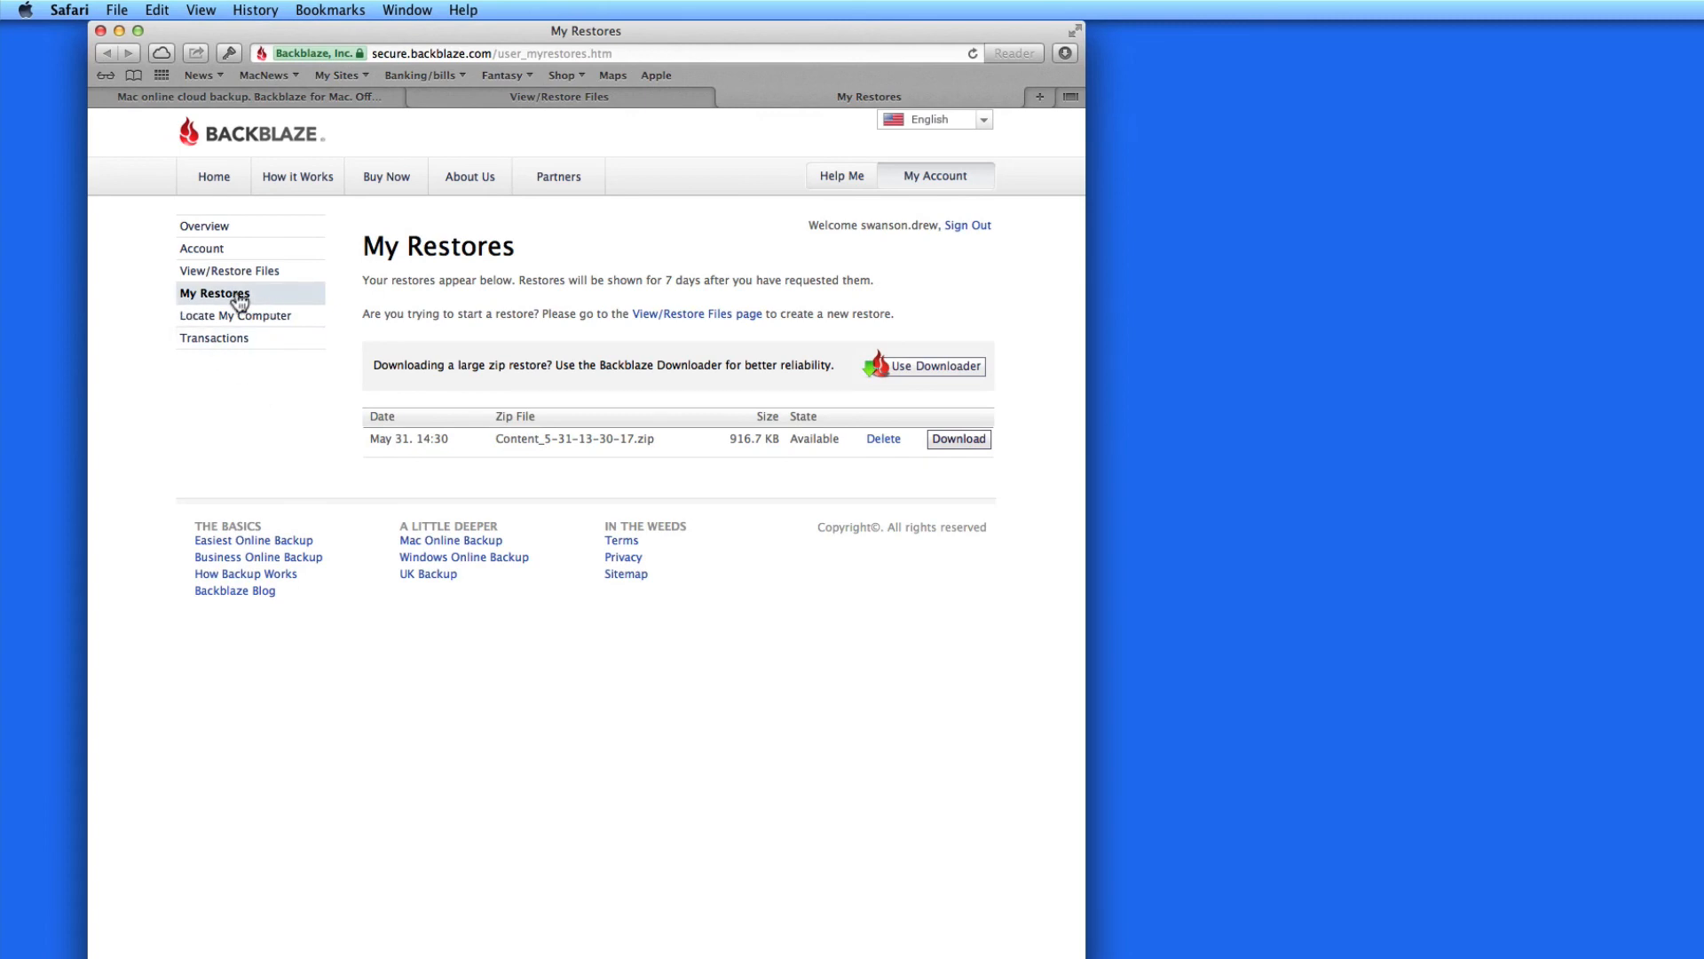
Delete the downloaded Content zip from My Restores and return to View/Restore Files.
click(215, 293)
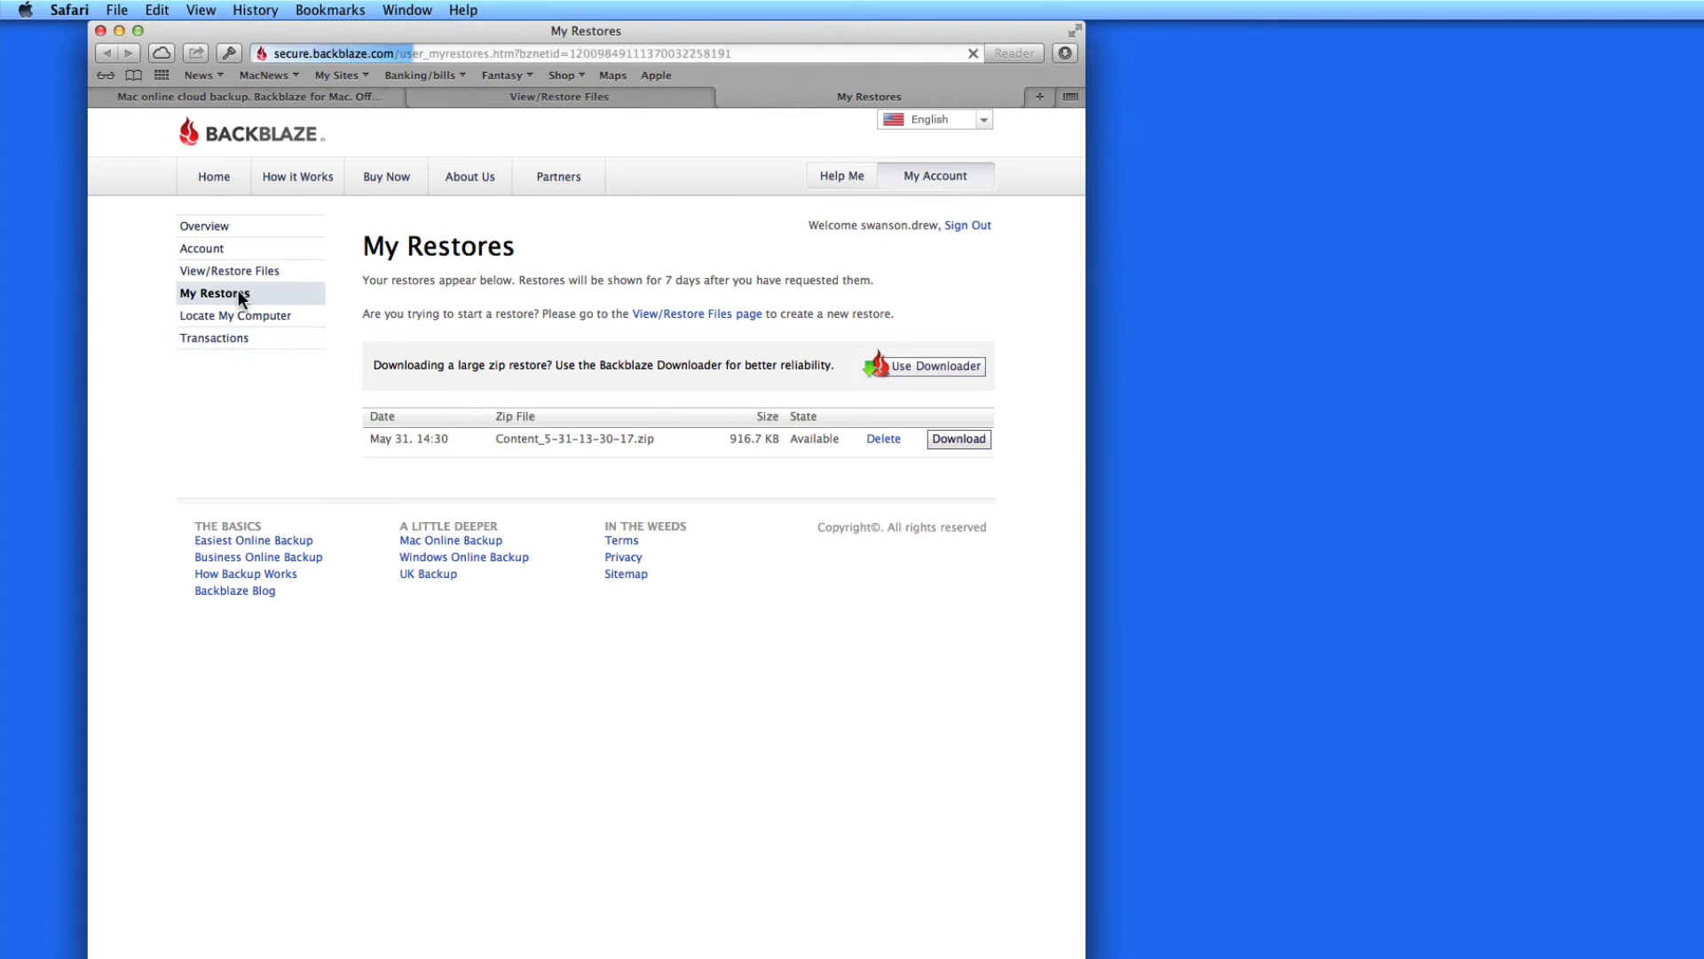
click(957, 439)
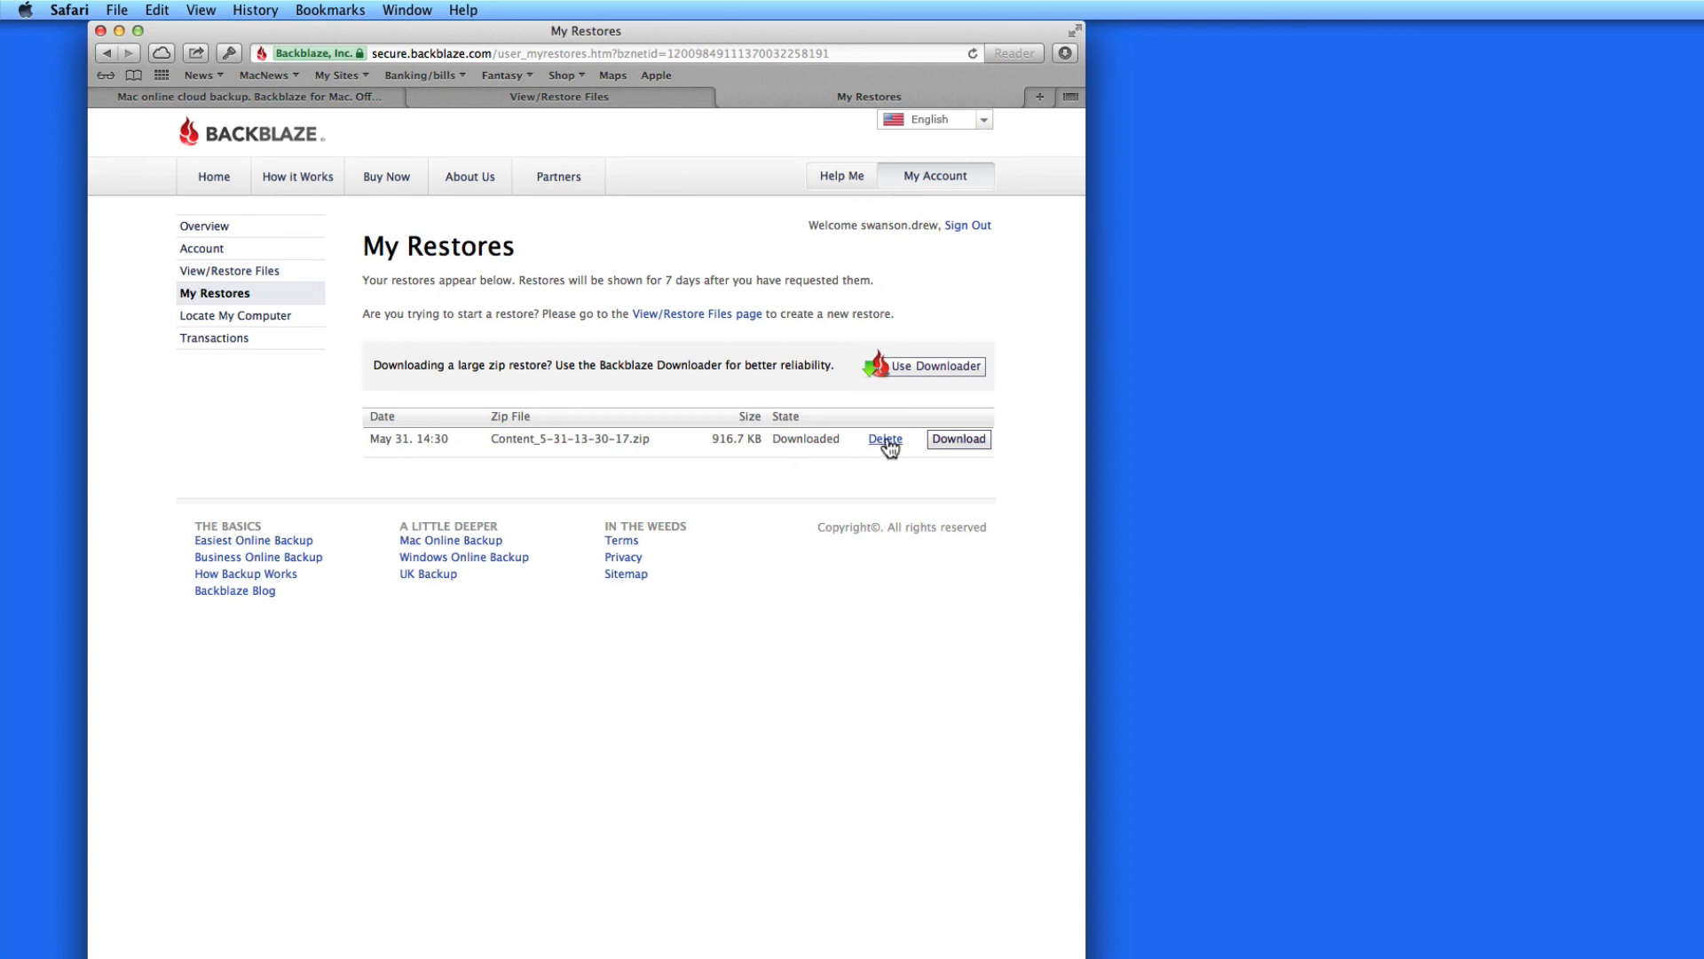
mouse_move(887, 449)
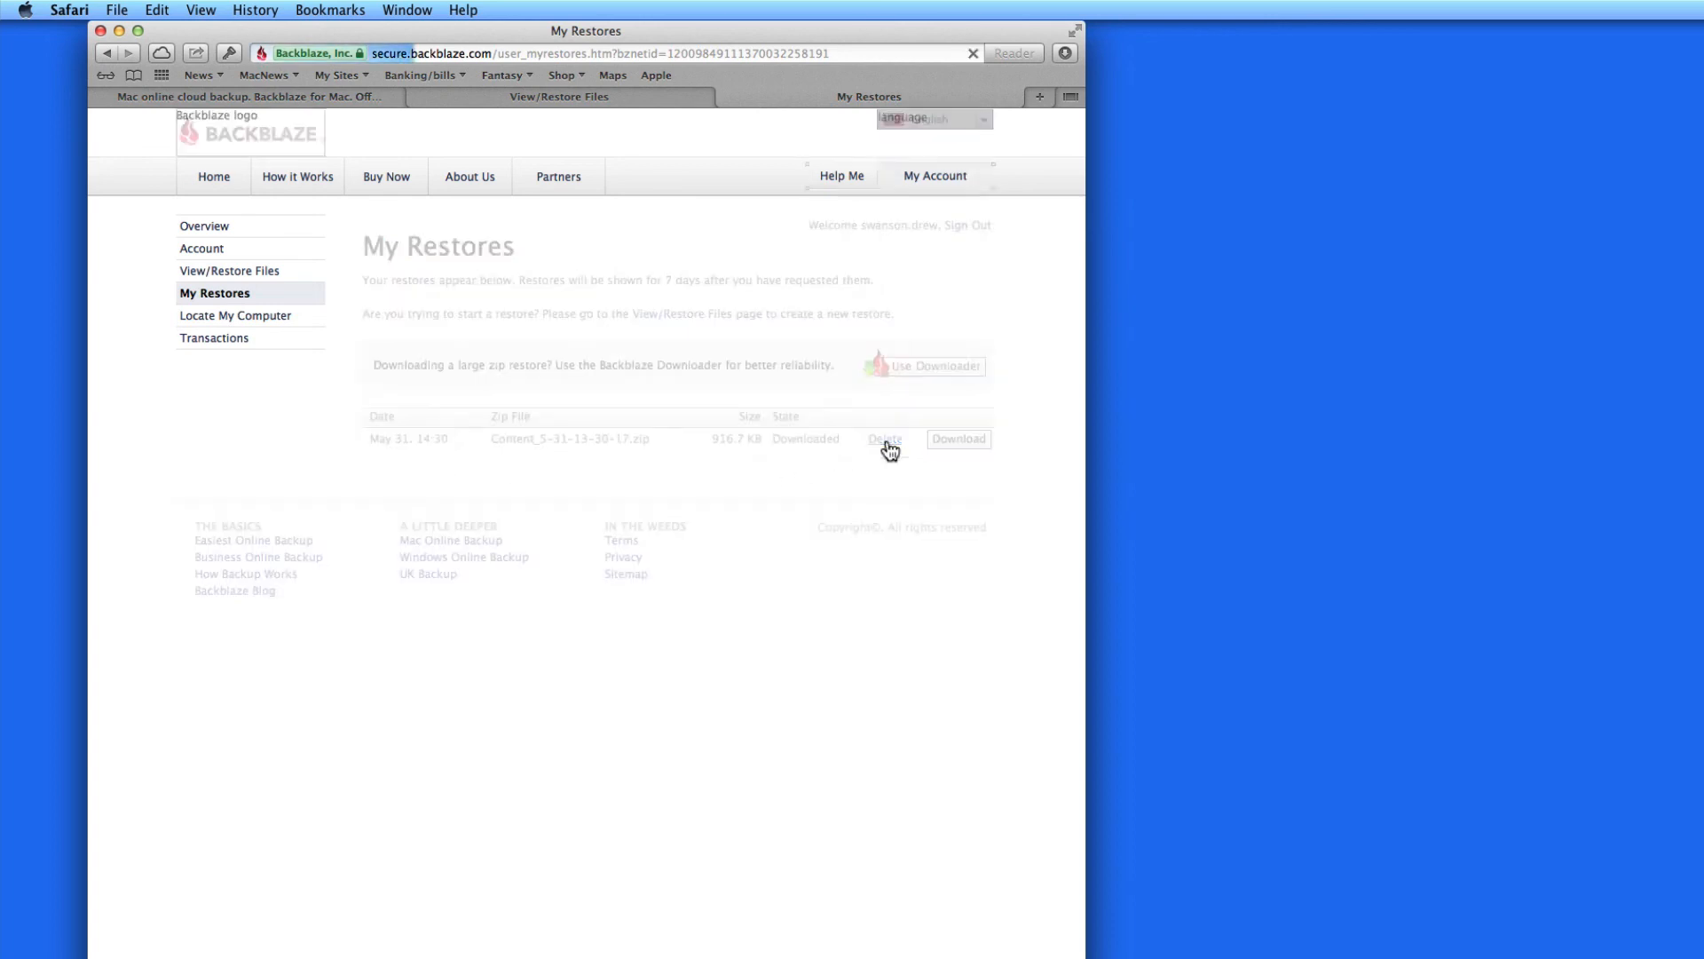
click(885, 439)
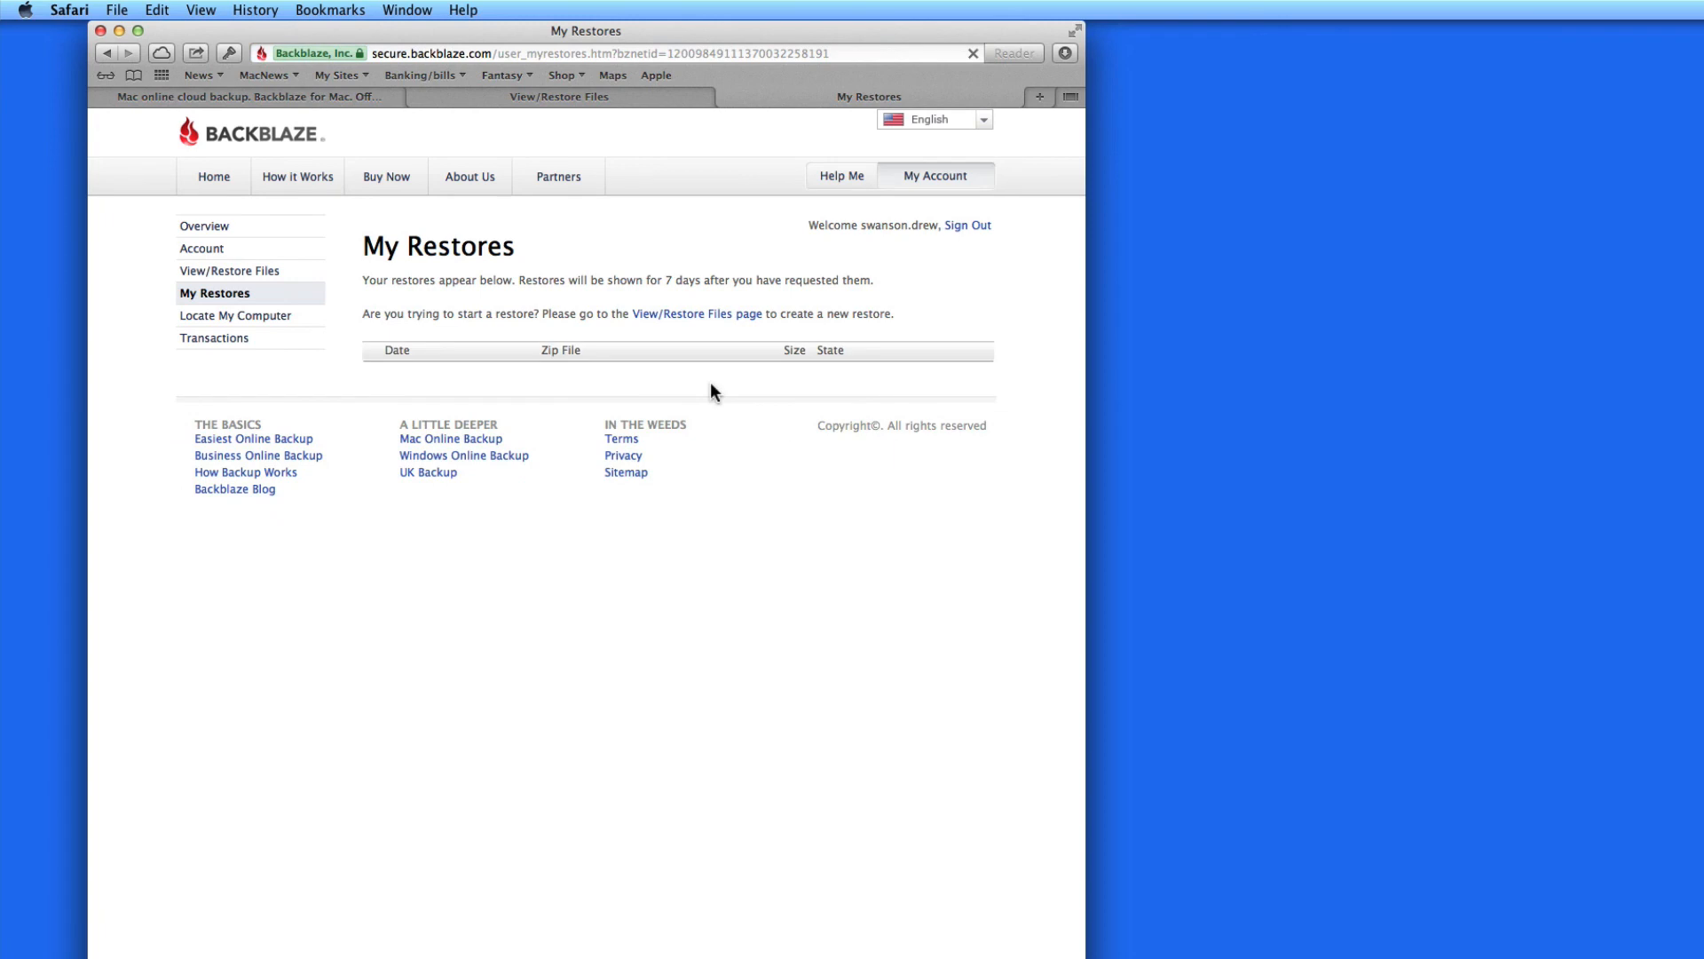
mouse_move(249, 275)
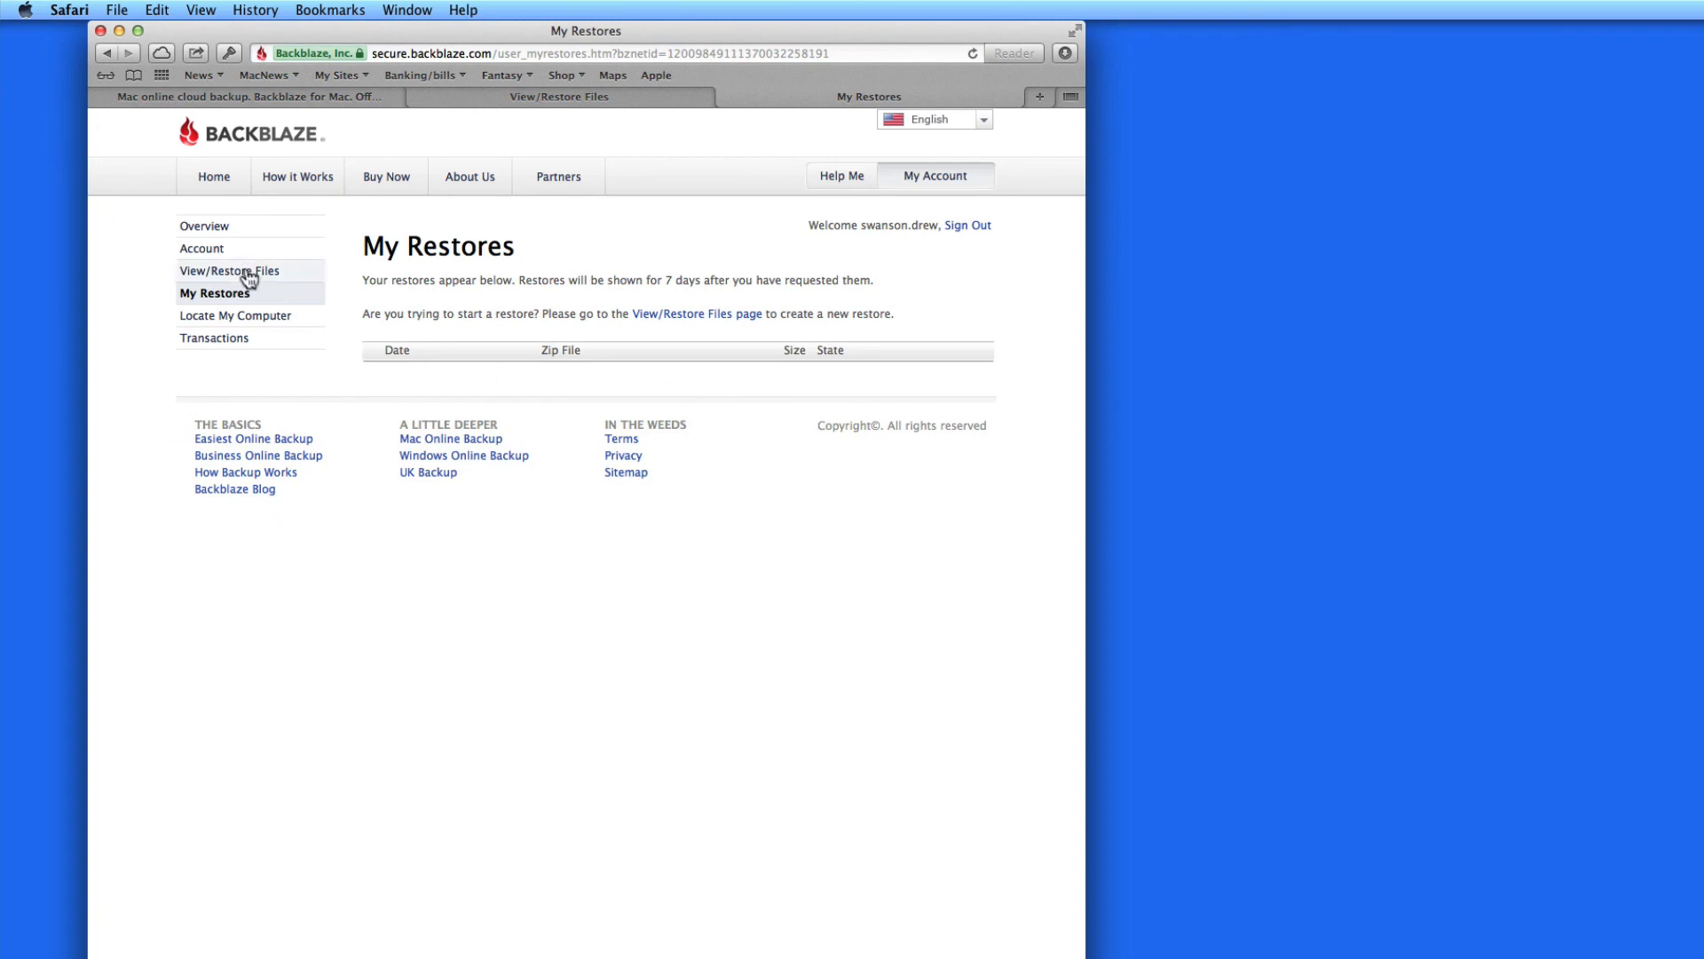
click(229, 270)
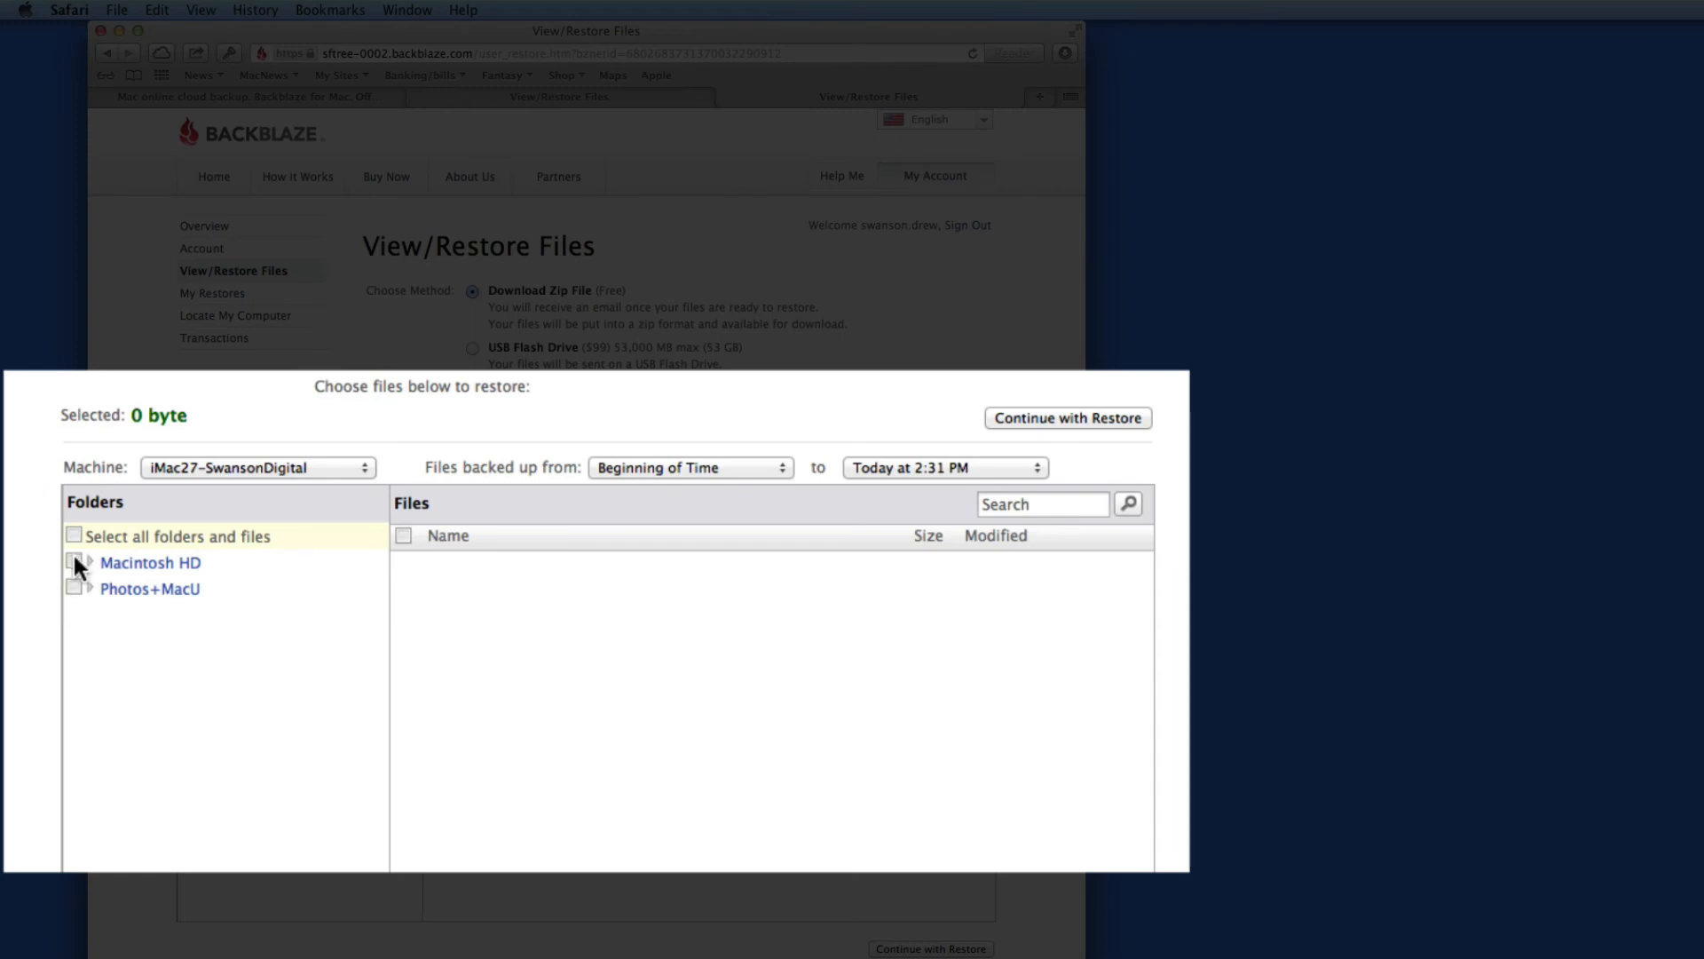
Mark Macintosh HD and the 2012 Denali Print folder under Photos+MacU > Pictures for restore.
click(74, 559)
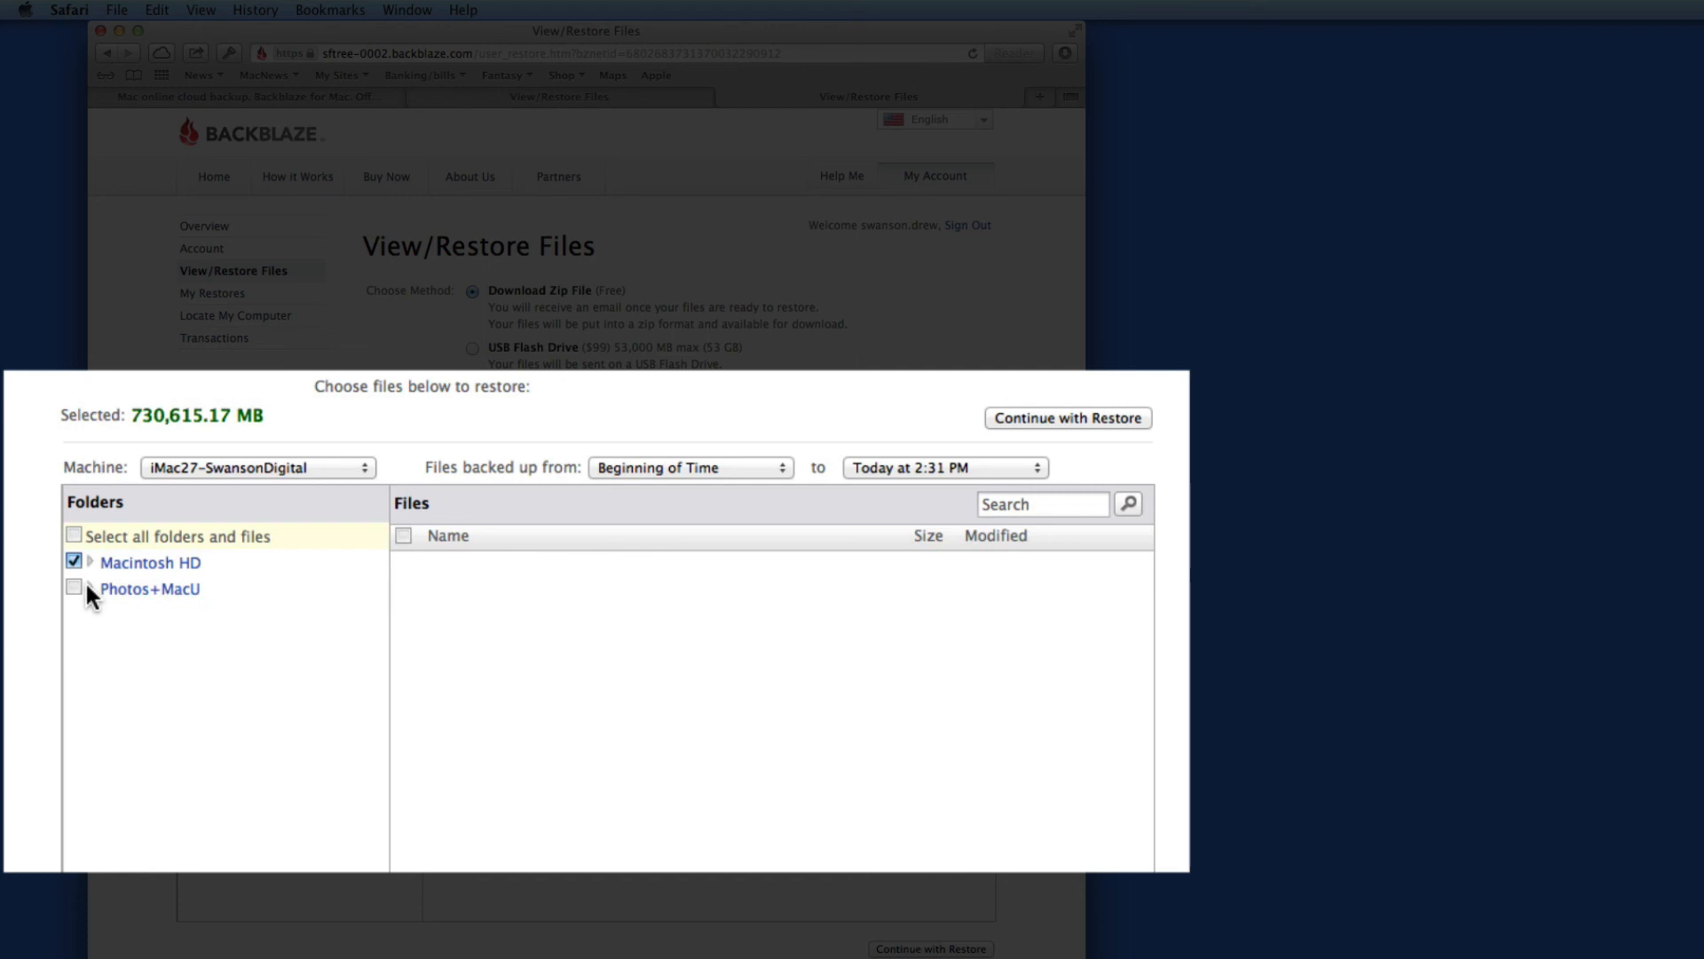
click(92, 588)
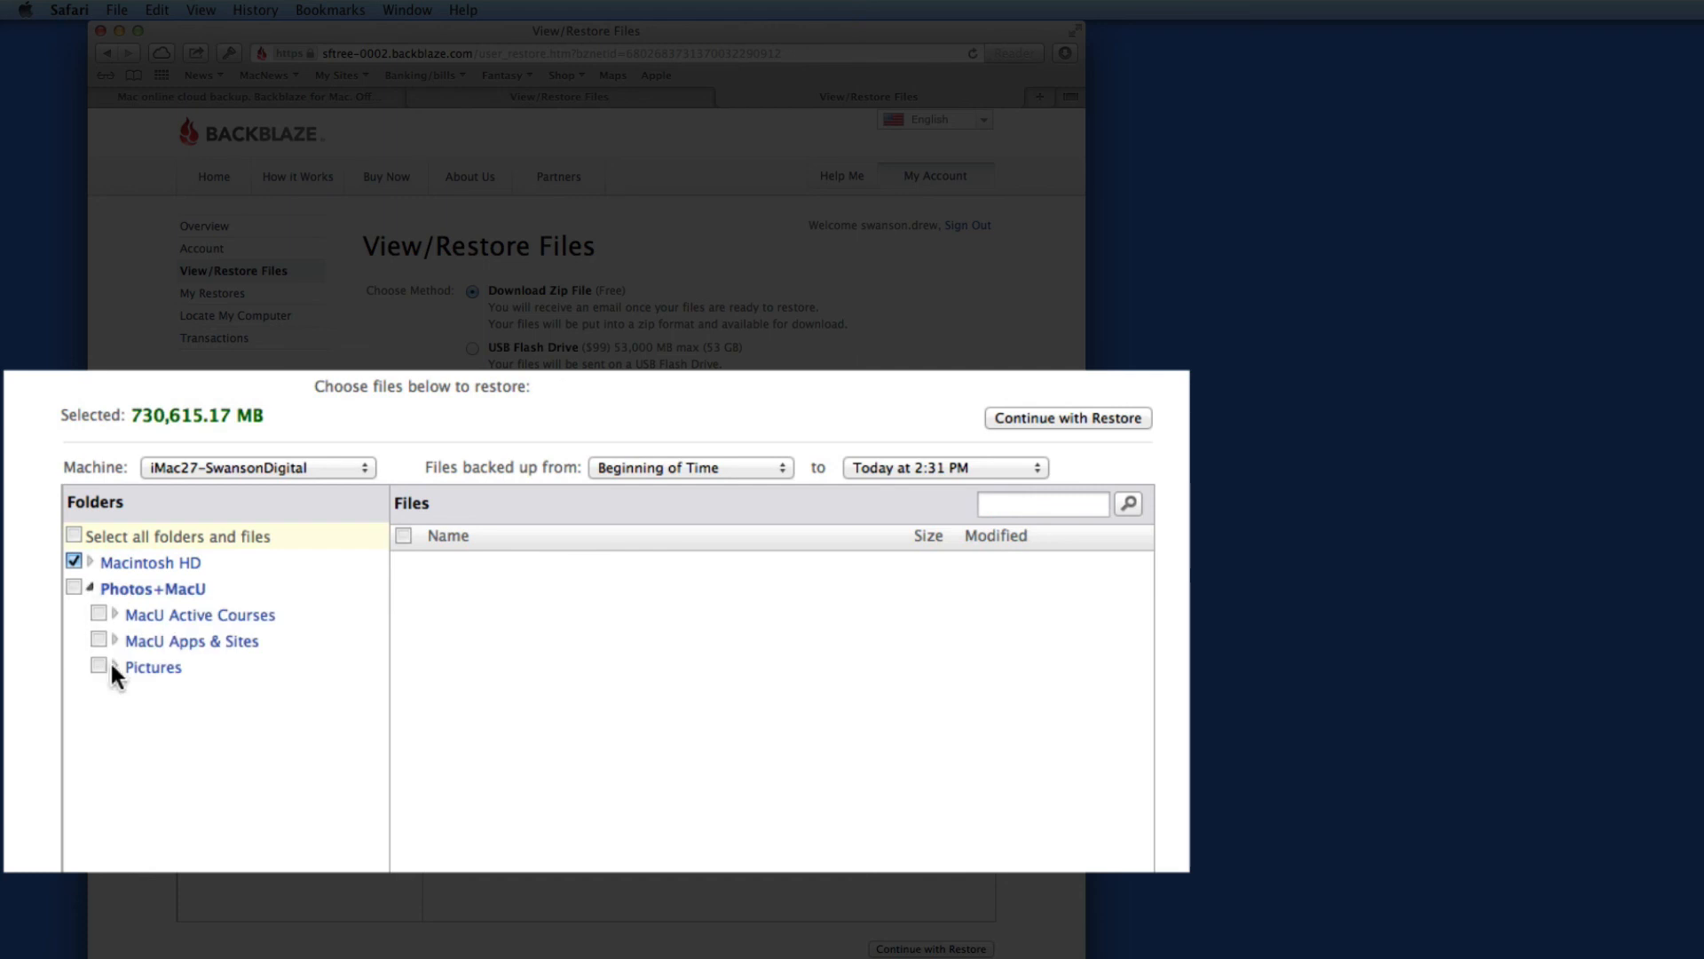
click(115, 666)
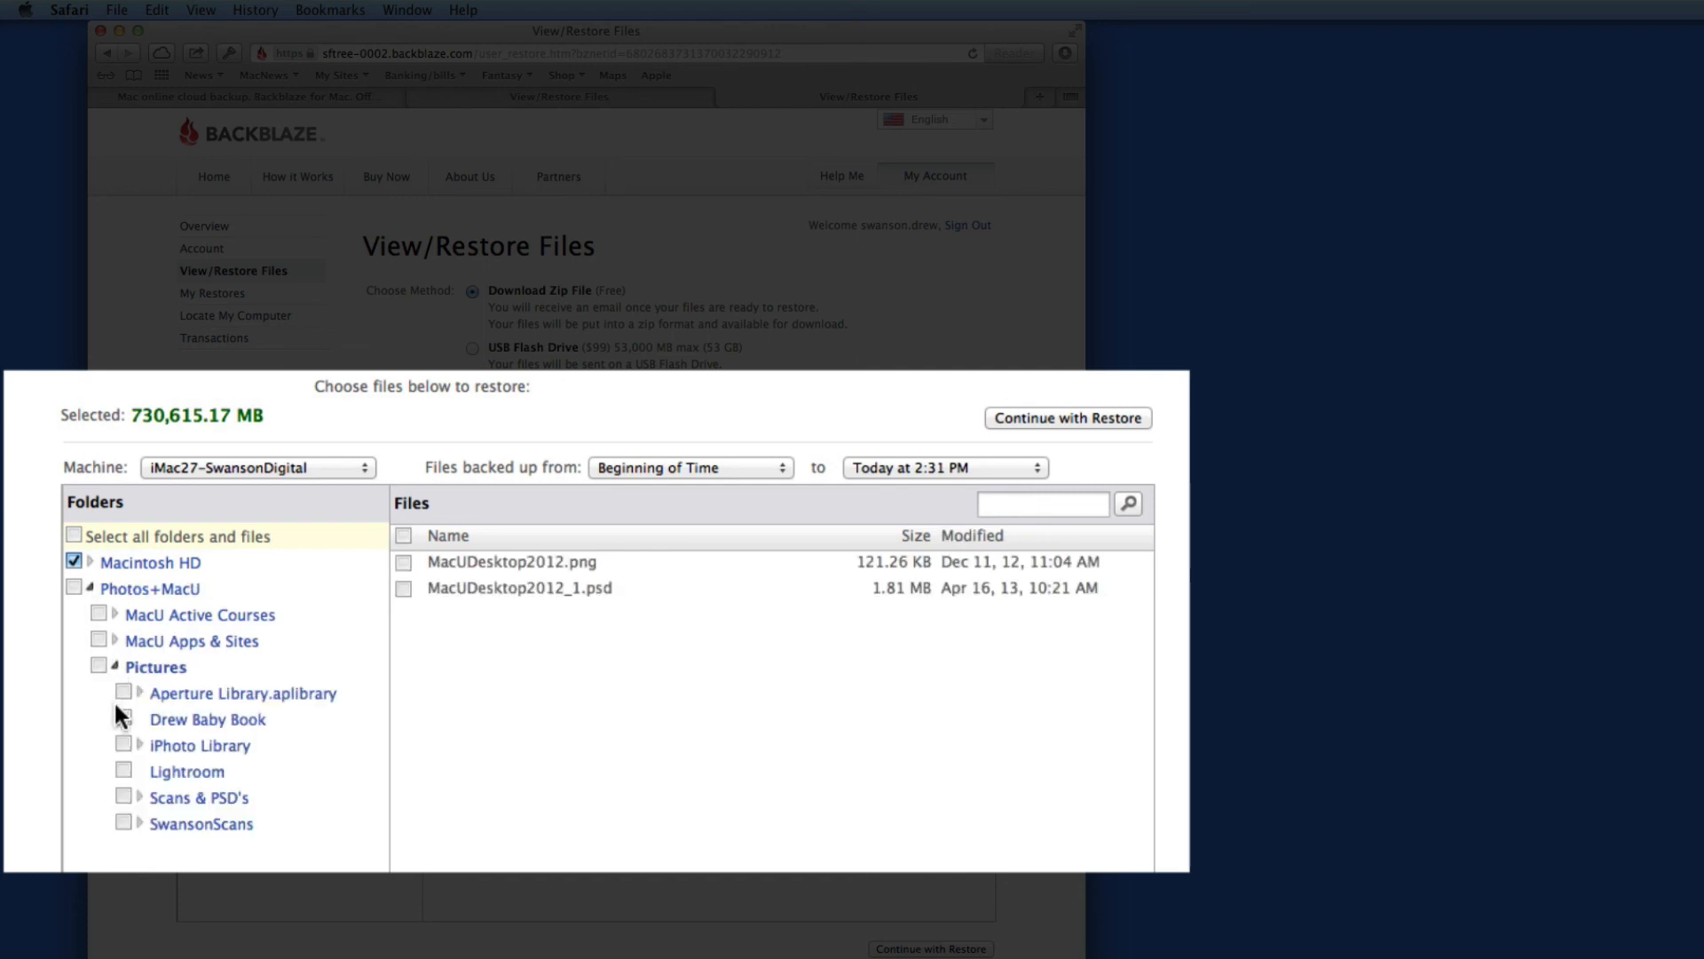
mouse_move(137, 804)
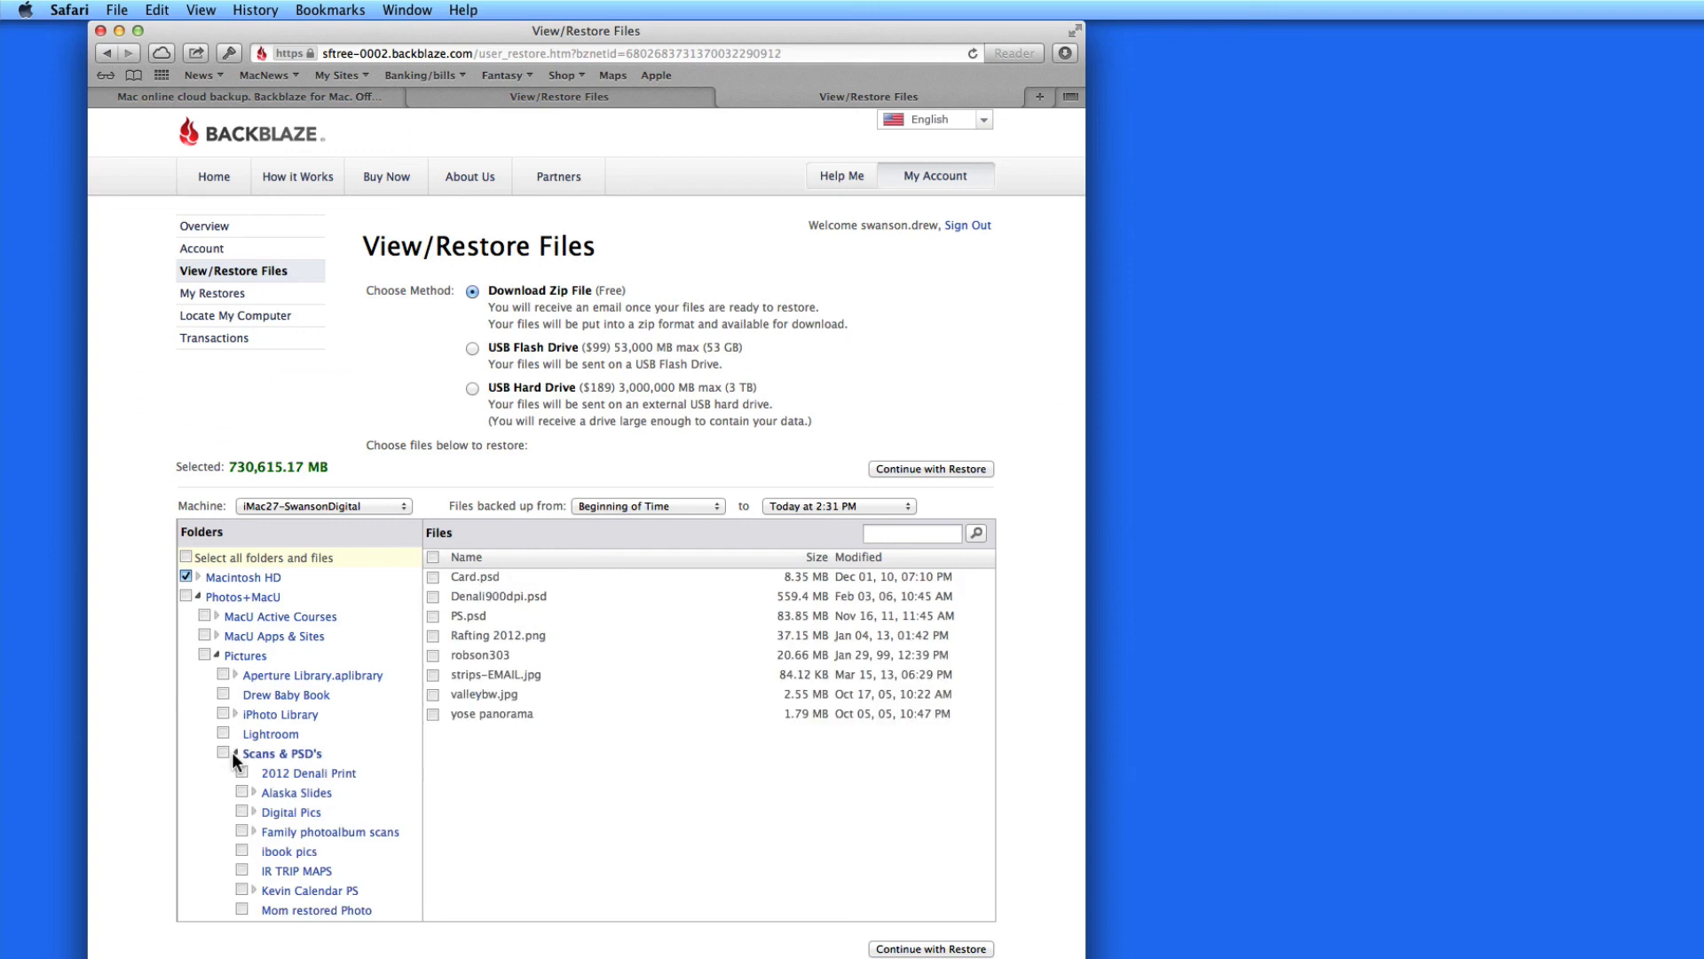
click(224, 753)
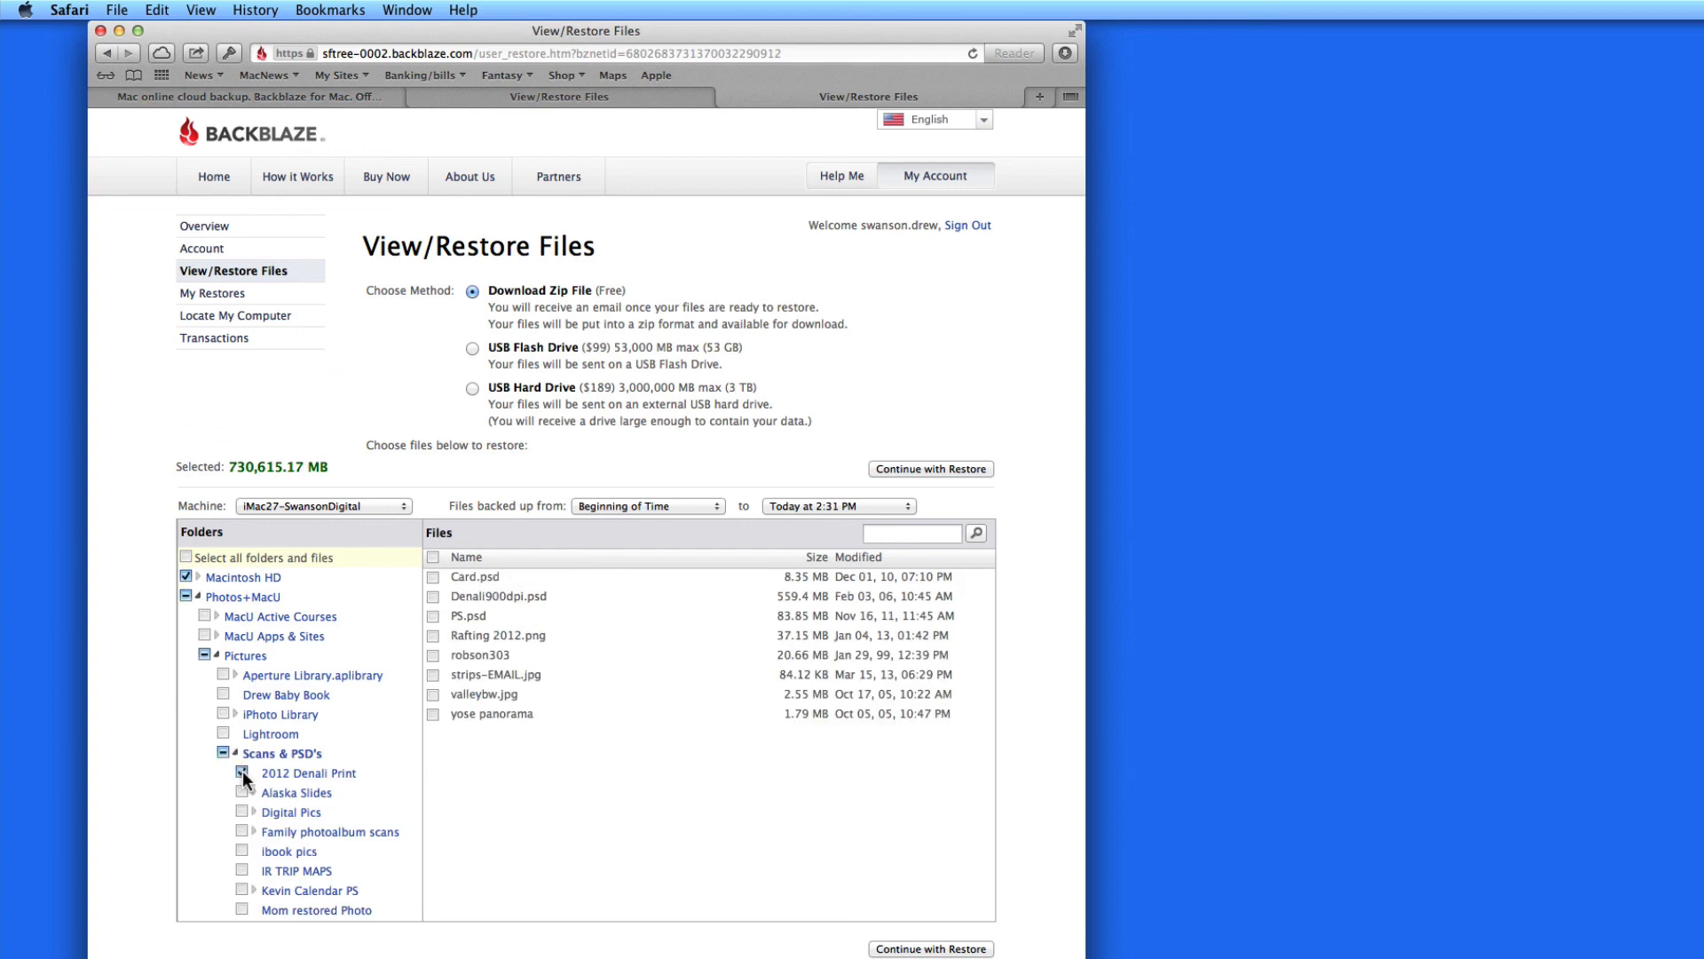
click(241, 772)
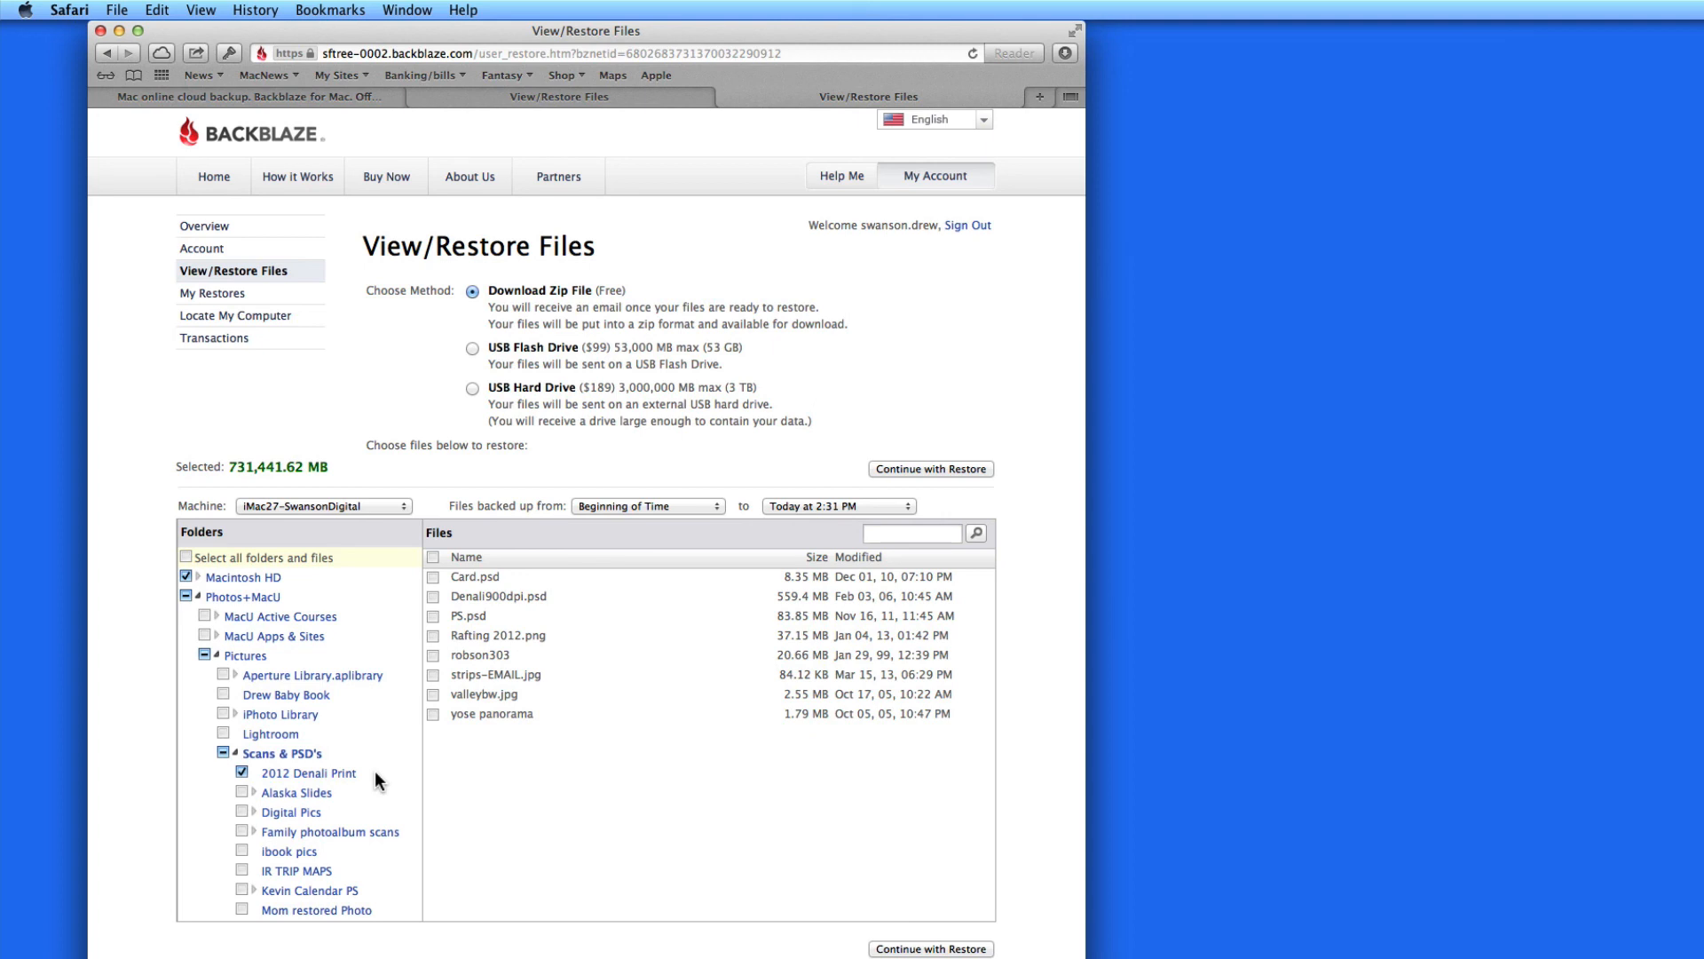
mouse_move(351, 337)
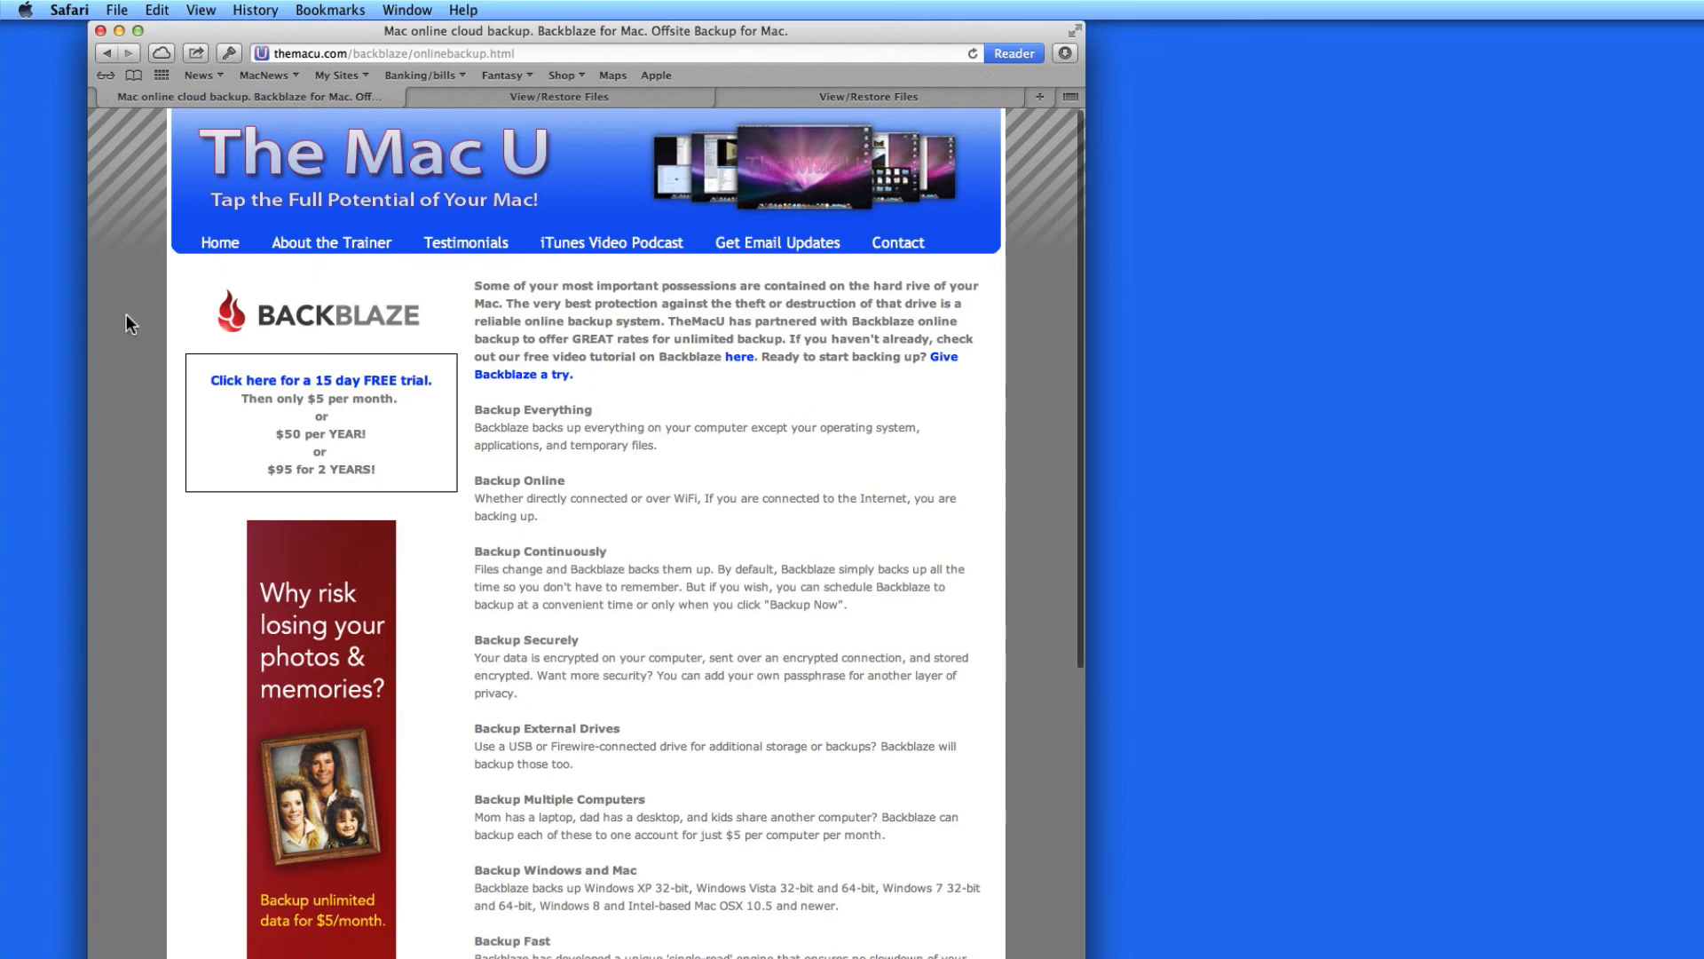
scroll(down, 3)
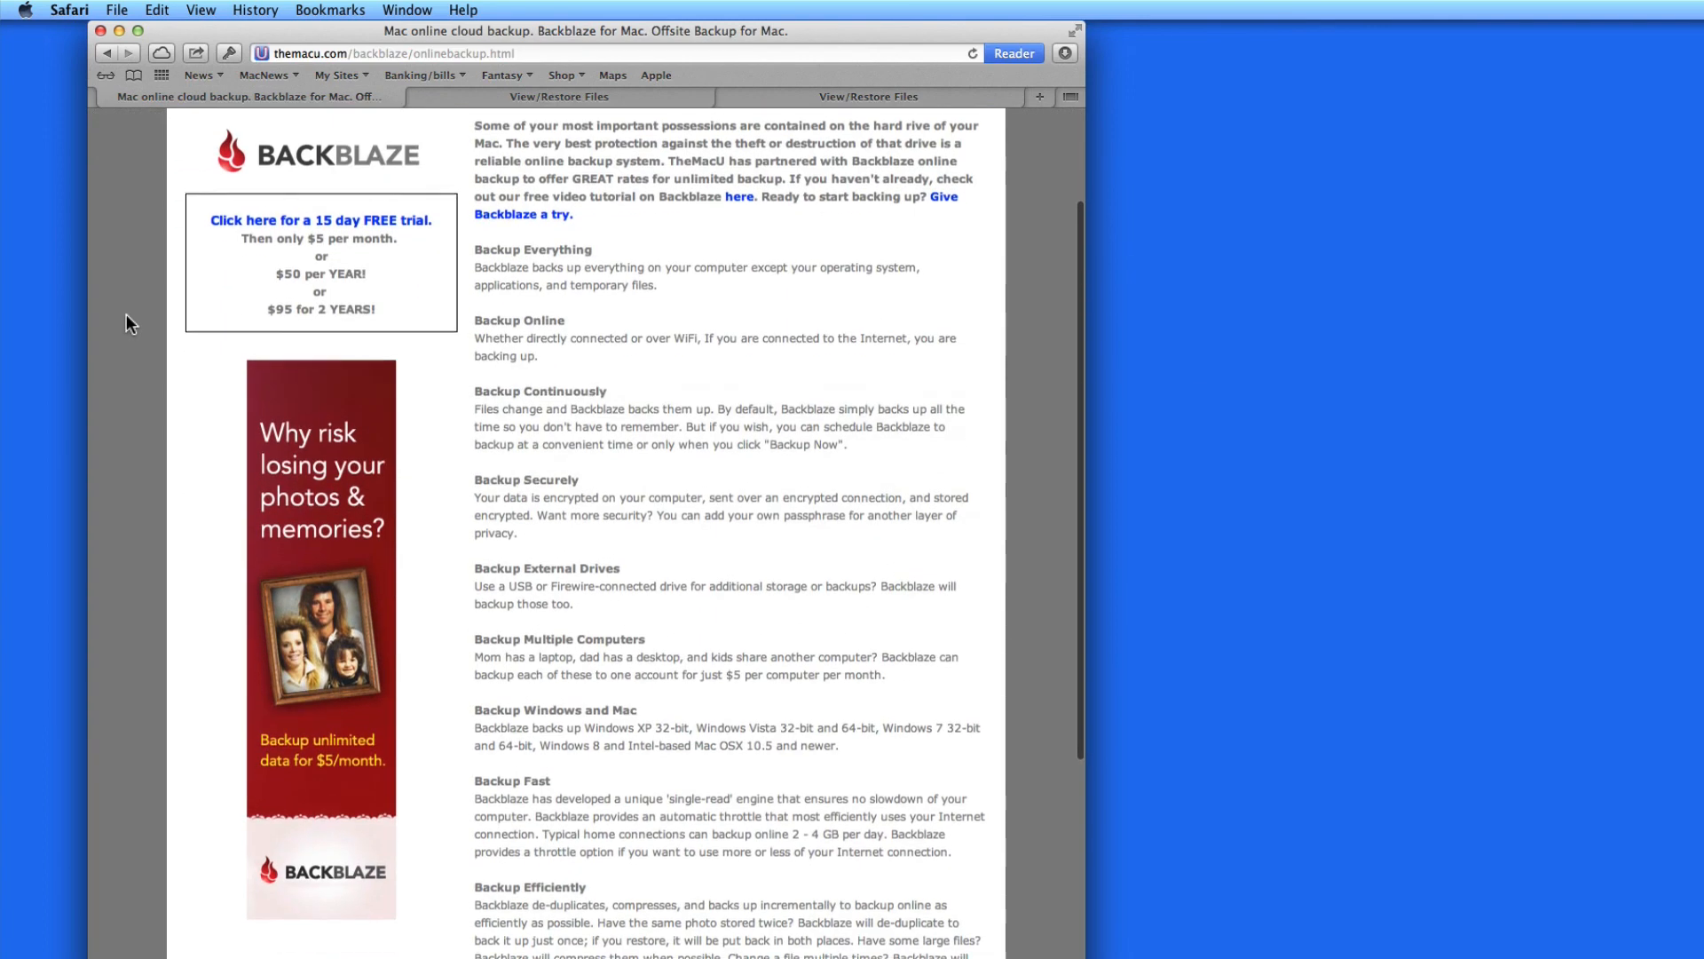